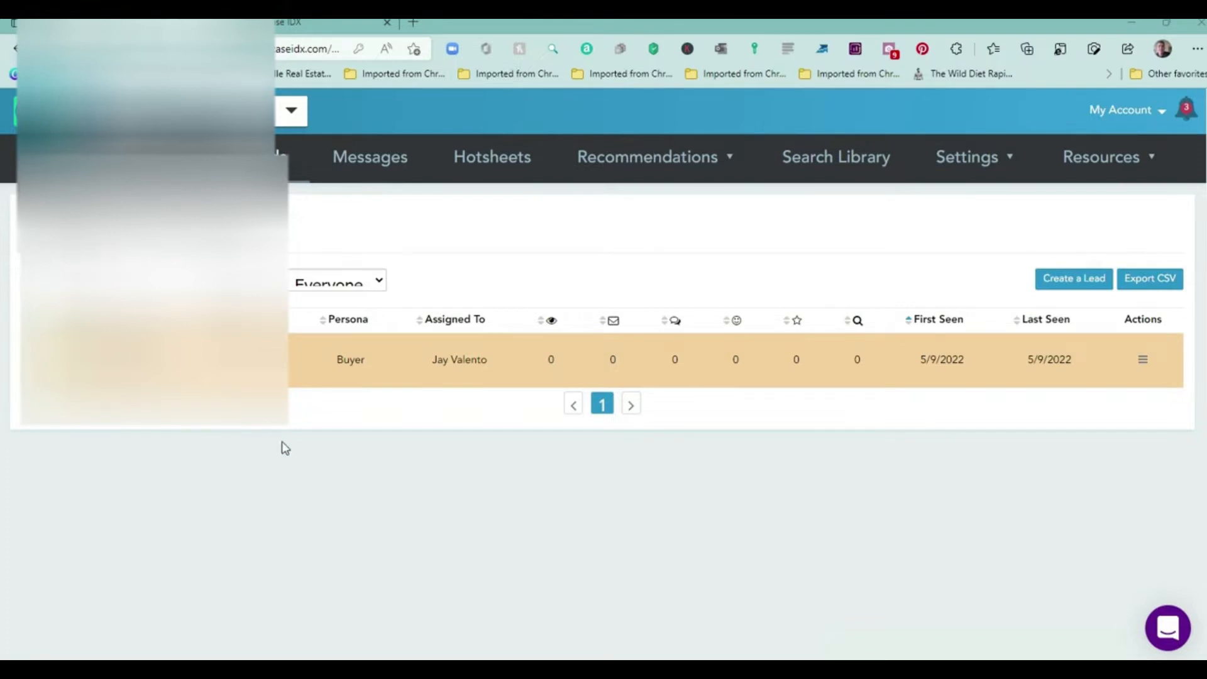
pyautogui.moveTo(275, 444)
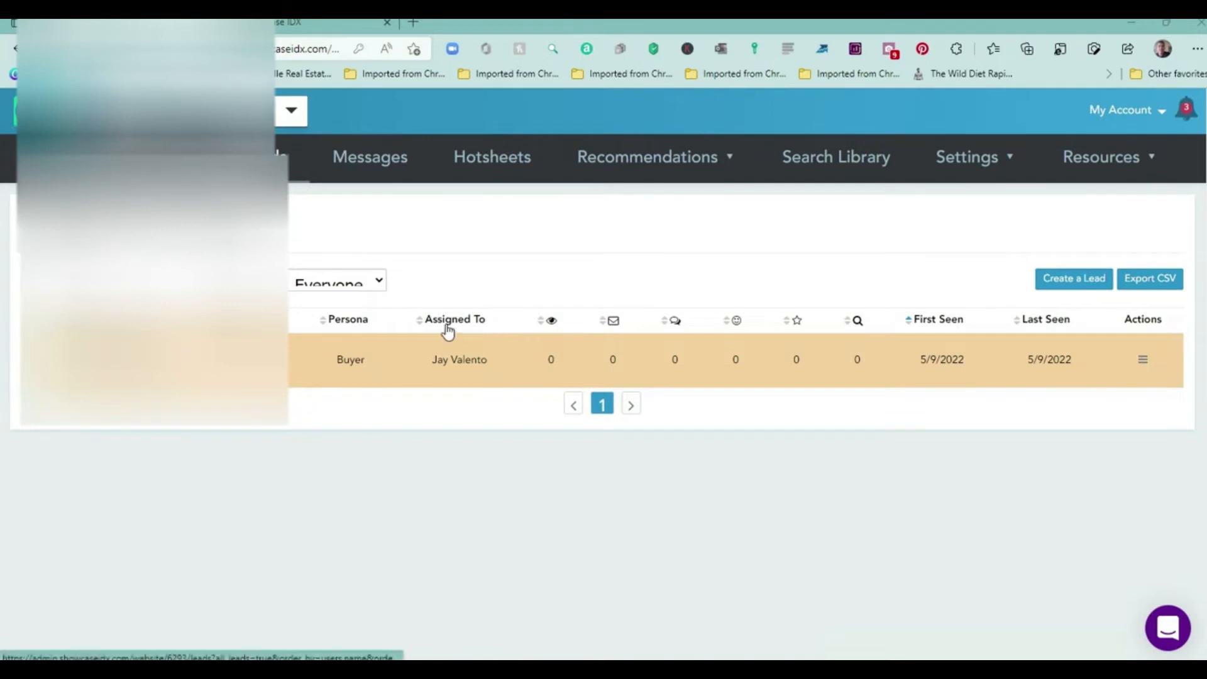
pyautogui.moveTo(612, 322)
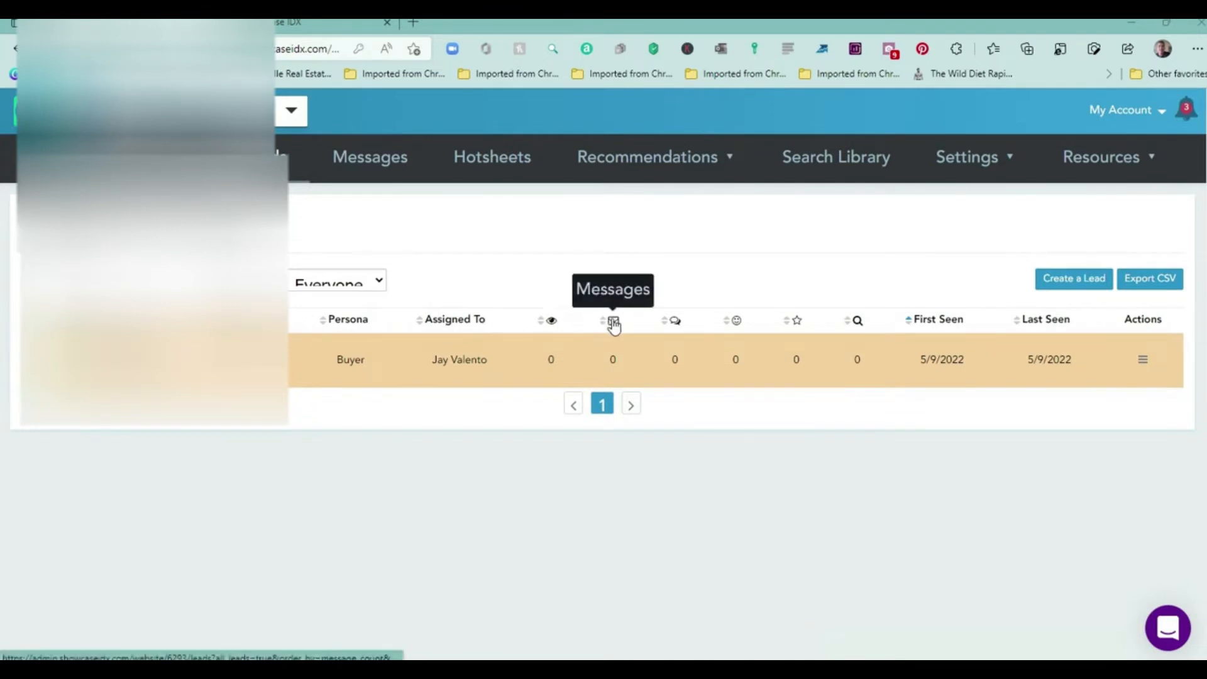
pyautogui.moveTo(672, 320)
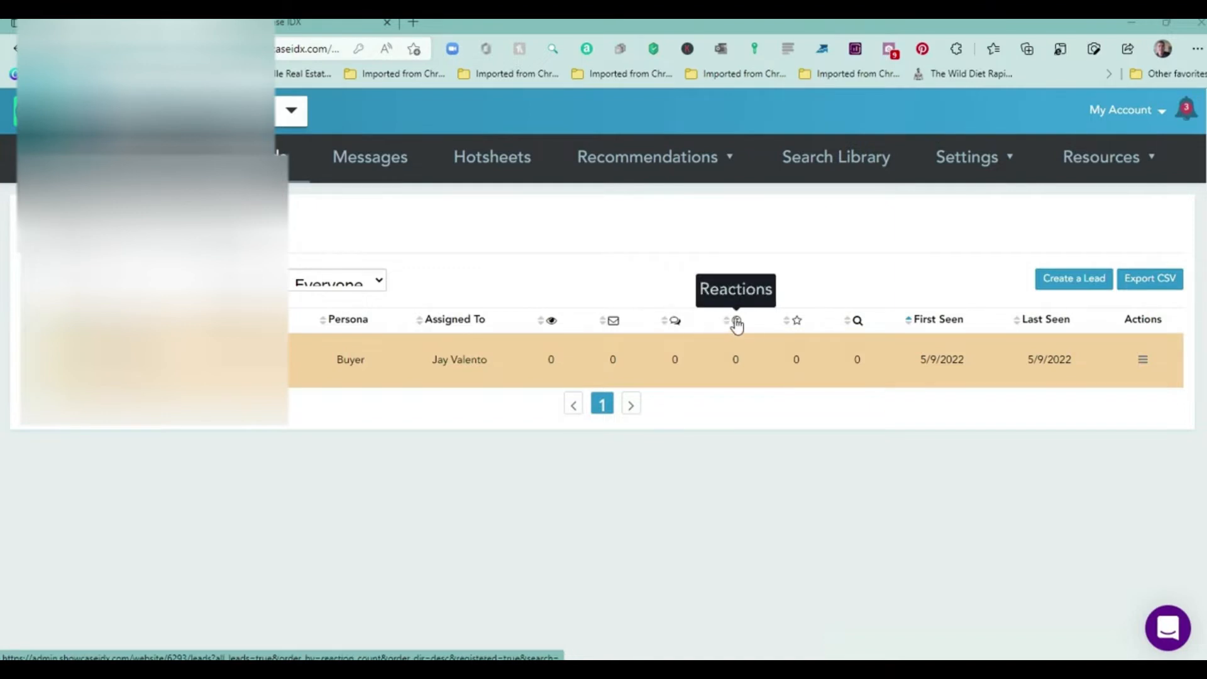
pyautogui.moveTo(674, 322)
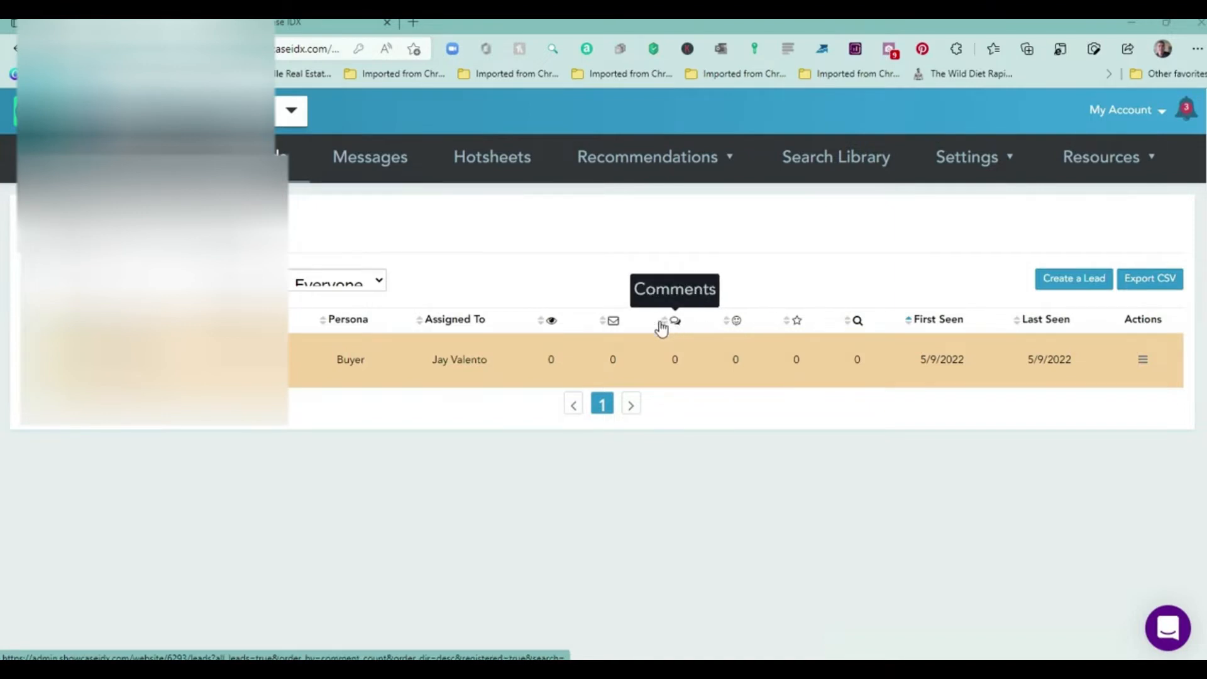
pyautogui.moveTo(613, 320)
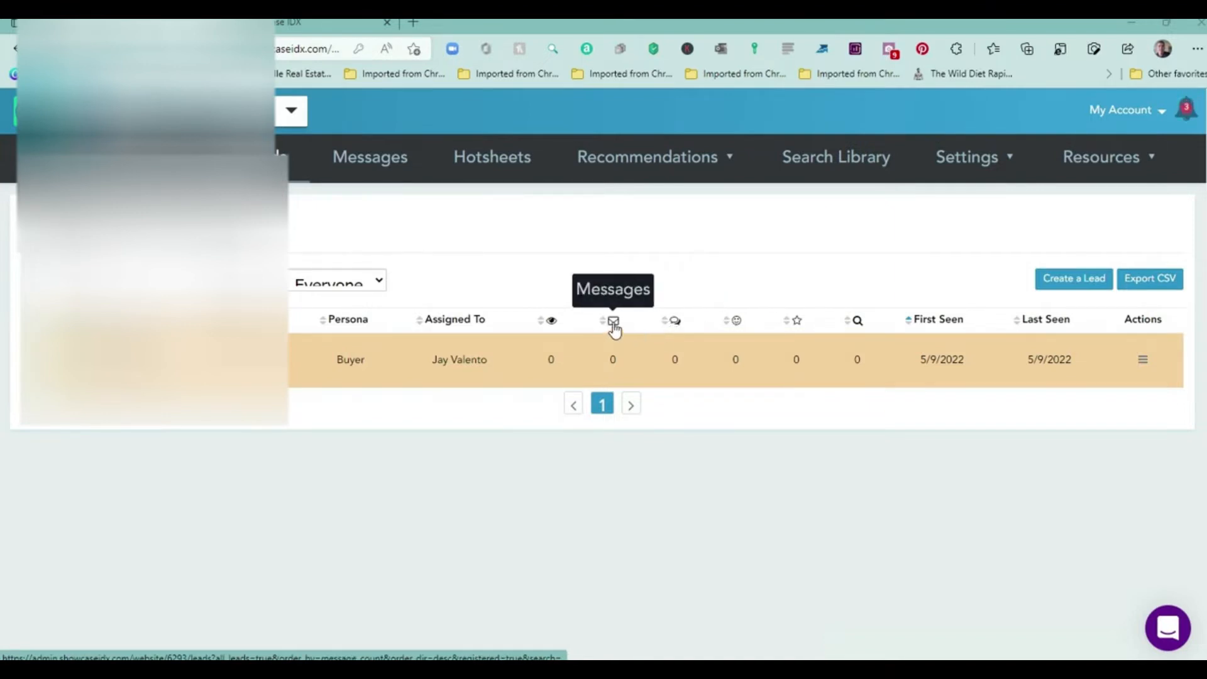
pyautogui.moveTo(674, 320)
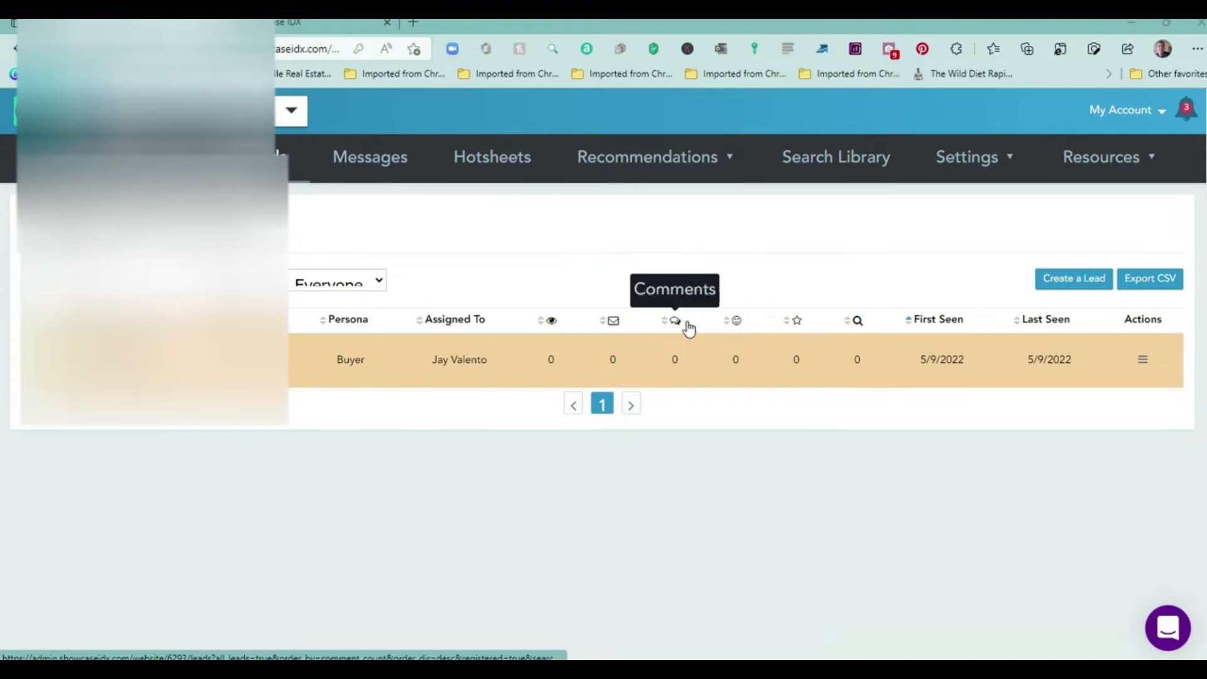
pyautogui.moveTo(735, 320)
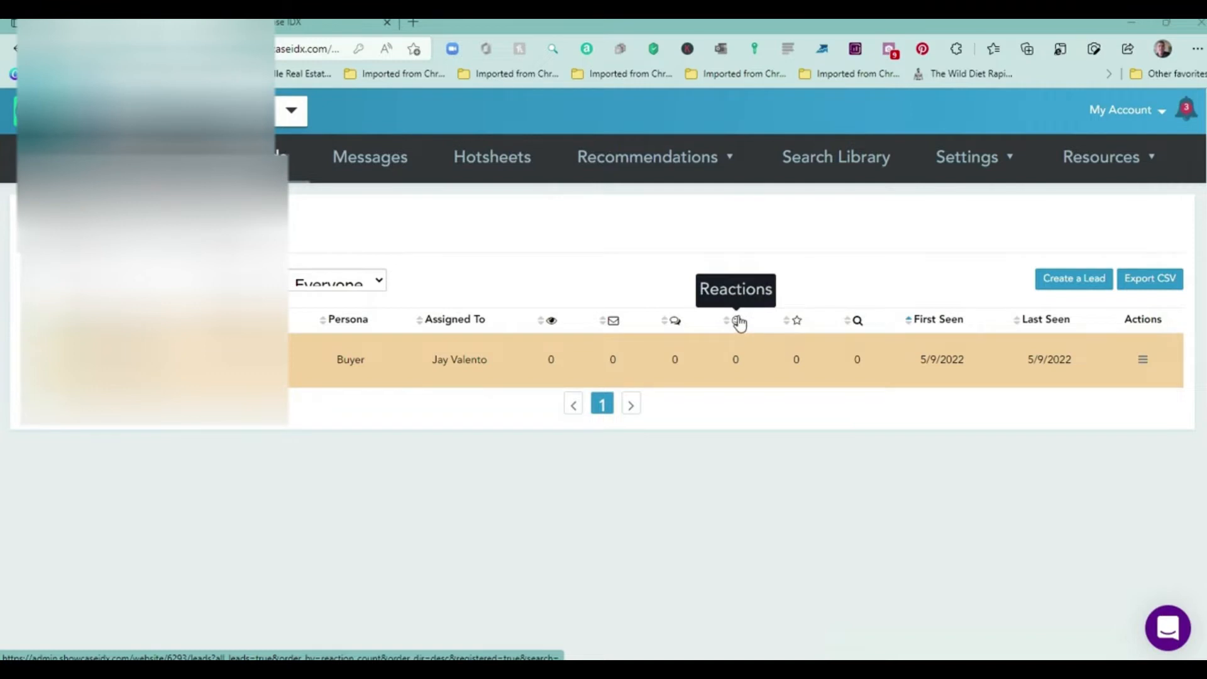
pyautogui.moveTo(797, 322)
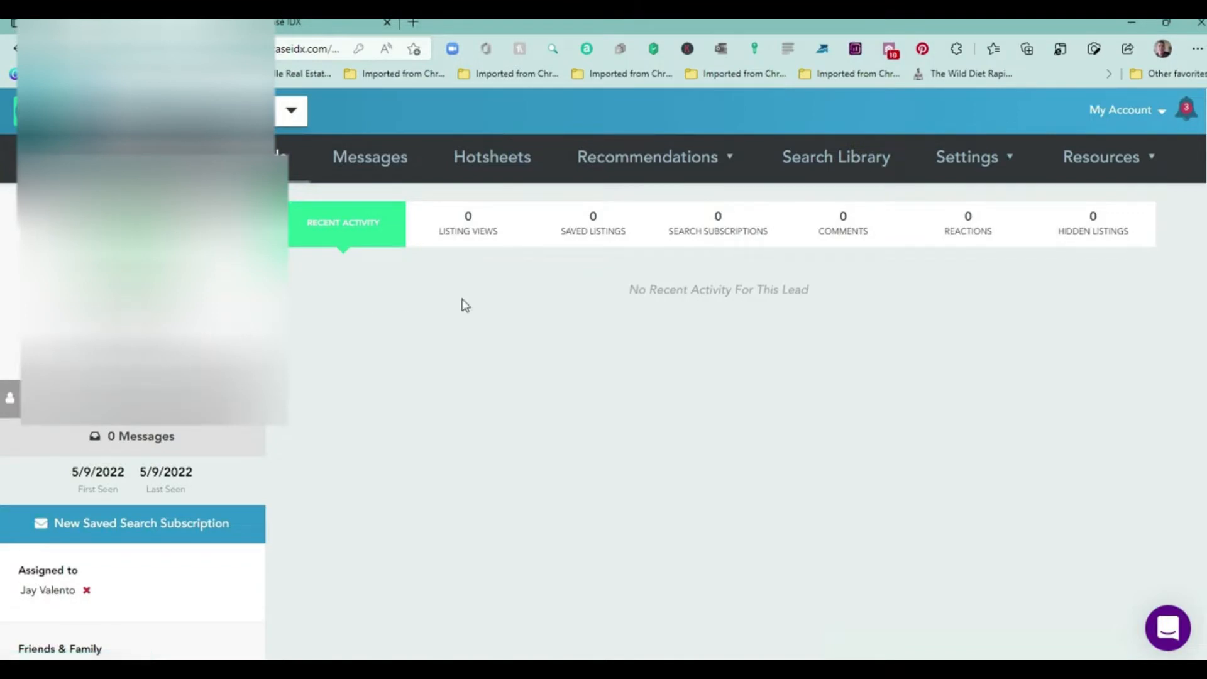
pyautogui.moveTo(576, 388)
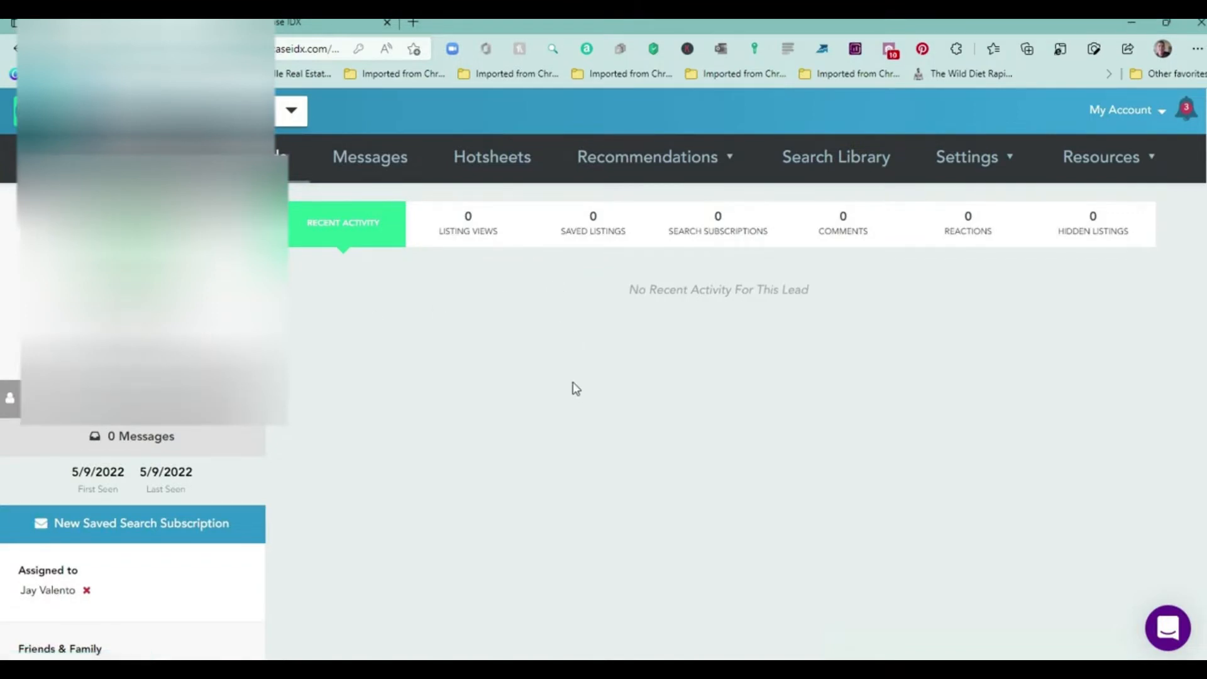
pyautogui.moveTo(412, 294)
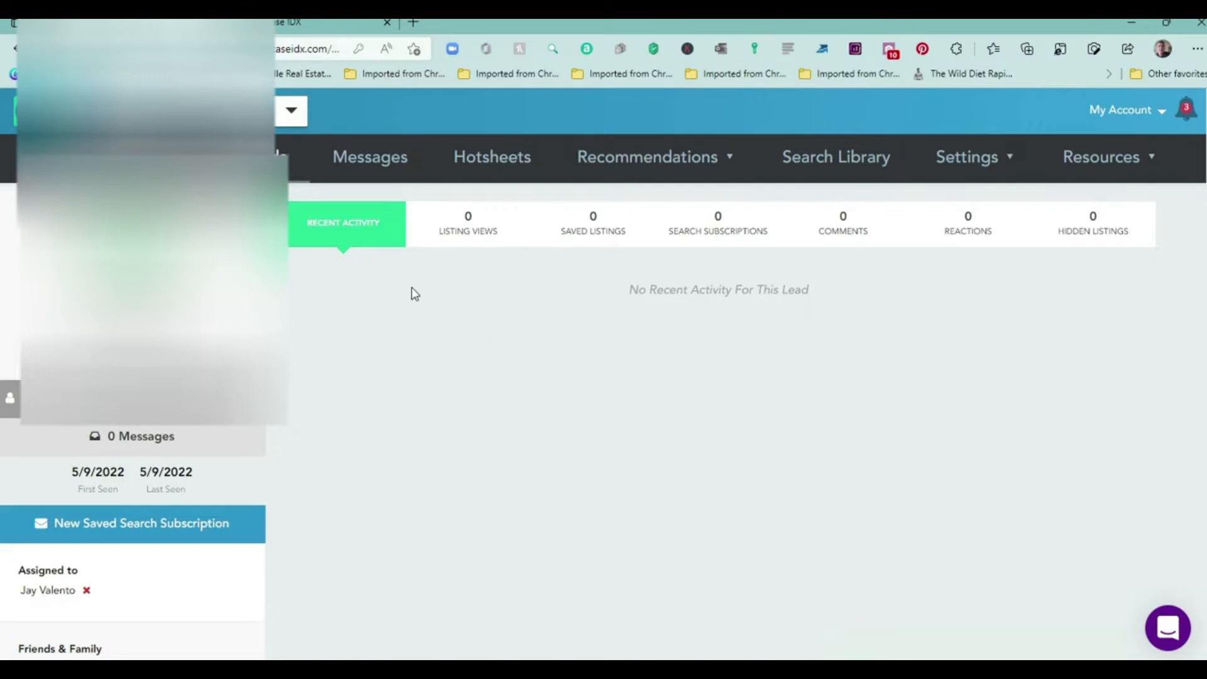
# Open the website lead's profile and review their 19 listing views and viewed Los Angeles homes.
pyautogui.scroll(-3)
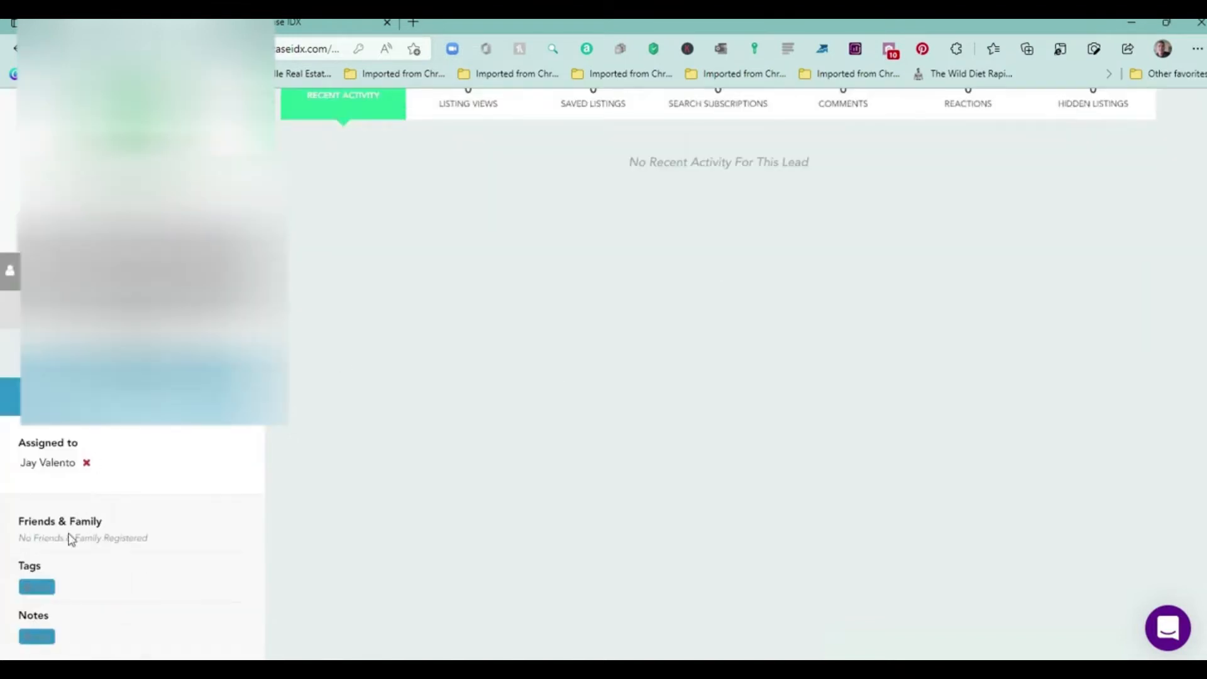
pyautogui.moveTo(42, 654)
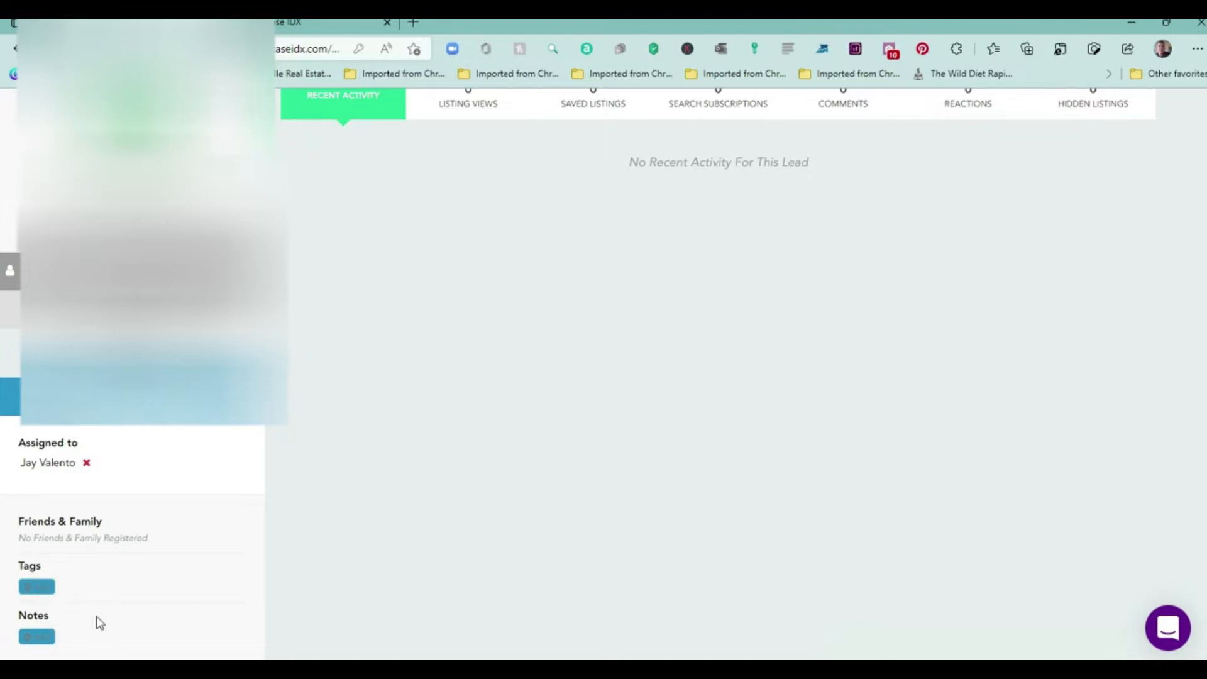
pyautogui.moveTo(172, 613)
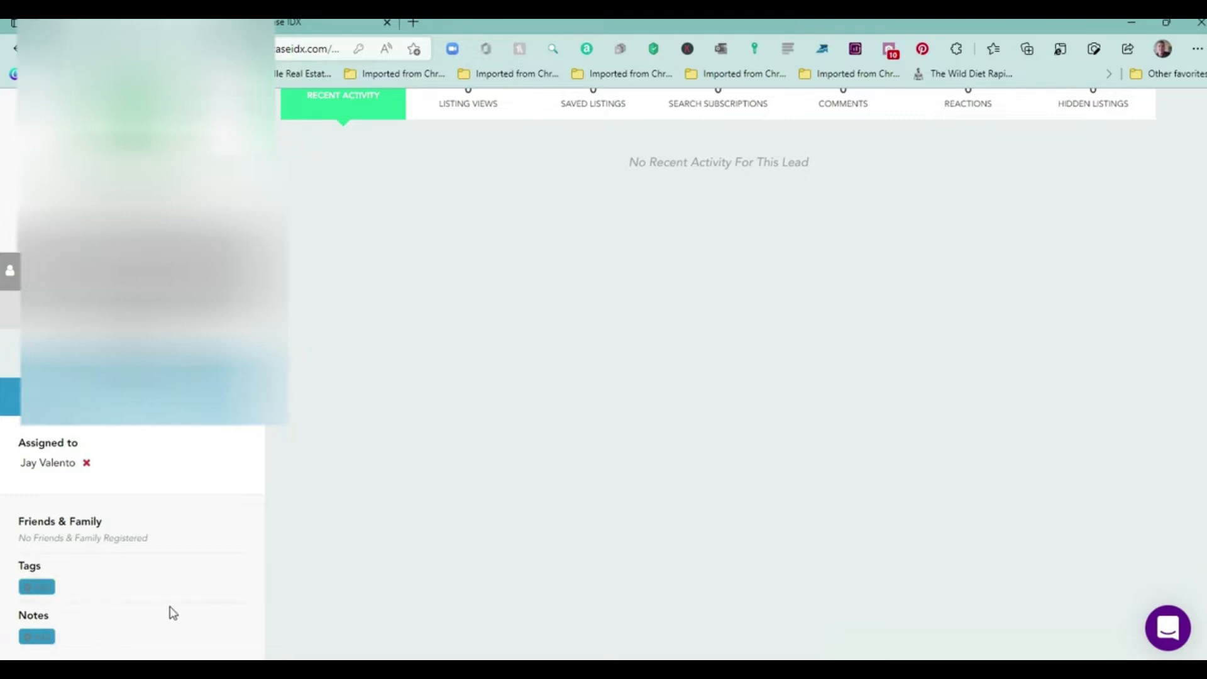
pyautogui.moveTo(356, 494)
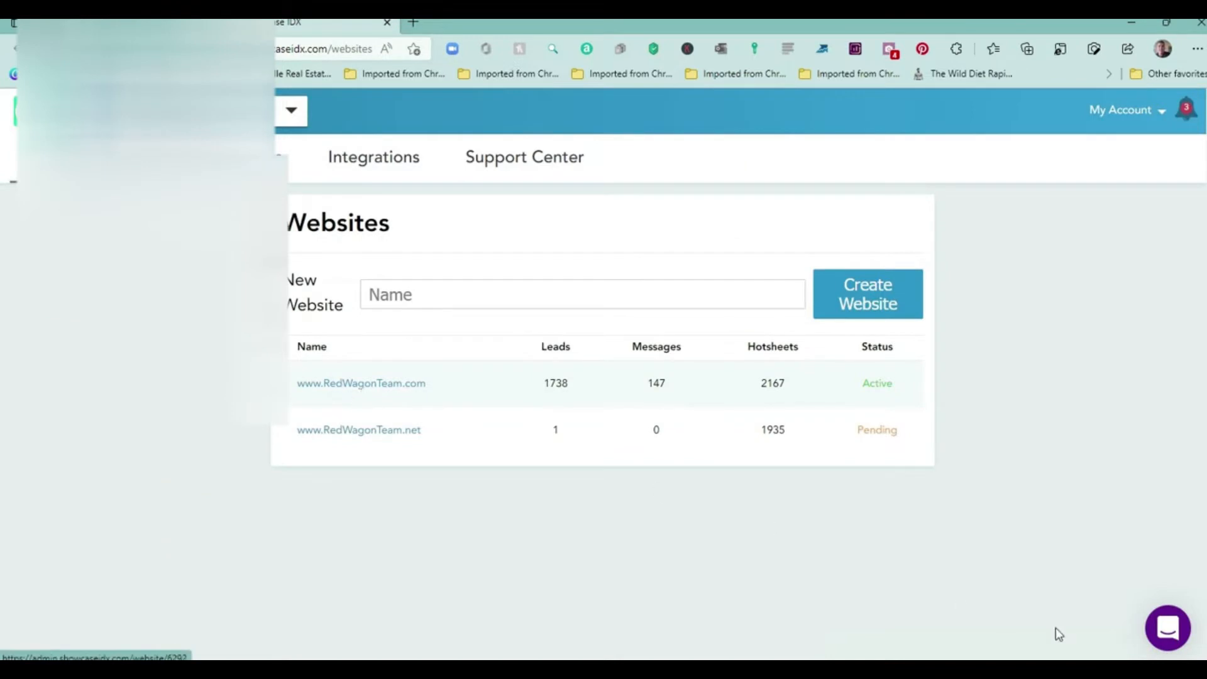
pyautogui.click(361, 383)
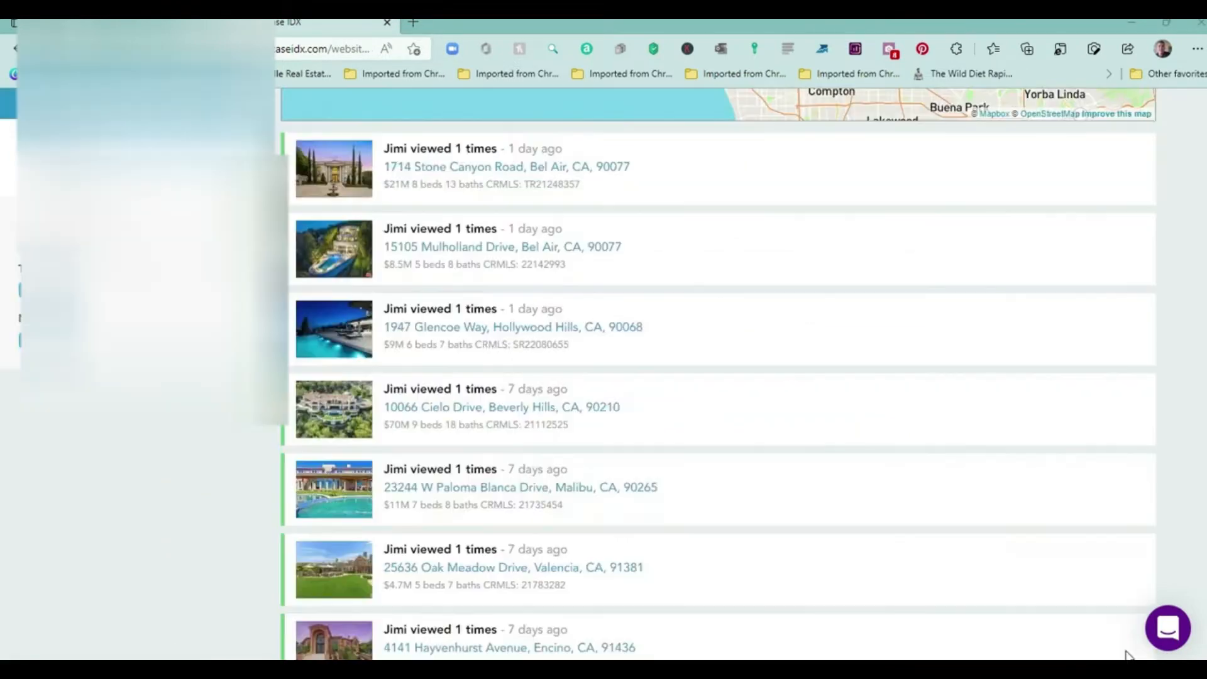
pyautogui.moveTo(676, 472)
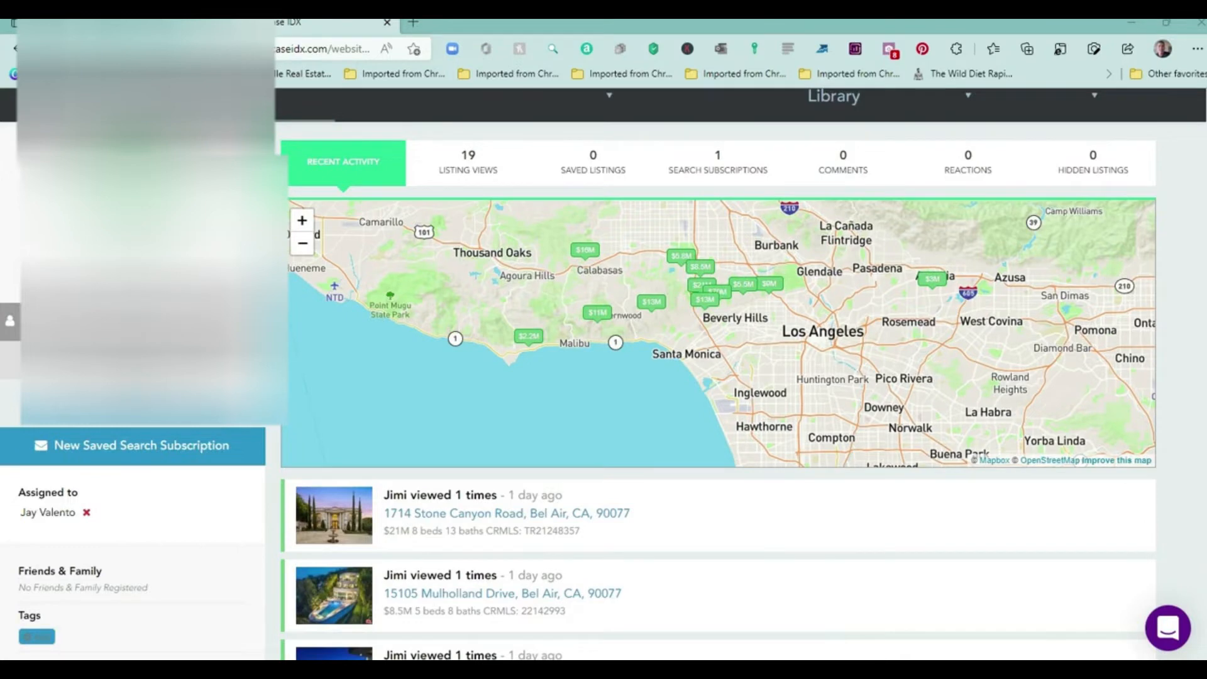
pyautogui.moveTo(473, 185)
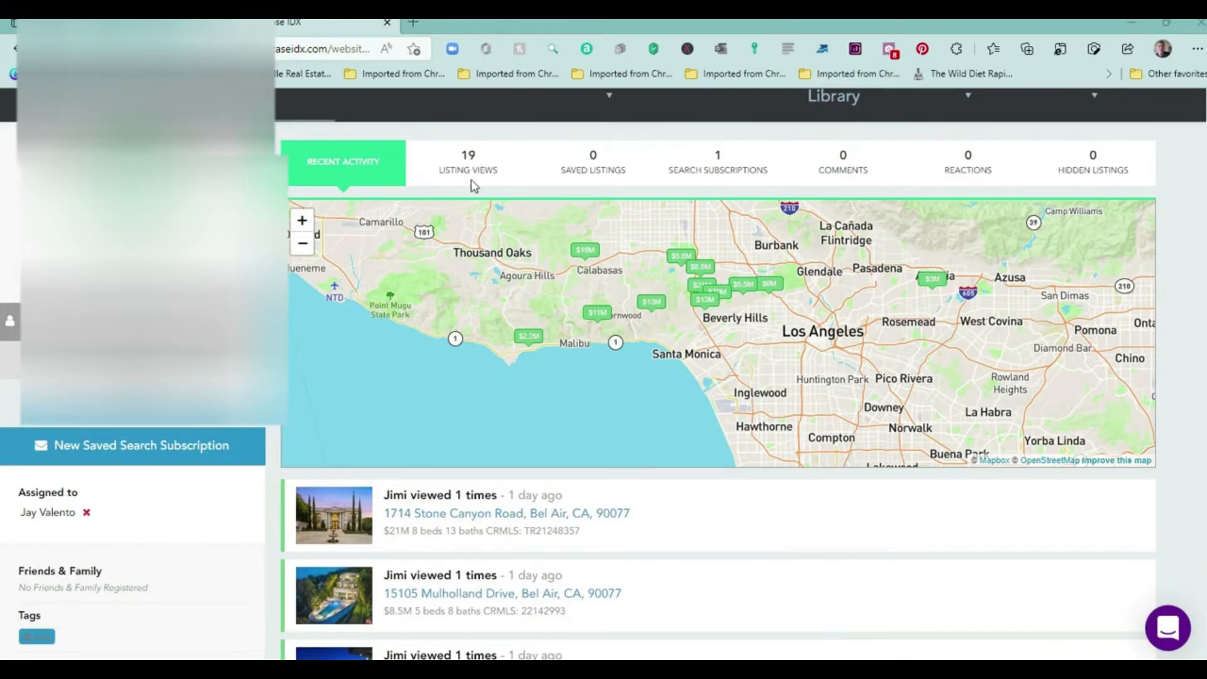
pyautogui.moveTo(729, 159)
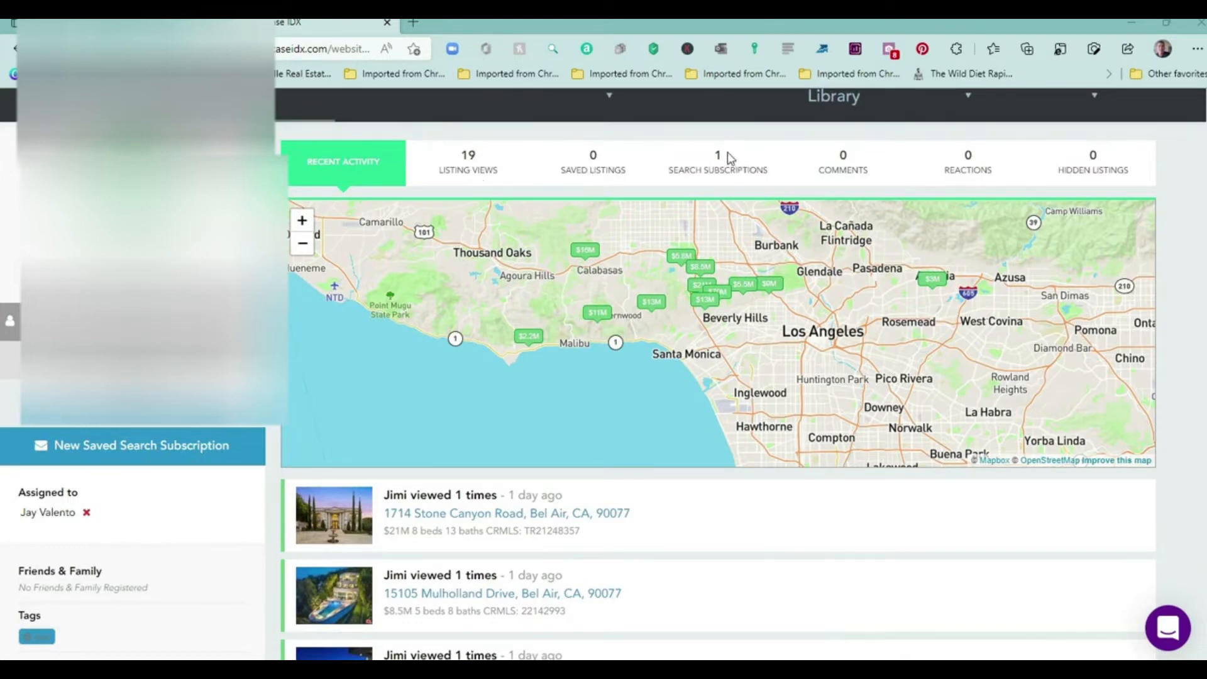
pyautogui.moveTo(711, 175)
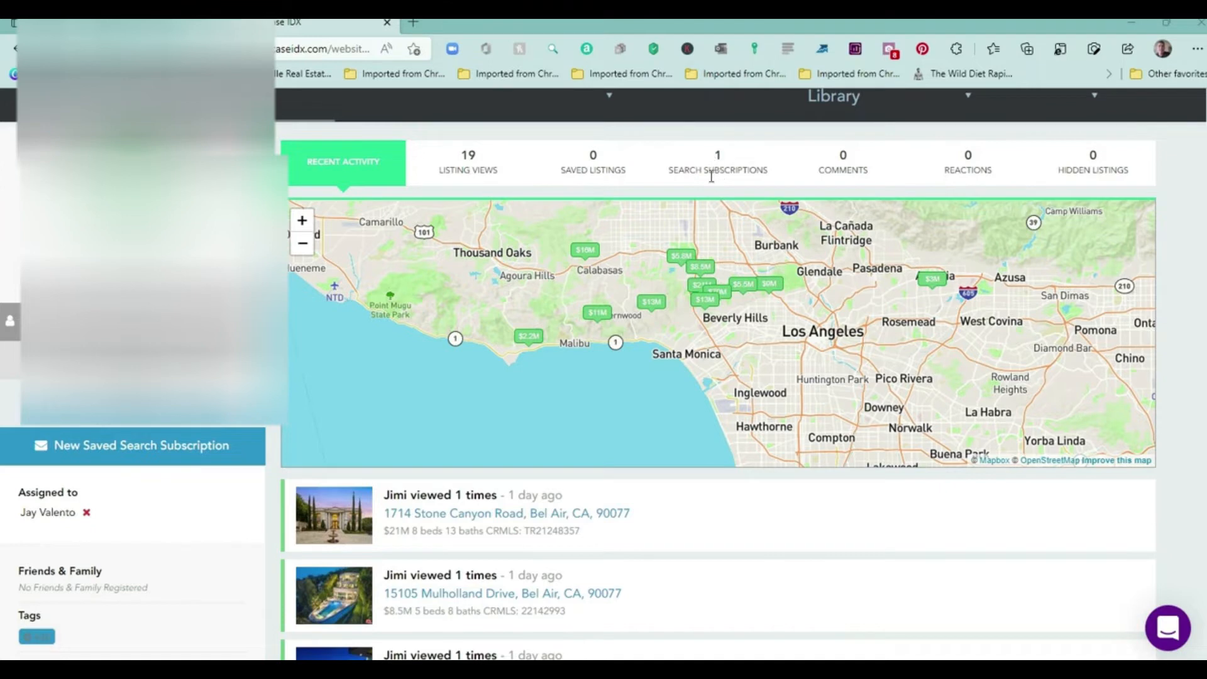
pyautogui.moveTo(899, 278)
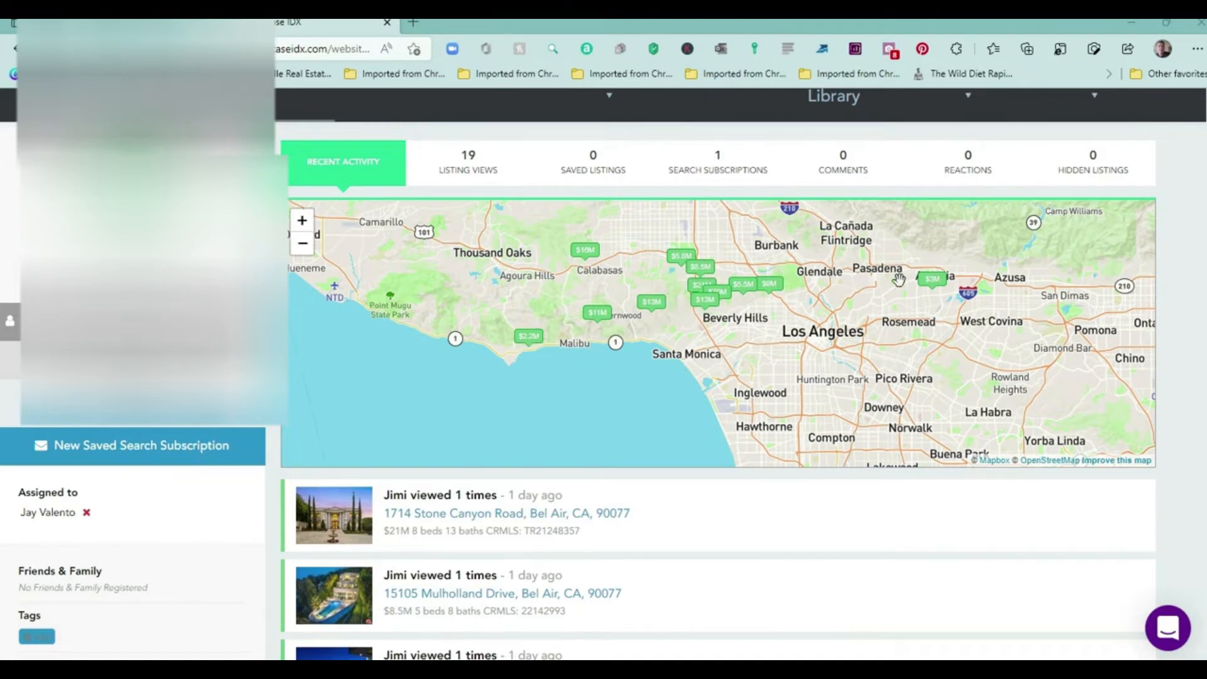
pyautogui.moveTo(758, 541)
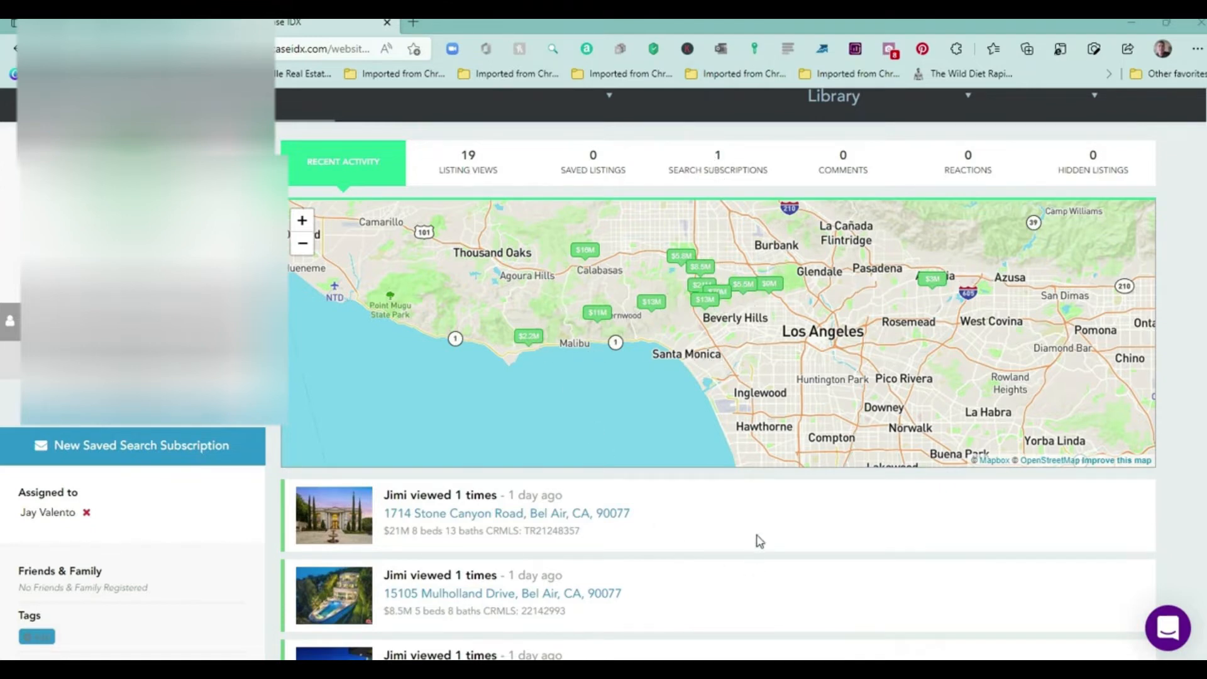
pyautogui.scroll(-3)
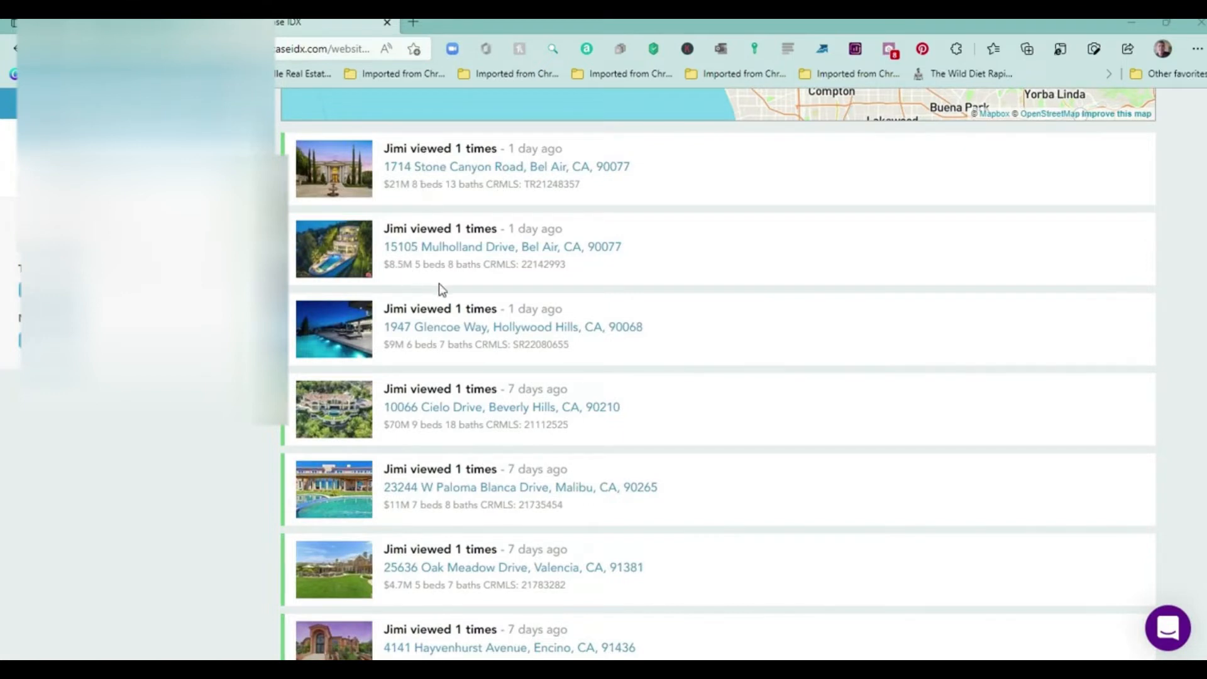
pyautogui.moveTo(469, 294)
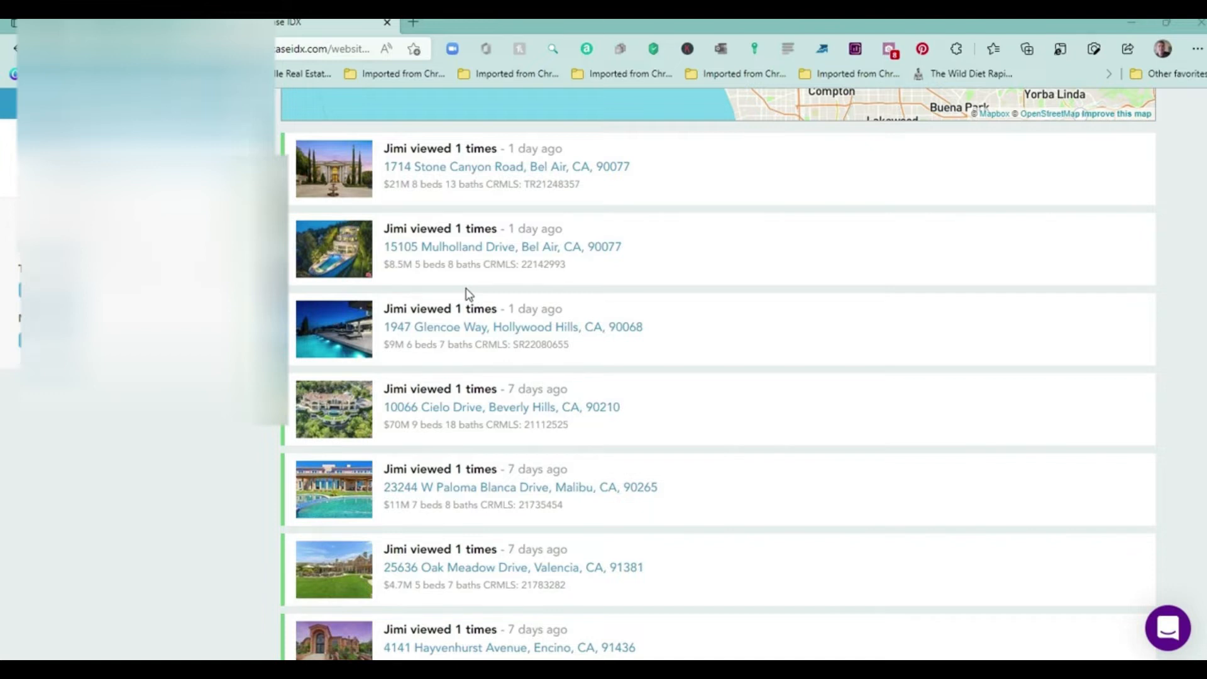
pyautogui.moveTo(599, 344)
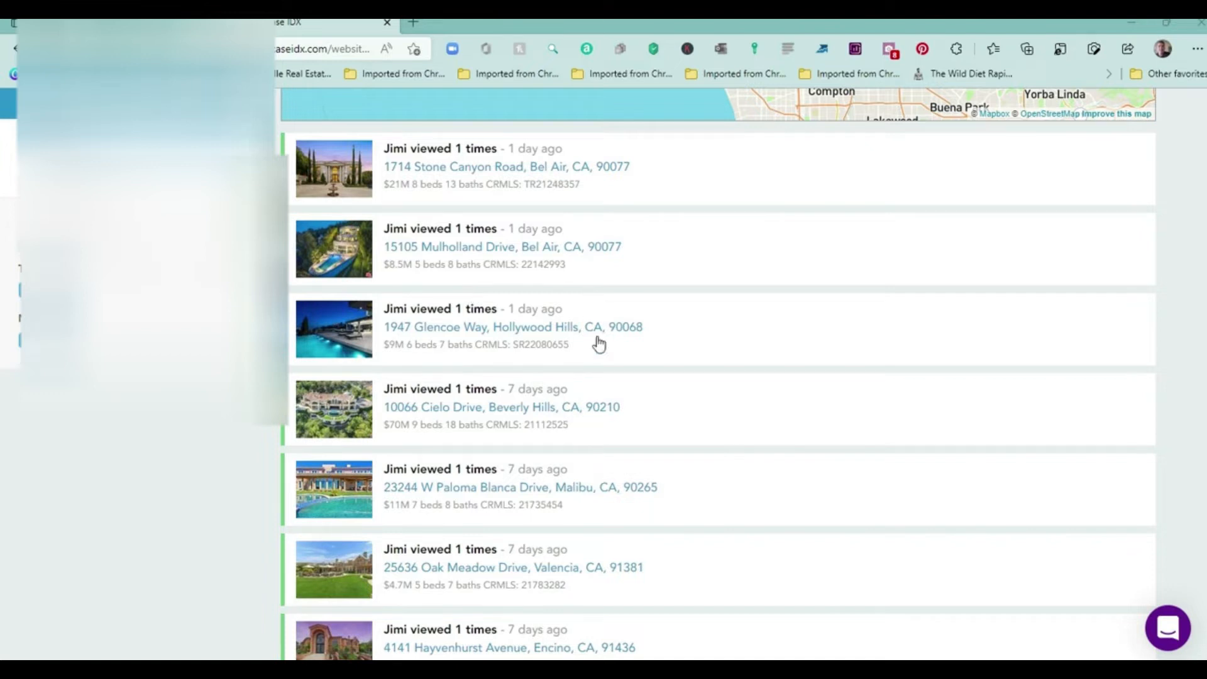
pyautogui.moveTo(412, 185)
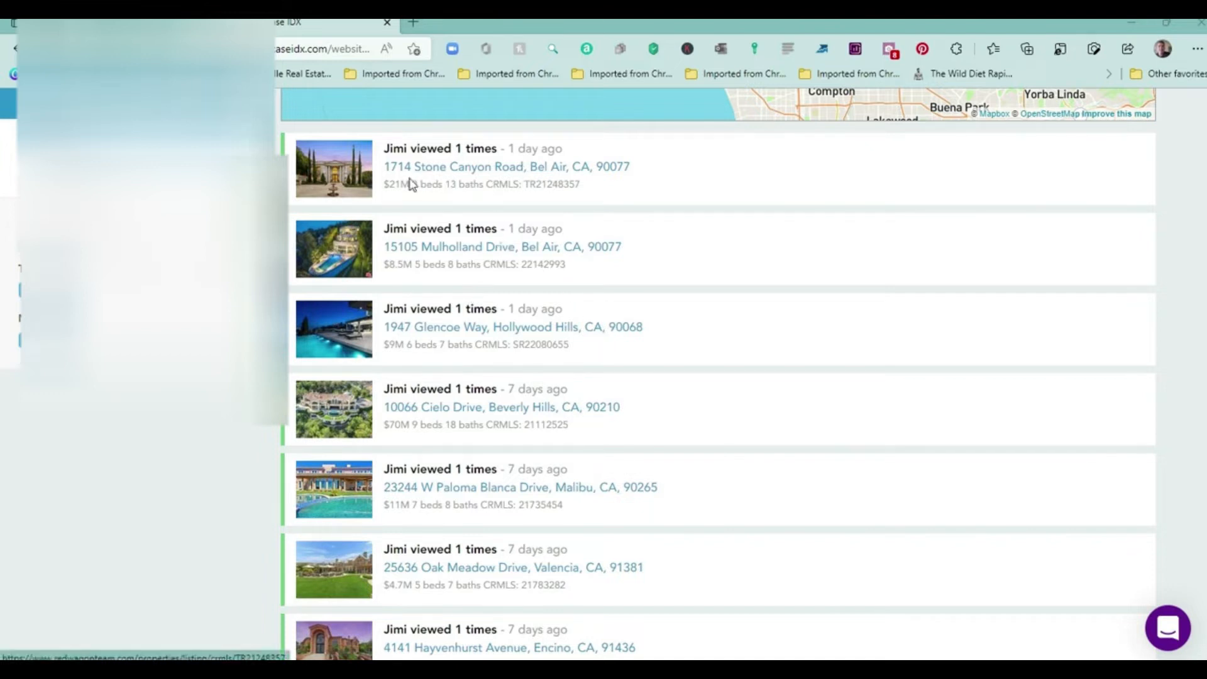
pyautogui.moveTo(454, 341)
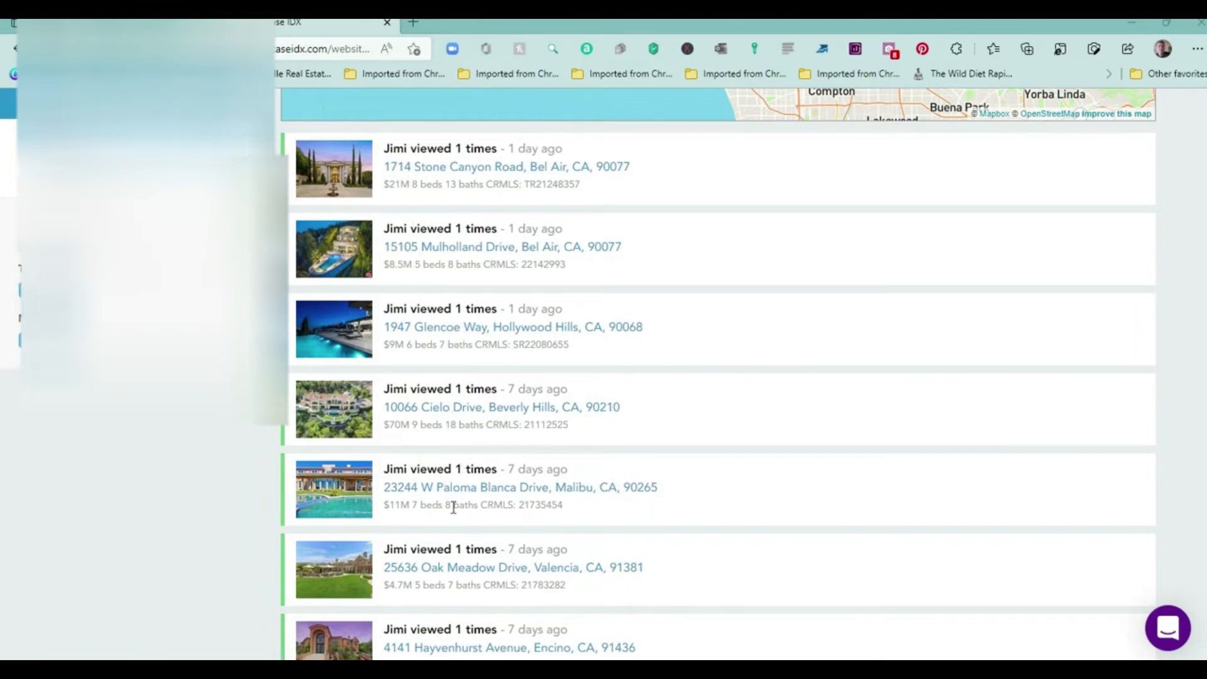
# Open the 23244 W Paloma Blanca Drive listing from the activity feed in a new tab.
pyautogui.scroll(-3)
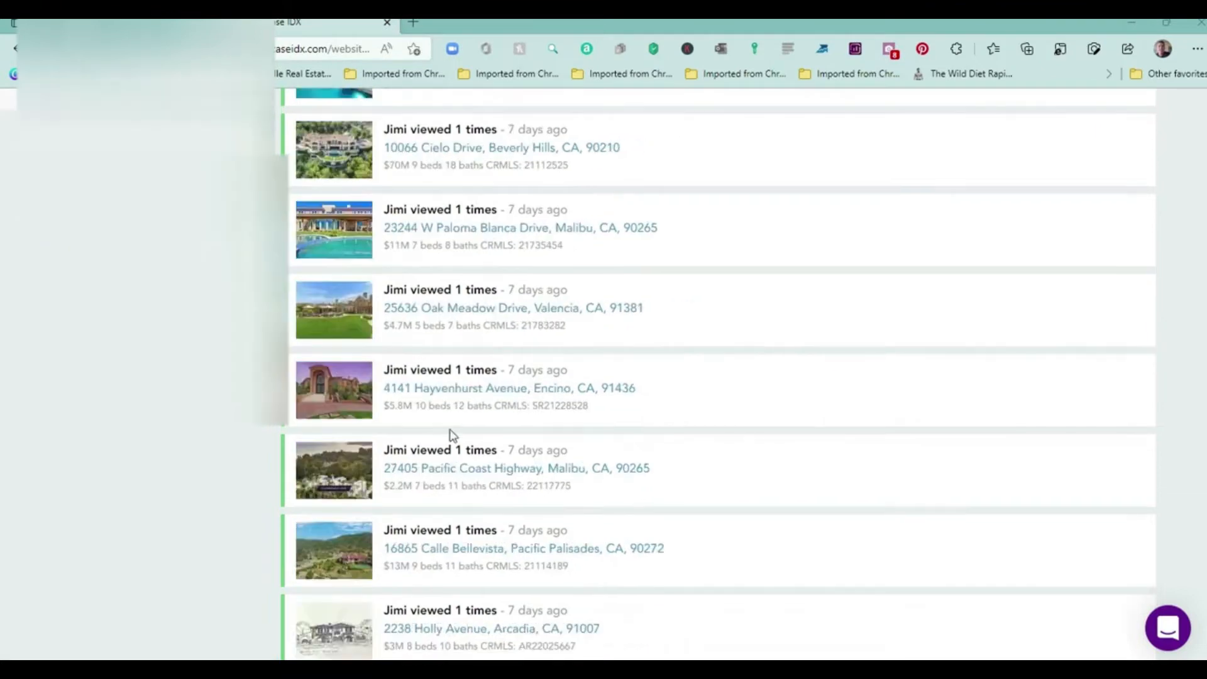
pyautogui.moveTo(579, 389)
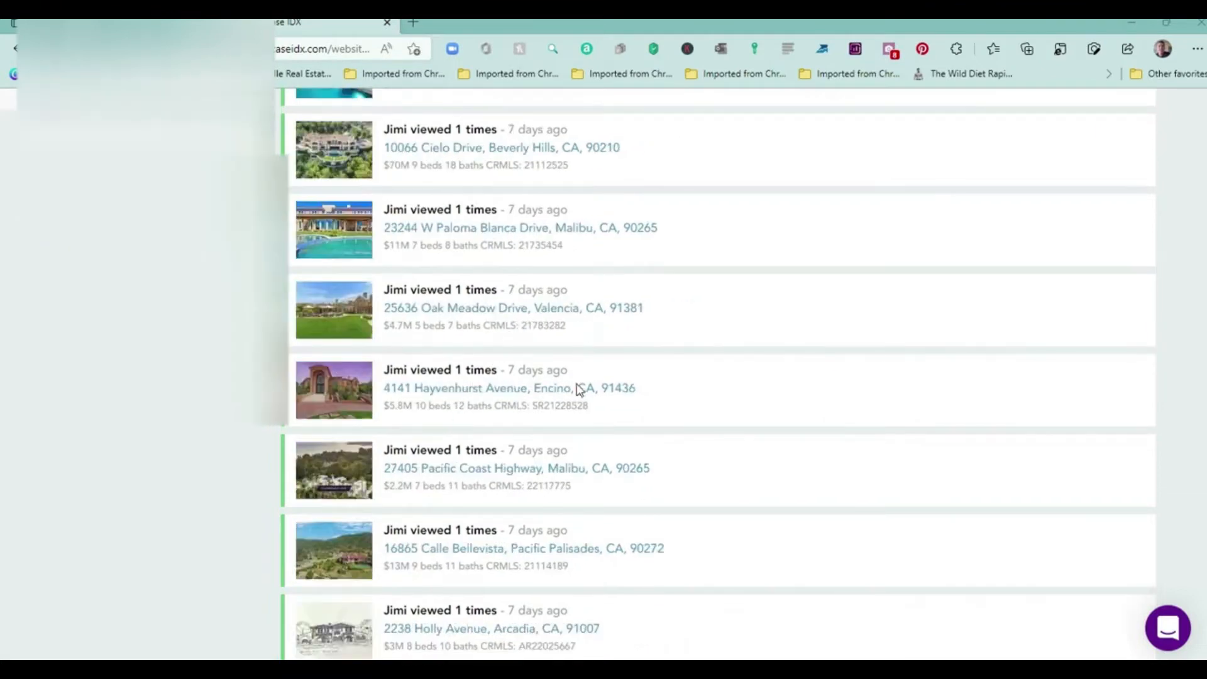
pyautogui.scroll(-3)
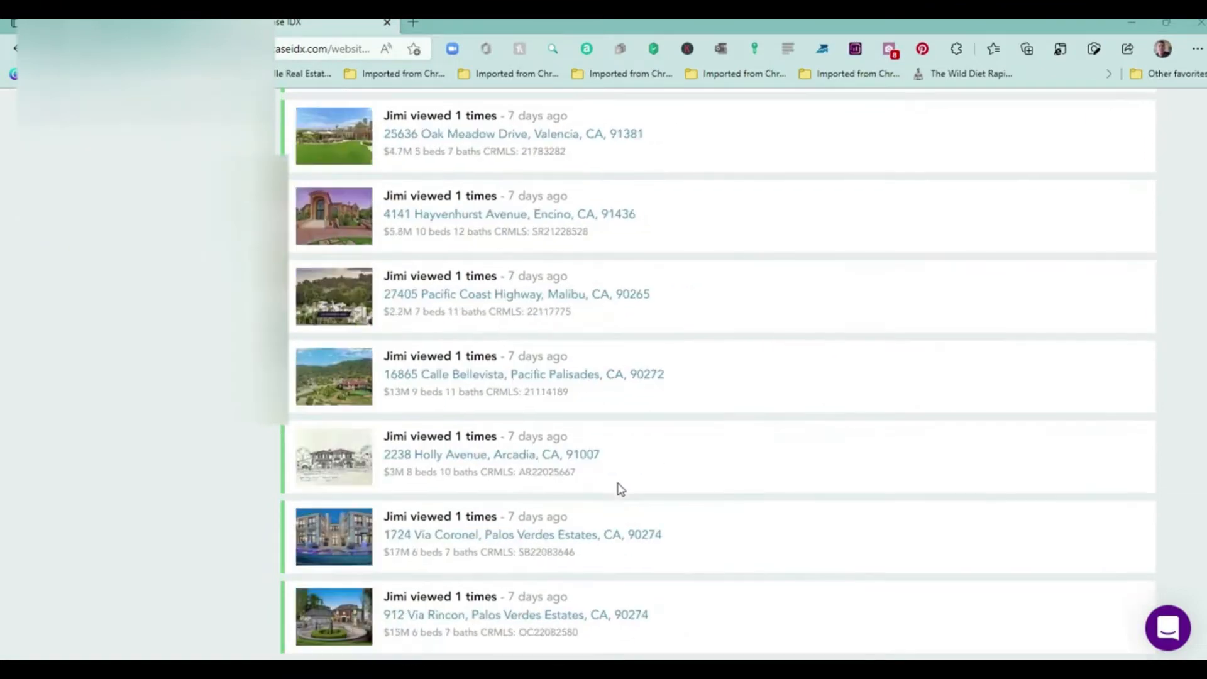
pyautogui.moveTo(586, 593)
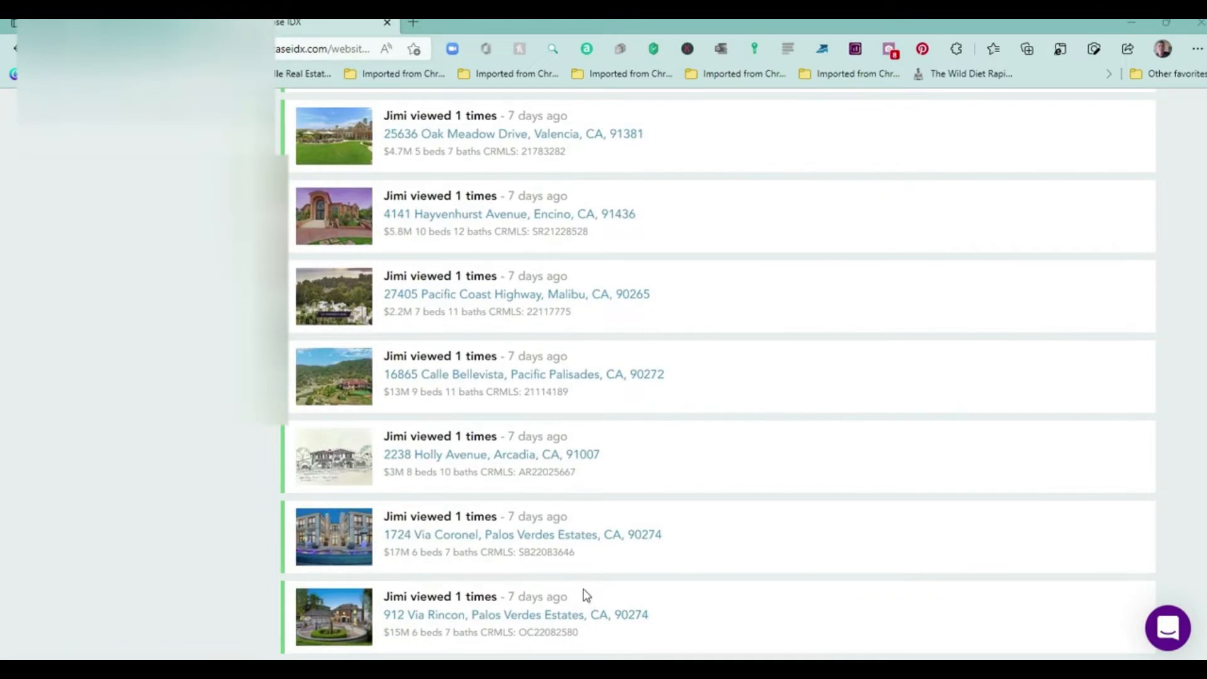
pyautogui.moveTo(477, 214)
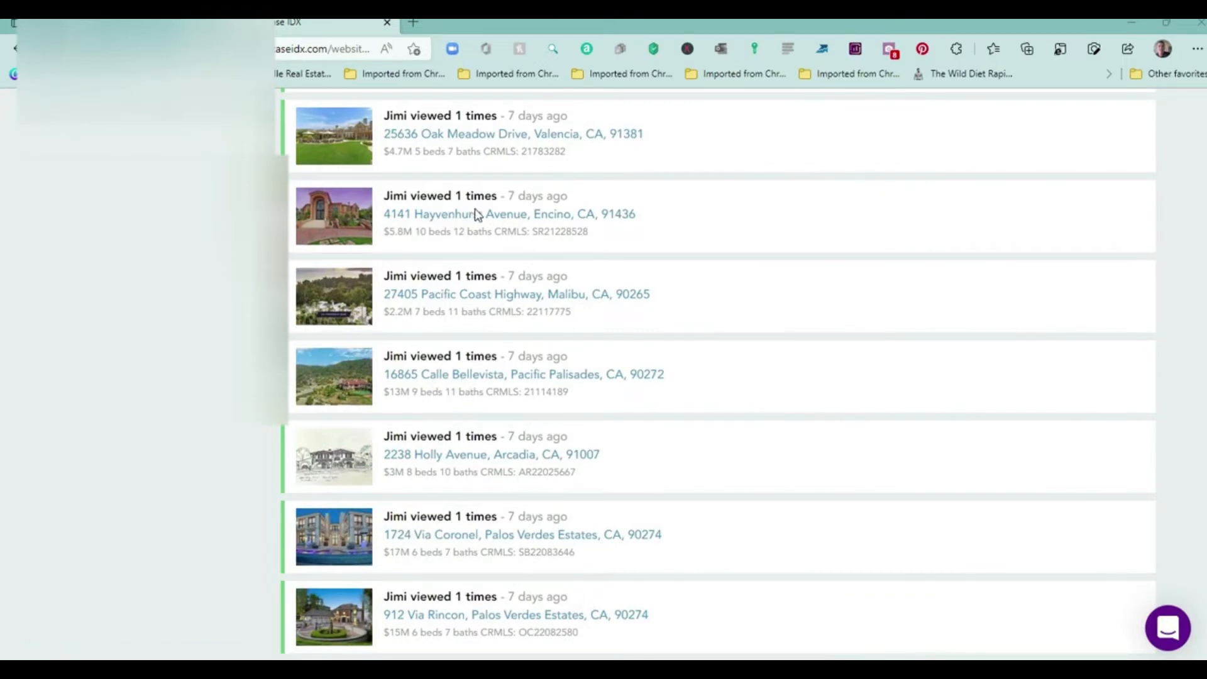
pyautogui.moveTo(463, 521)
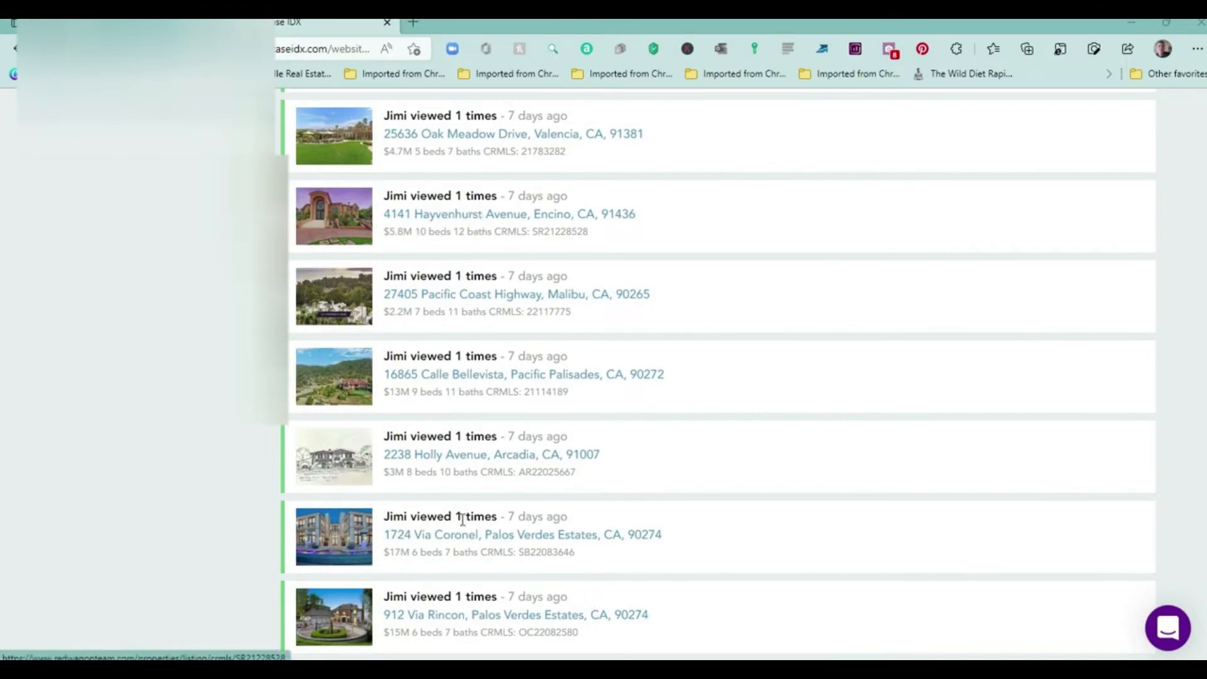
pyautogui.scroll(3)
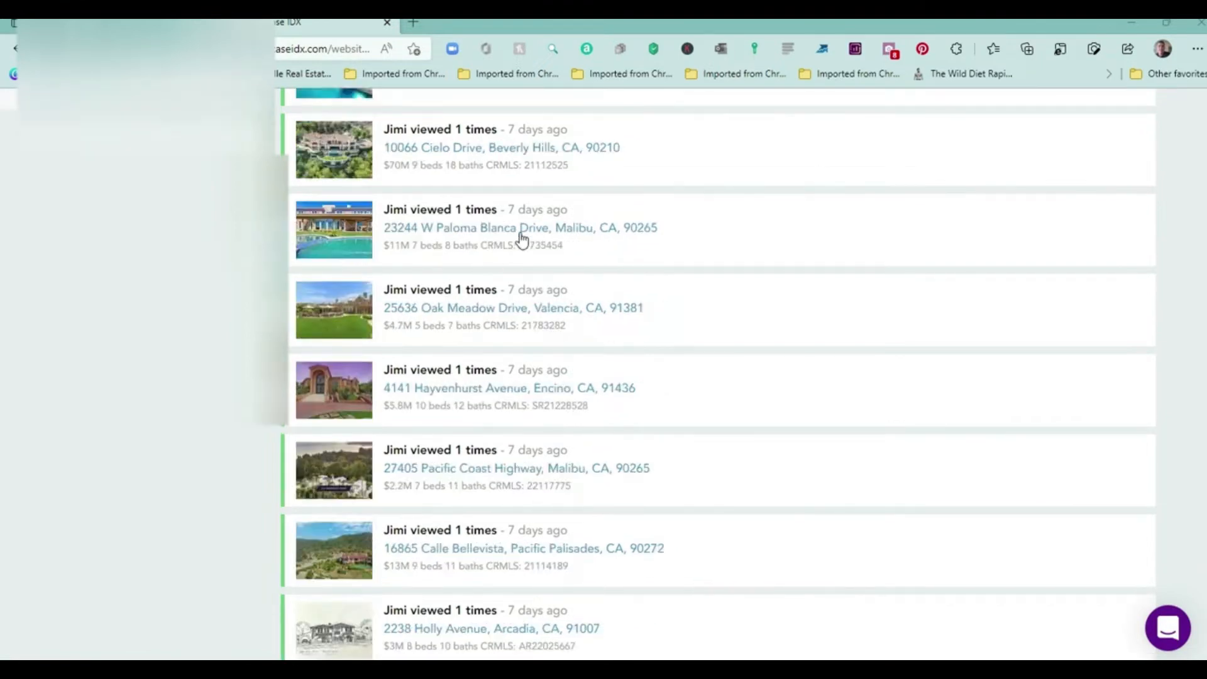
pyautogui.moveTo(589, 246)
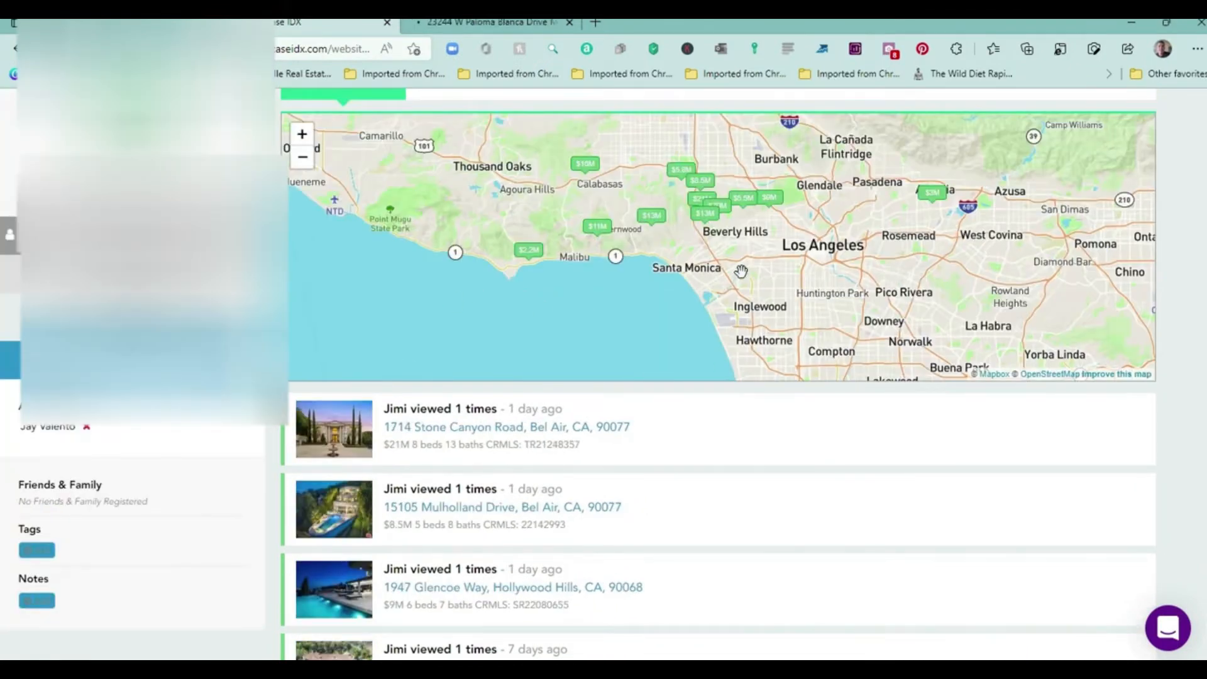
pyautogui.scroll(3)
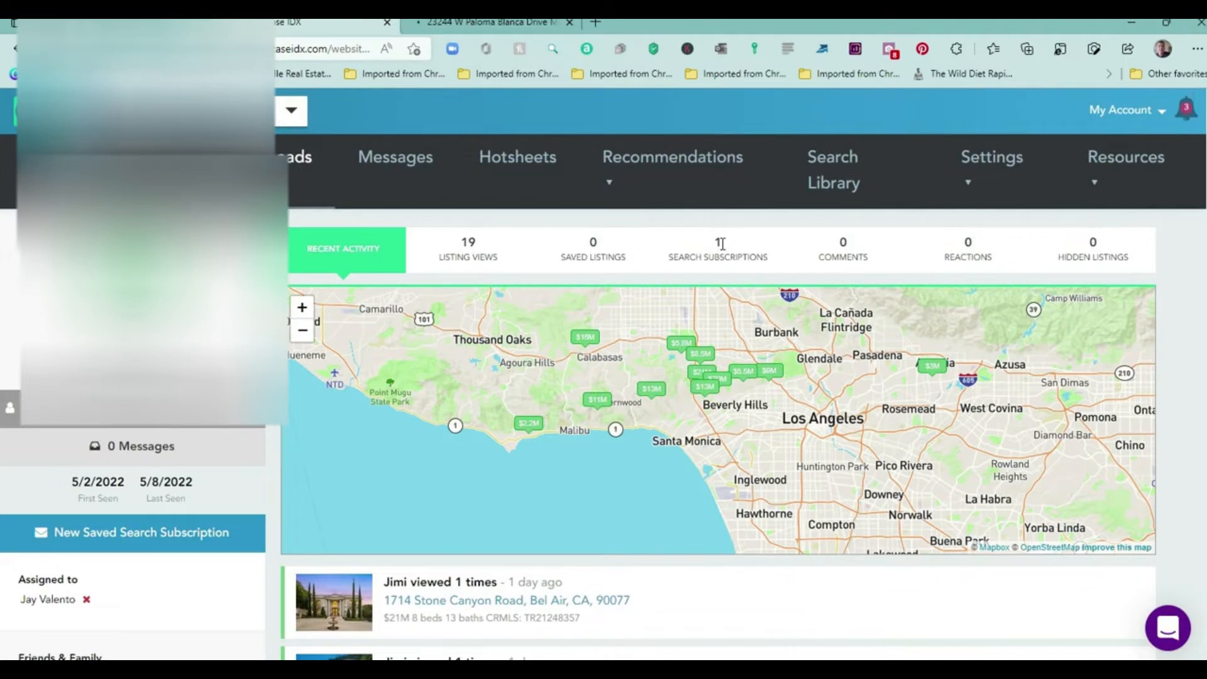
# Show the lead's 'Southern California Mansions for You' subscription with instant email frequency.
pyautogui.click(717, 249)
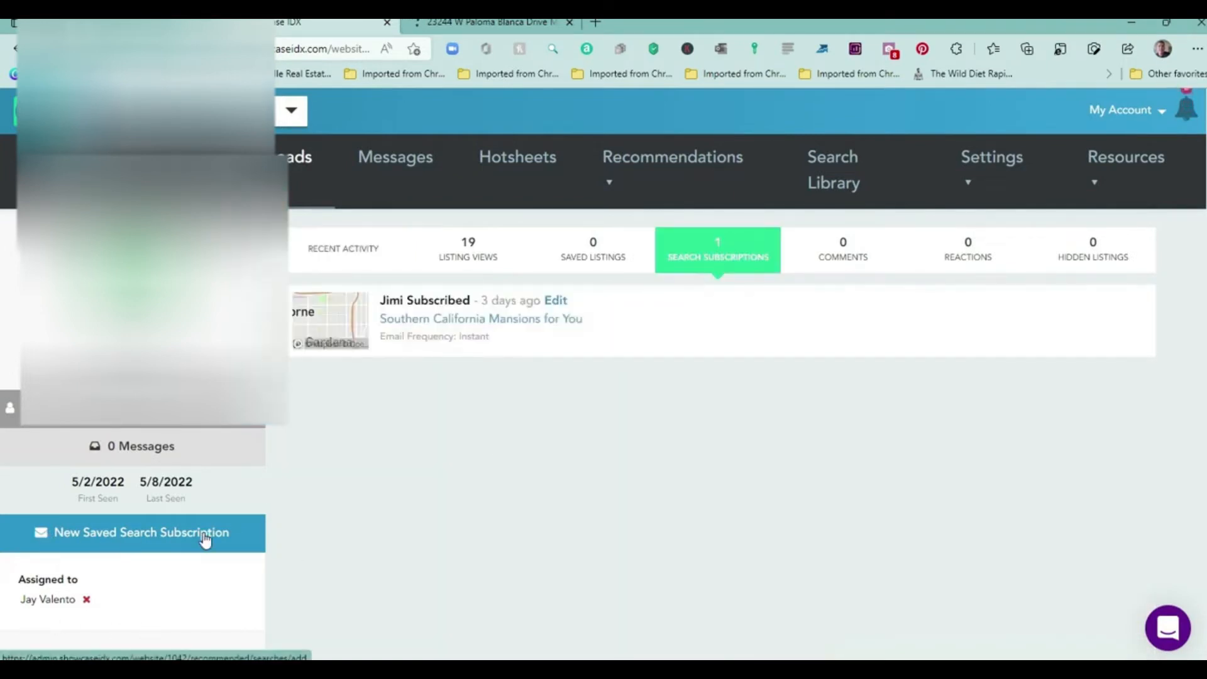
pyautogui.moveTo(130, 543)
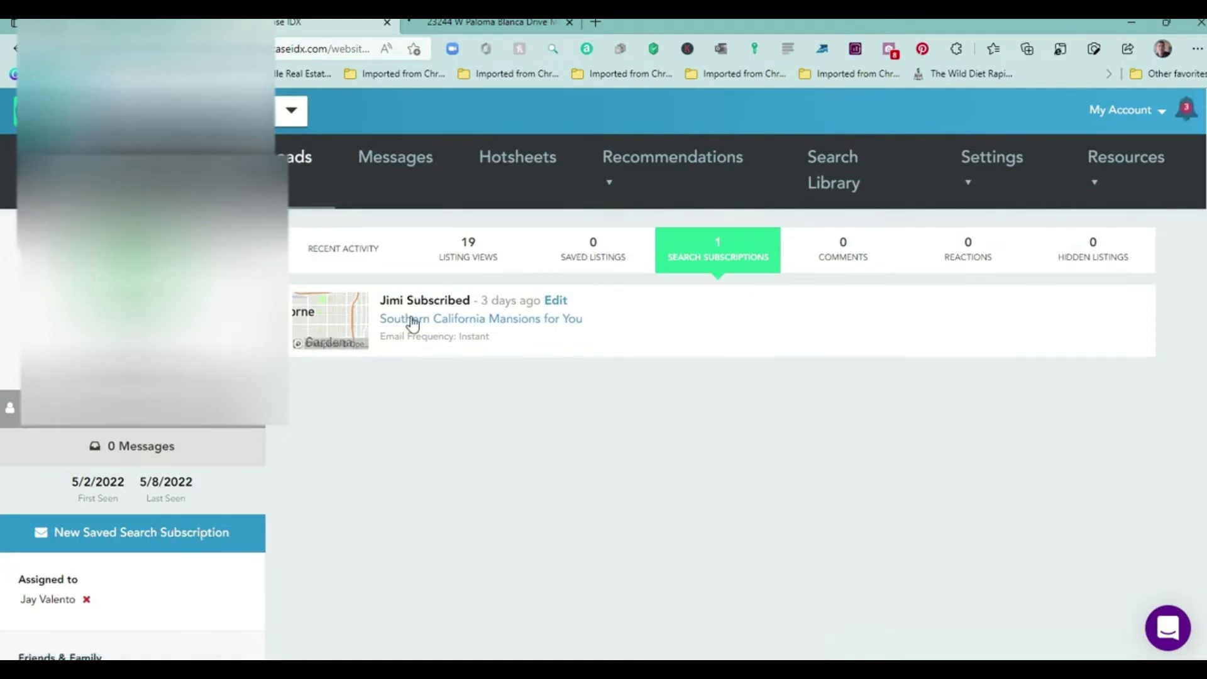
pyautogui.moveTo(562, 330)
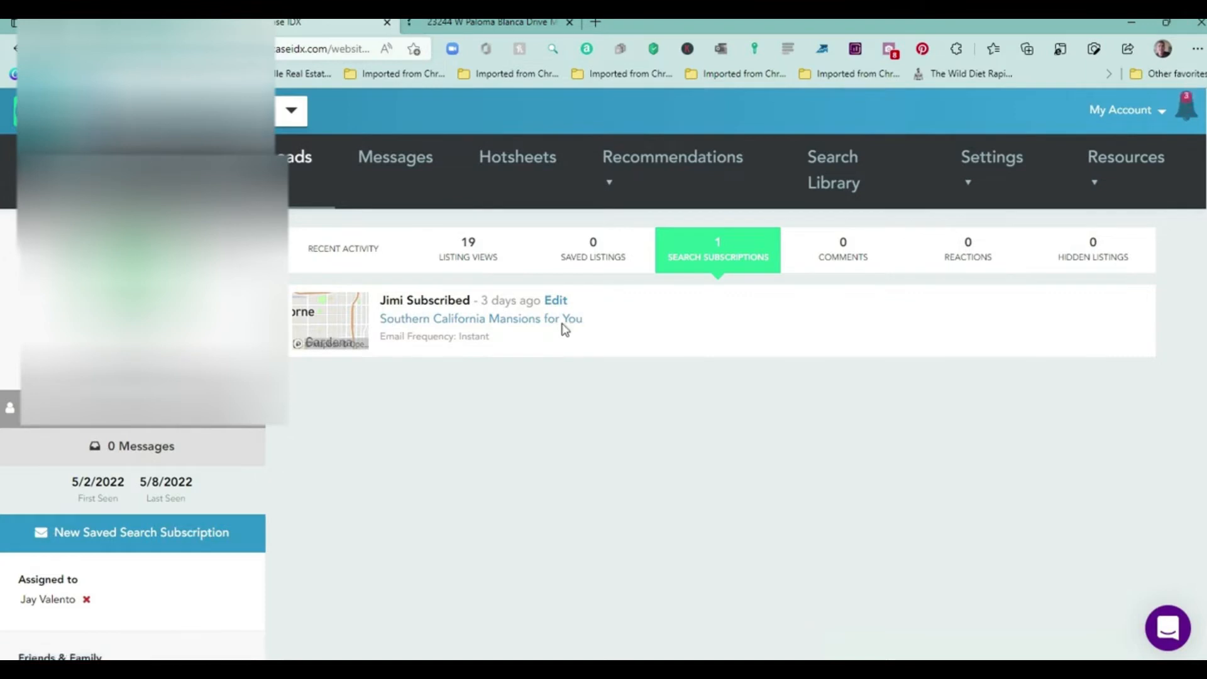
pyautogui.moveTo(556, 305)
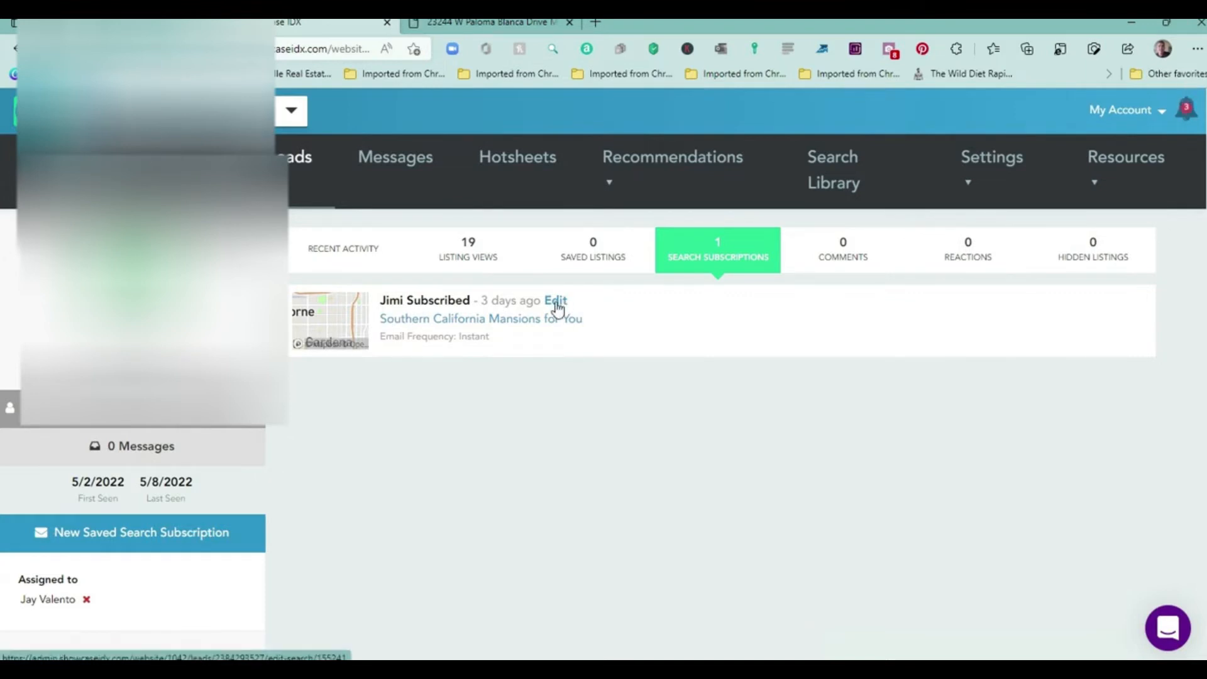
# Edit 'Southern California Mansions for You', checking email frequency and its $900,000–$7,000,000, 5+ bed filters.
pyautogui.click(556, 300)
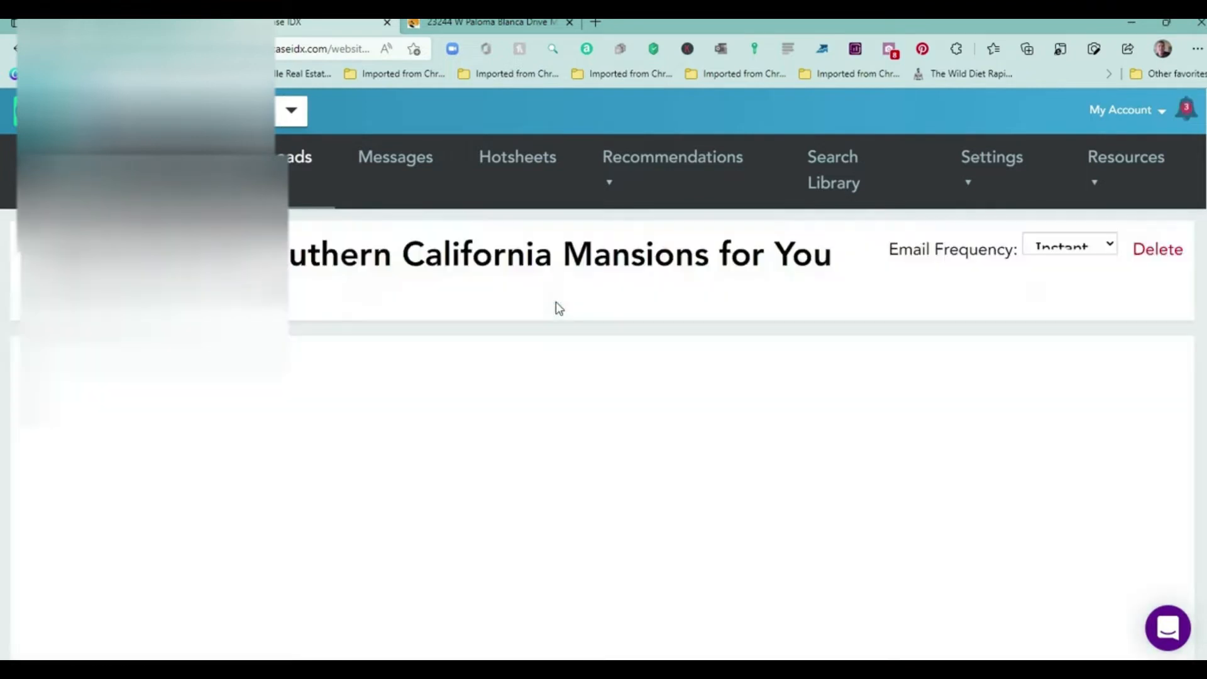
pyautogui.moveTo(546, 336)
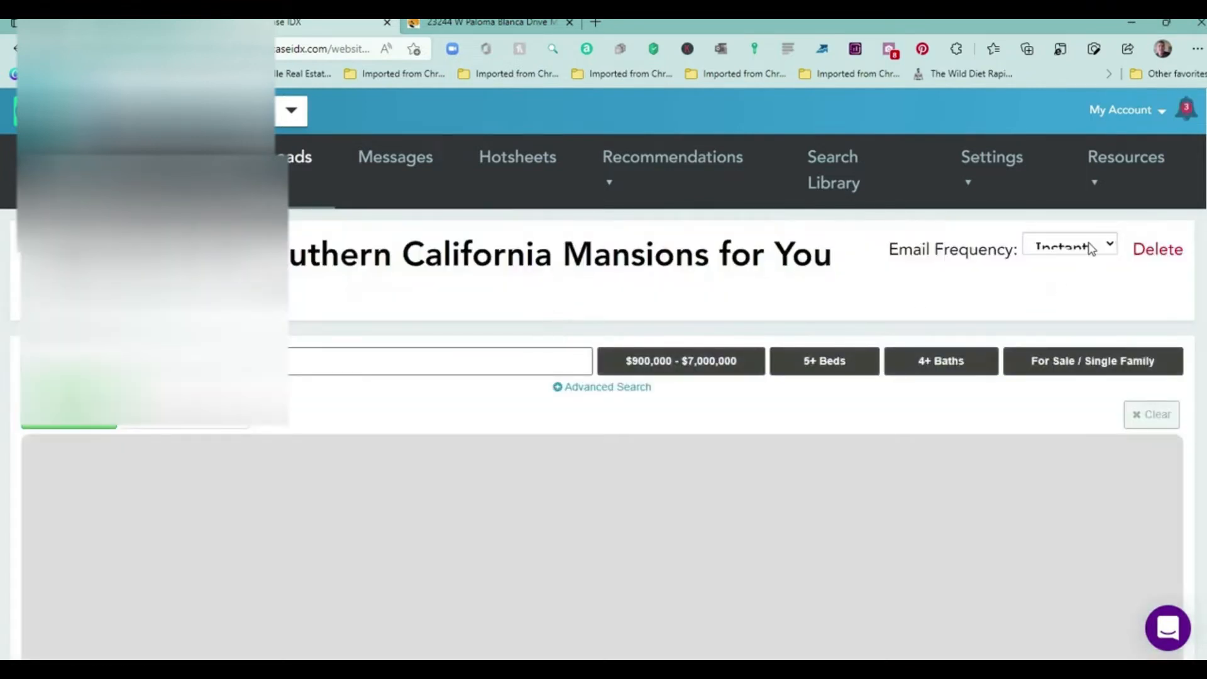
pyautogui.click(1069, 245)
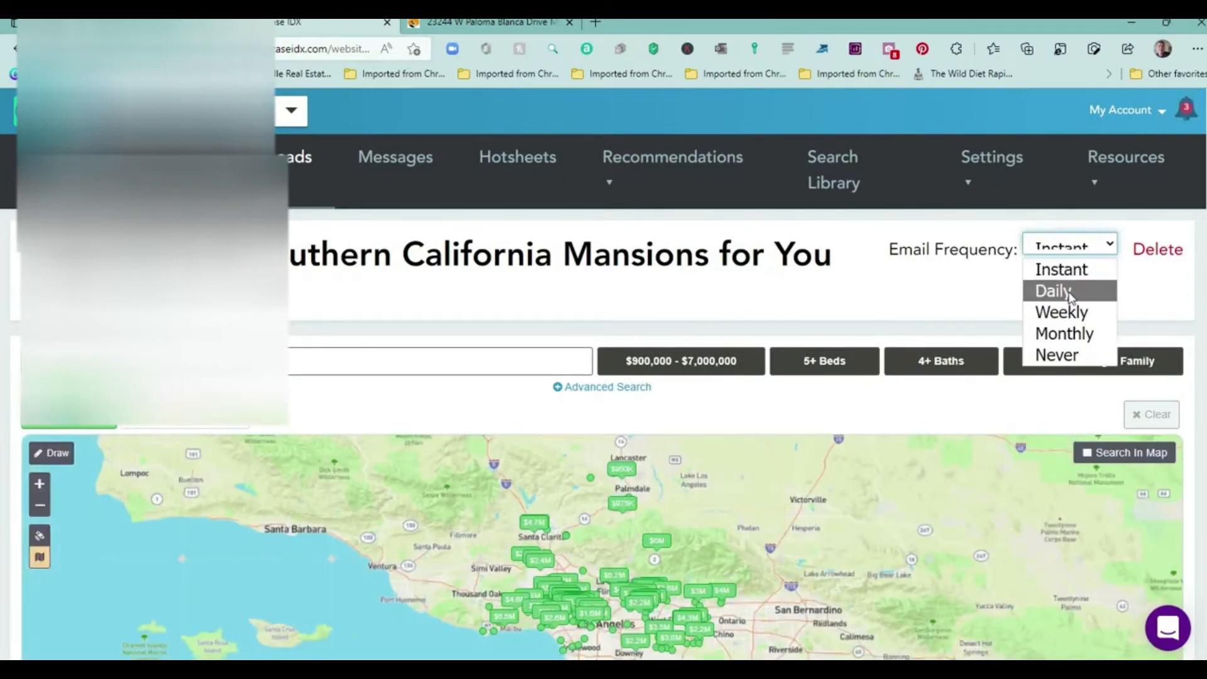
pyautogui.moveTo(1064, 333)
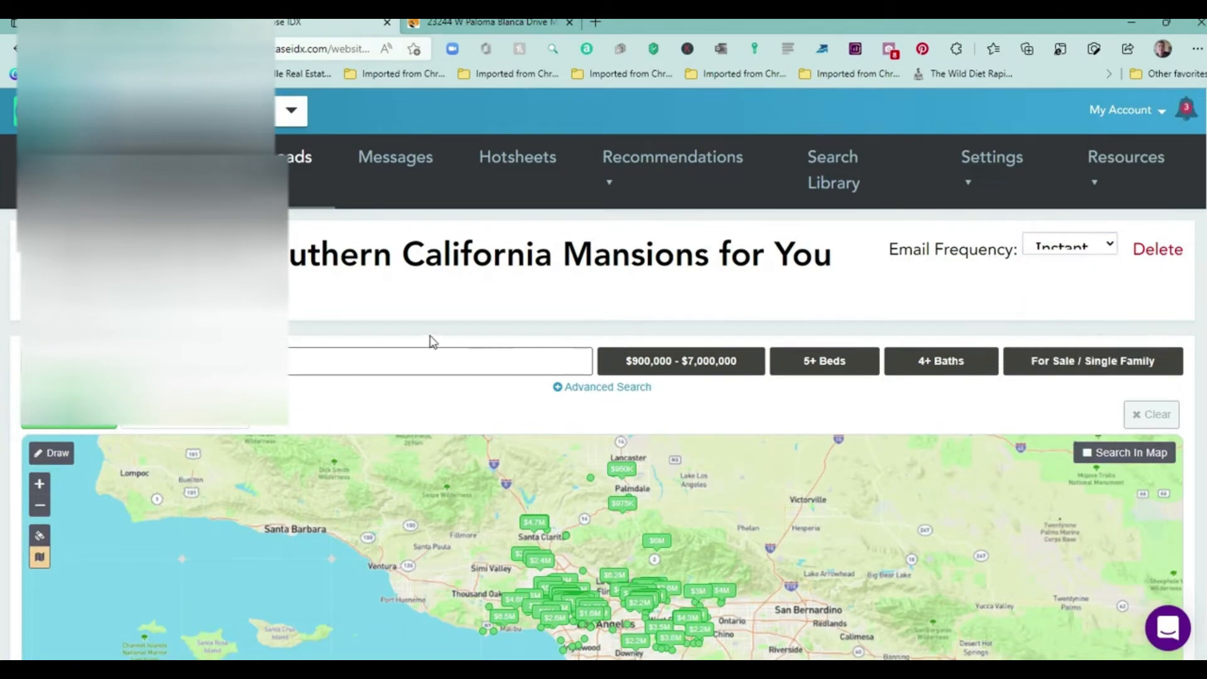
pyautogui.scroll(-3)
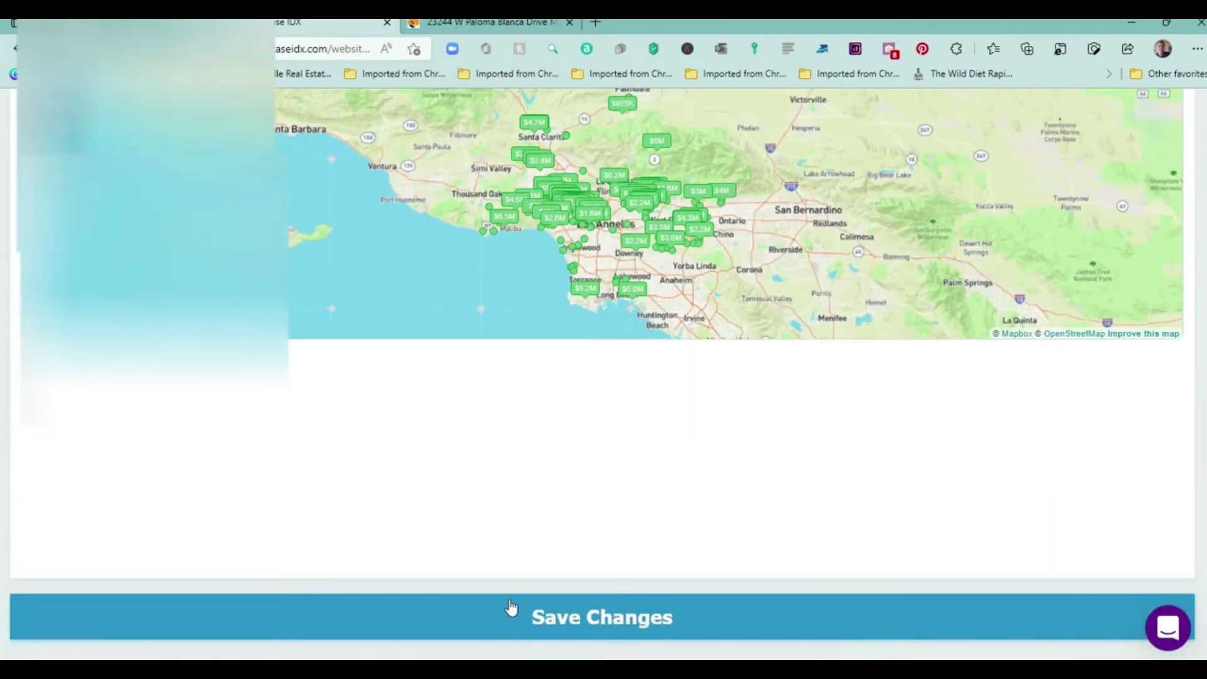
pyautogui.scroll(3)
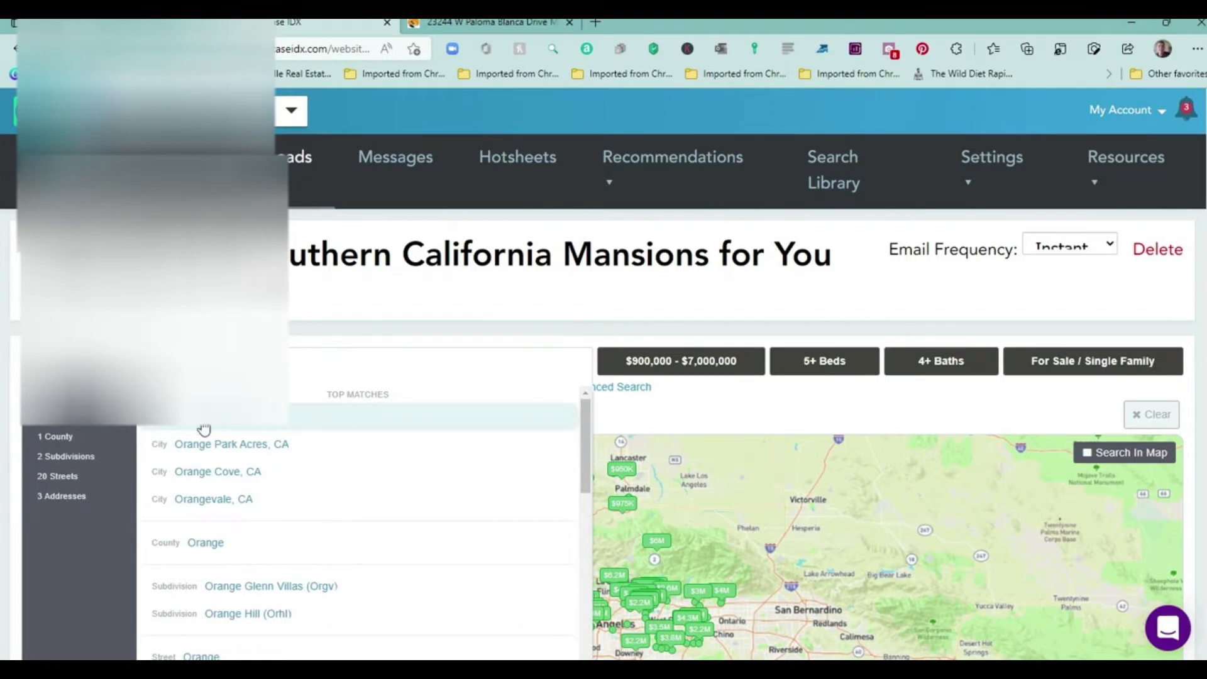
pyautogui.moveTo(206, 542)
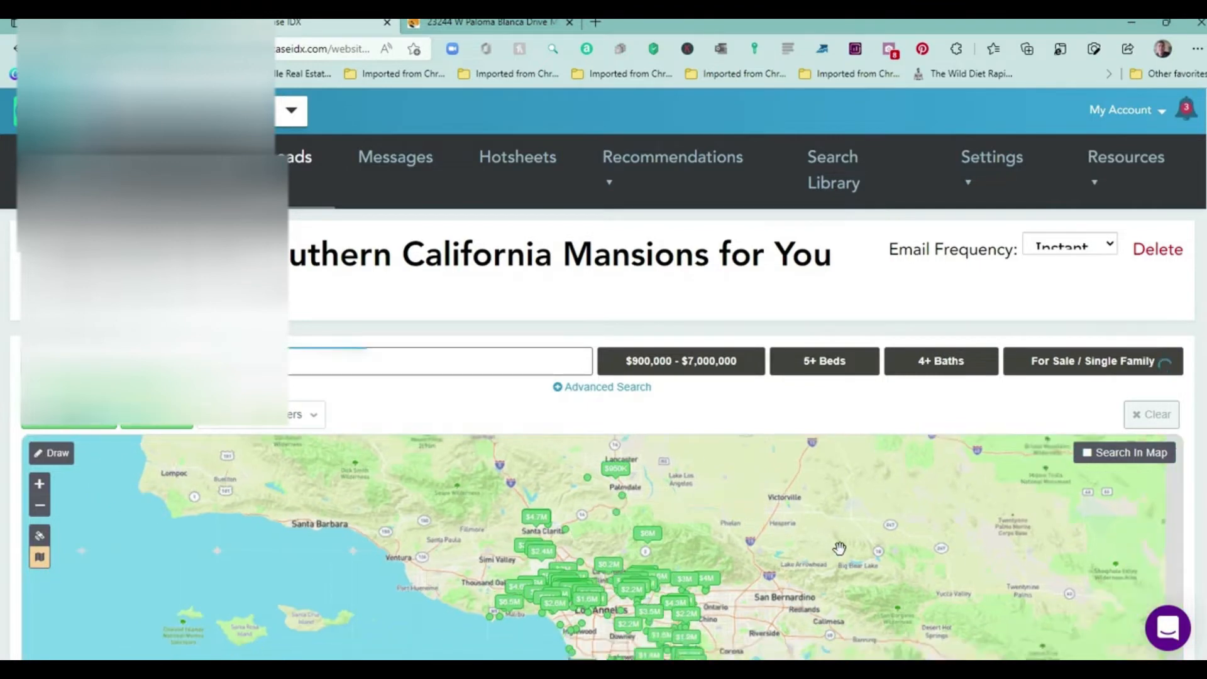
pyautogui.scroll(-3)
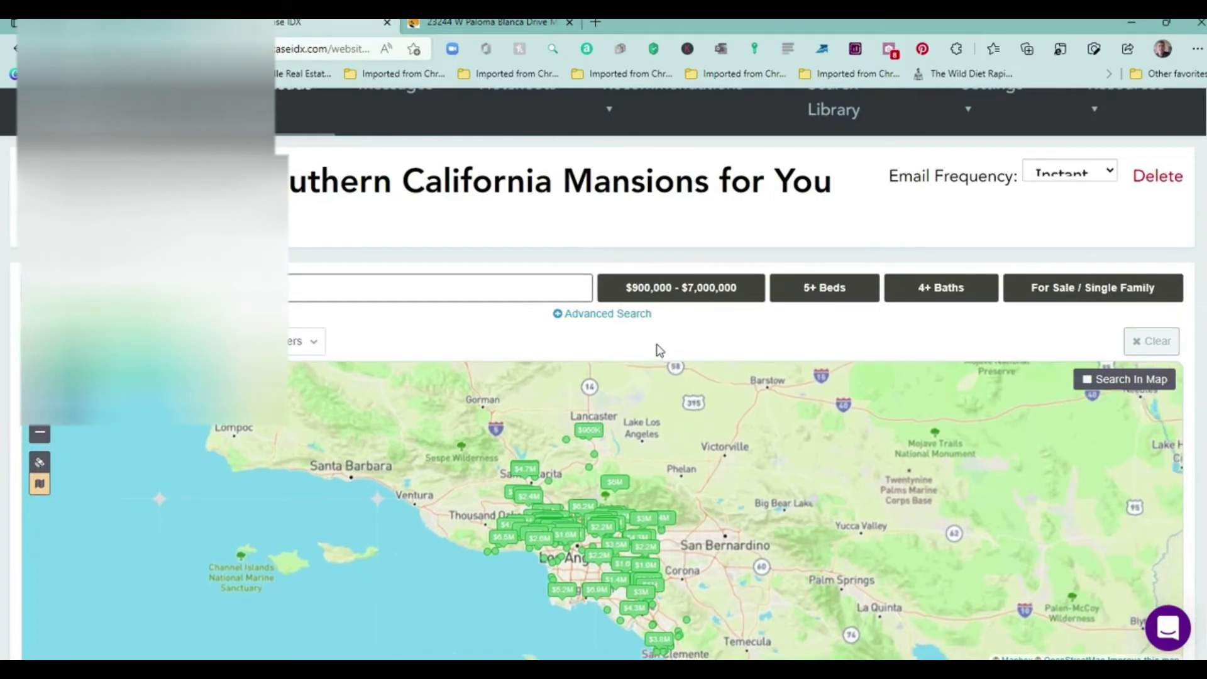
pyautogui.moveTo(760, 301)
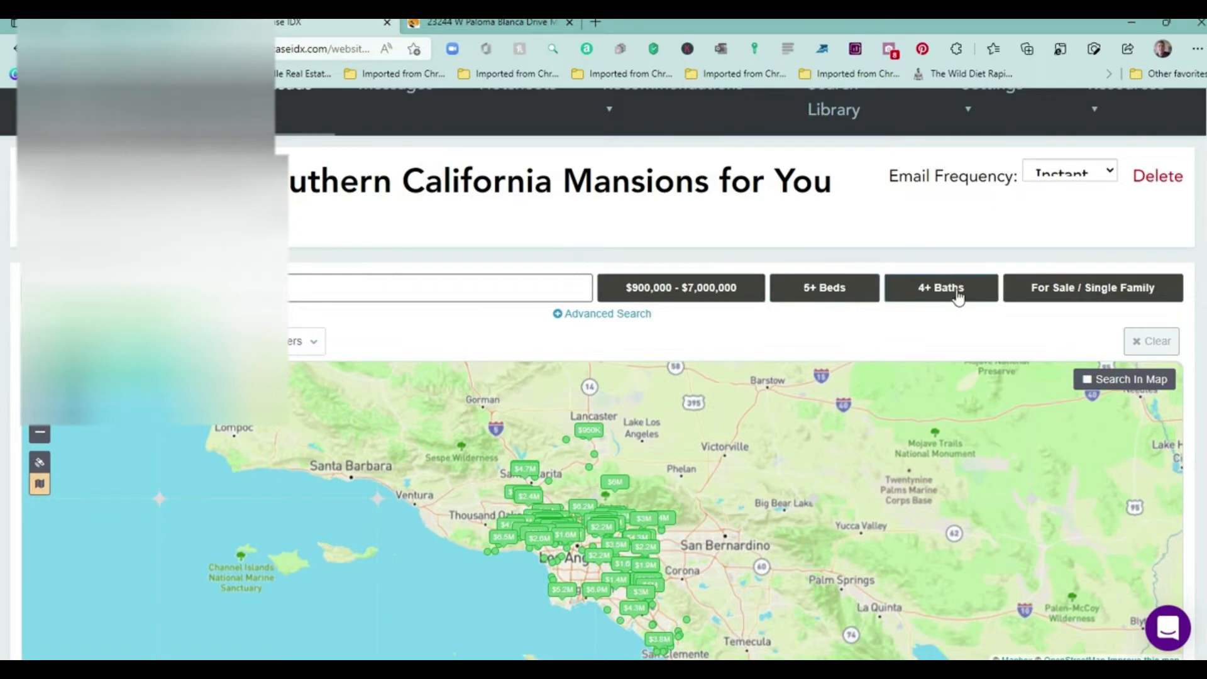
pyautogui.moveTo(298, 352)
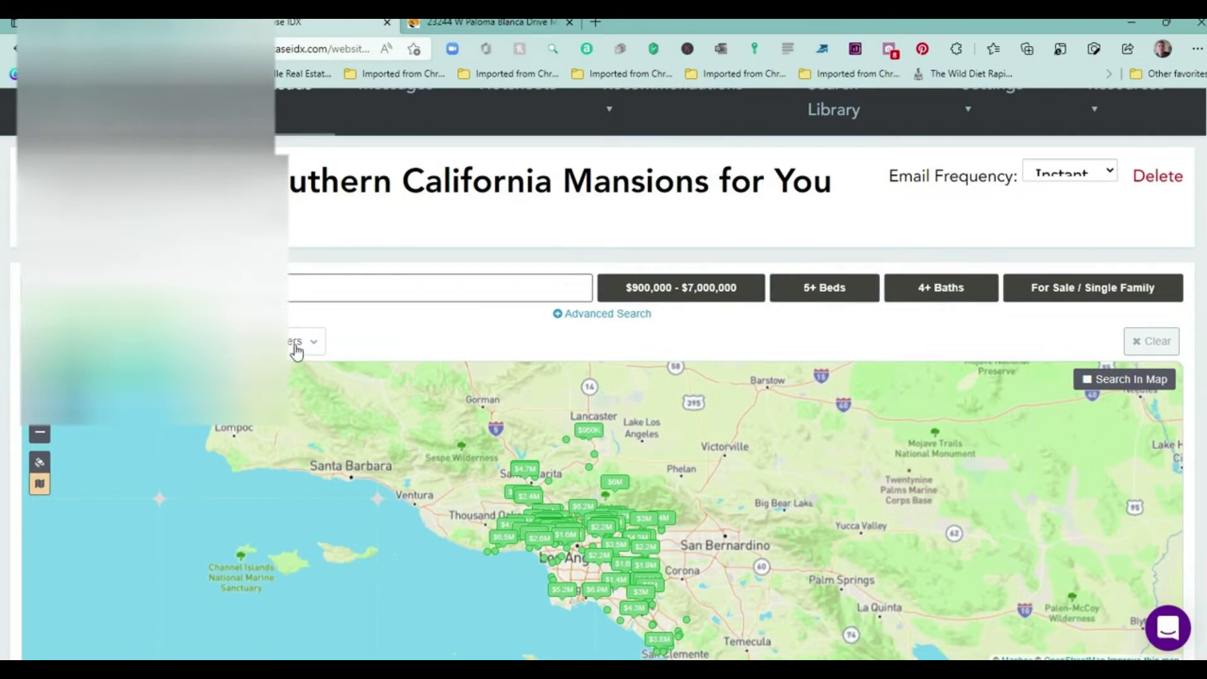
pyautogui.click(296, 341)
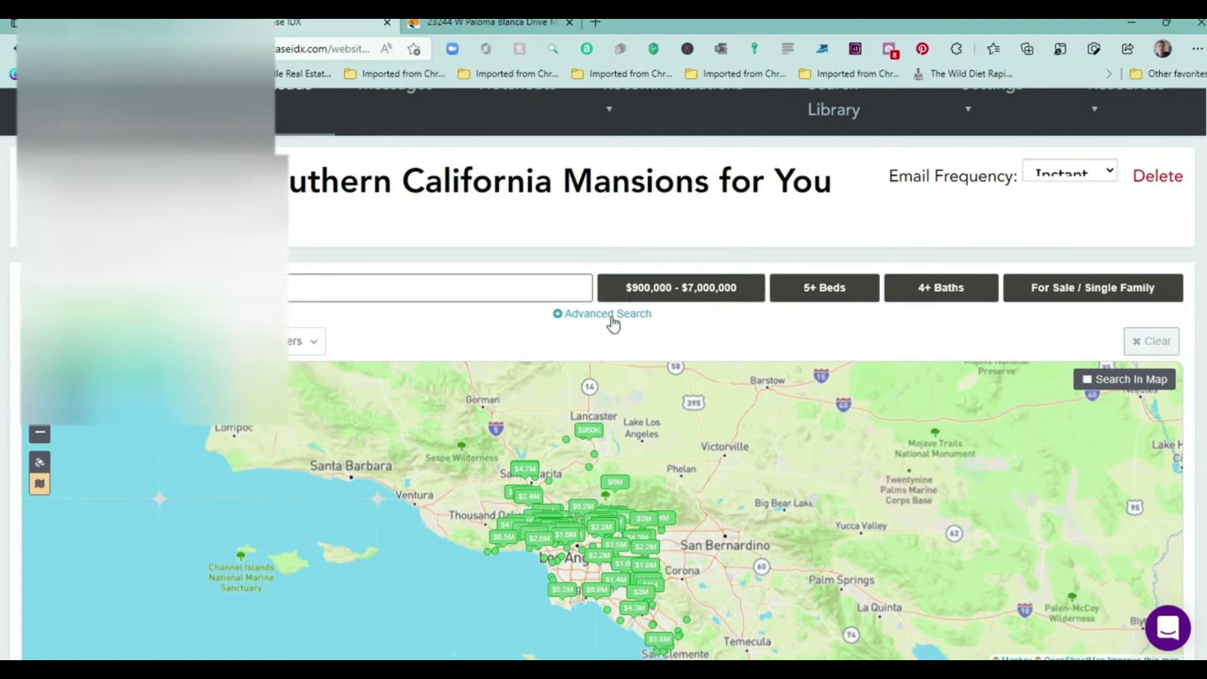
# Expand the advanced criteria and uncheck Craftsman in the home Style options.
pyautogui.click(602, 314)
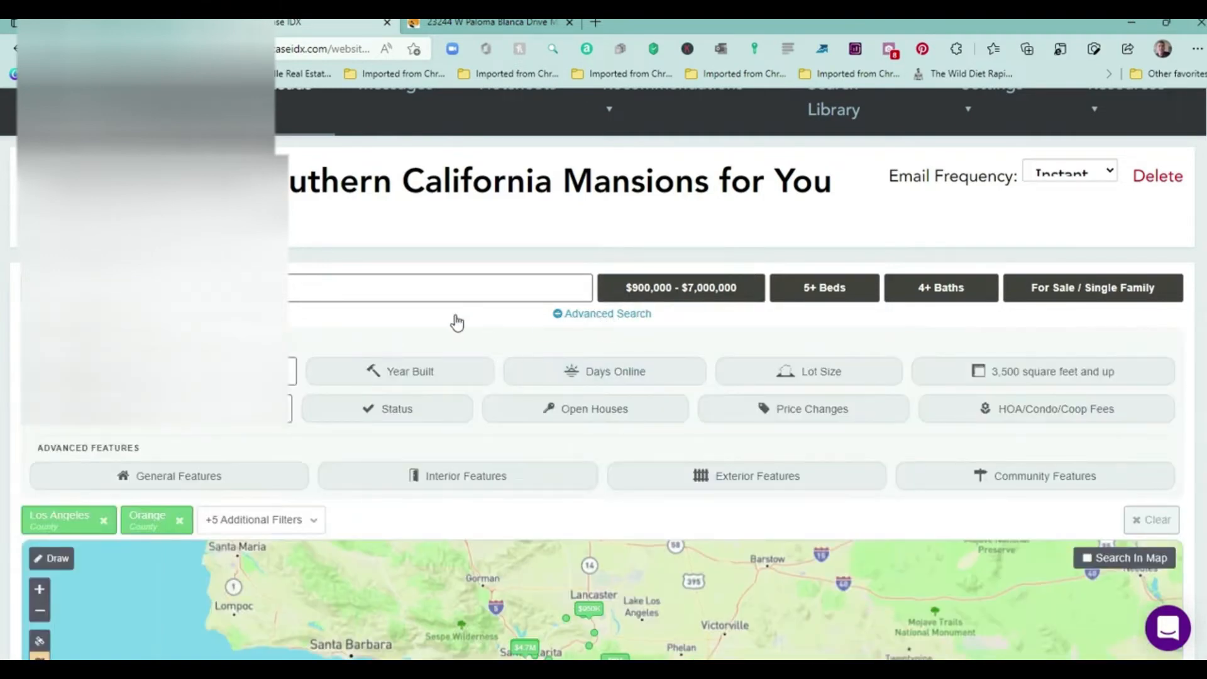
pyautogui.scroll(-3)
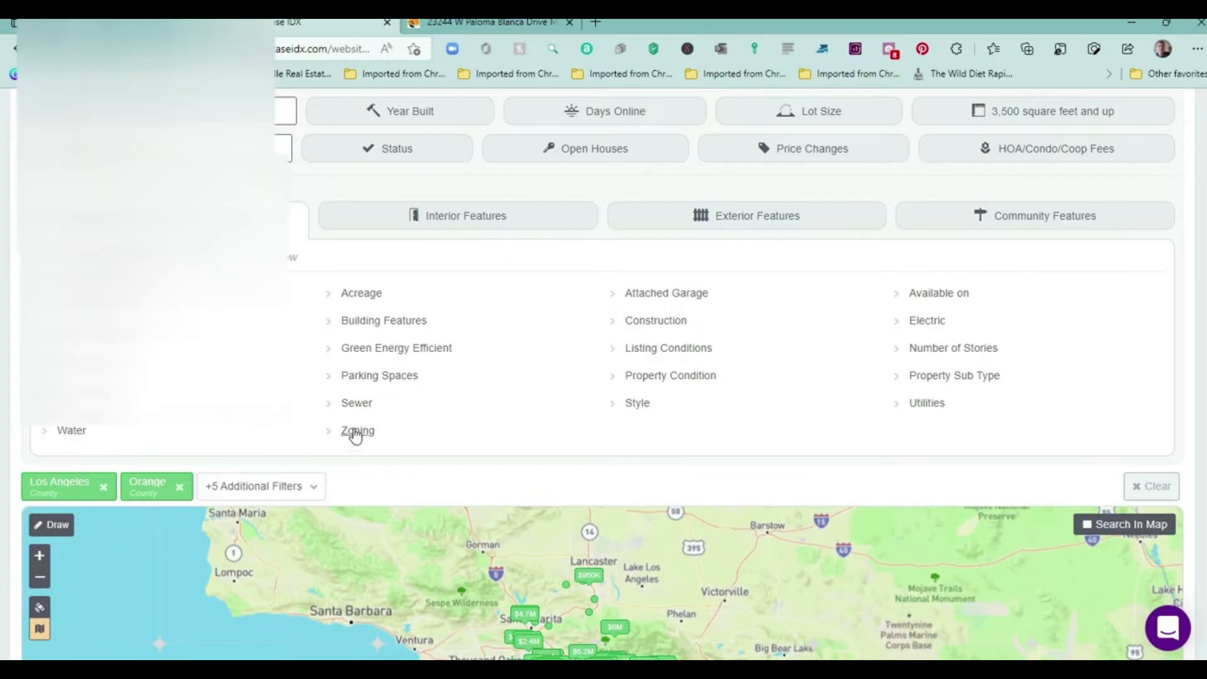
pyautogui.moveTo(644, 409)
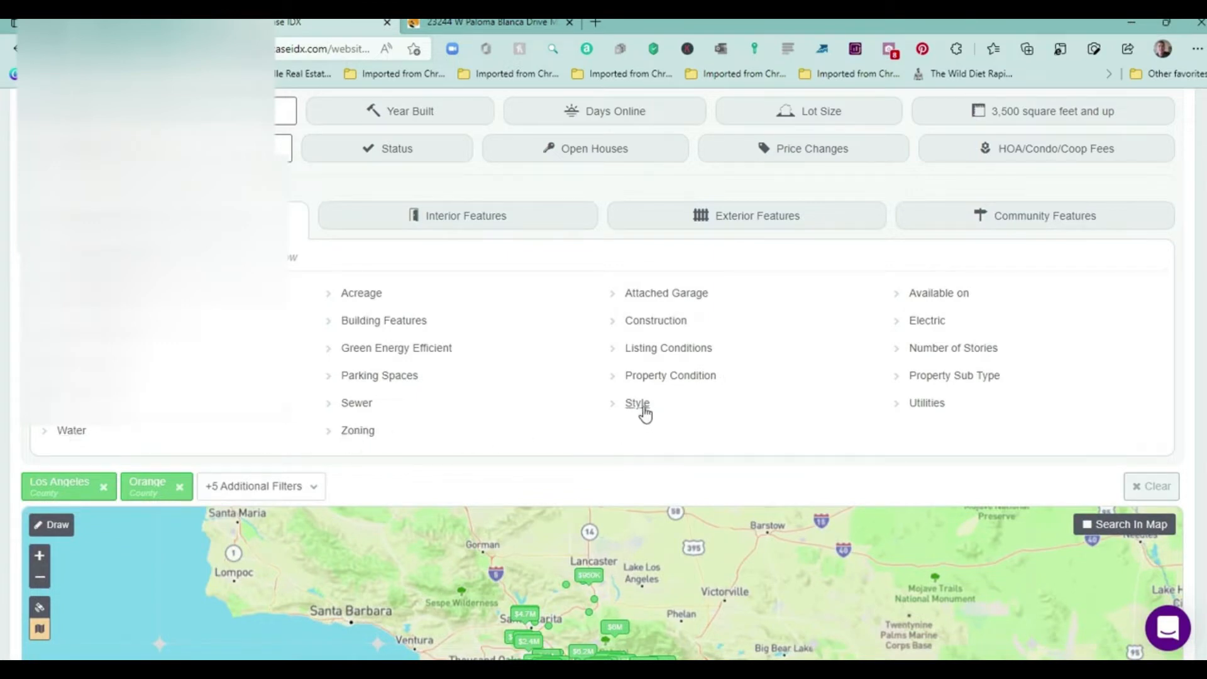
pyautogui.click(638, 403)
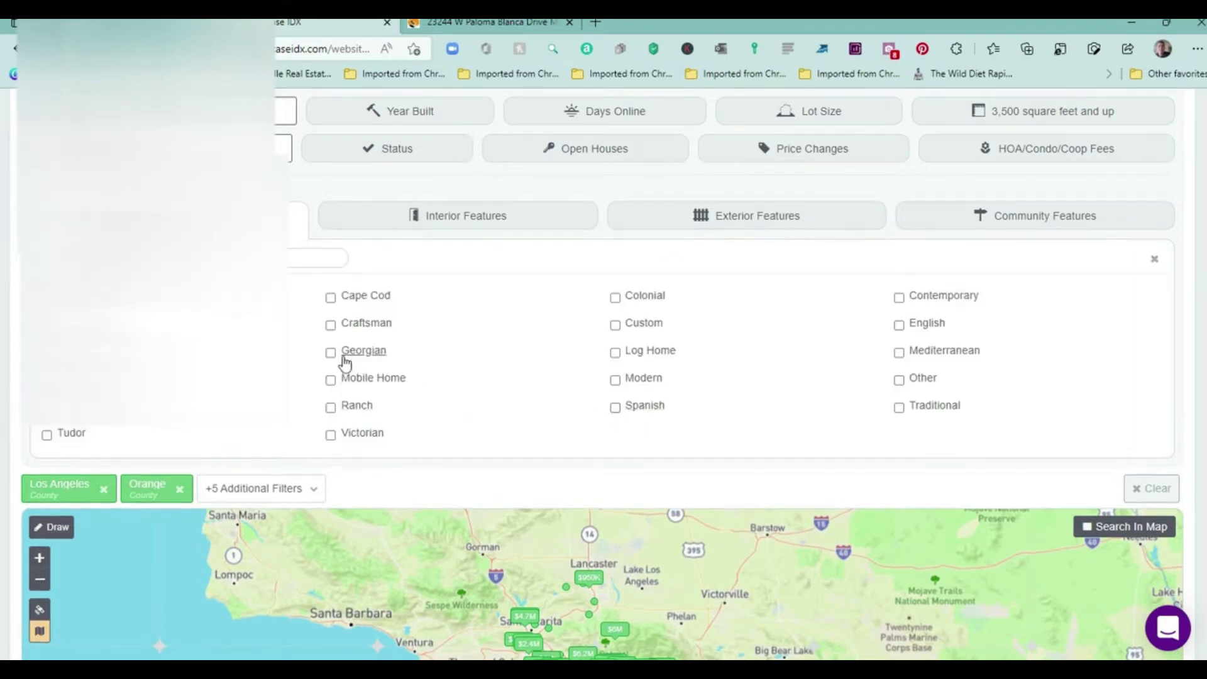
pyautogui.click(330, 326)
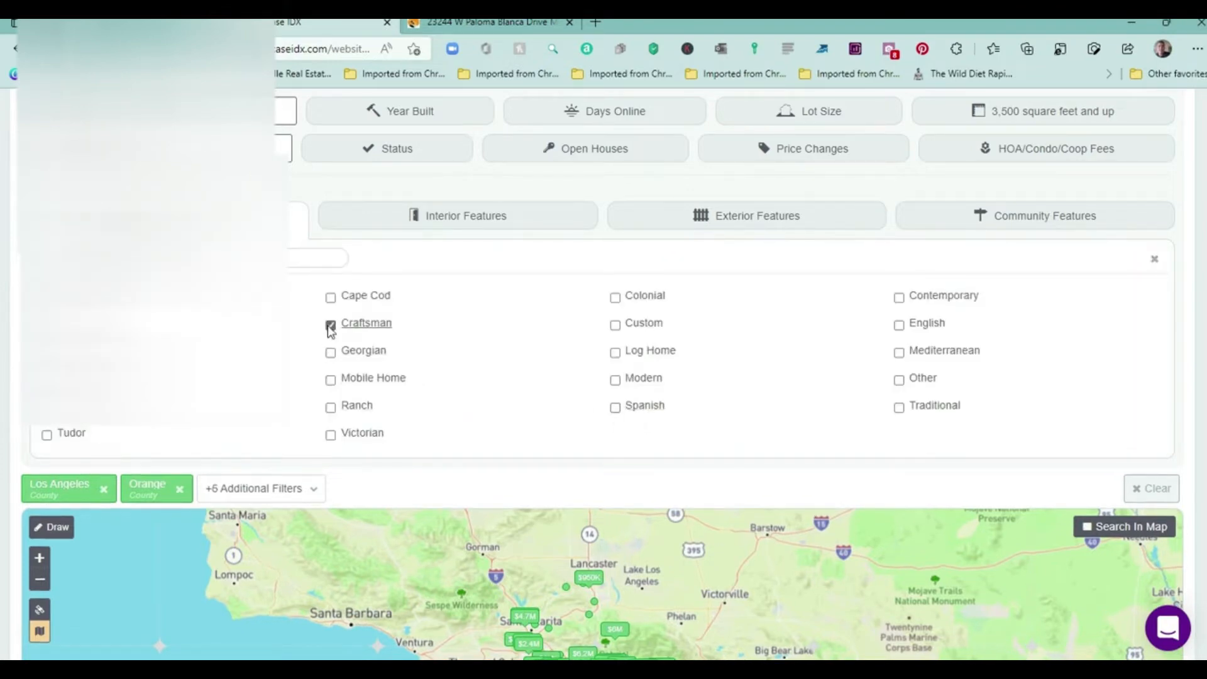
pyautogui.click(330, 323)
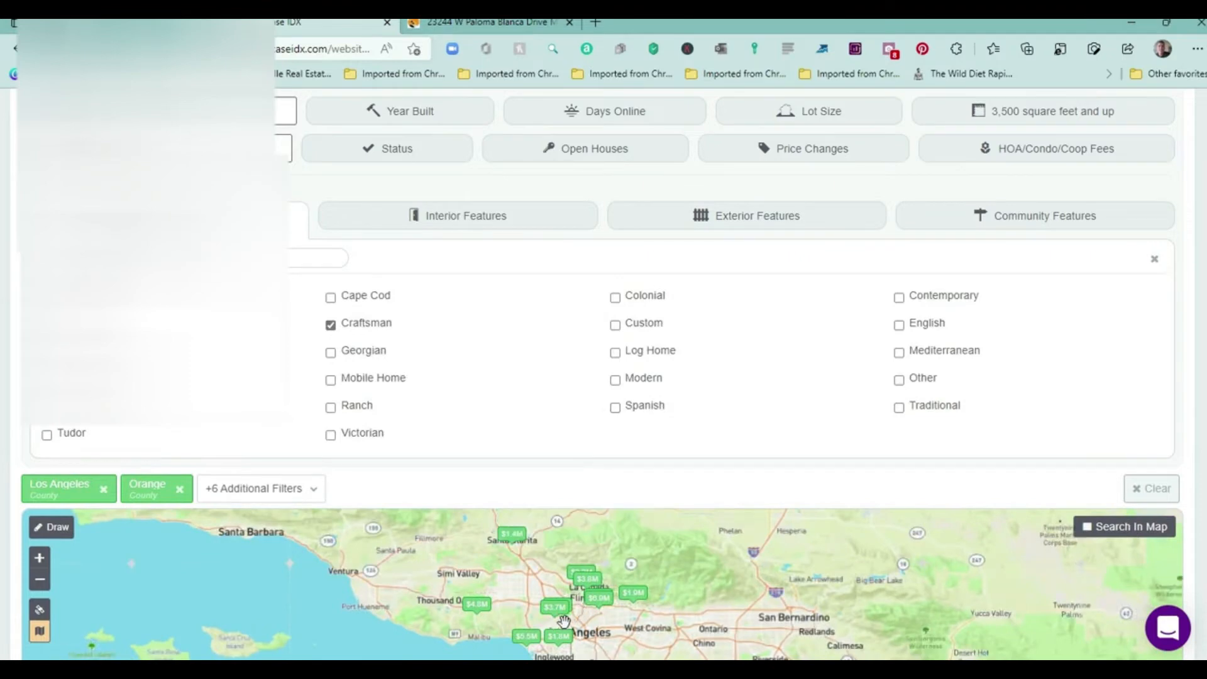
pyautogui.moveTo(704, 615)
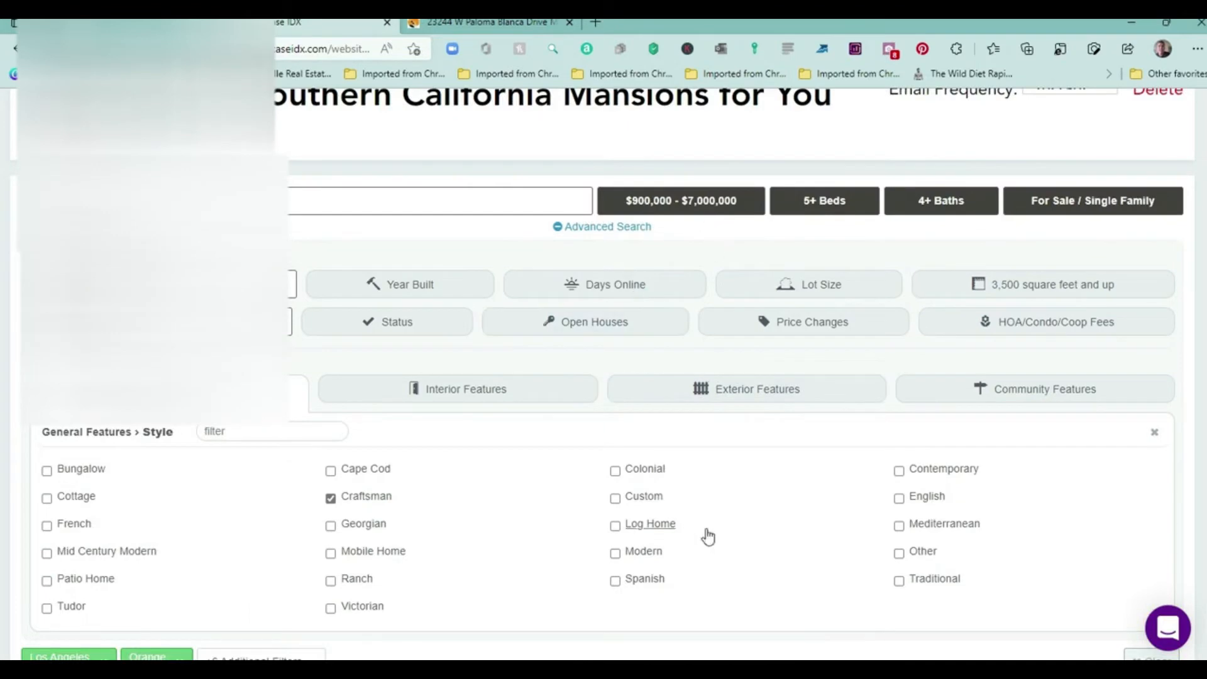
pyautogui.scroll(-3)
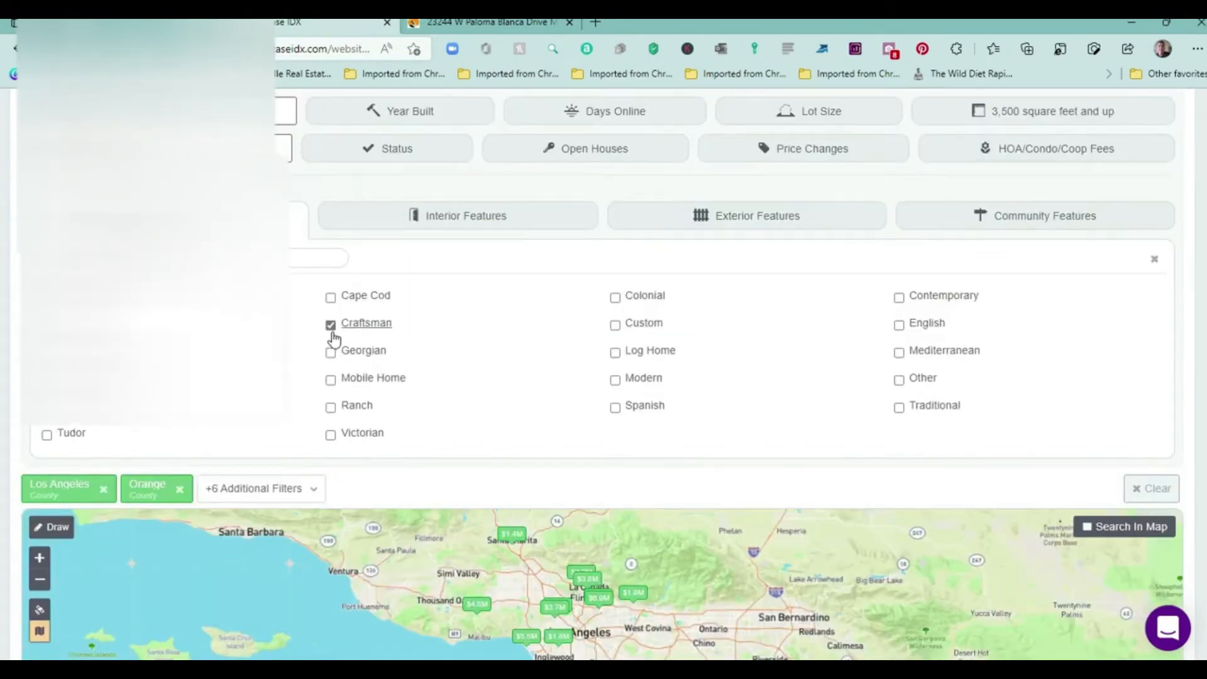
pyautogui.click(330, 324)
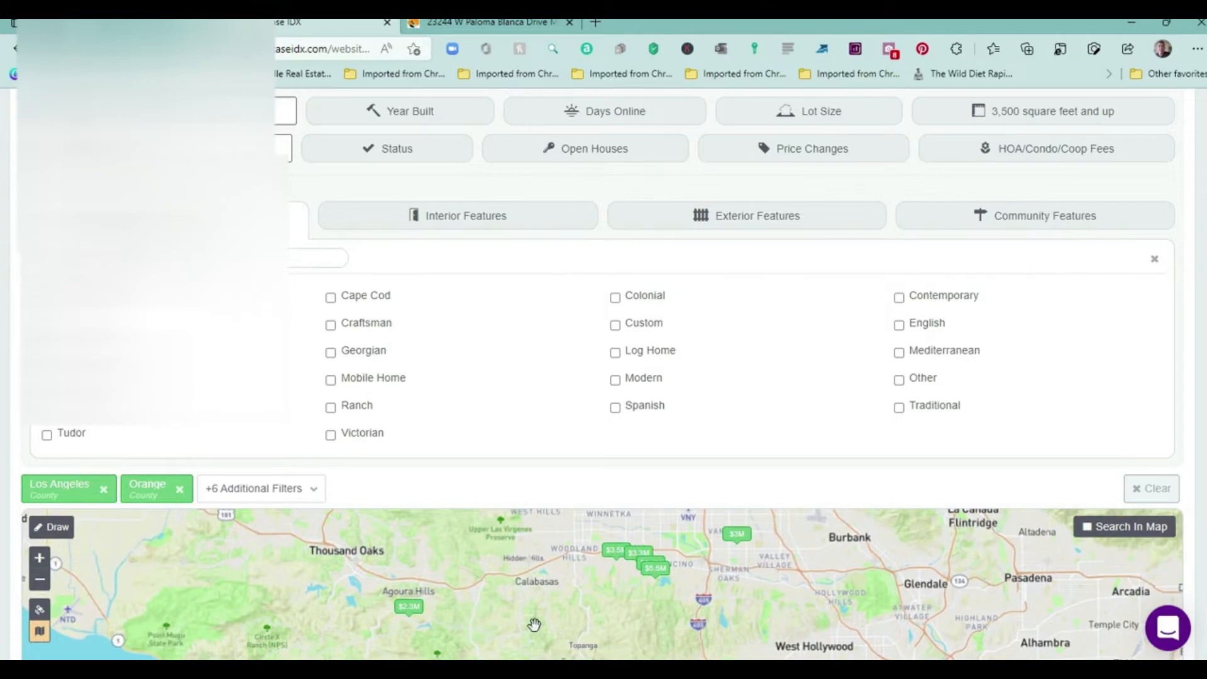
pyautogui.scroll(-3)
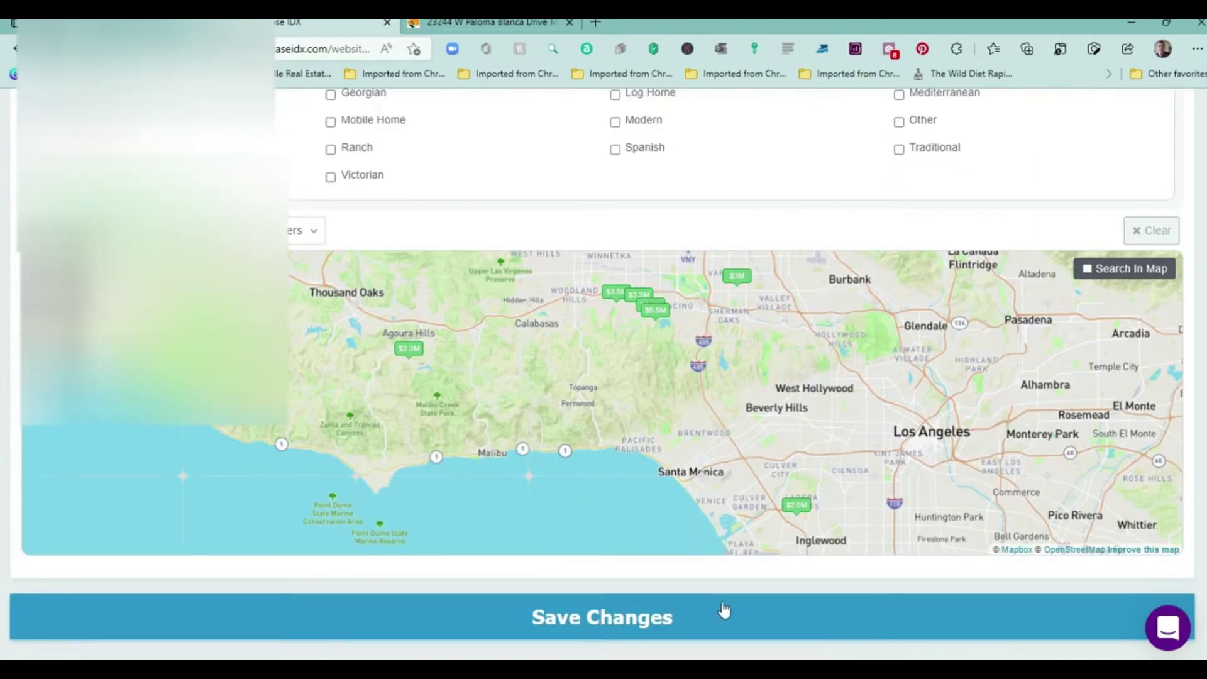
pyautogui.scroll(3)
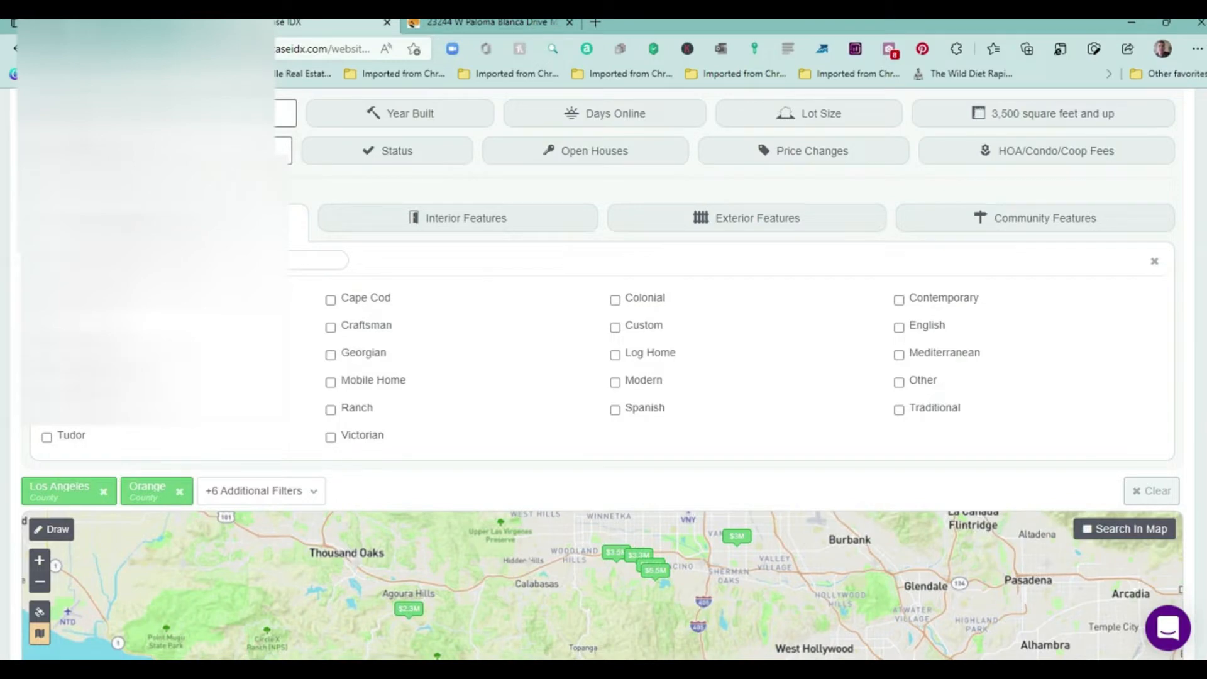
pyautogui.moveTo(1041, 156)
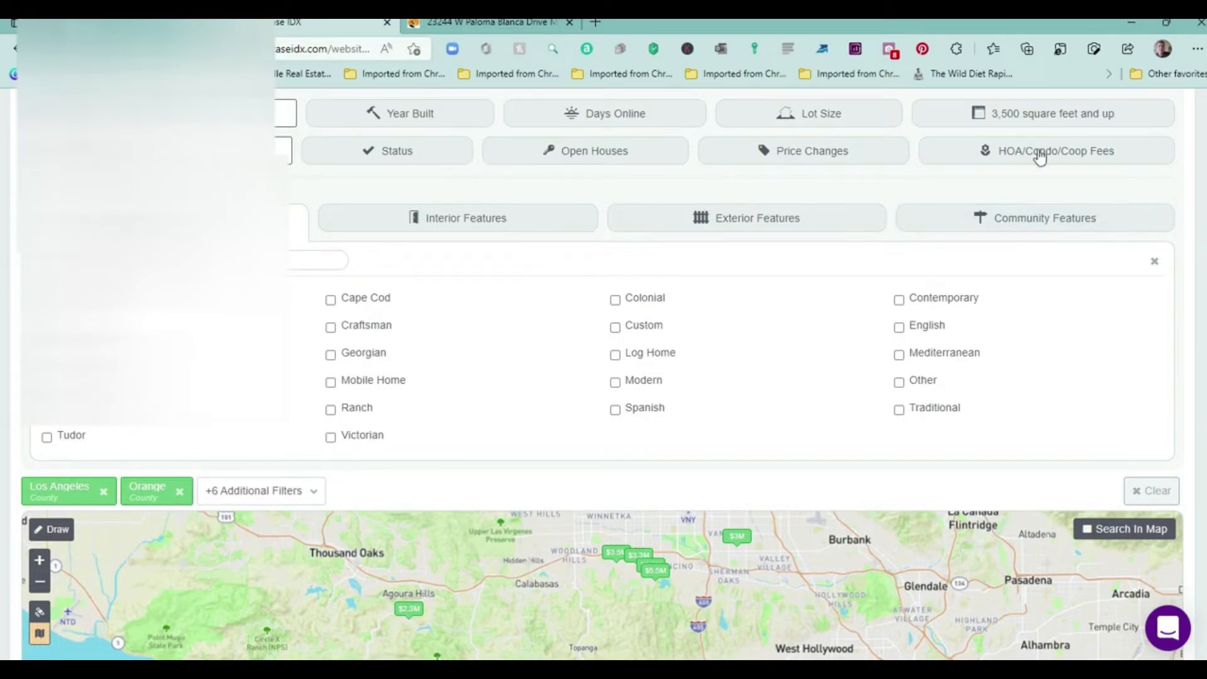
pyautogui.moveTo(699, 382)
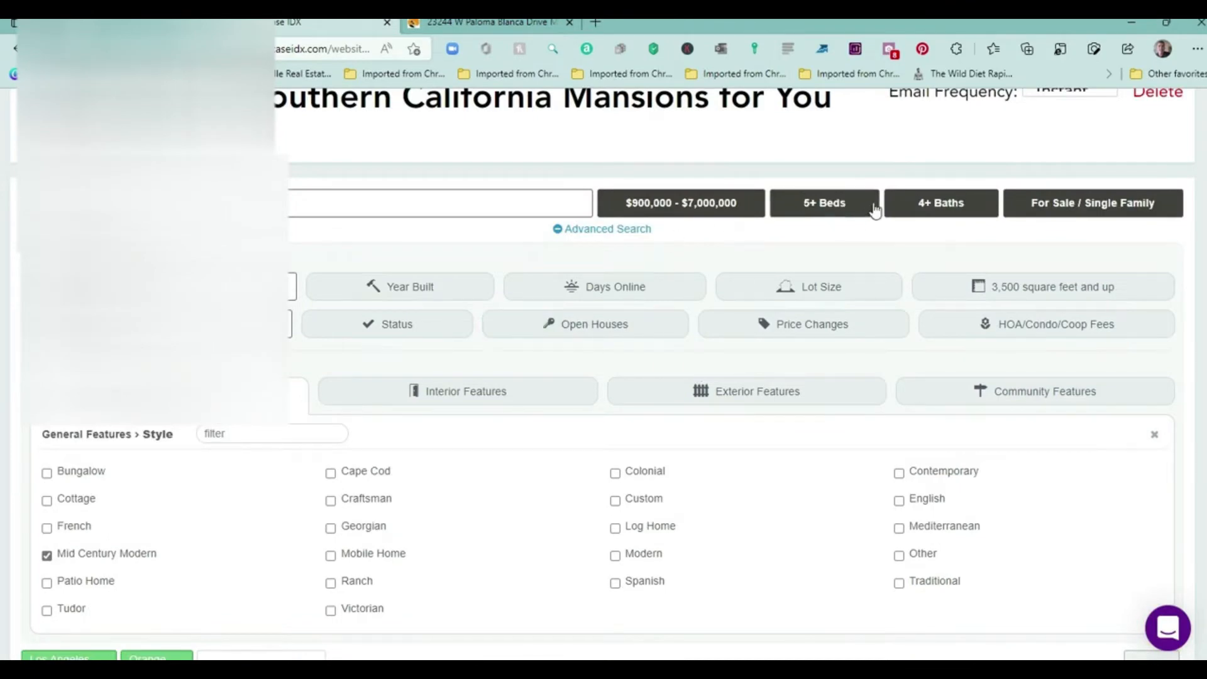
pyautogui.scroll(-3)
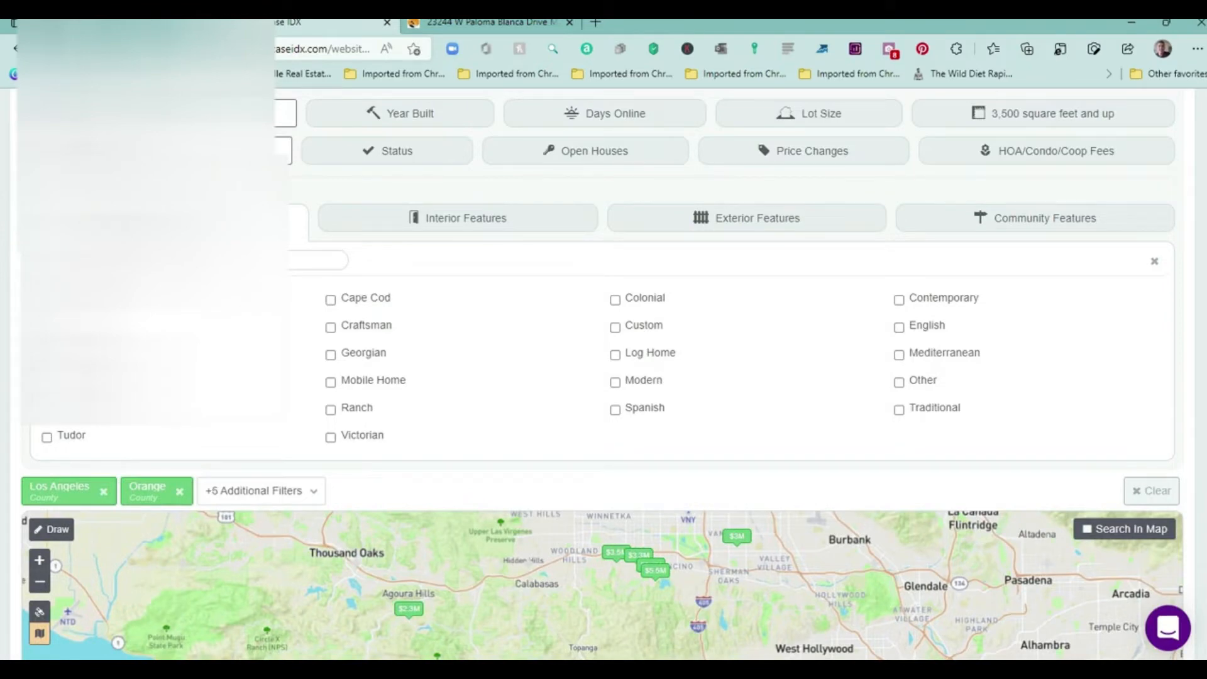
# Pick an Interior Features category and check then uncheck its single Yes option.
pyautogui.click(456, 219)
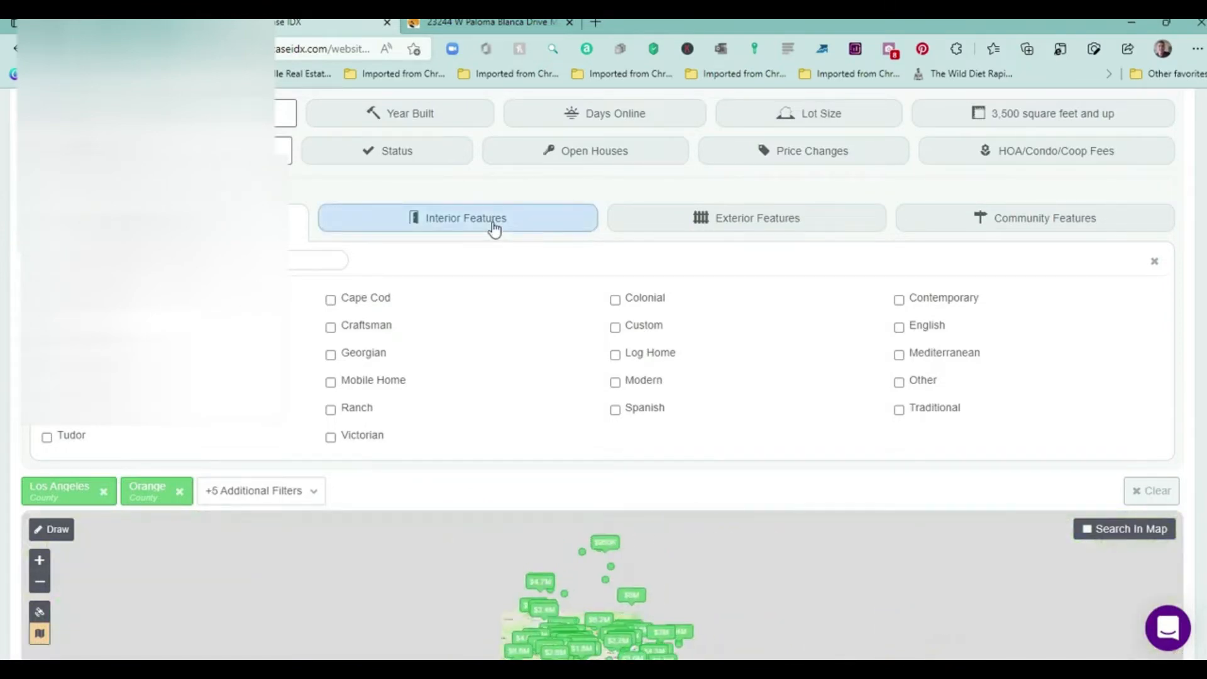
pyautogui.click(457, 218)
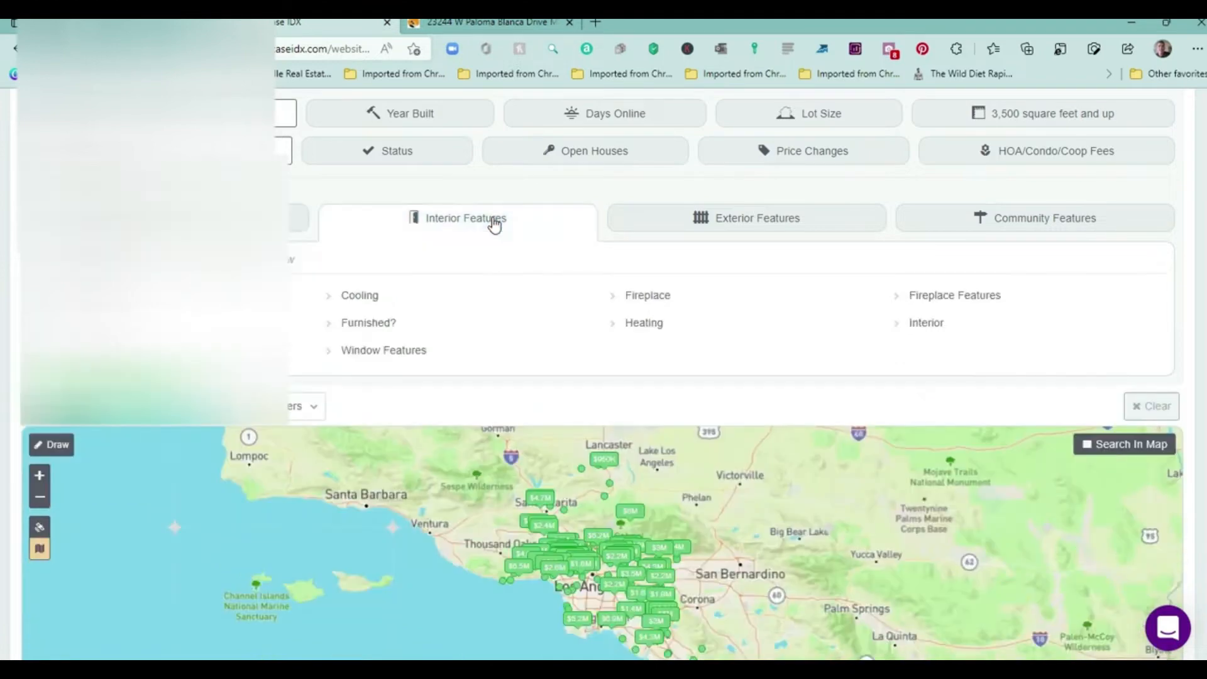
pyautogui.moveTo(485, 225)
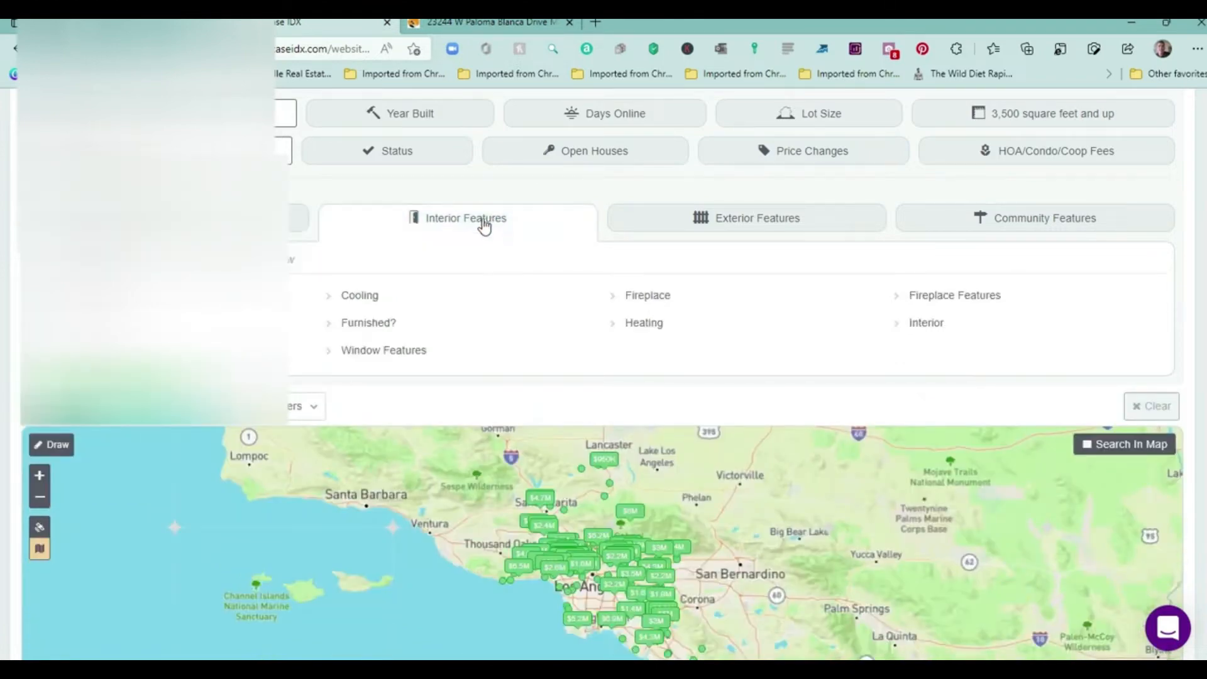
pyautogui.moveTo(644, 322)
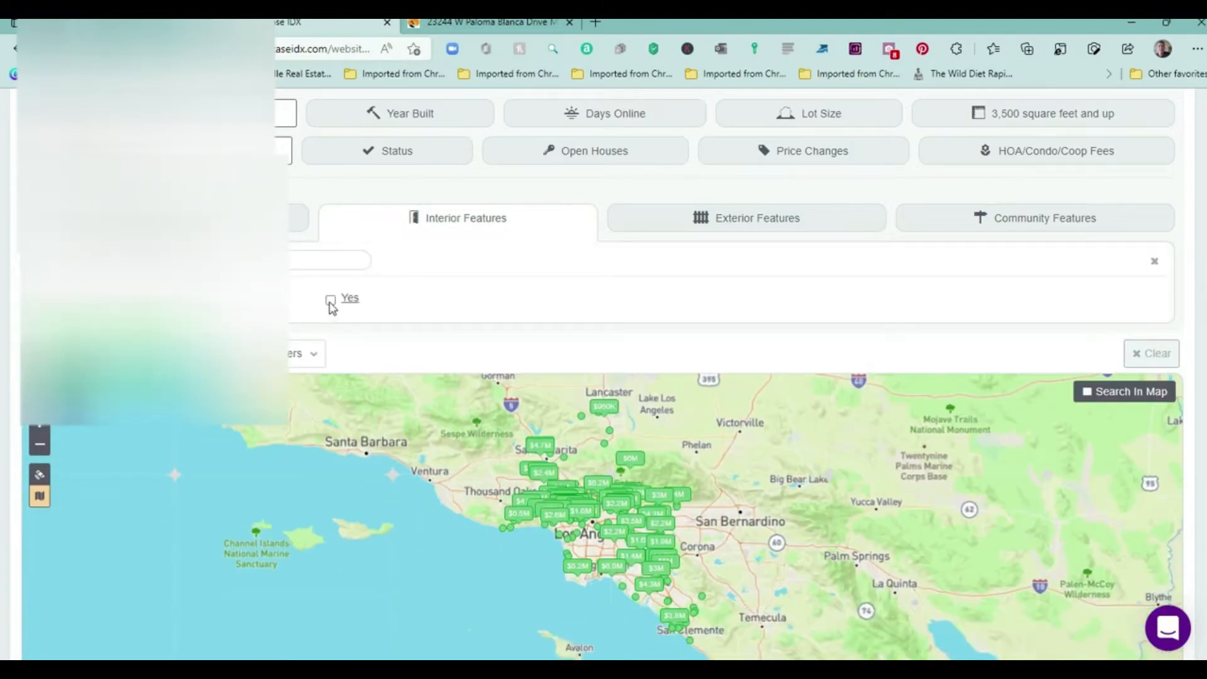
pyautogui.click(330, 299)
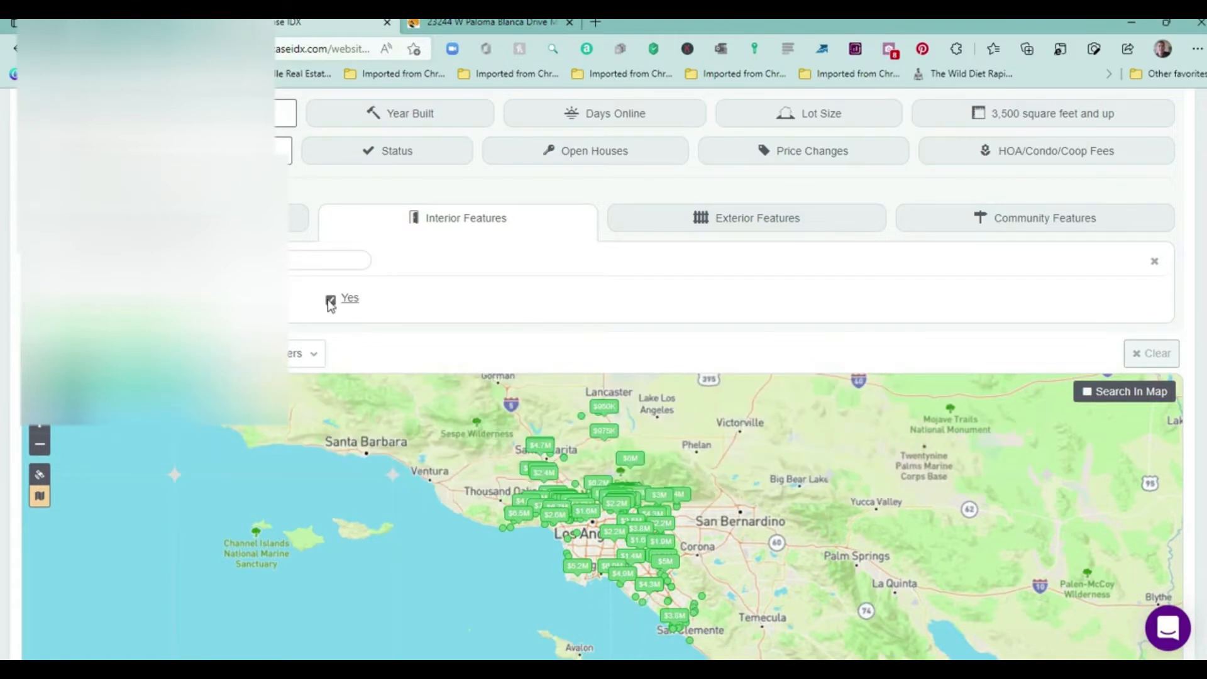
pyautogui.click(330, 301)
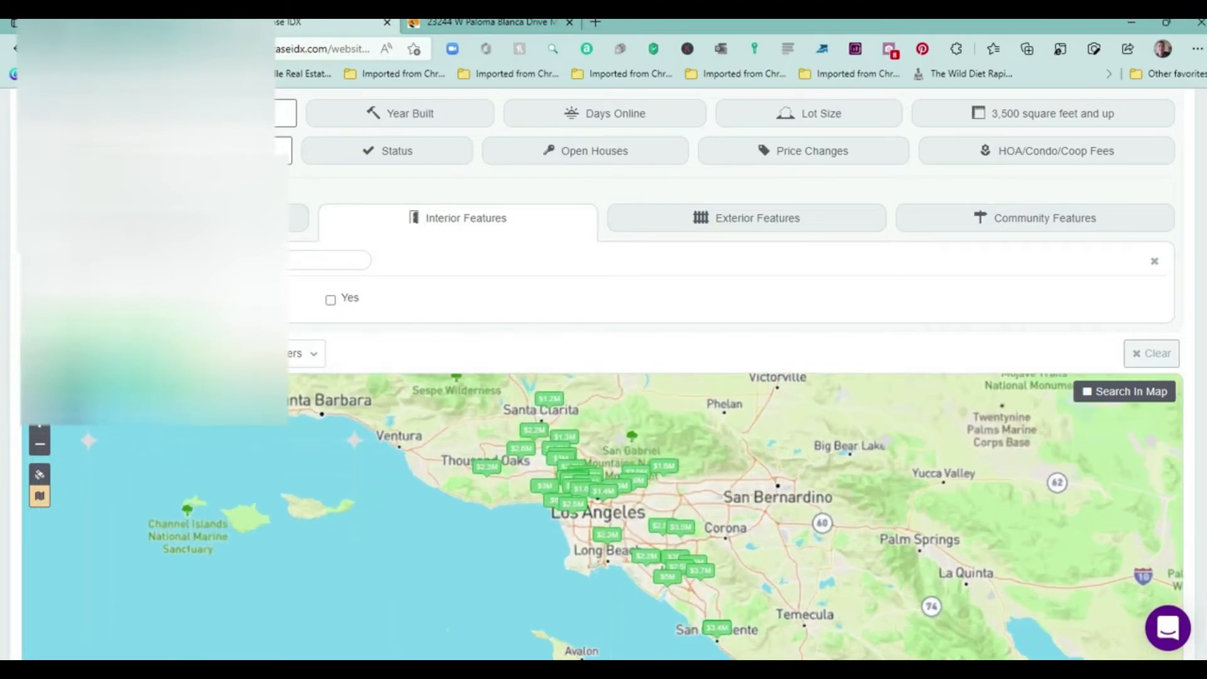
pyautogui.moveTo(764, 229)
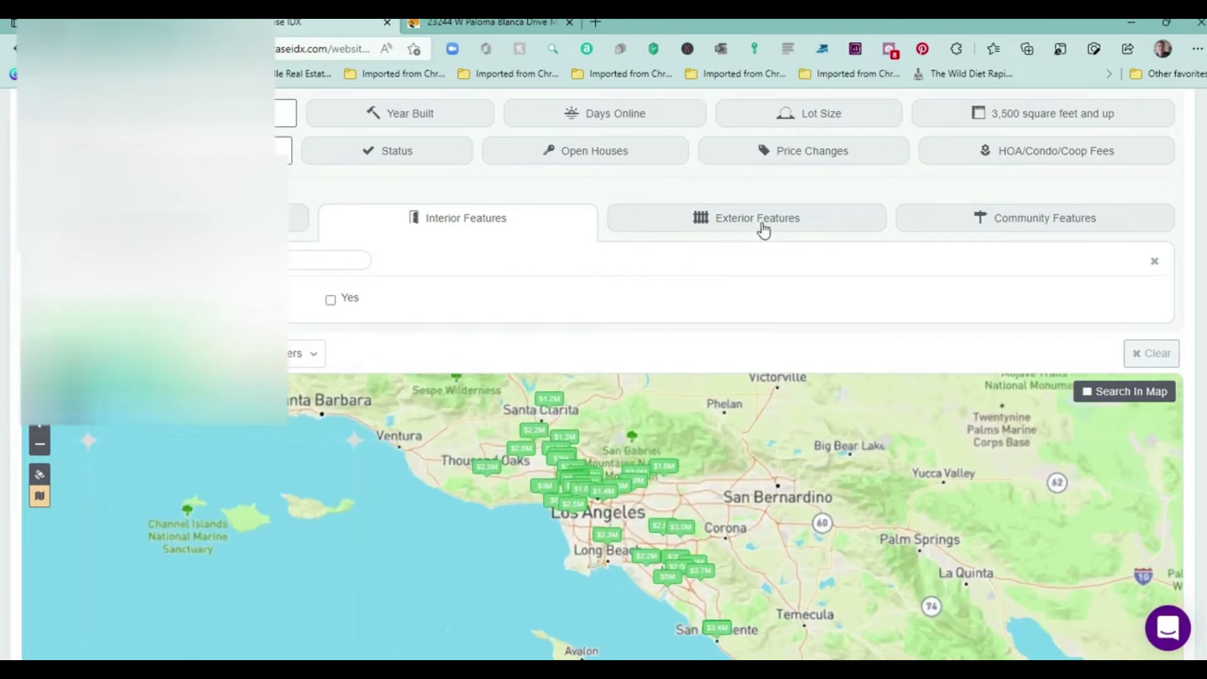
# Under Exterior Features > View, try then remove Ocean and show the second options page.
pyautogui.click(756, 219)
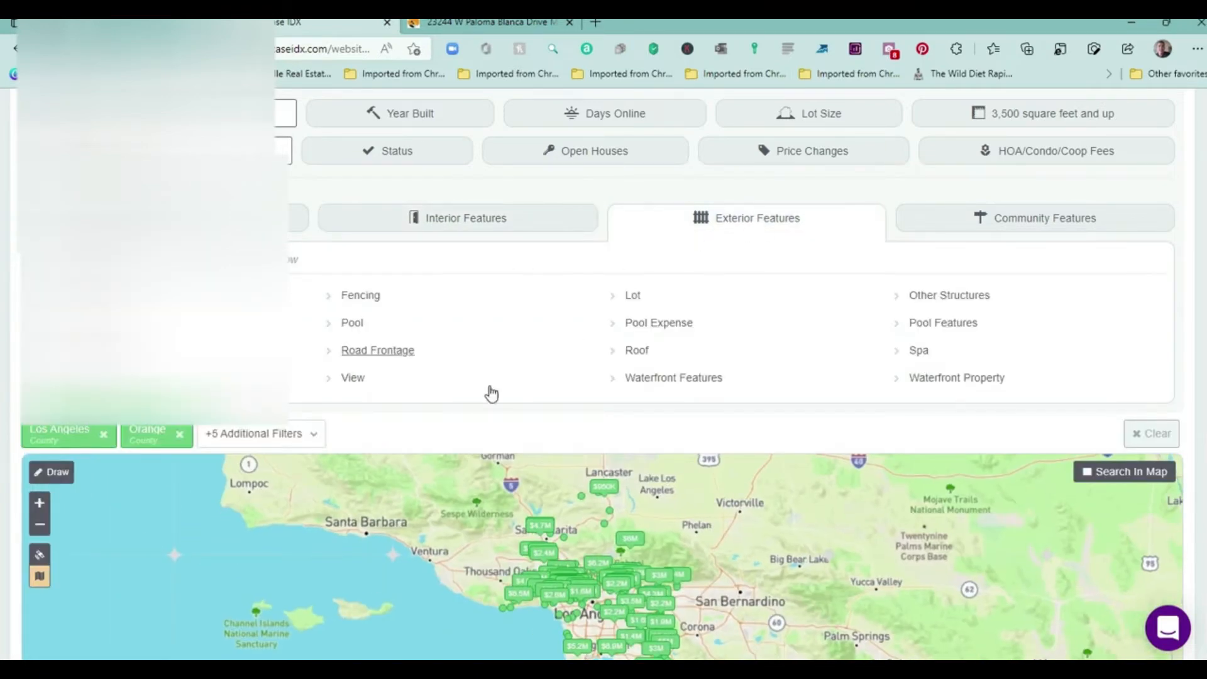
pyautogui.click(353, 377)
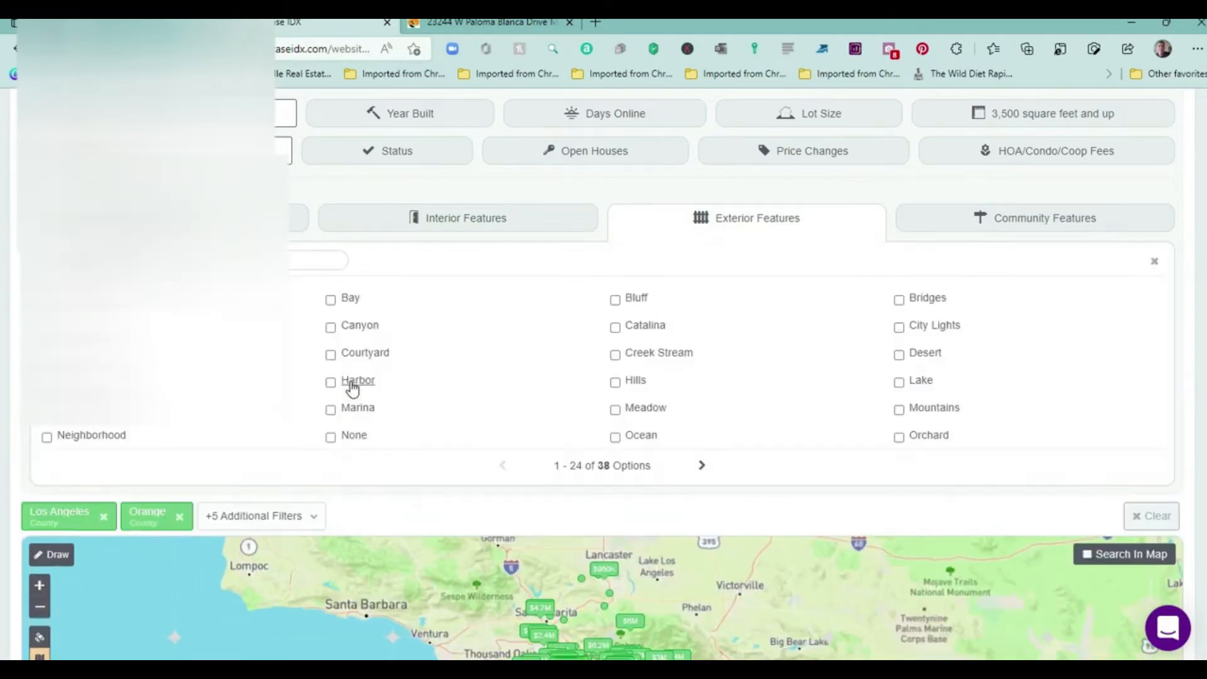
pyautogui.moveTo(219, 470)
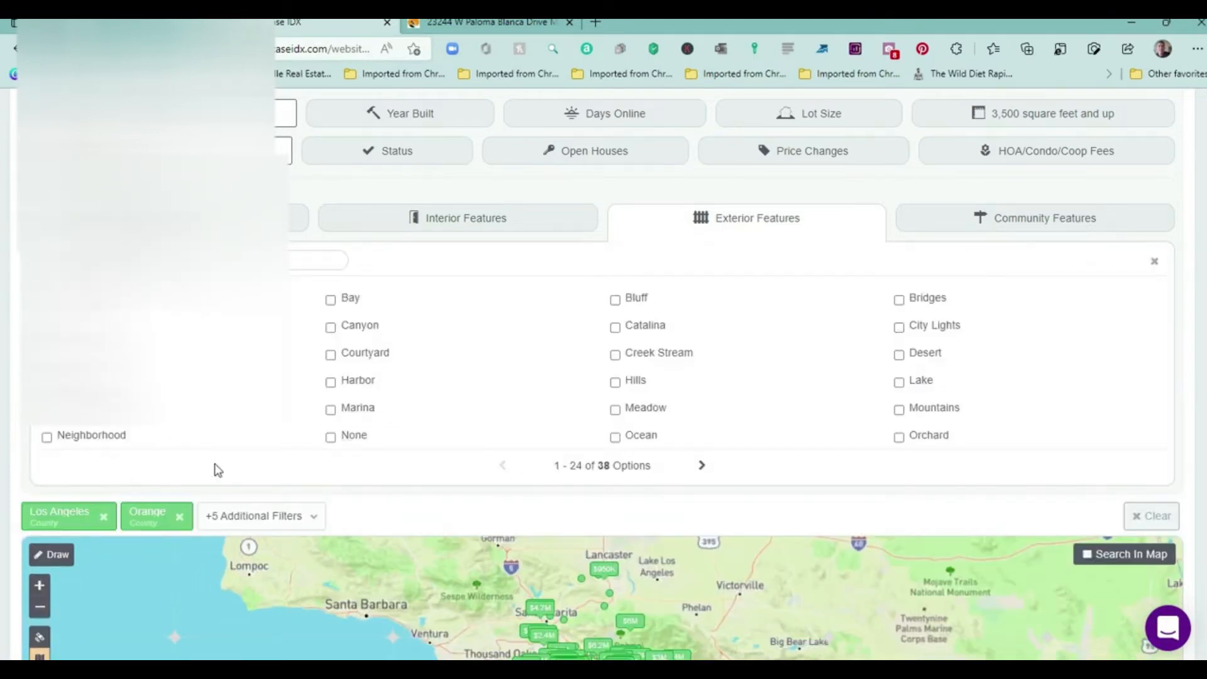
pyautogui.moveTo(621, 446)
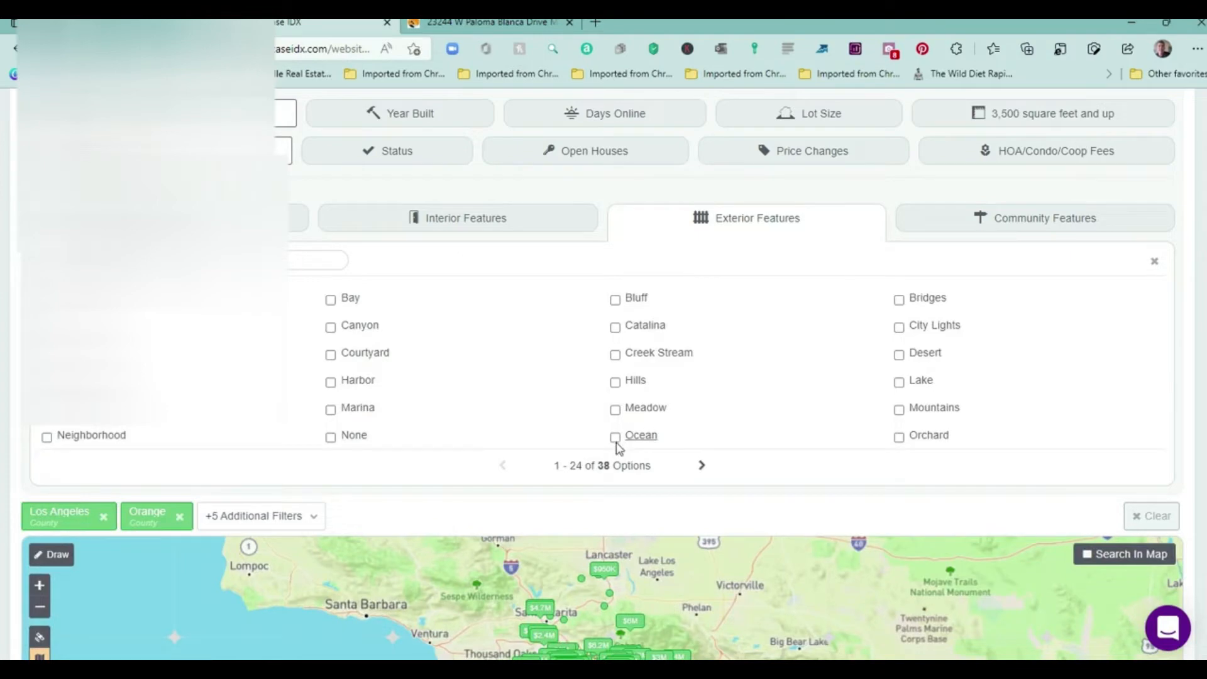
pyautogui.click(615, 436)
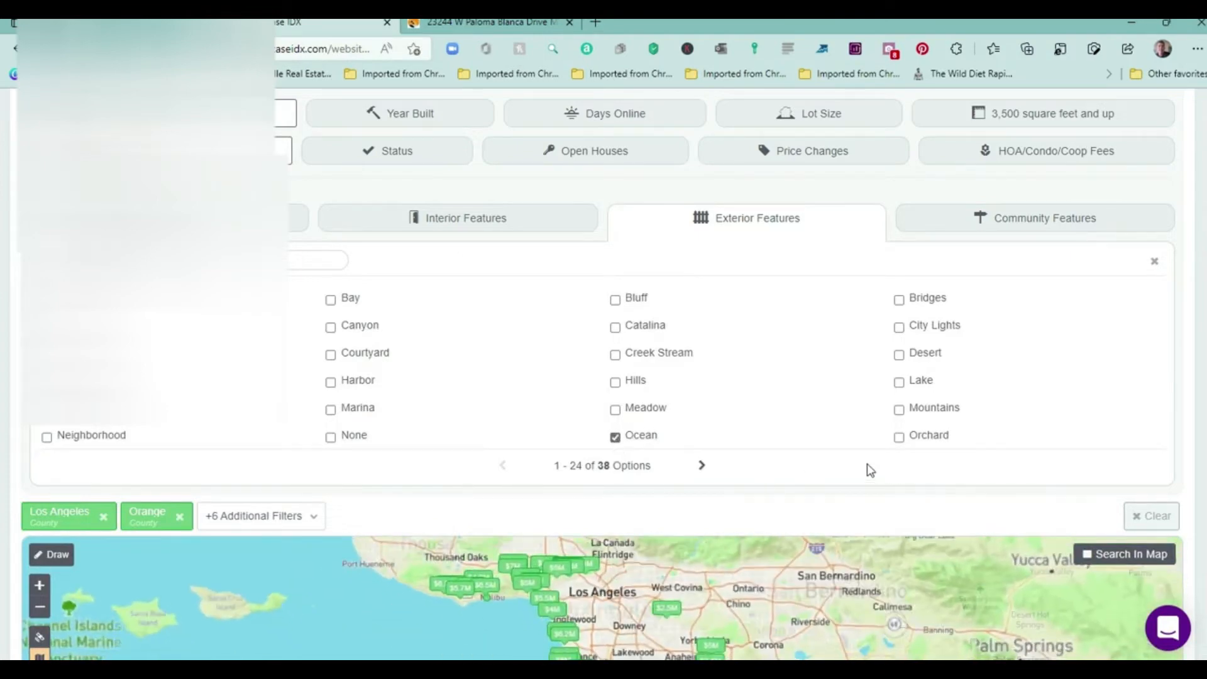
pyautogui.scroll(3)
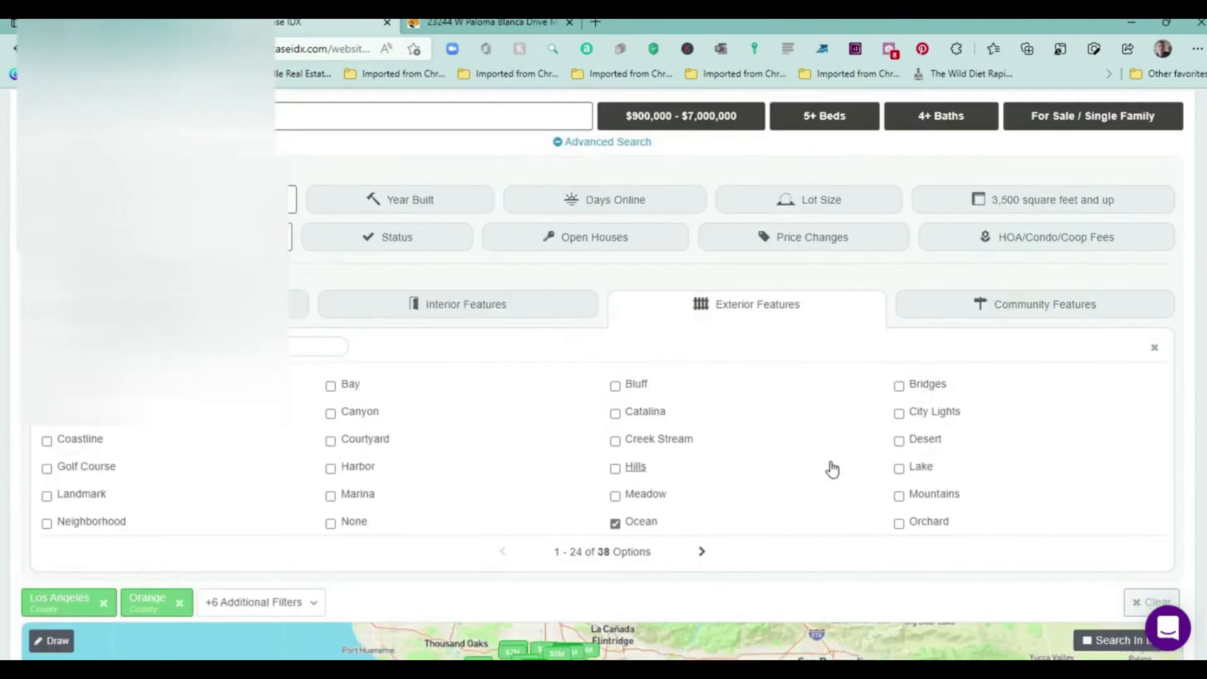
pyautogui.click(615, 524)
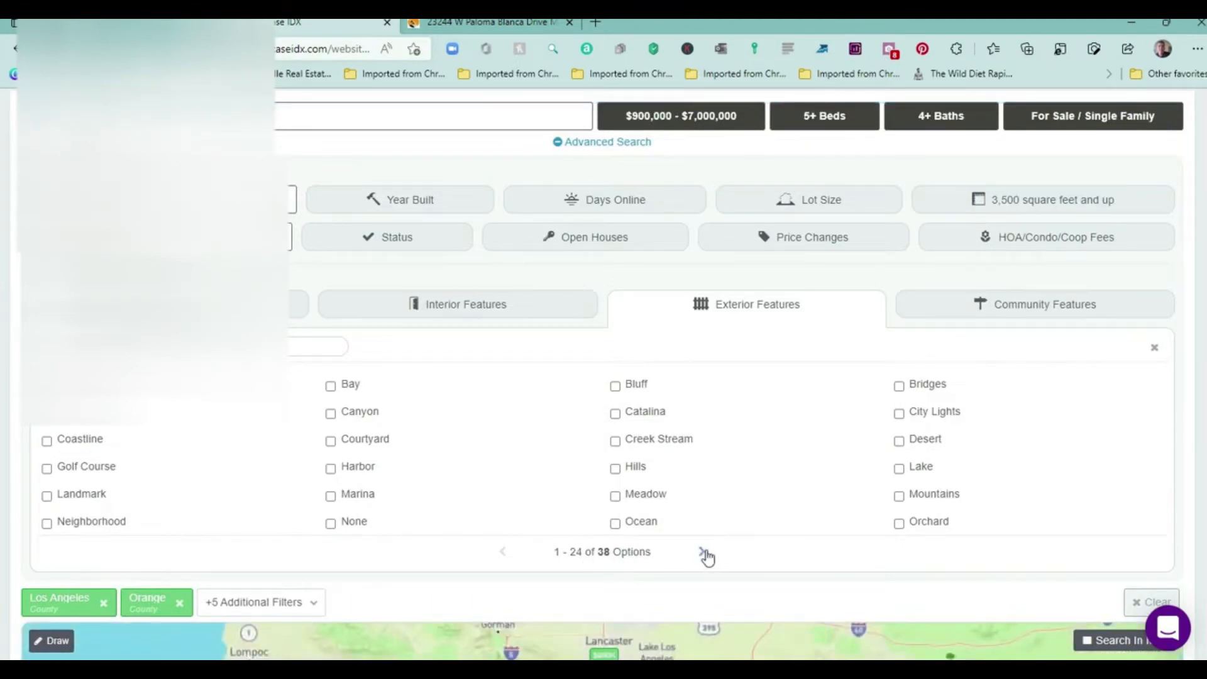
pyautogui.click(704, 553)
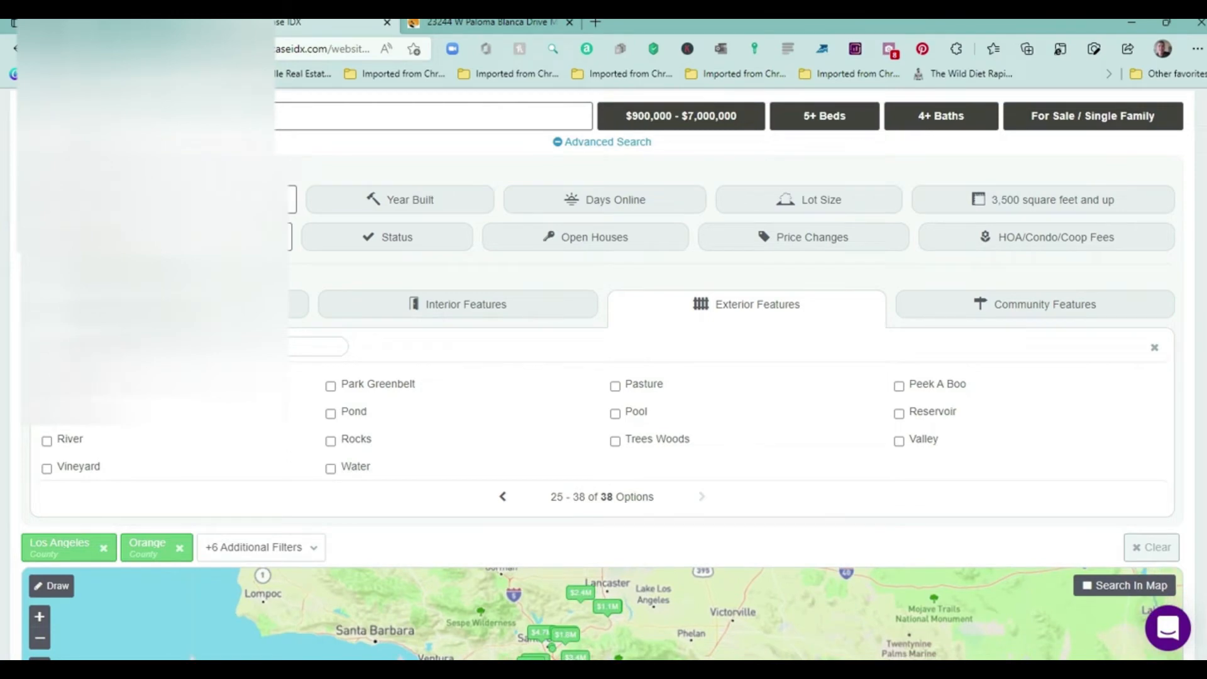
pyautogui.scroll(-3)
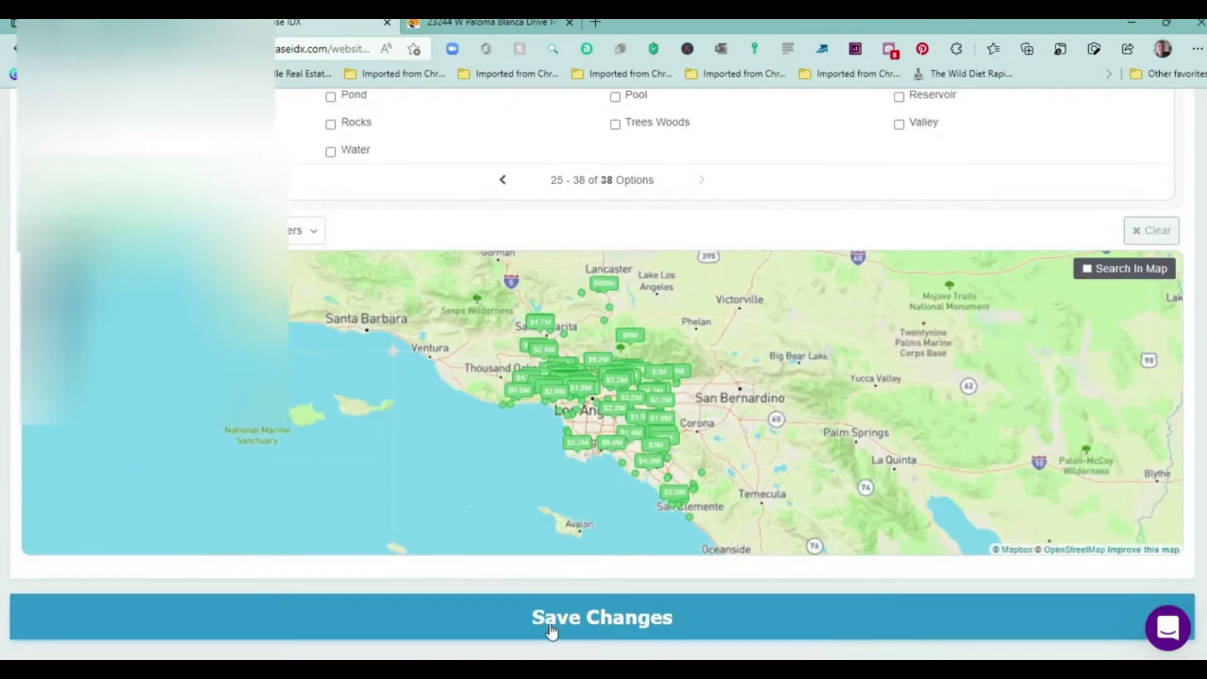
pyautogui.scroll(3)
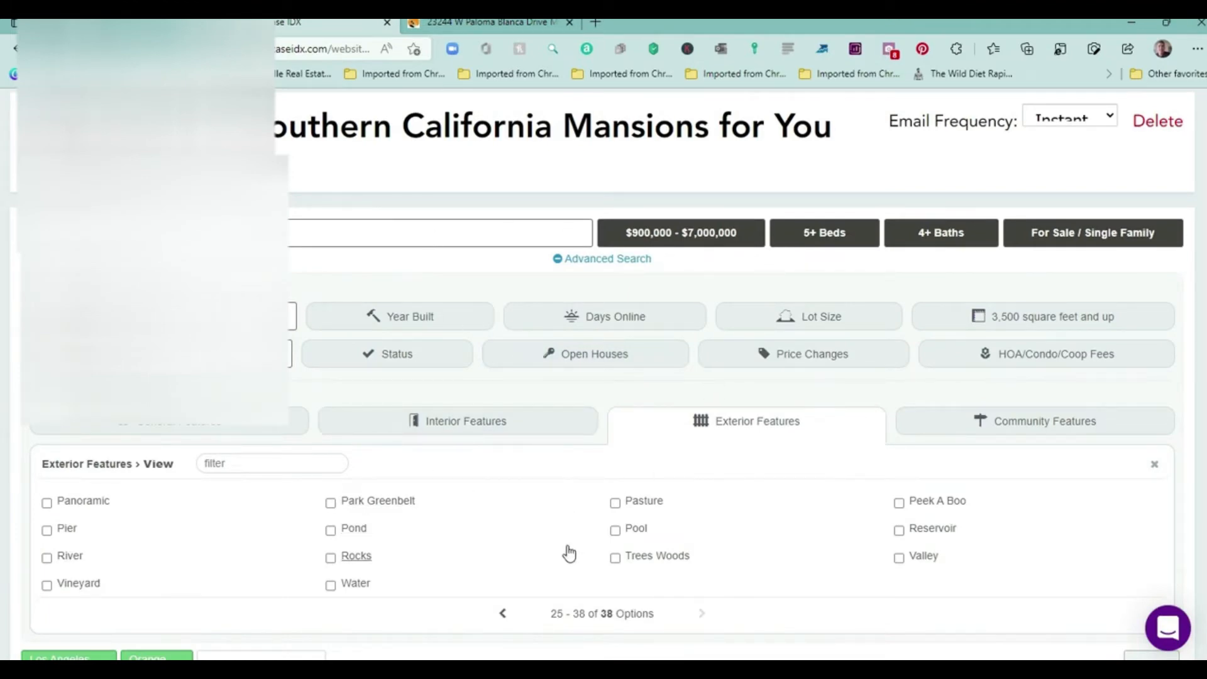
# Browse Community Features, try Senior Community, then leave Building Features > Elevators unchecked.
pyautogui.click(1046, 422)
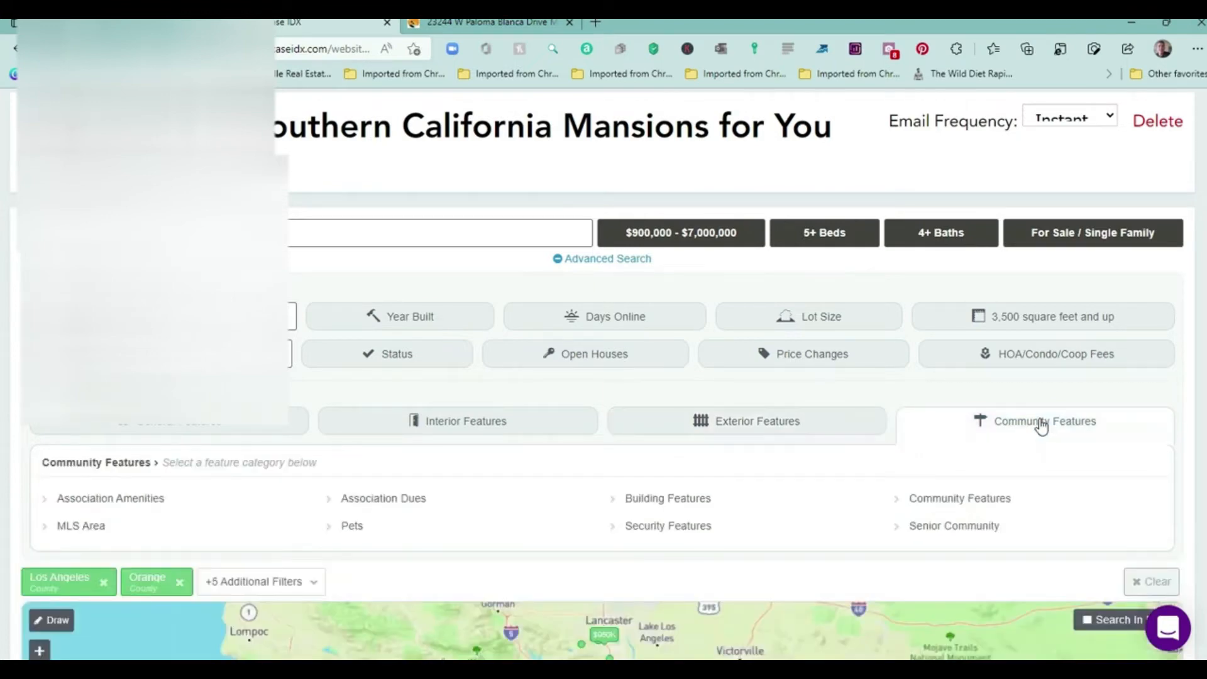
pyautogui.moveTo(953, 526)
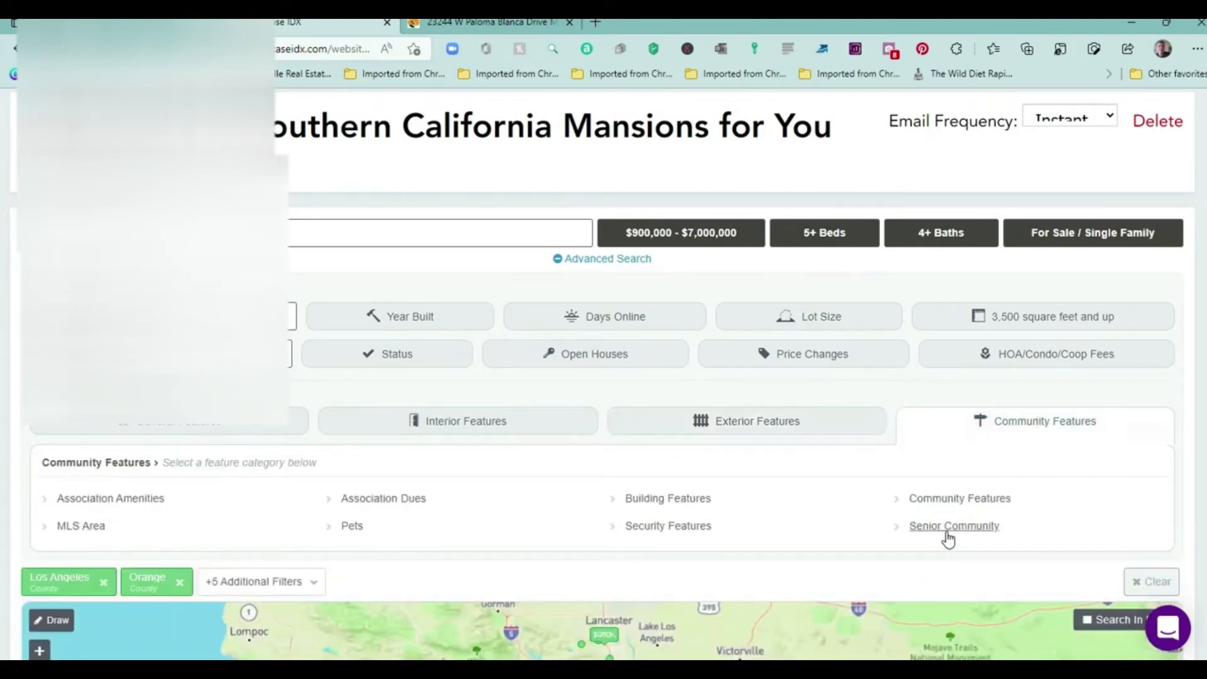
pyautogui.click(954, 525)
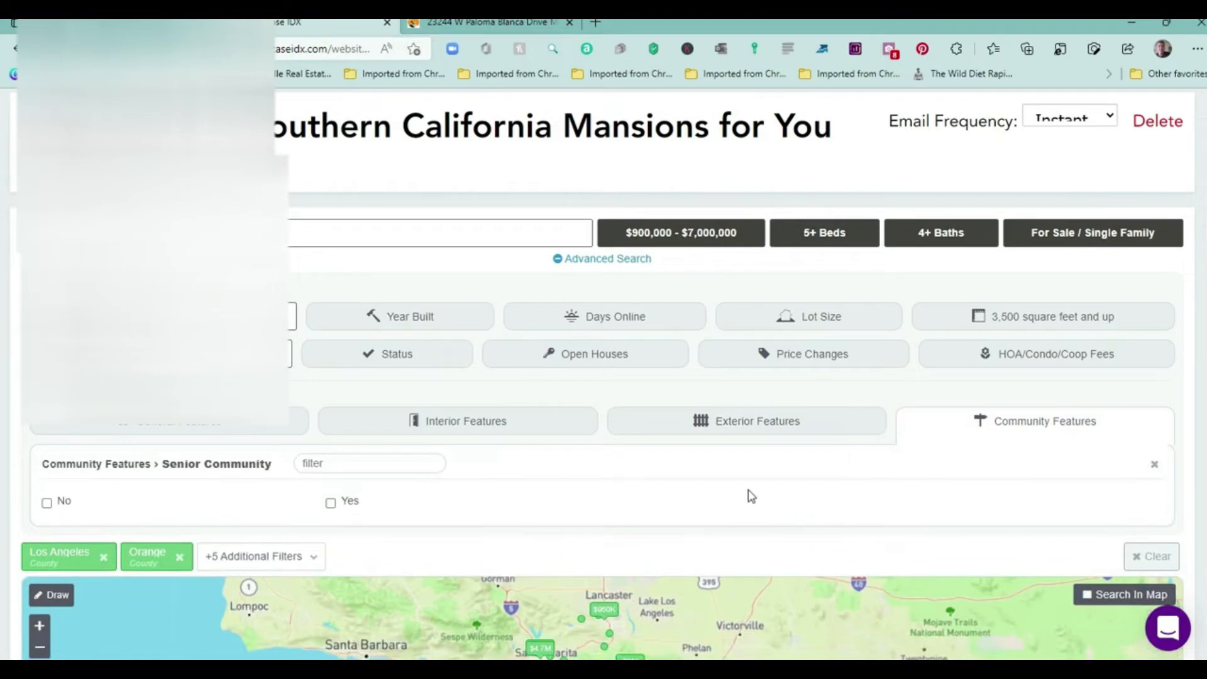
pyautogui.moveTo(330, 510)
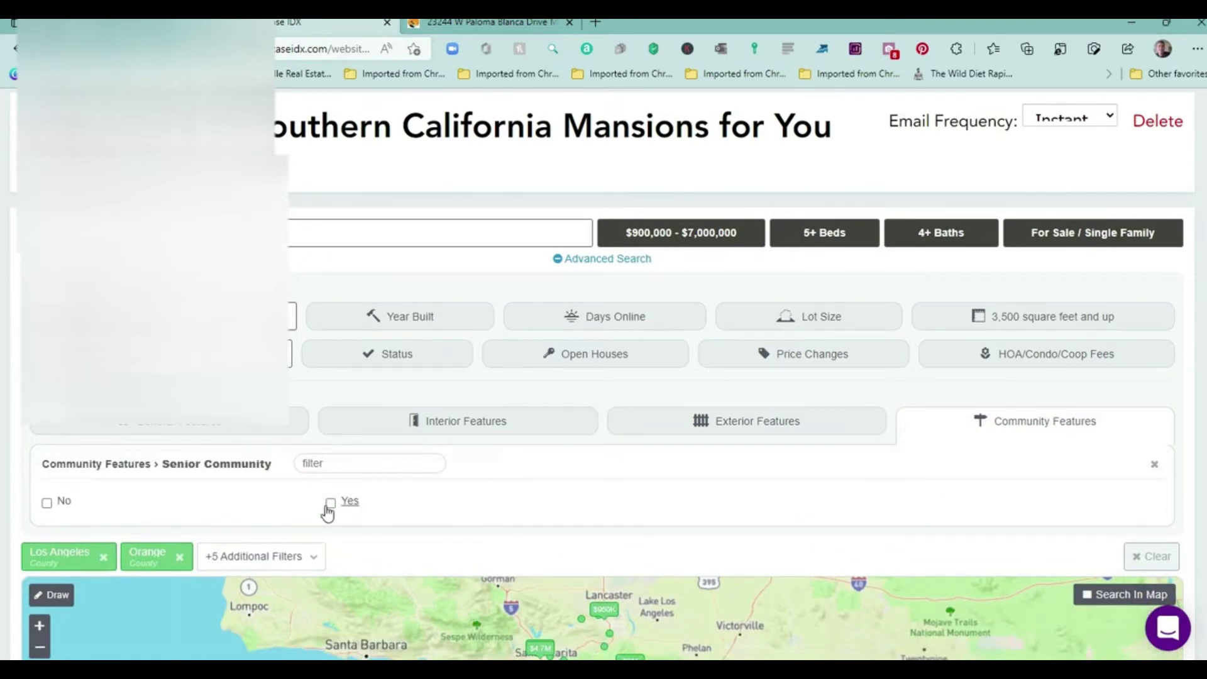
pyautogui.moveTo(329, 512)
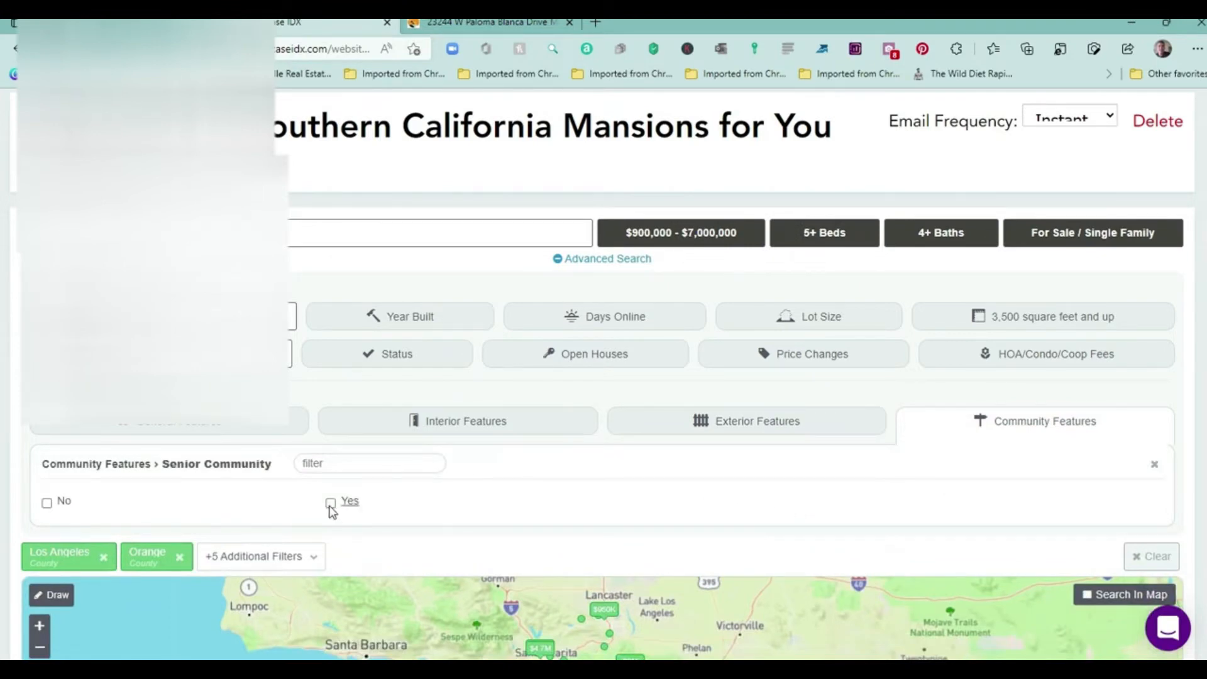
pyautogui.click(331, 501)
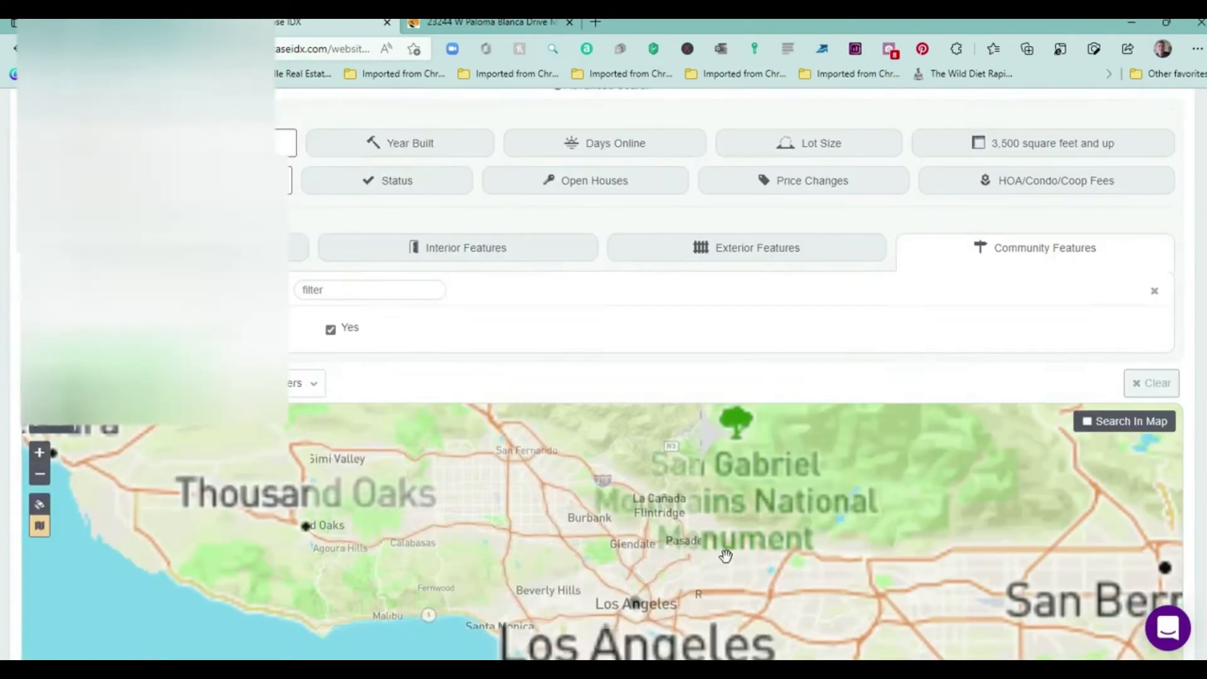
pyautogui.scroll(-3)
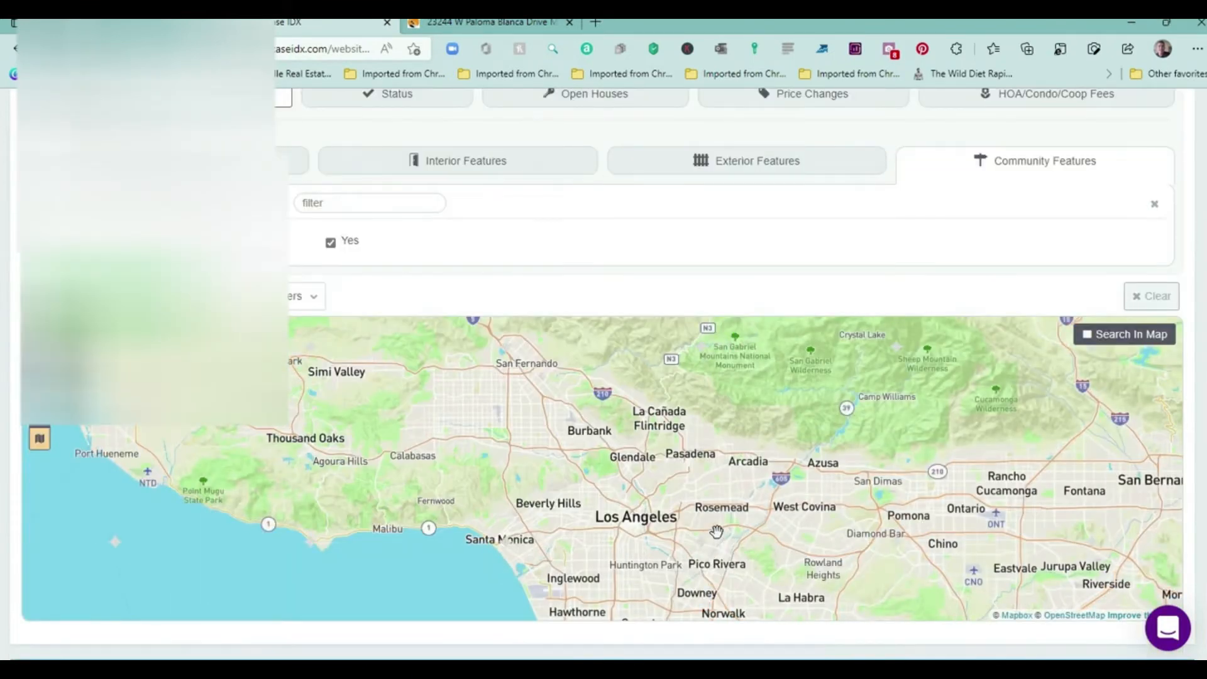
pyautogui.scroll(3)
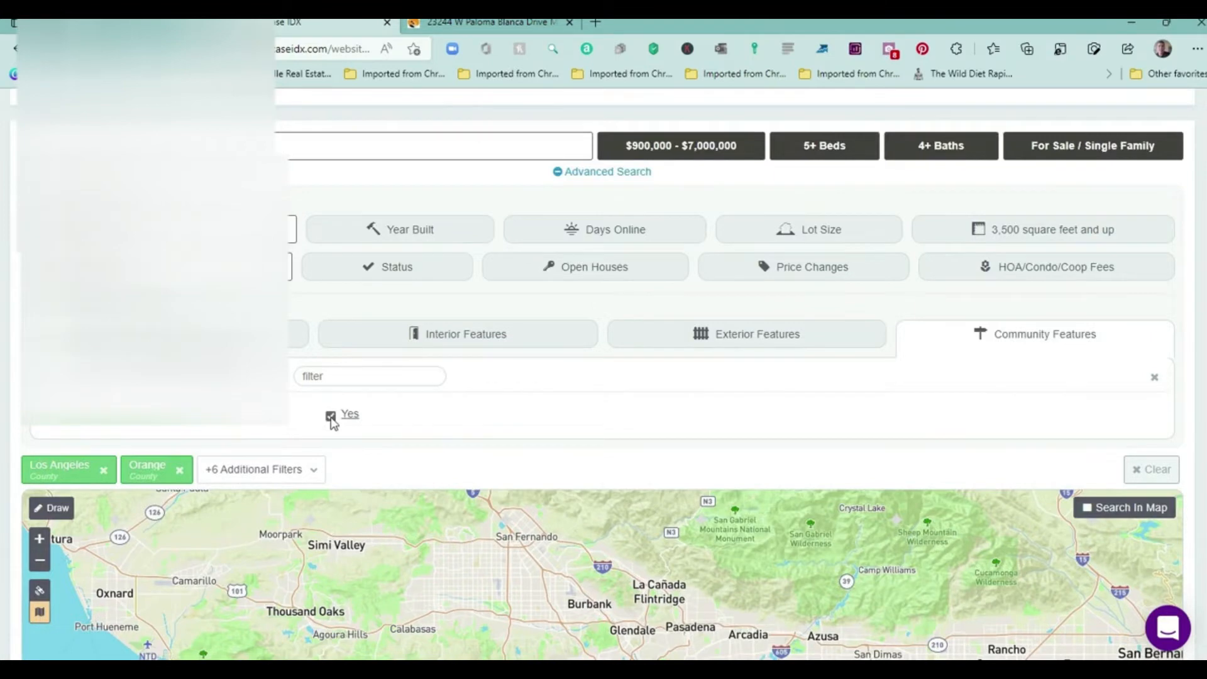
pyautogui.click(331, 416)
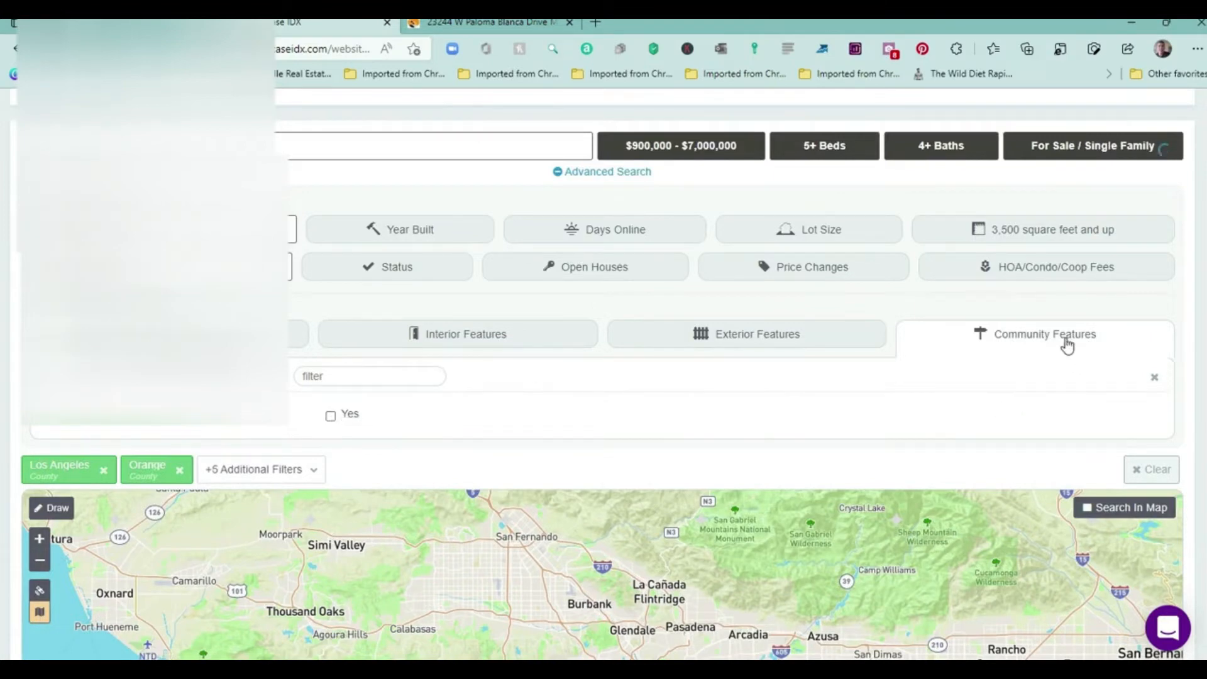
pyautogui.click(1045, 334)
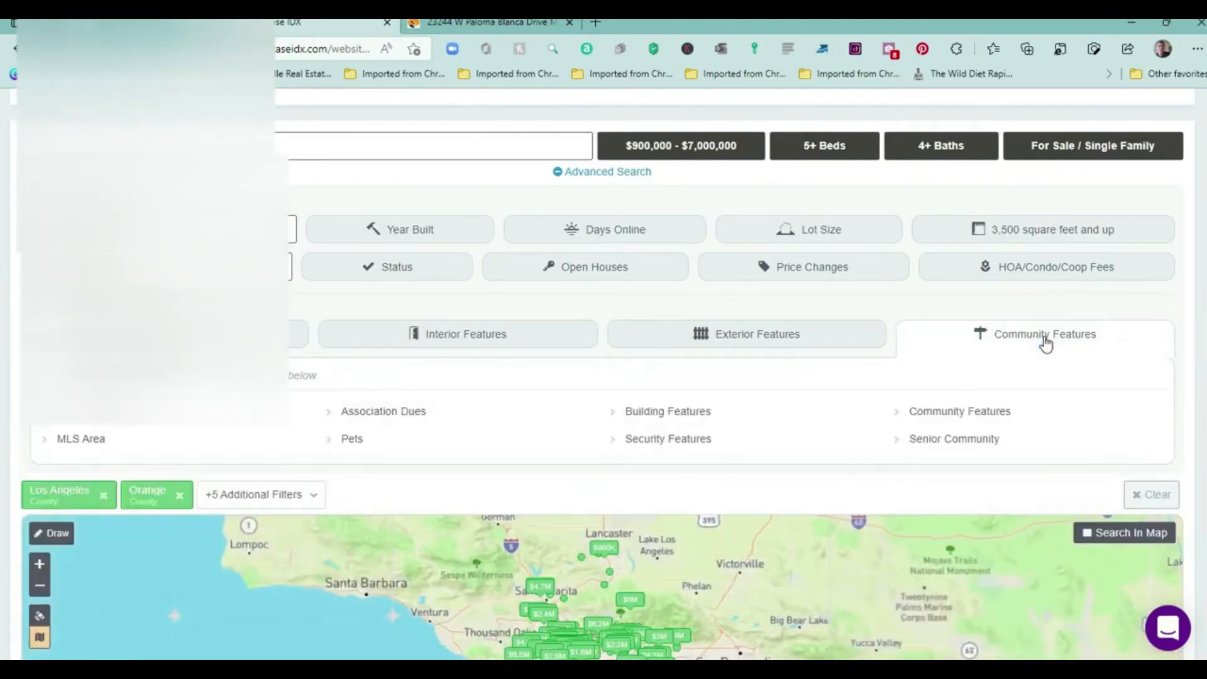
pyautogui.moveTo(400, 454)
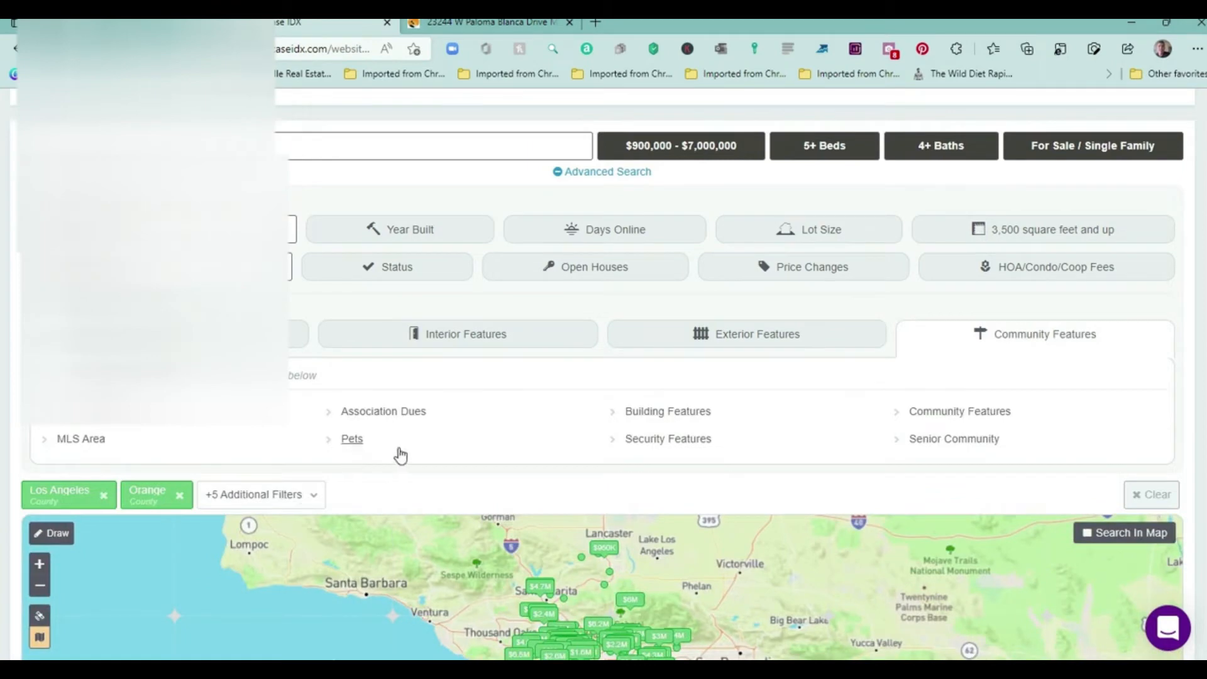
pyautogui.moveTo(668, 411)
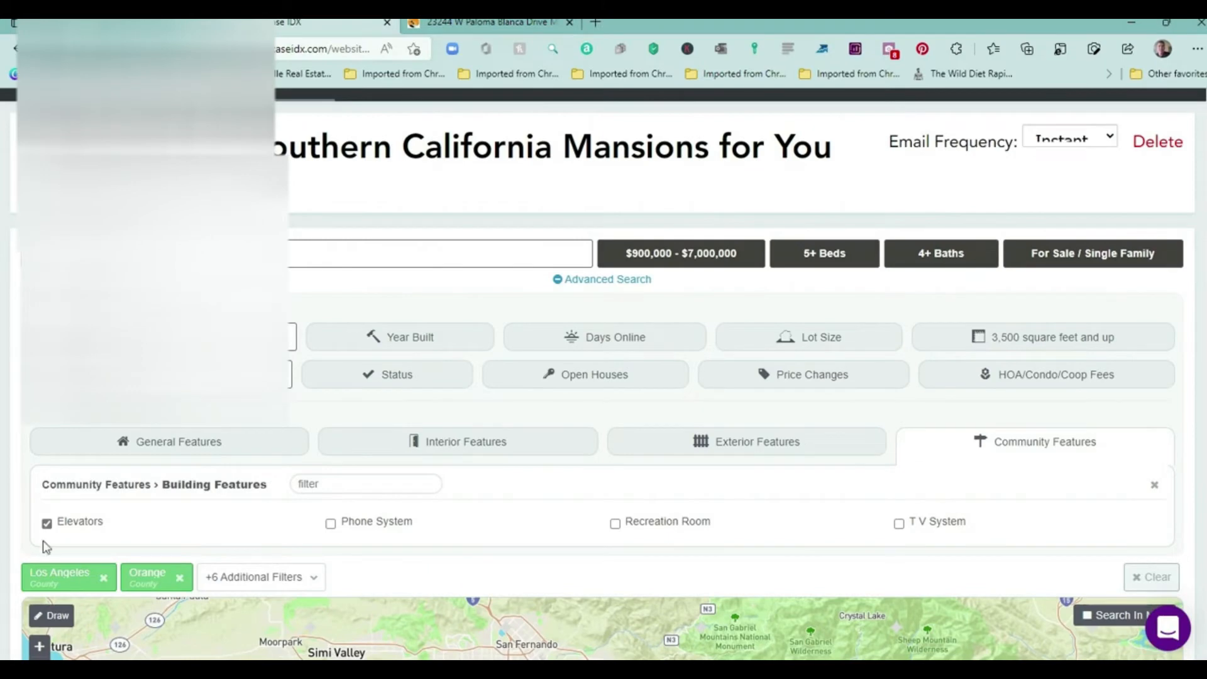
pyautogui.click(46, 522)
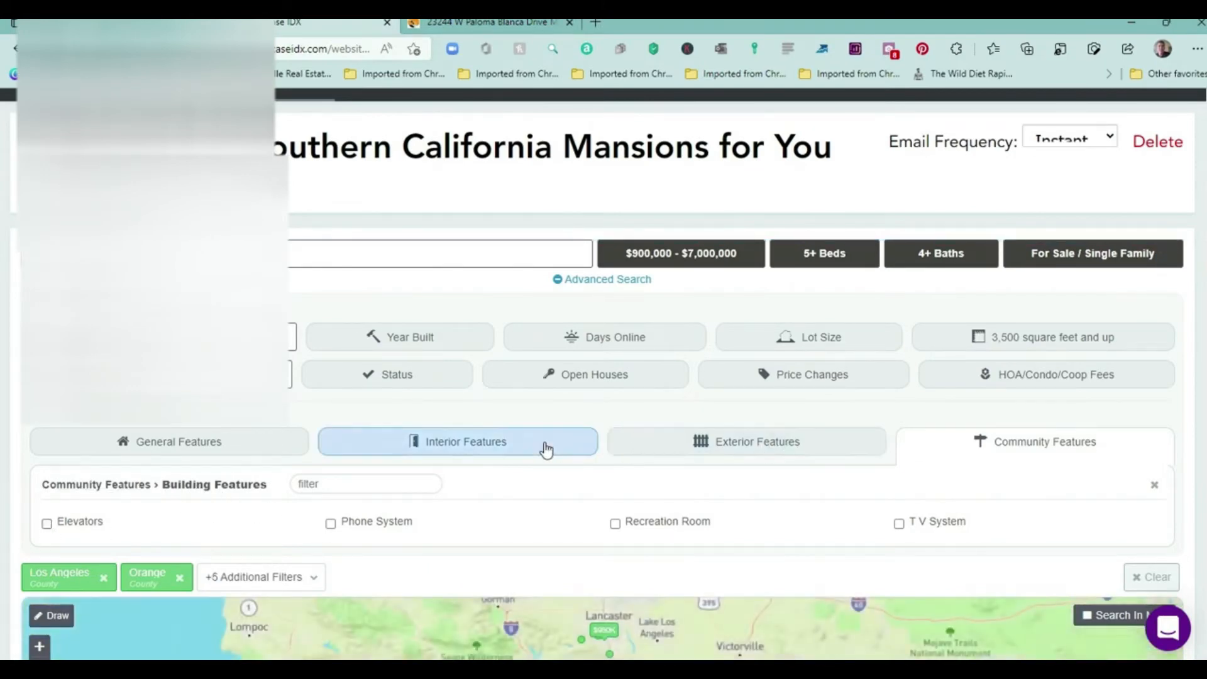
# Open the Interior category's 68 feature options and try Elevator, scrolling down to the map.
pyautogui.click(457, 441)
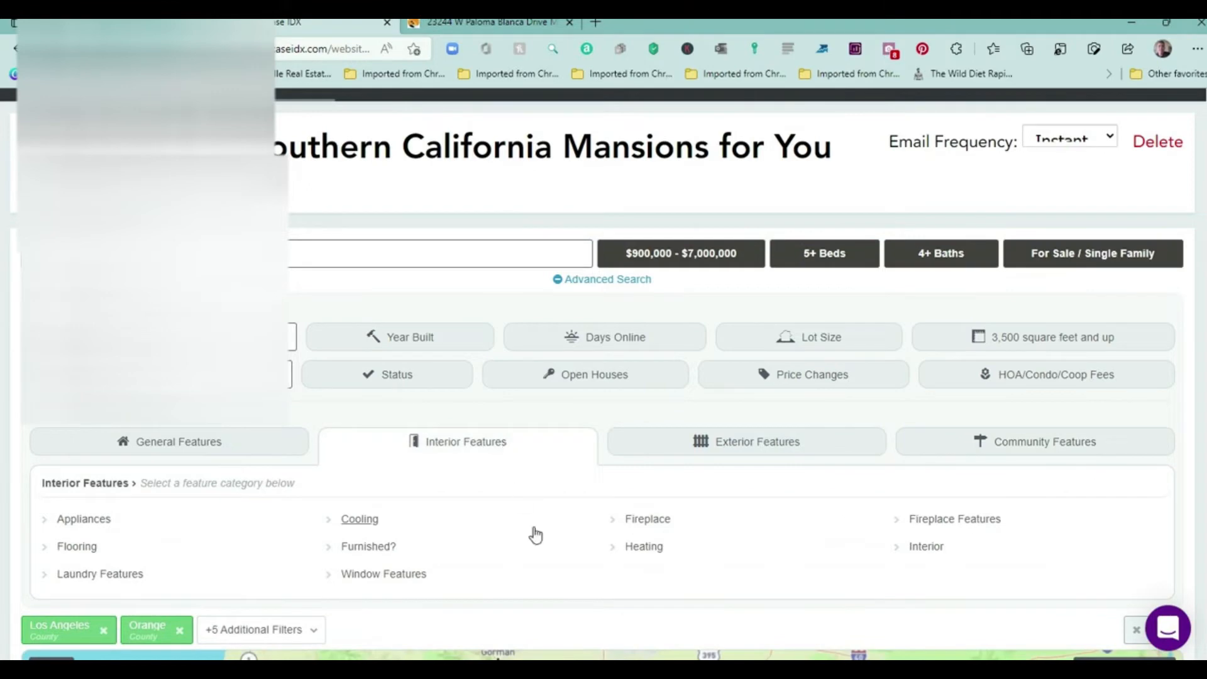
pyautogui.scroll(-3)
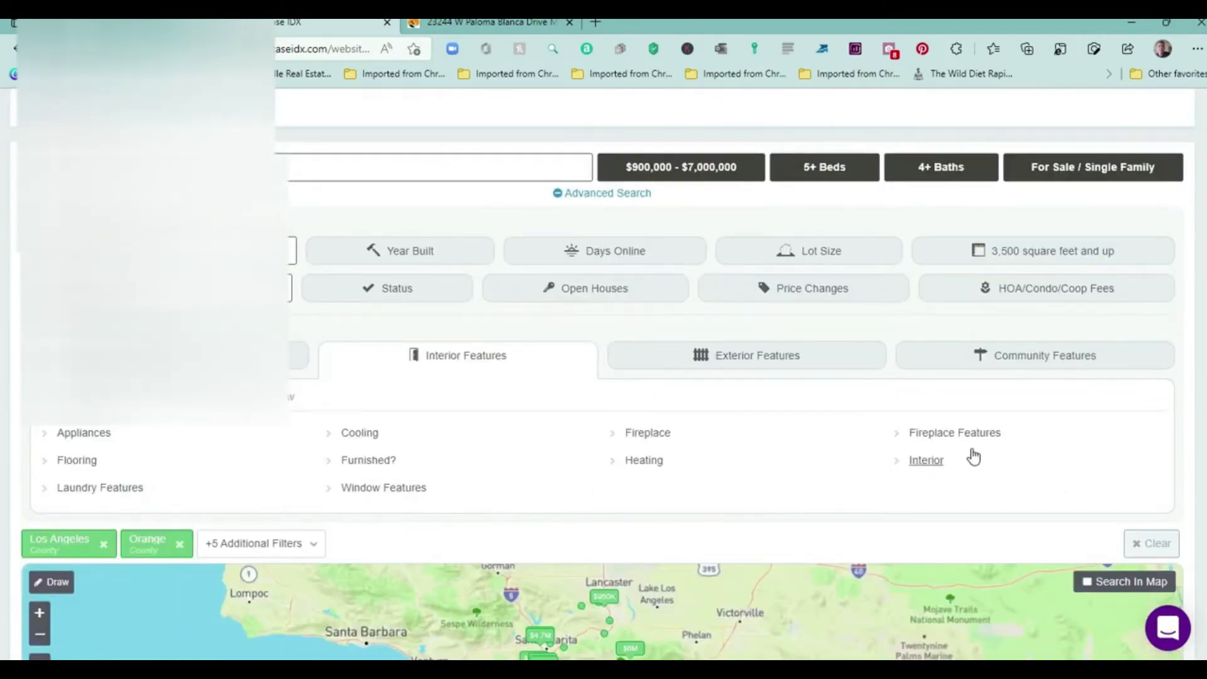
pyautogui.moveTo(637, 389)
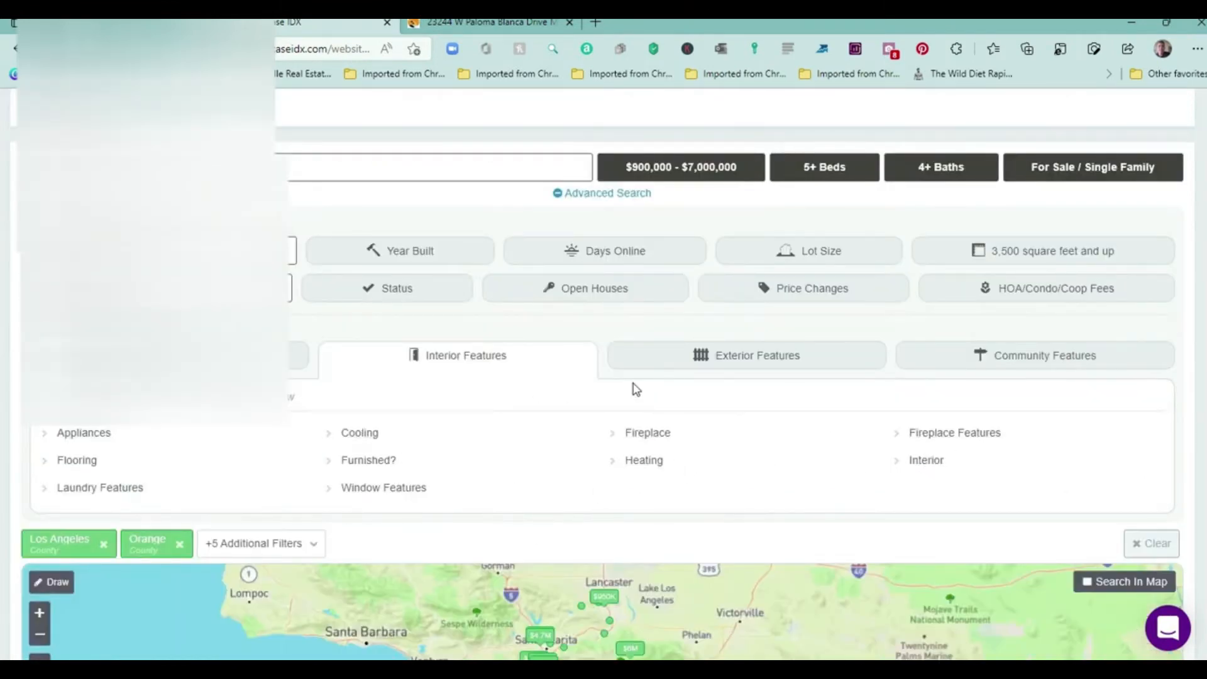
pyautogui.click(926, 460)
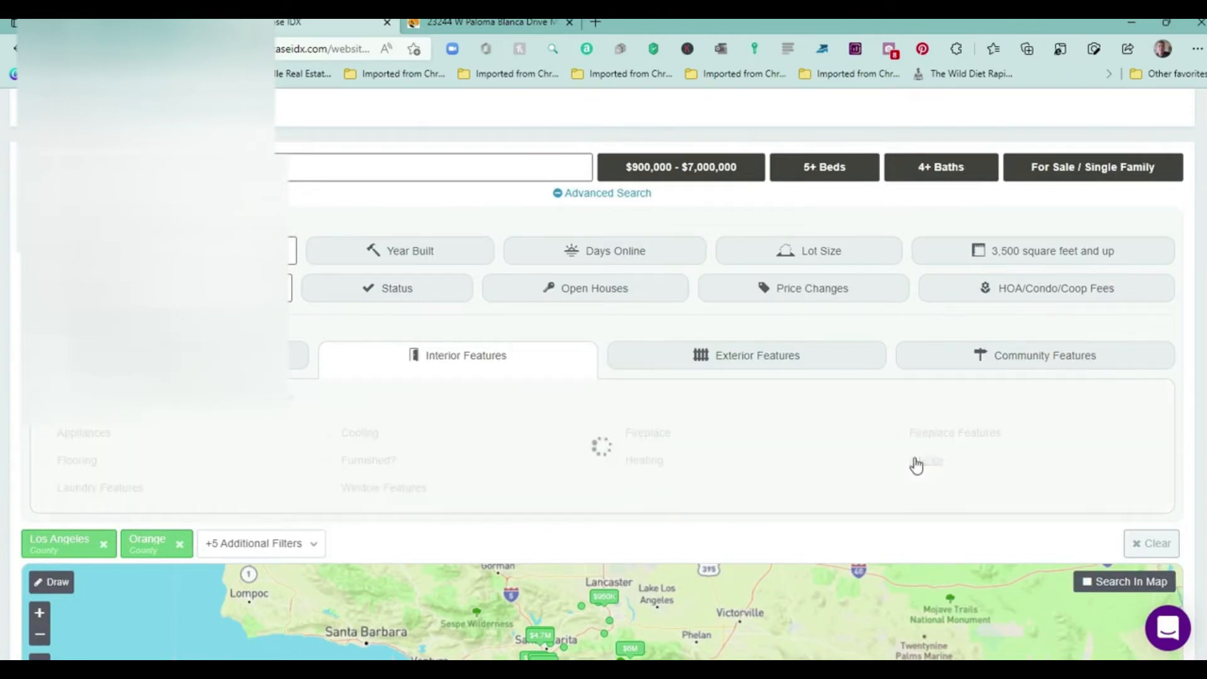
pyautogui.click(465, 355)
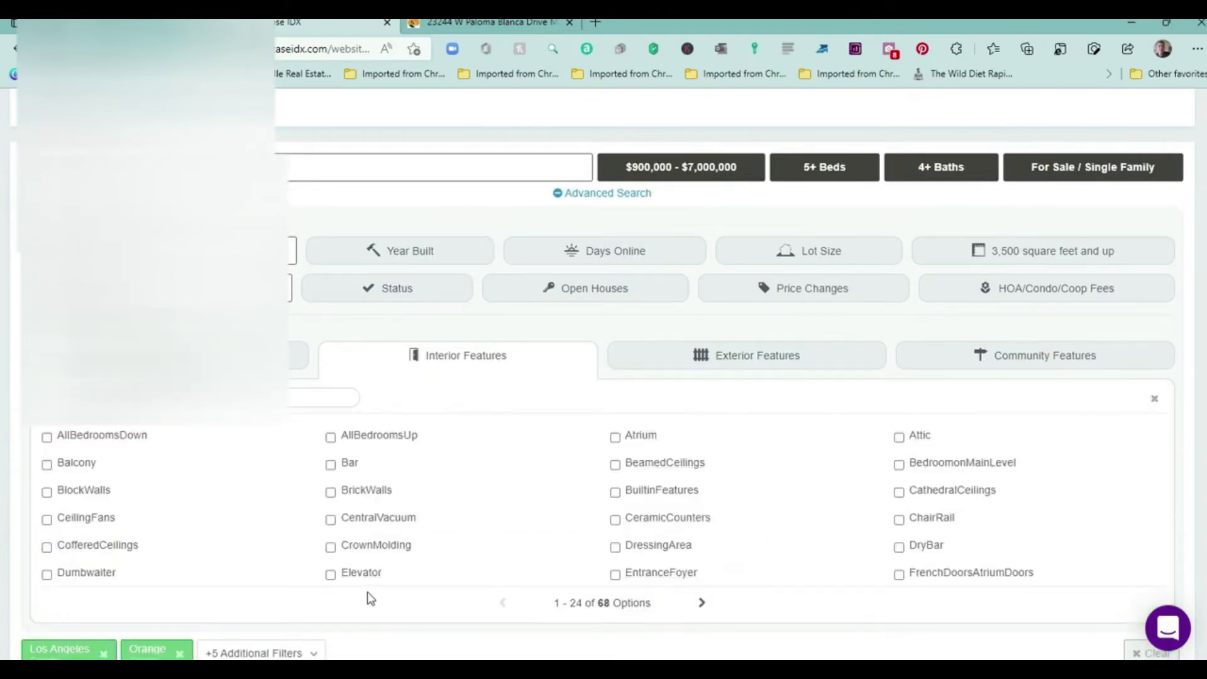
pyautogui.click(330, 573)
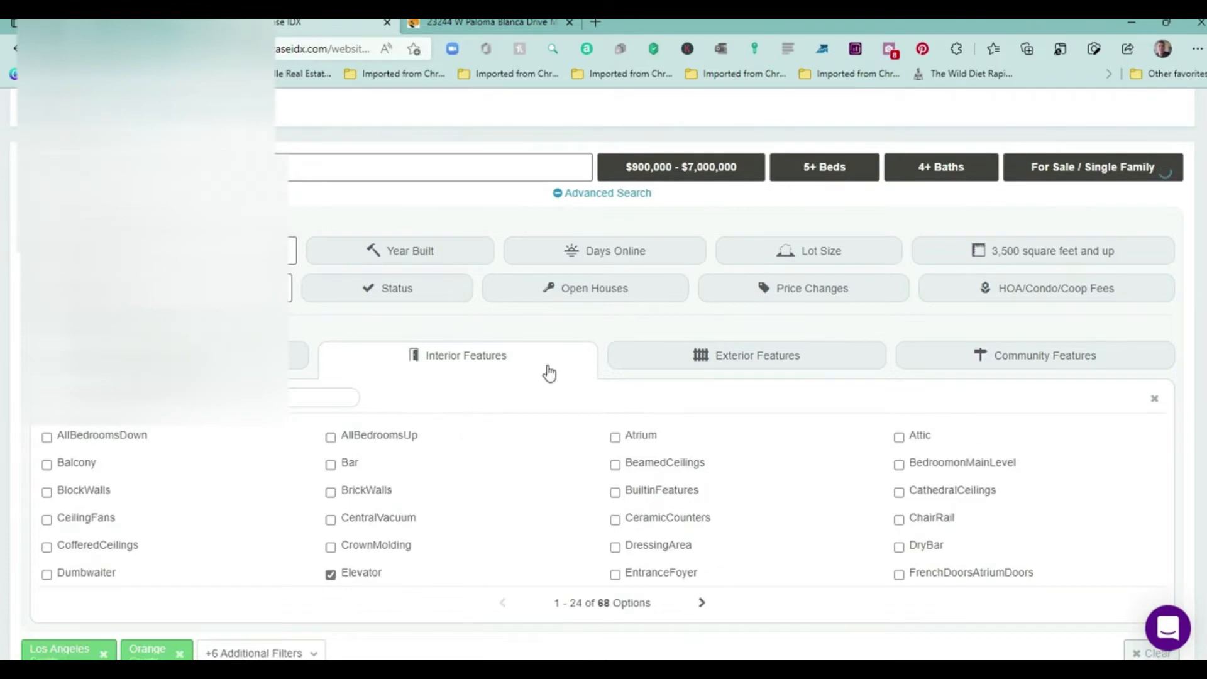
pyautogui.moveTo(849, 473)
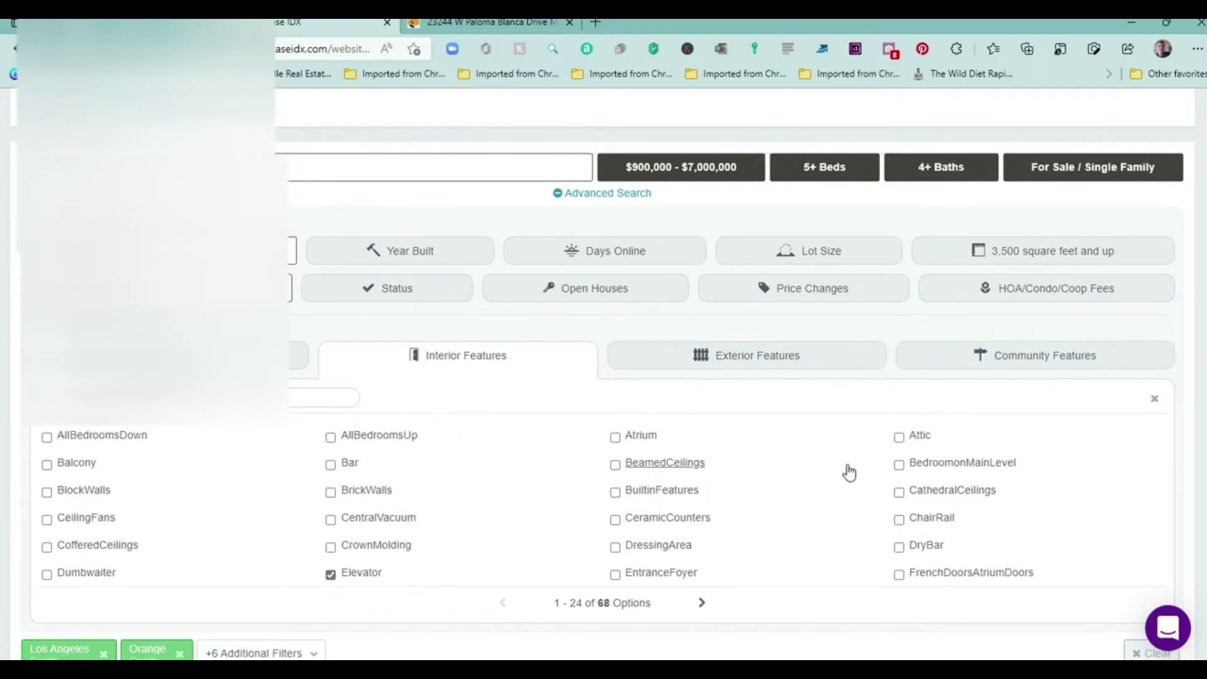
pyautogui.scroll(-3)
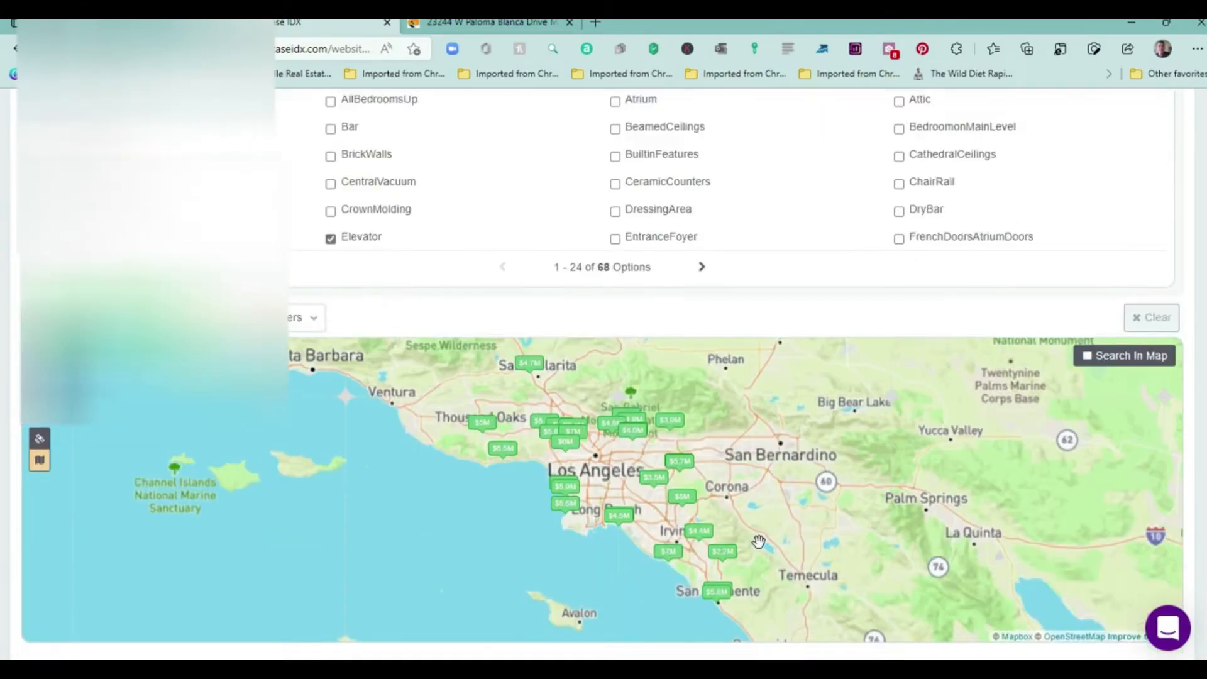
pyautogui.scroll(-3)
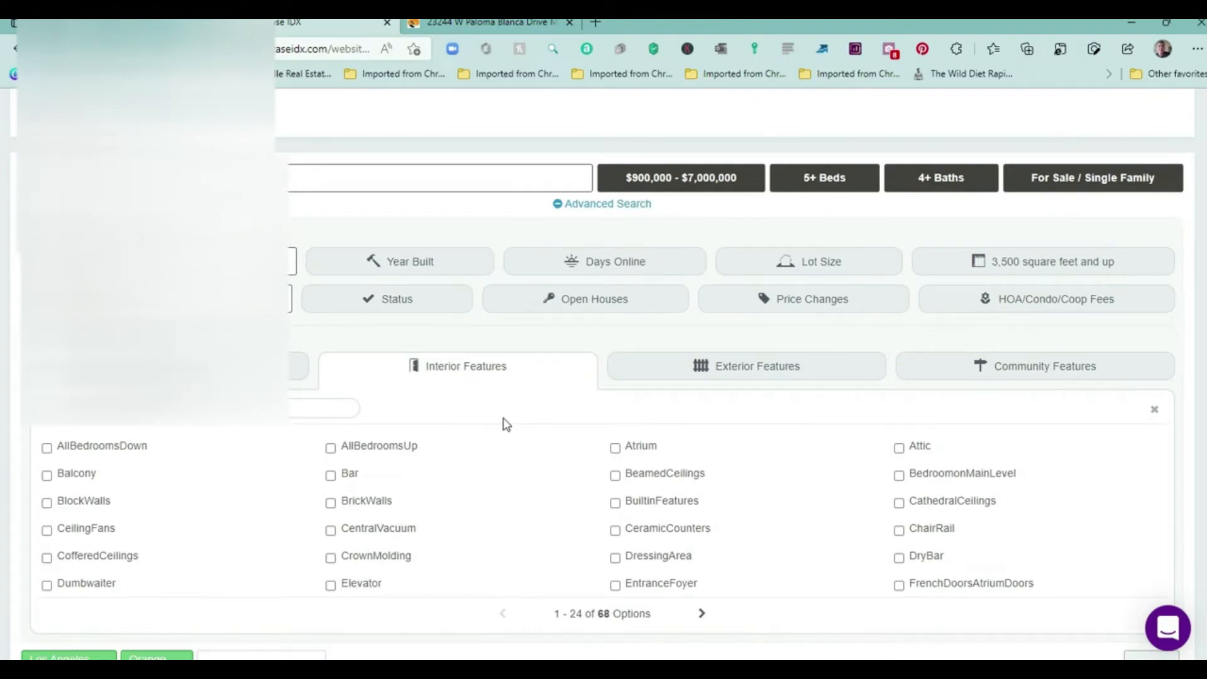
# Set Status to Active, collapse the interior options, and view the Los Angeles/Orange results map.
pyautogui.scroll(-3)
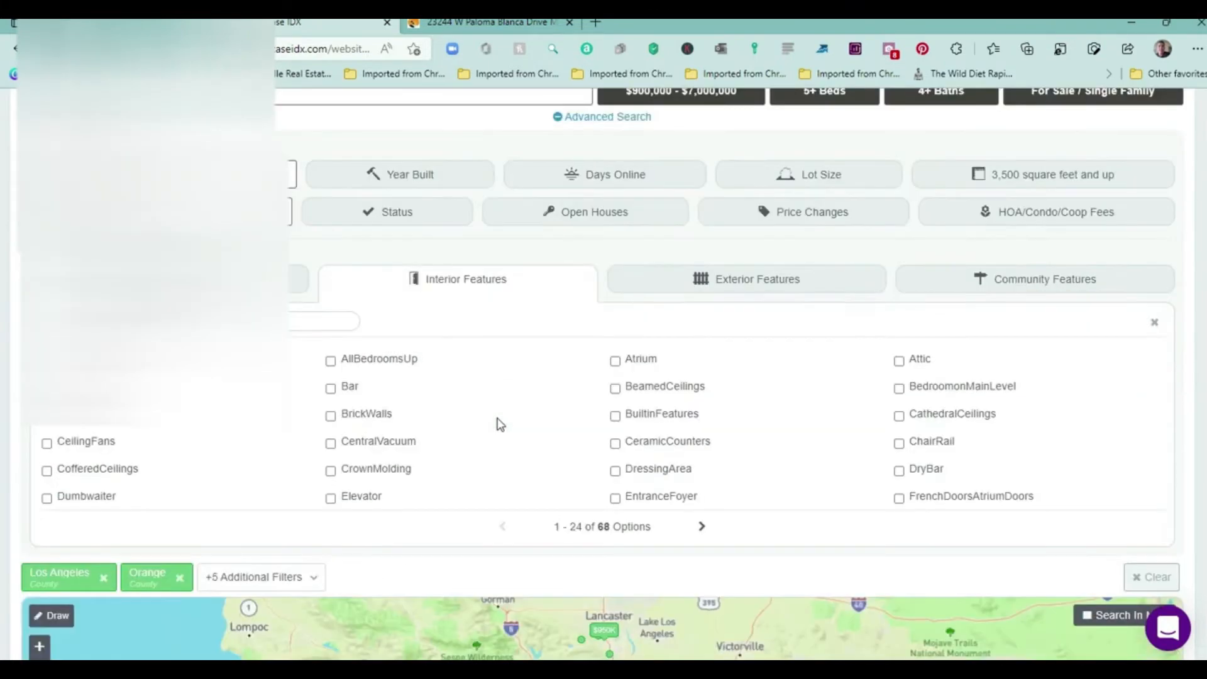
pyautogui.scroll(3)
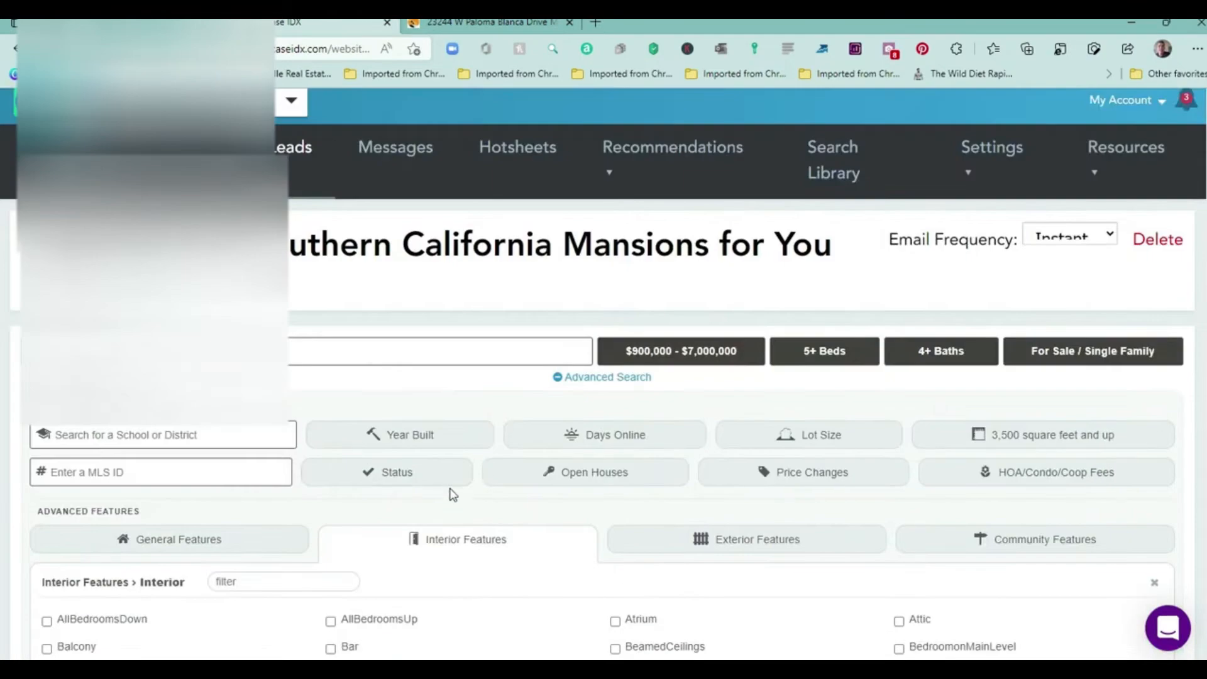
pyautogui.click(457, 539)
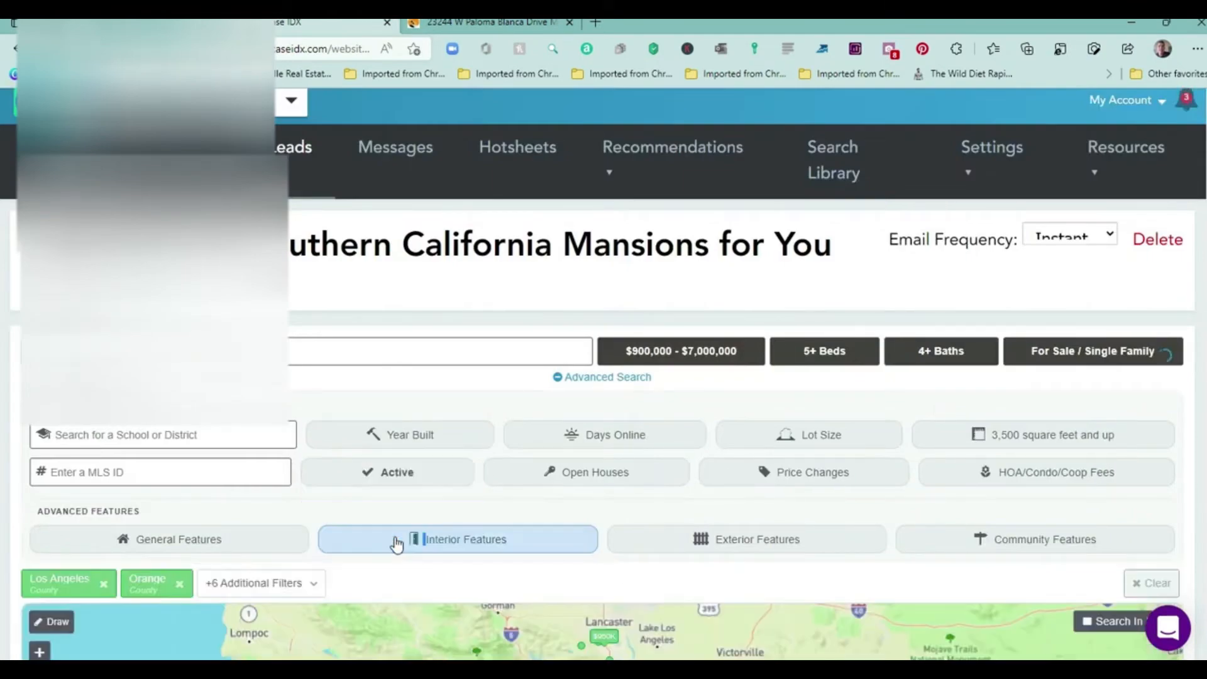
pyautogui.click(387, 473)
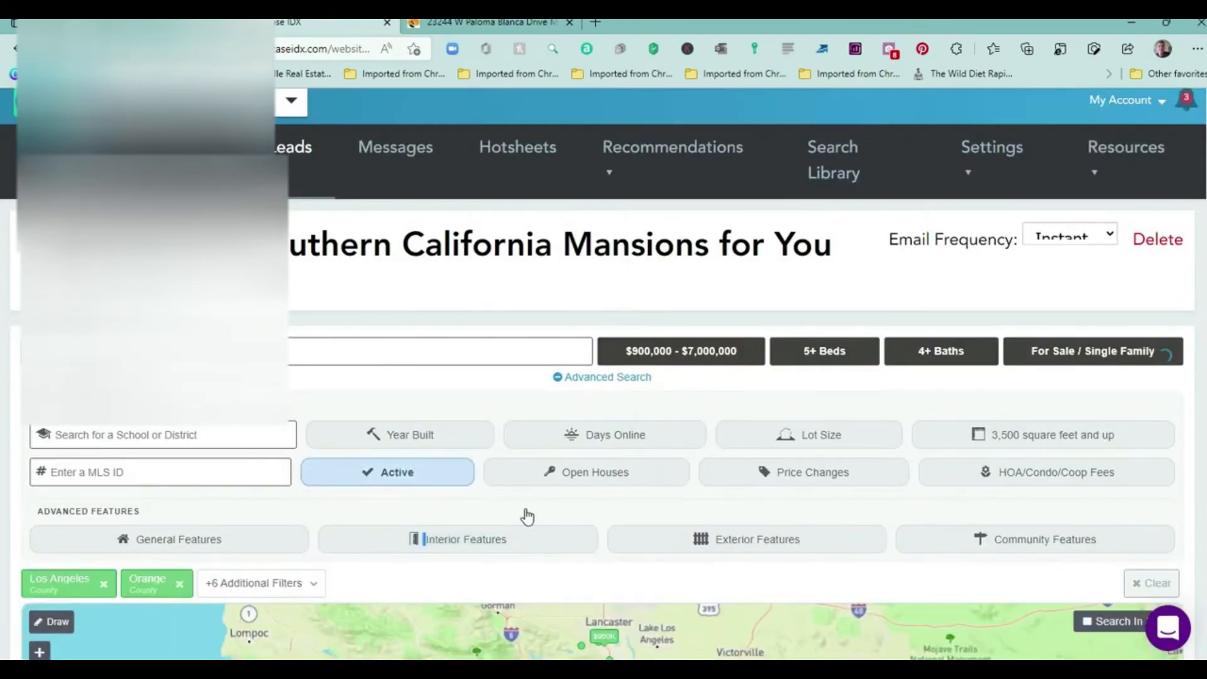
pyautogui.scroll(-3)
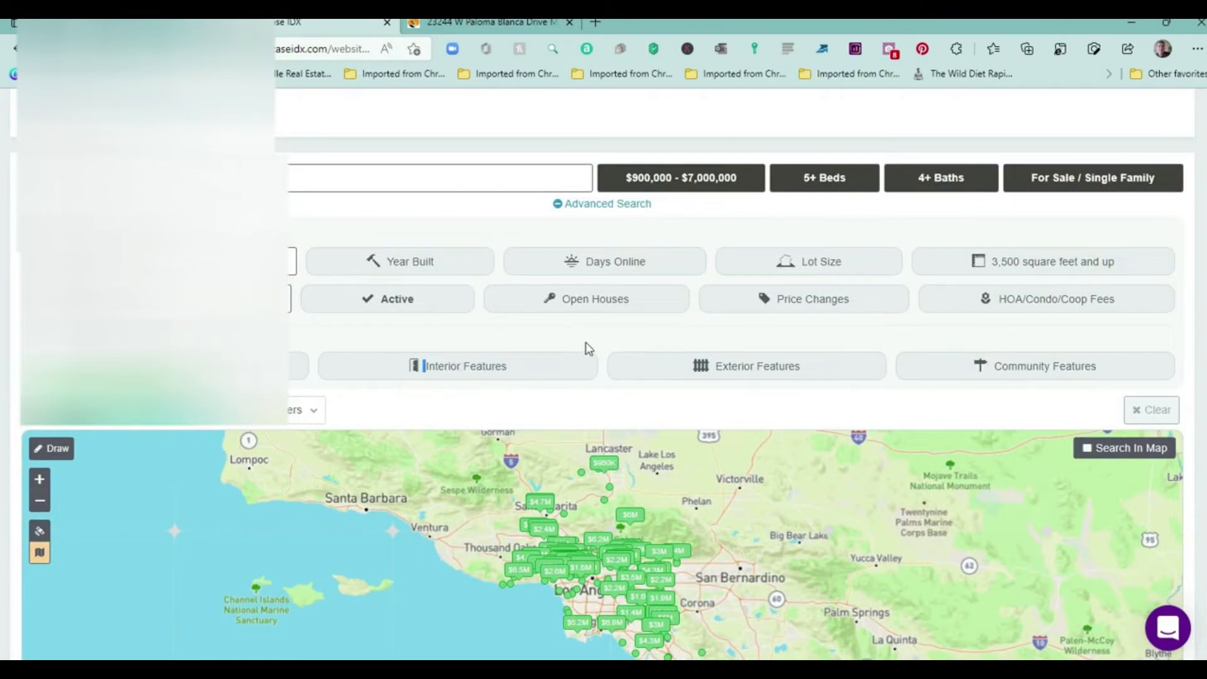
pyautogui.scroll(3)
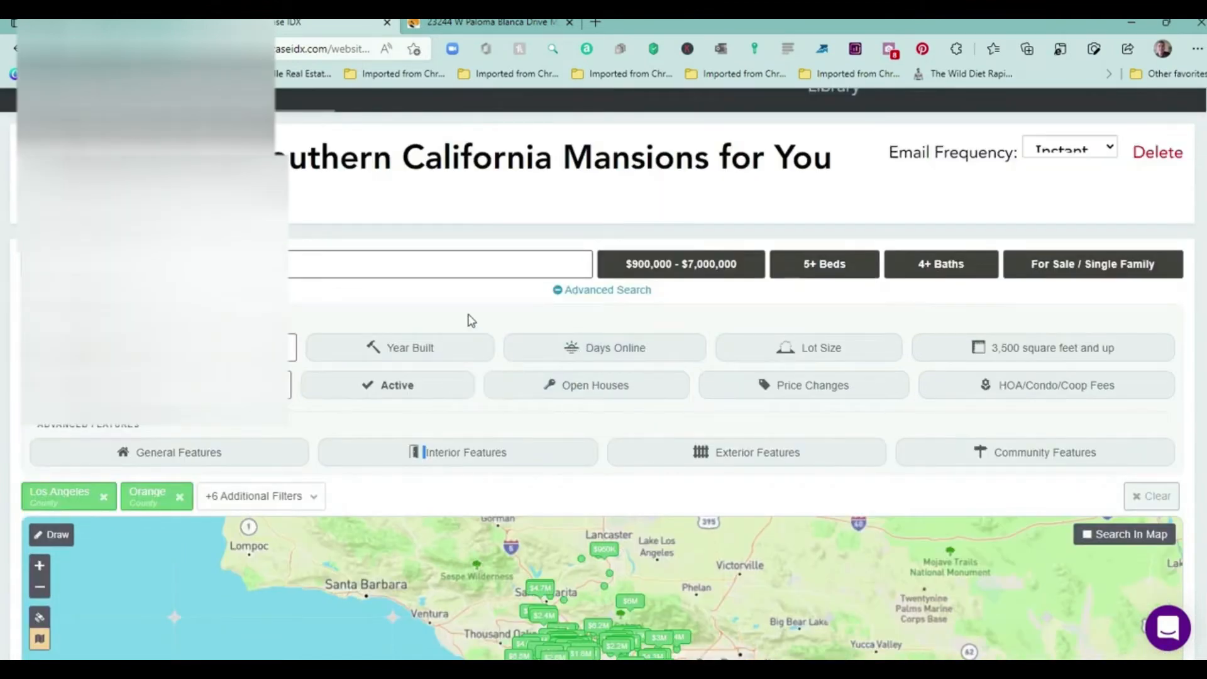
pyautogui.scroll(3)
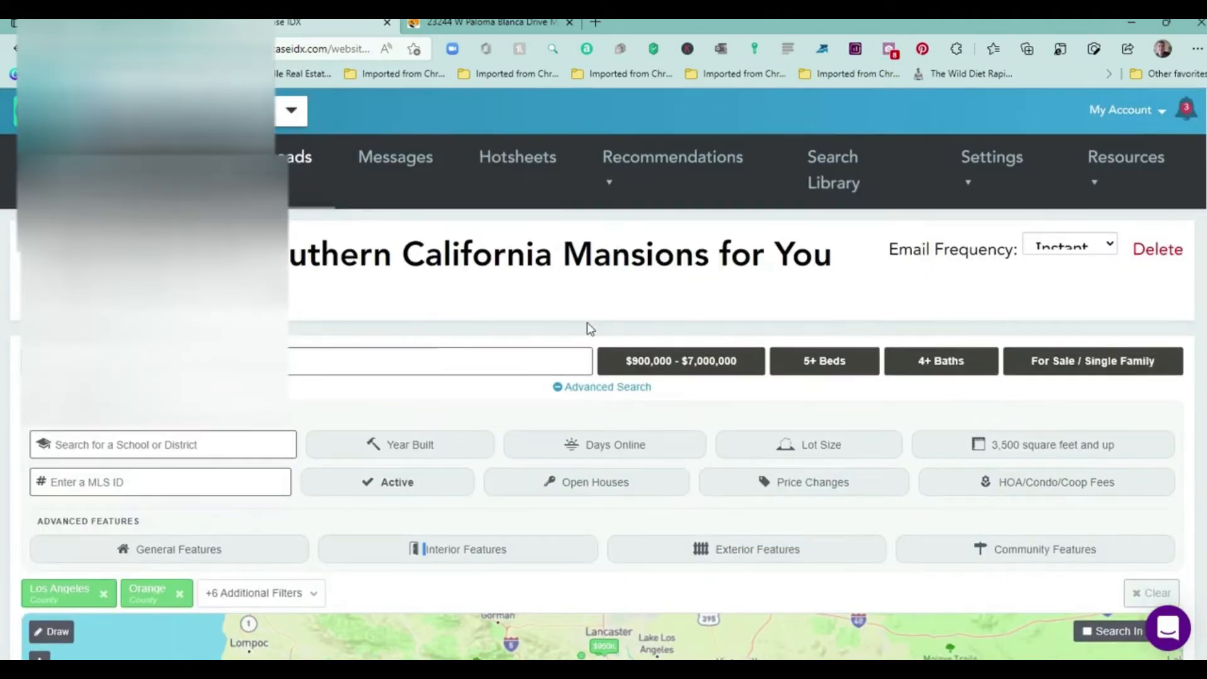
pyautogui.scroll(-3)
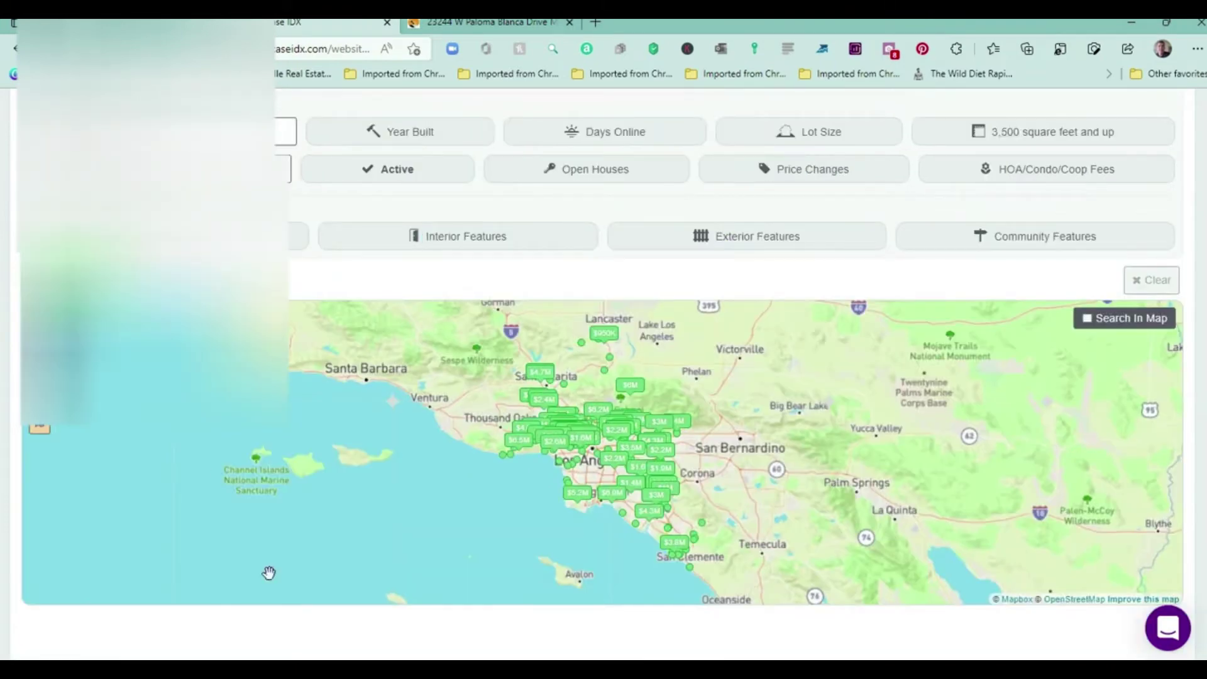
pyautogui.scroll(-3)
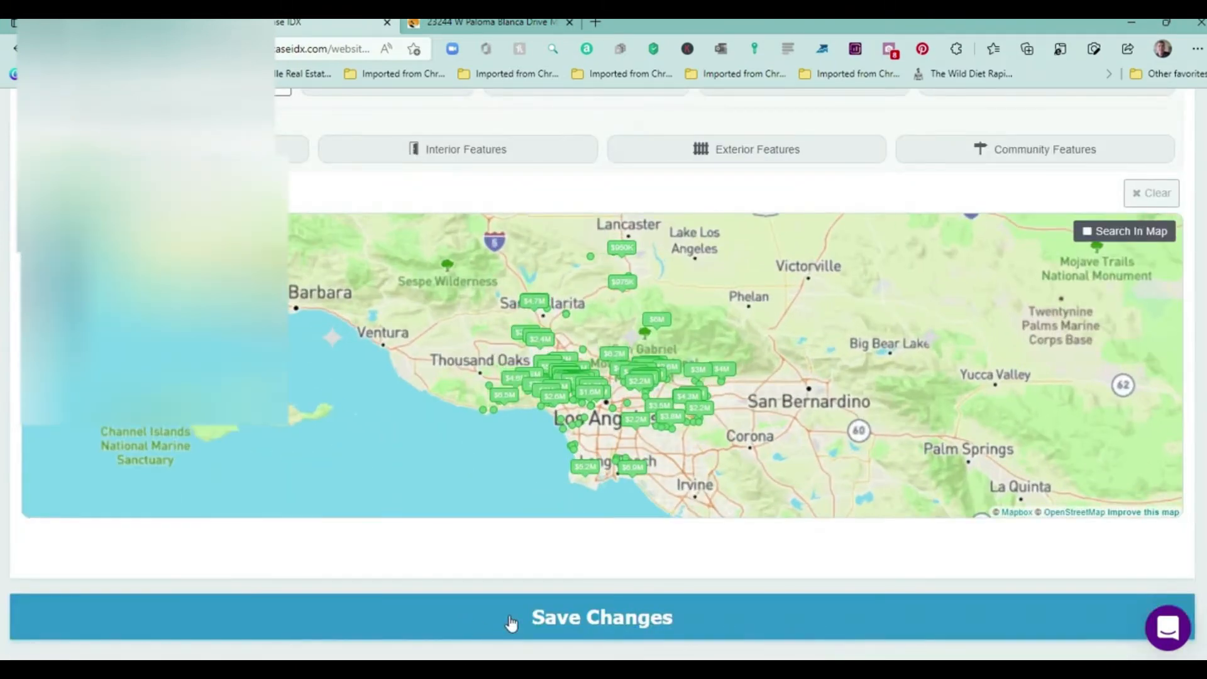
# Save the mansion search changes and scroll back through the lead's Recent Activity.
pyautogui.click(601, 617)
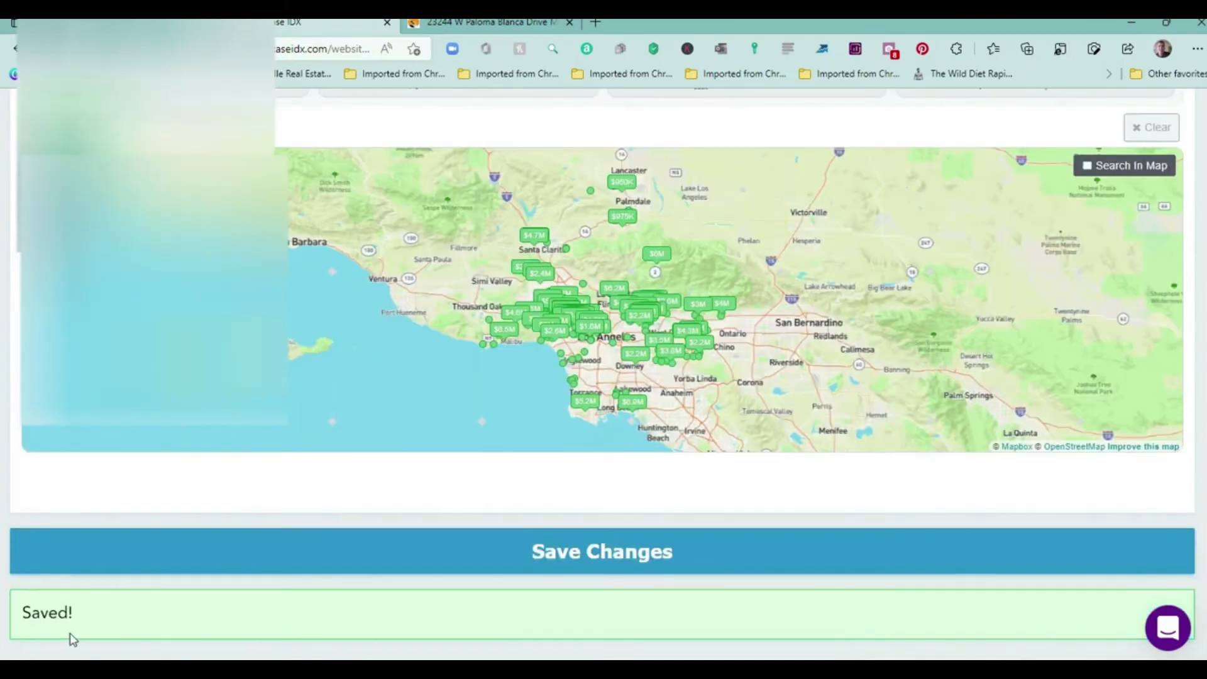
pyautogui.scroll(3)
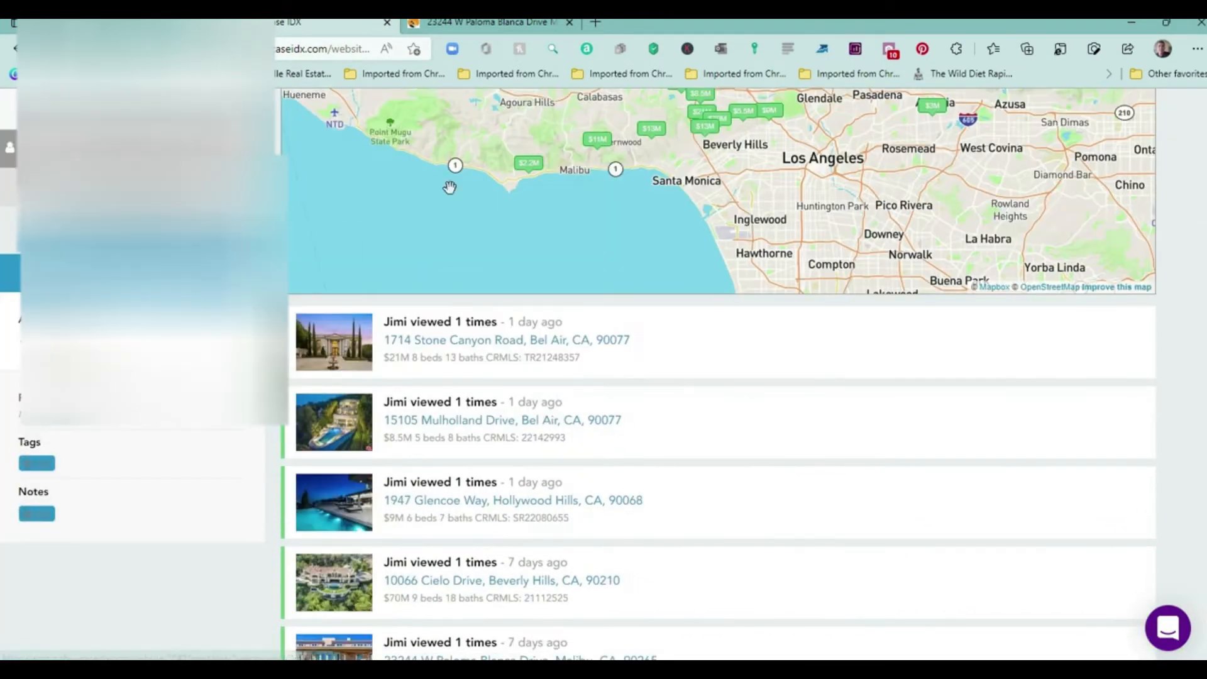
pyautogui.scroll(3)
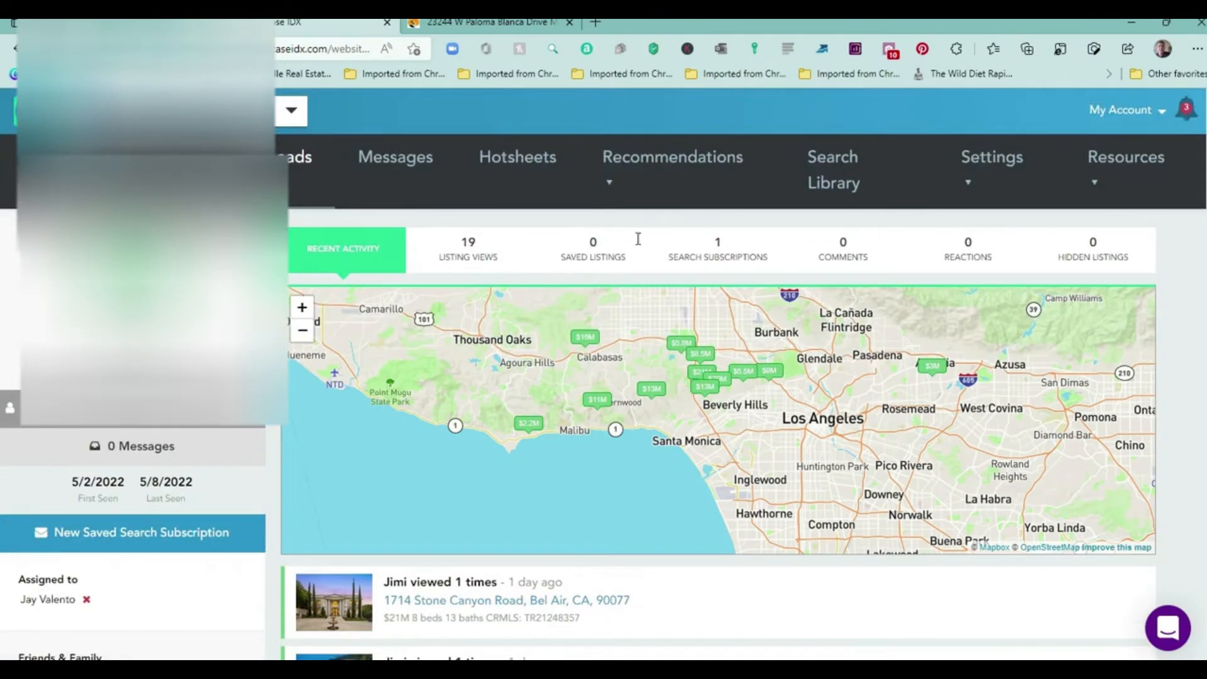
pyautogui.moveTo(554, 186)
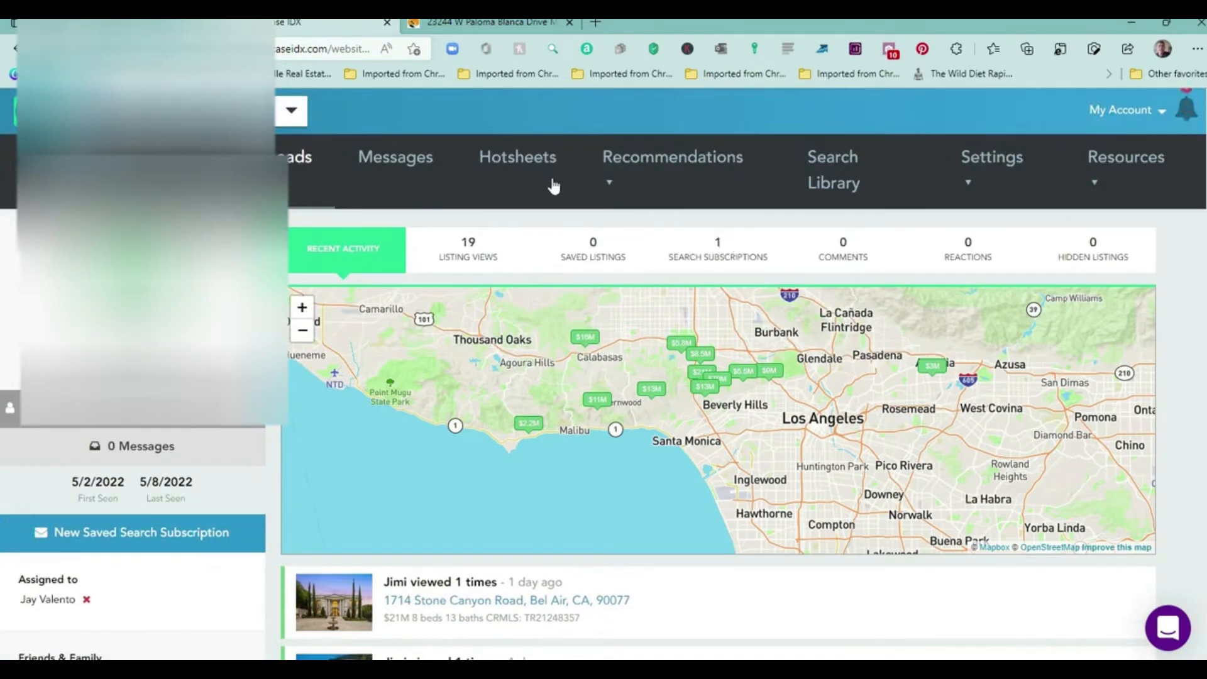
pyautogui.moveTo(643, 256)
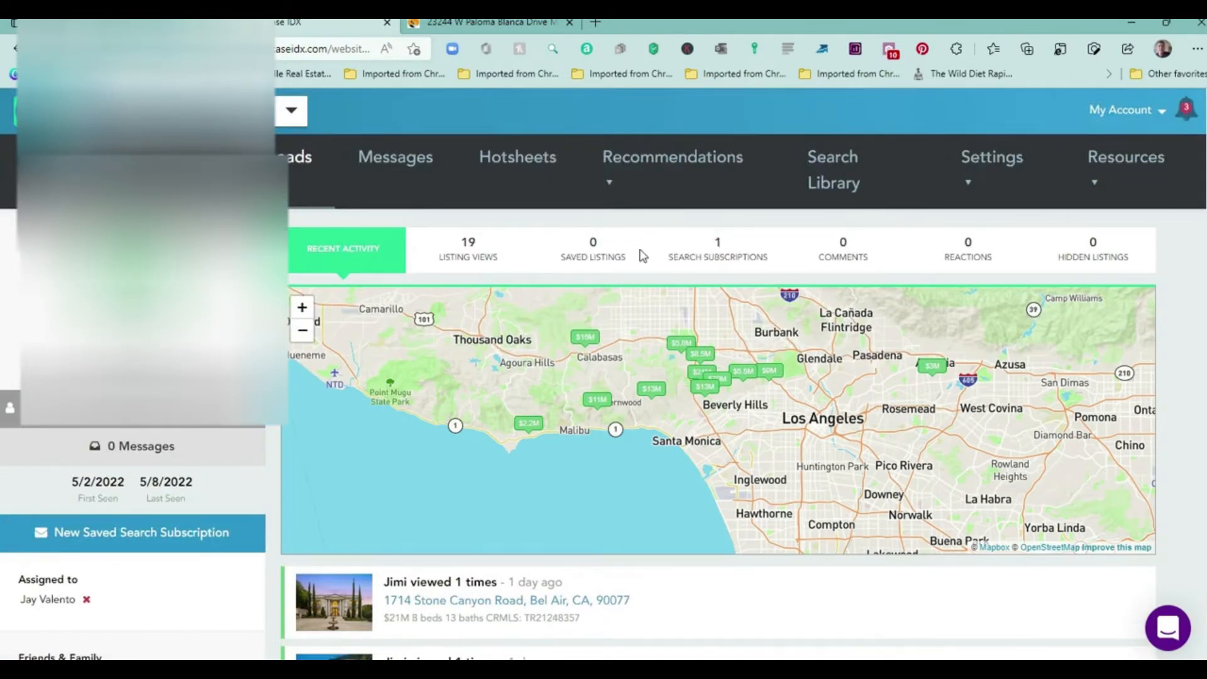
pyautogui.moveTo(980, 260)
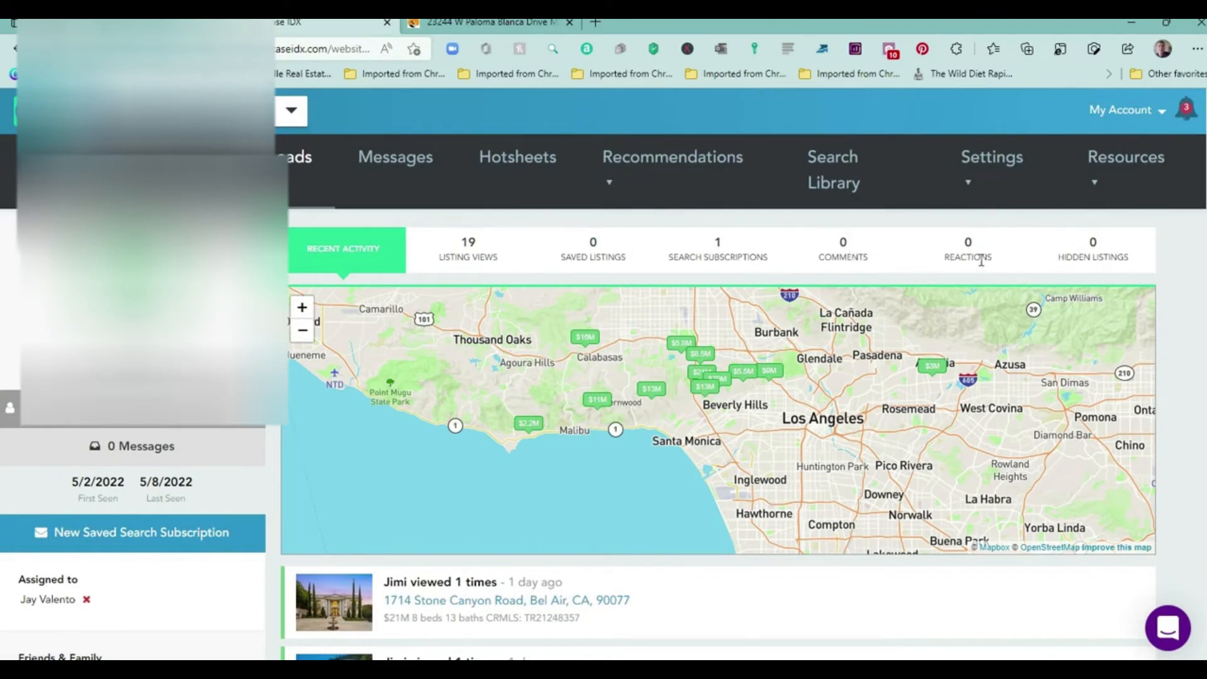
pyautogui.moveTo(446, 248)
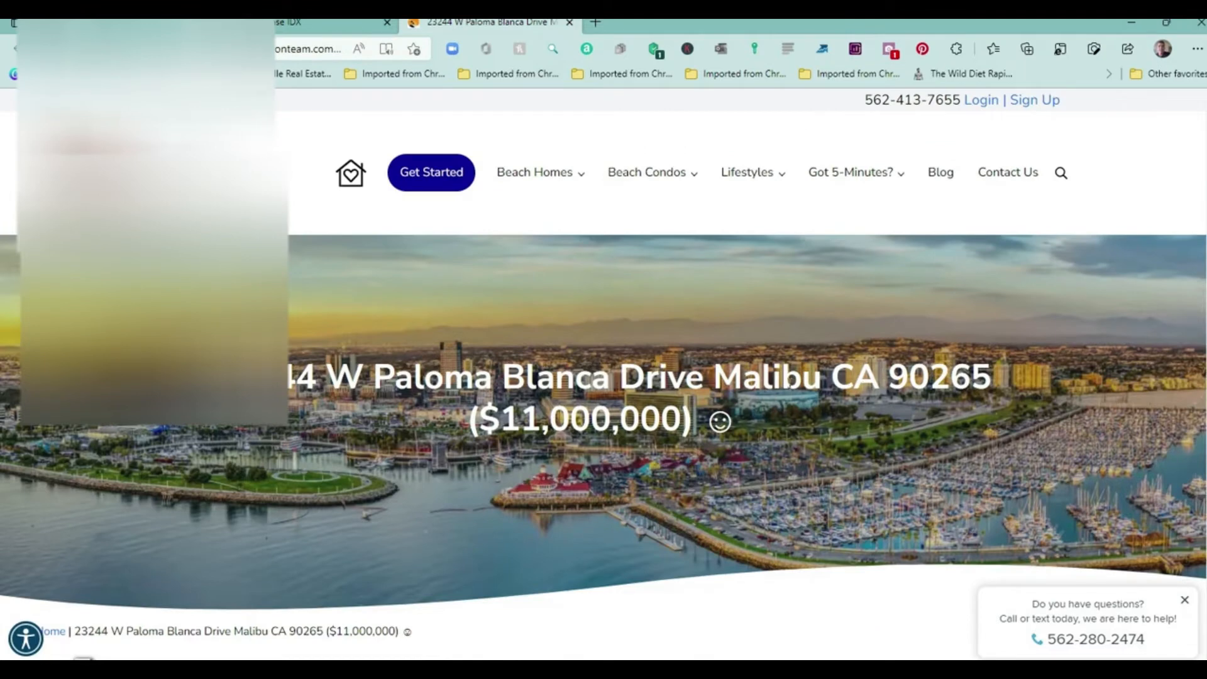
pyautogui.moveTo(418, 294)
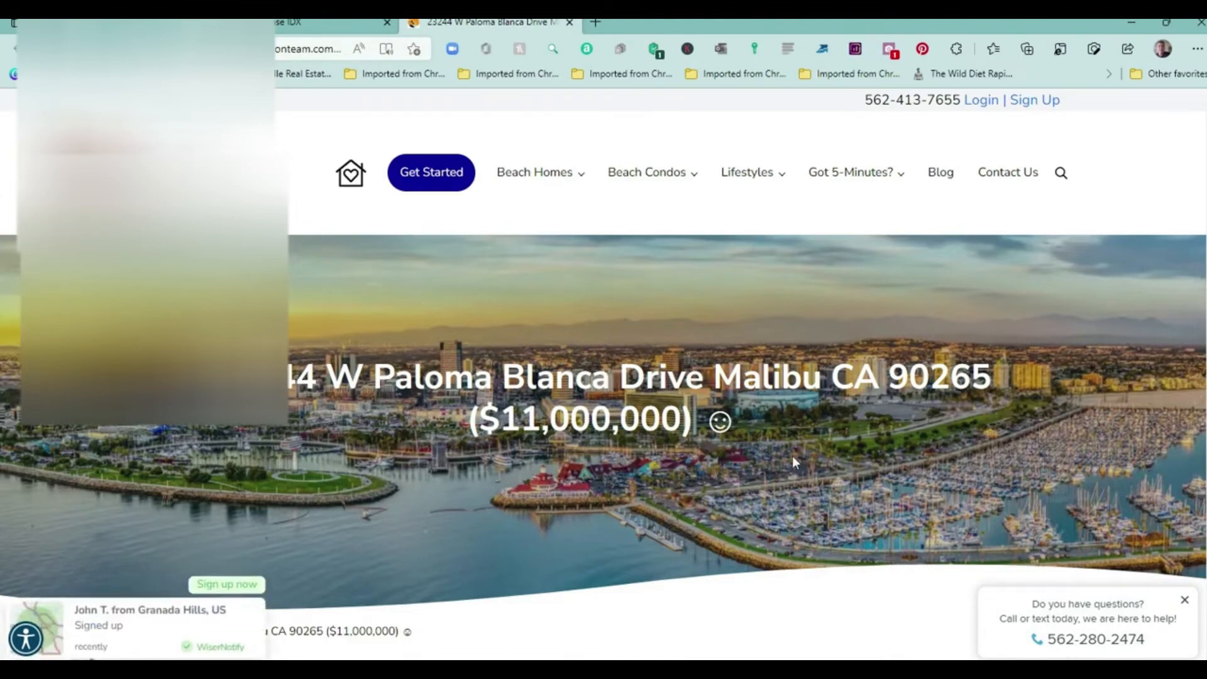
# Scroll to the Malibu listing's photo carousel and advance it to photo 8 of 49.
pyautogui.scroll(-3)
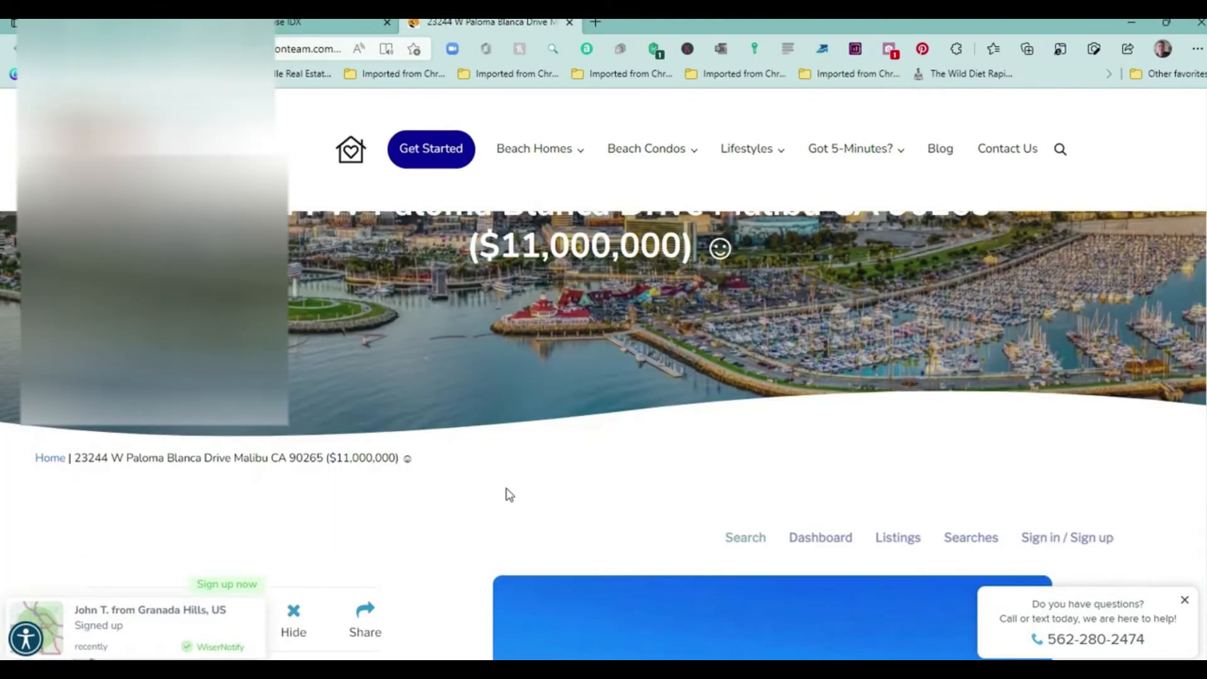
pyautogui.scroll(3)
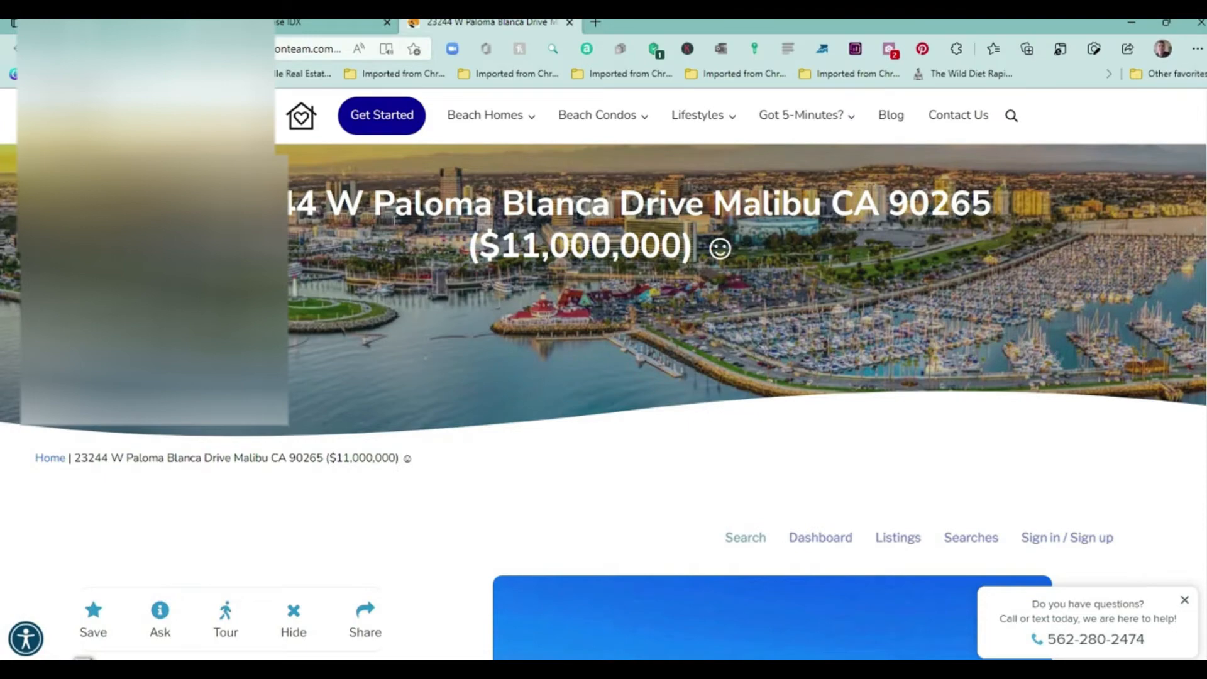
pyautogui.scroll(-3)
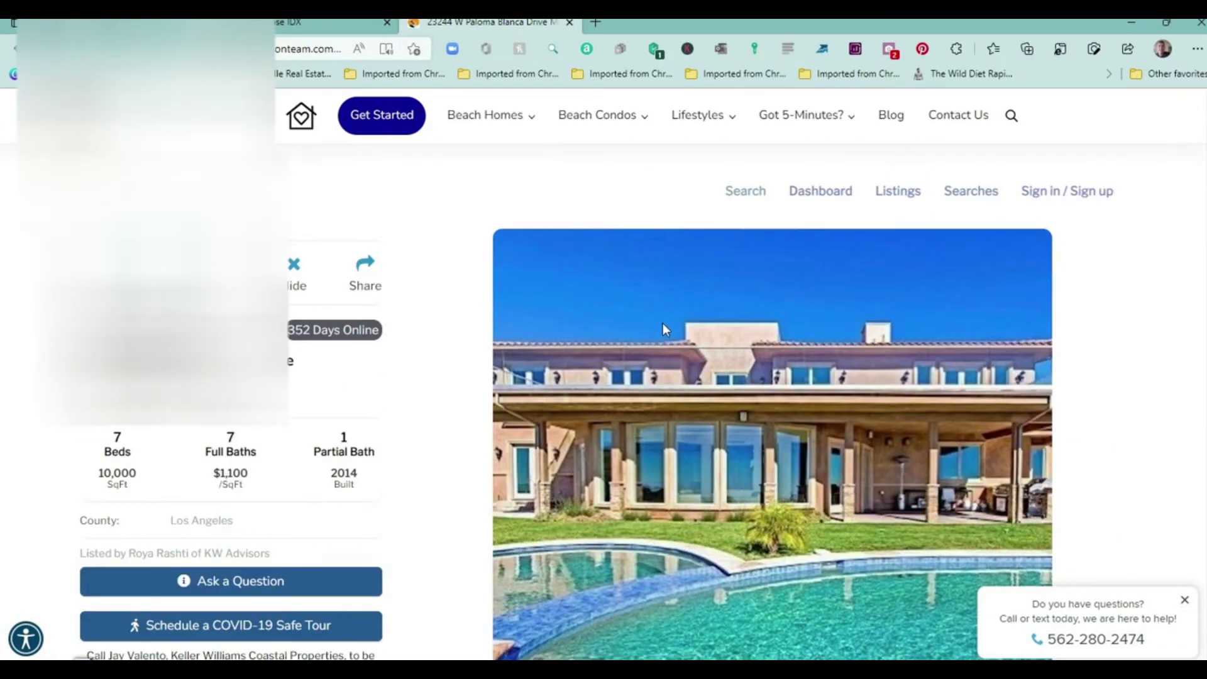
pyautogui.scroll(-3)
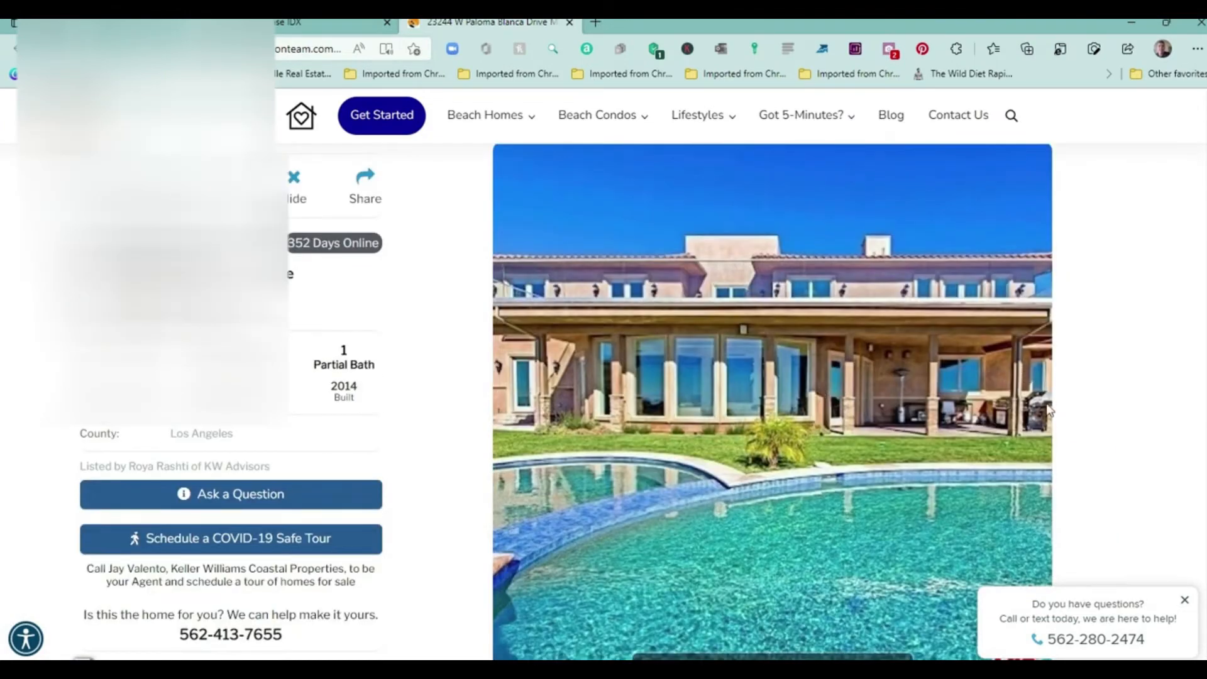
pyautogui.scroll(-3)
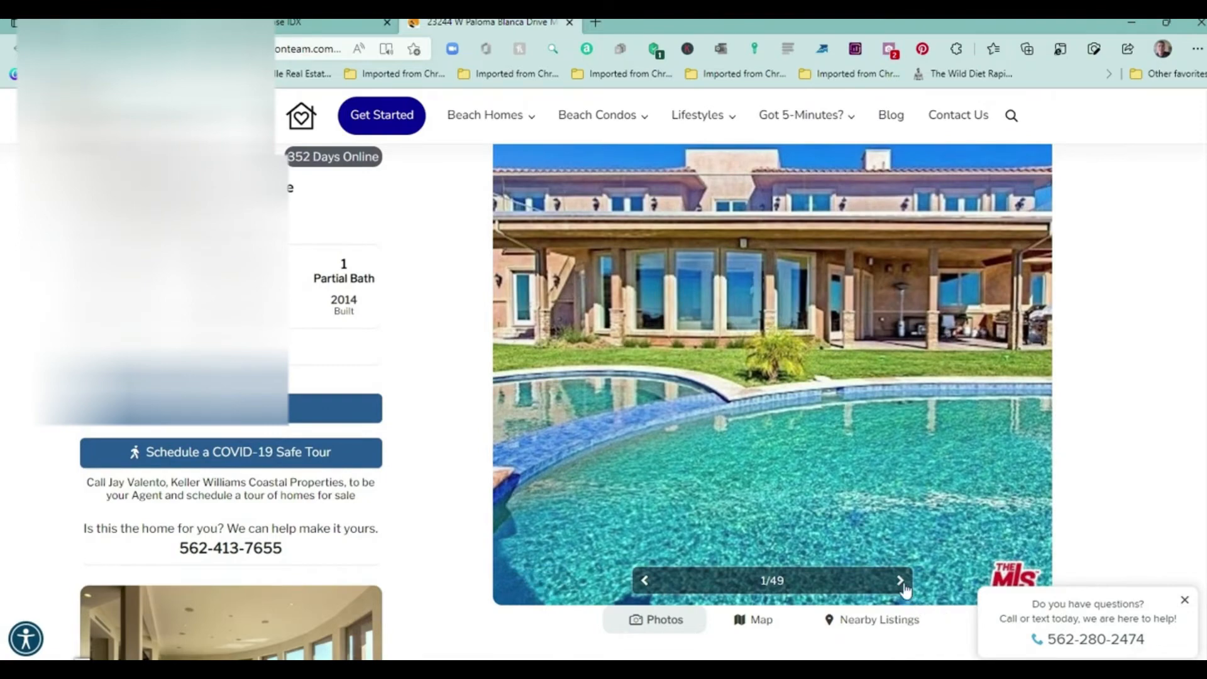
pyautogui.click(899, 580)
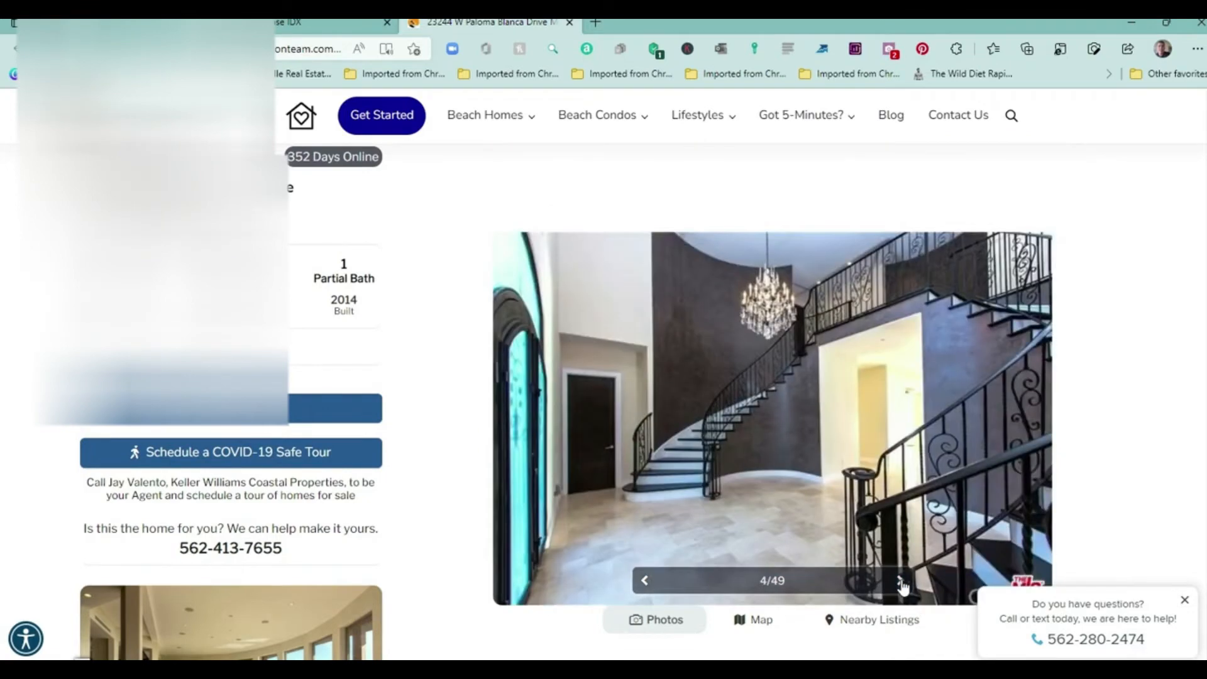
pyautogui.click(902, 580)
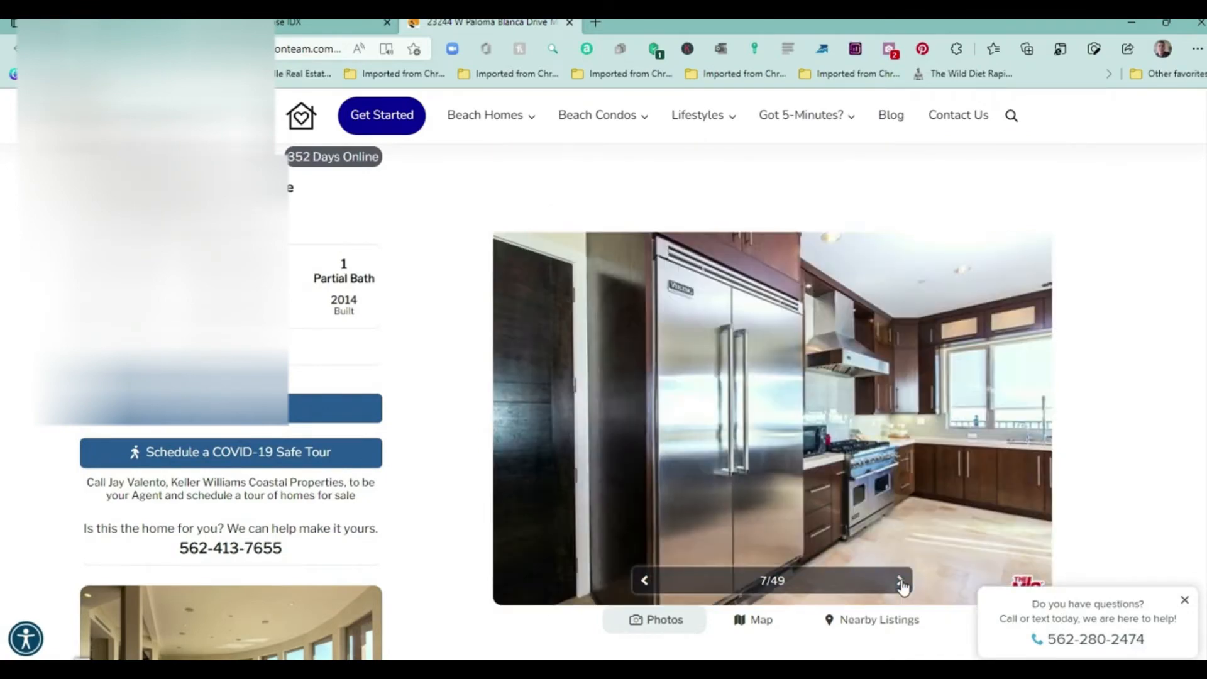
pyautogui.click(900, 580)
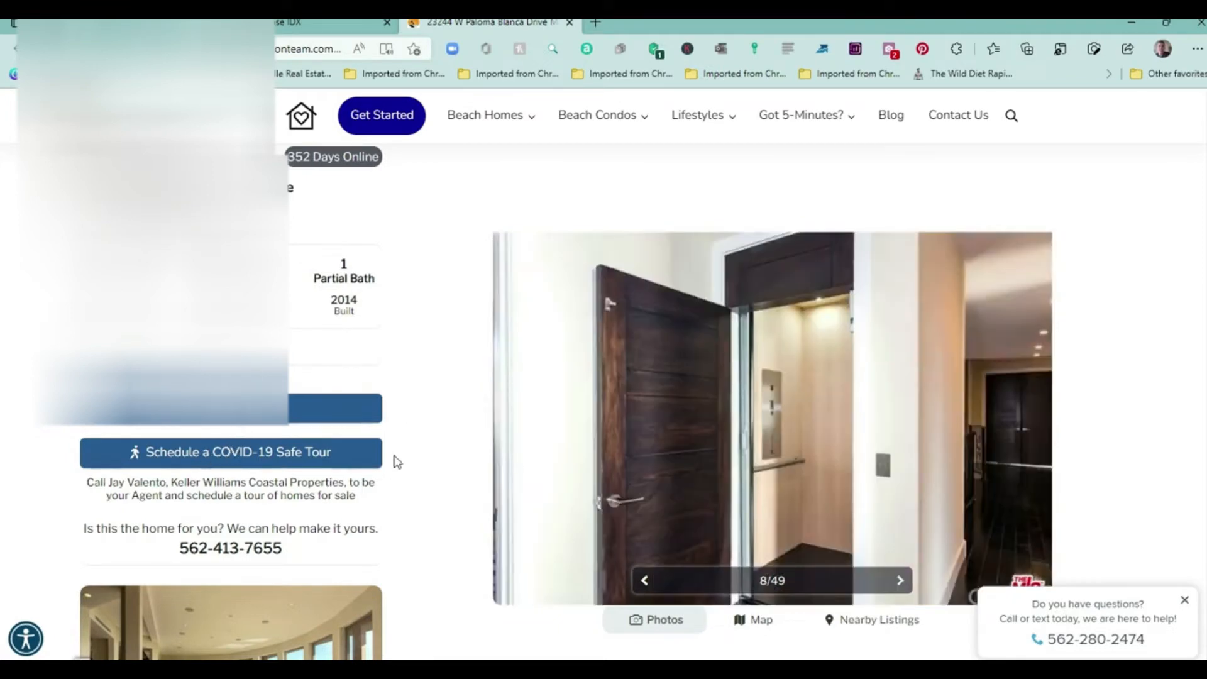
# Scroll to the Friends & Family section and react to the listing with Love it.
pyautogui.scroll(-3)
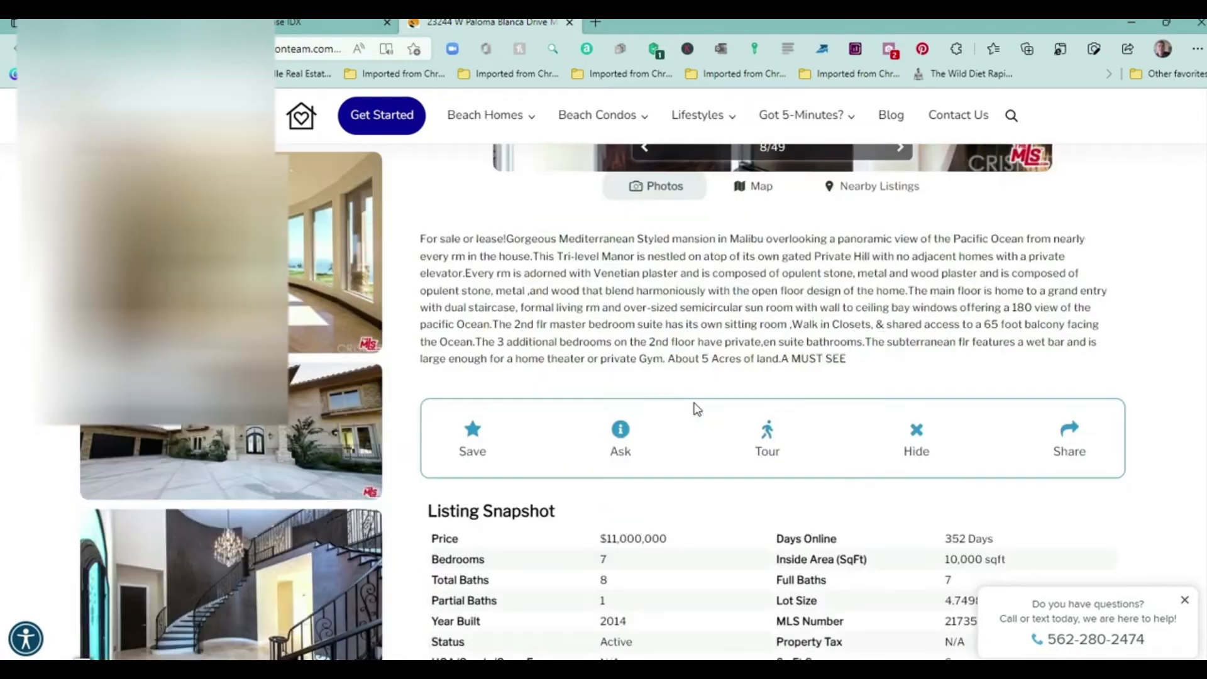
pyautogui.scroll(-3)
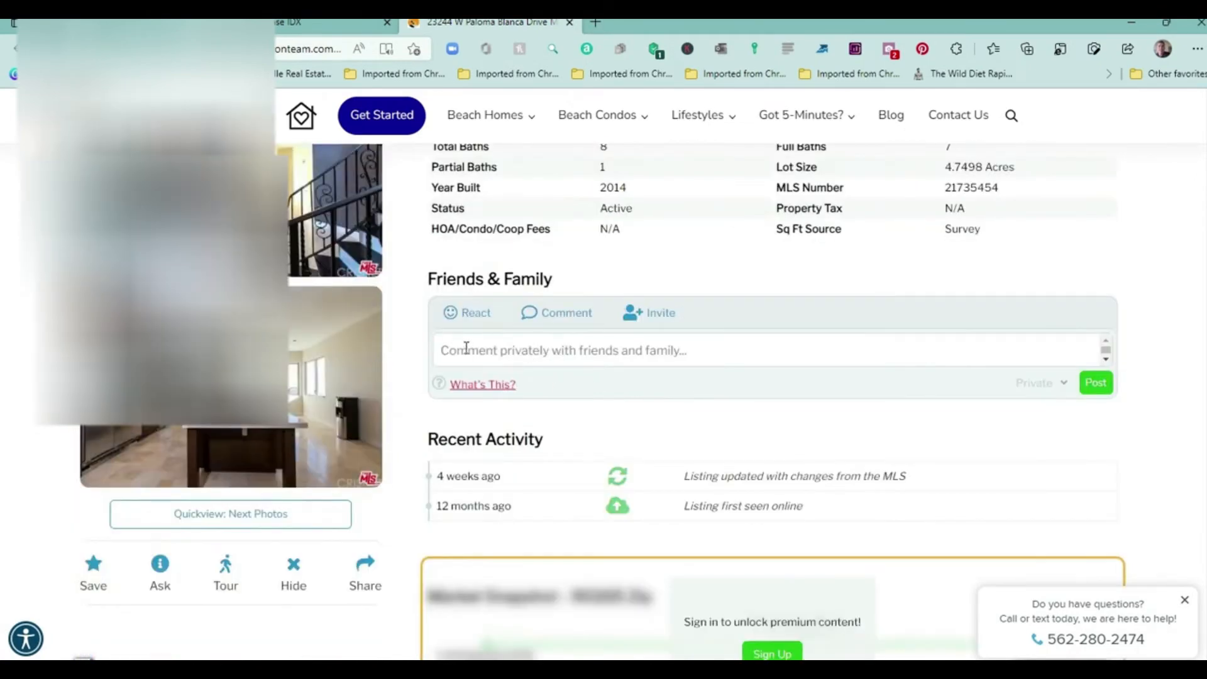
pyautogui.moveTo(778, 347)
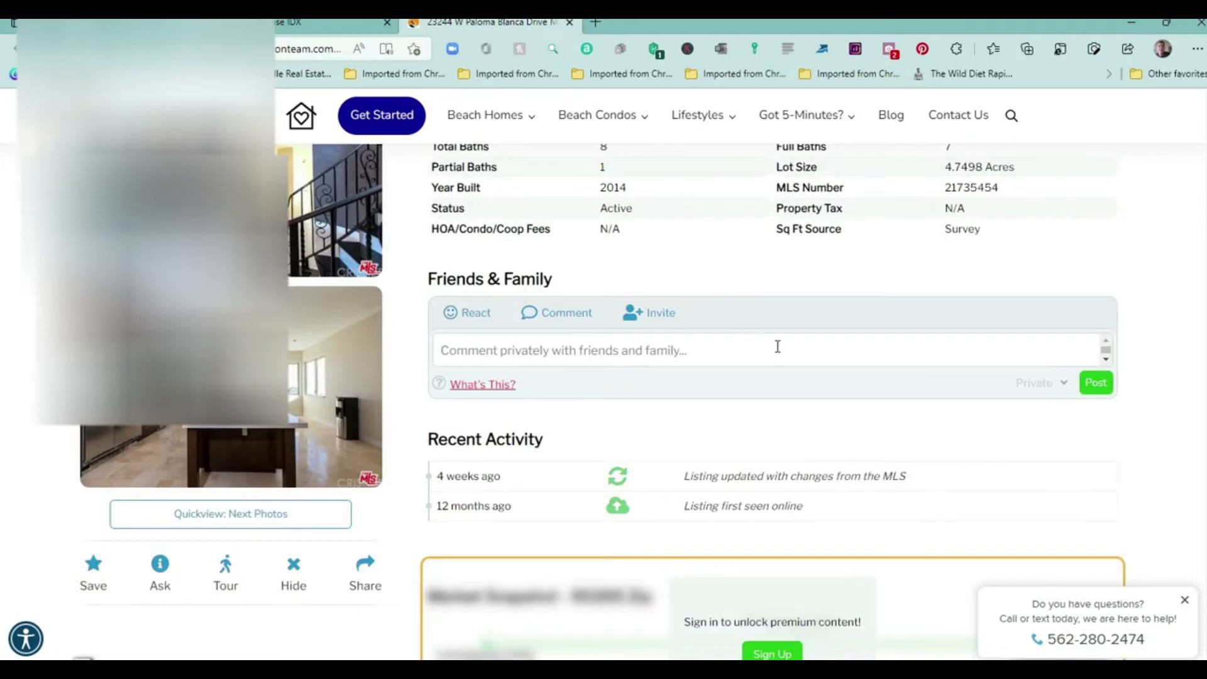
pyautogui.moveTo(761, 407)
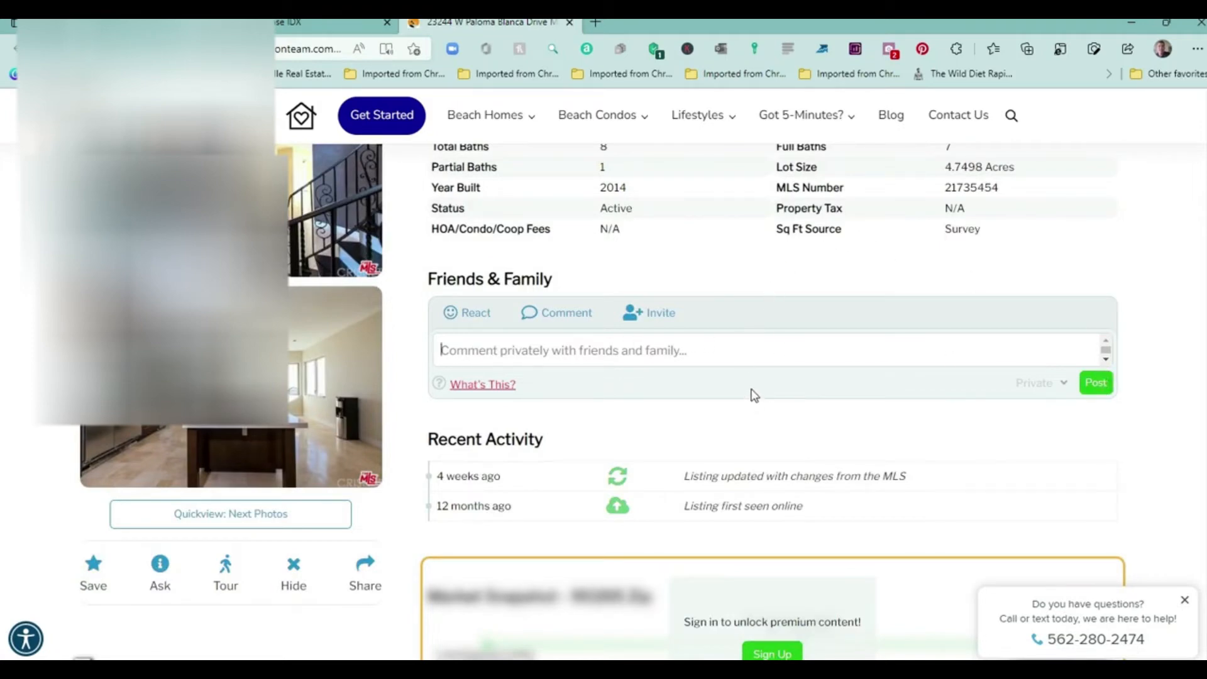
pyautogui.moveTo(467, 323)
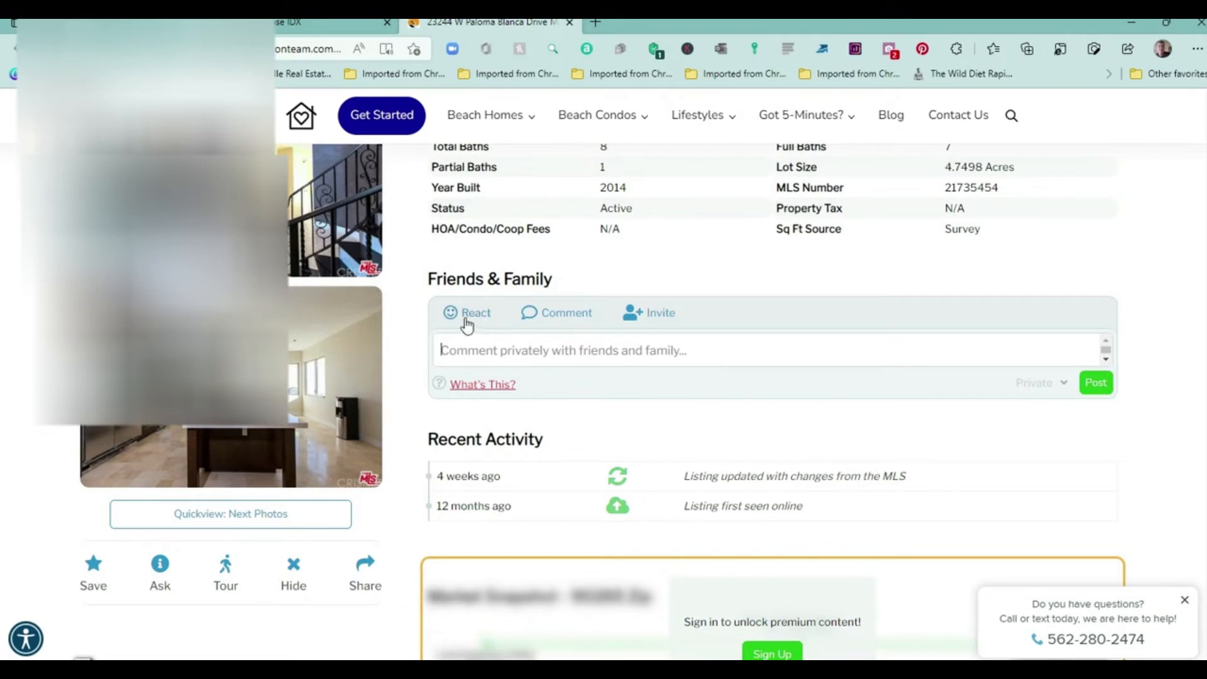
pyautogui.click(468, 312)
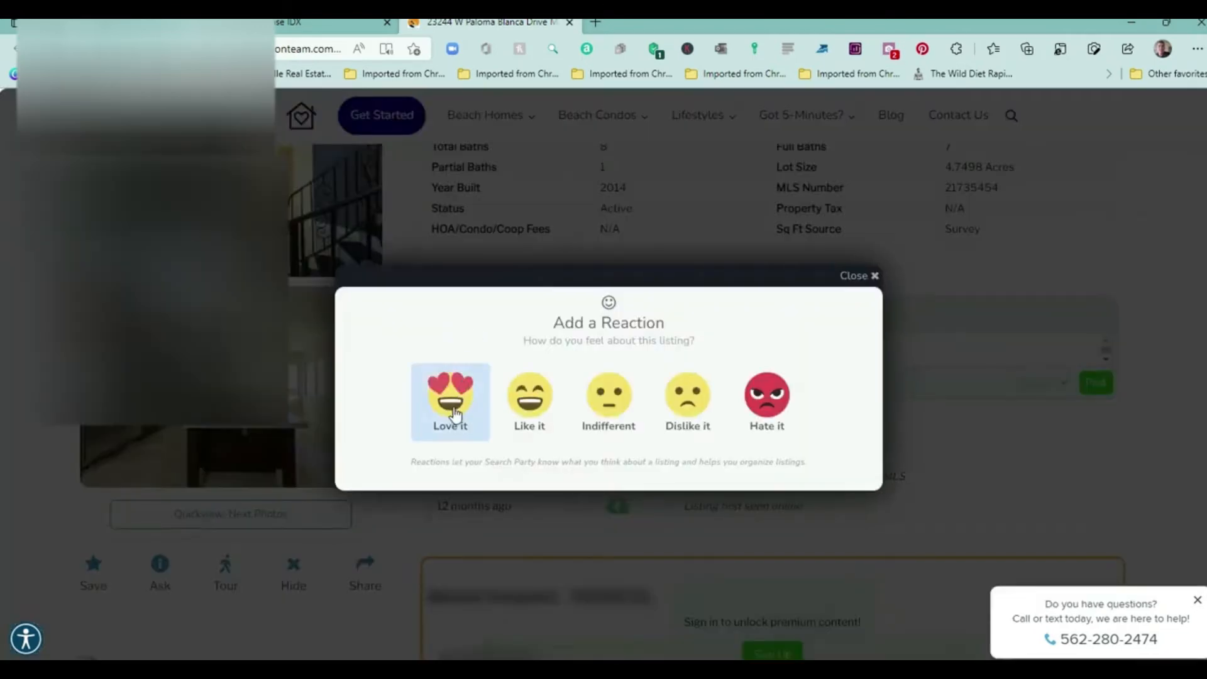
pyautogui.click(450, 401)
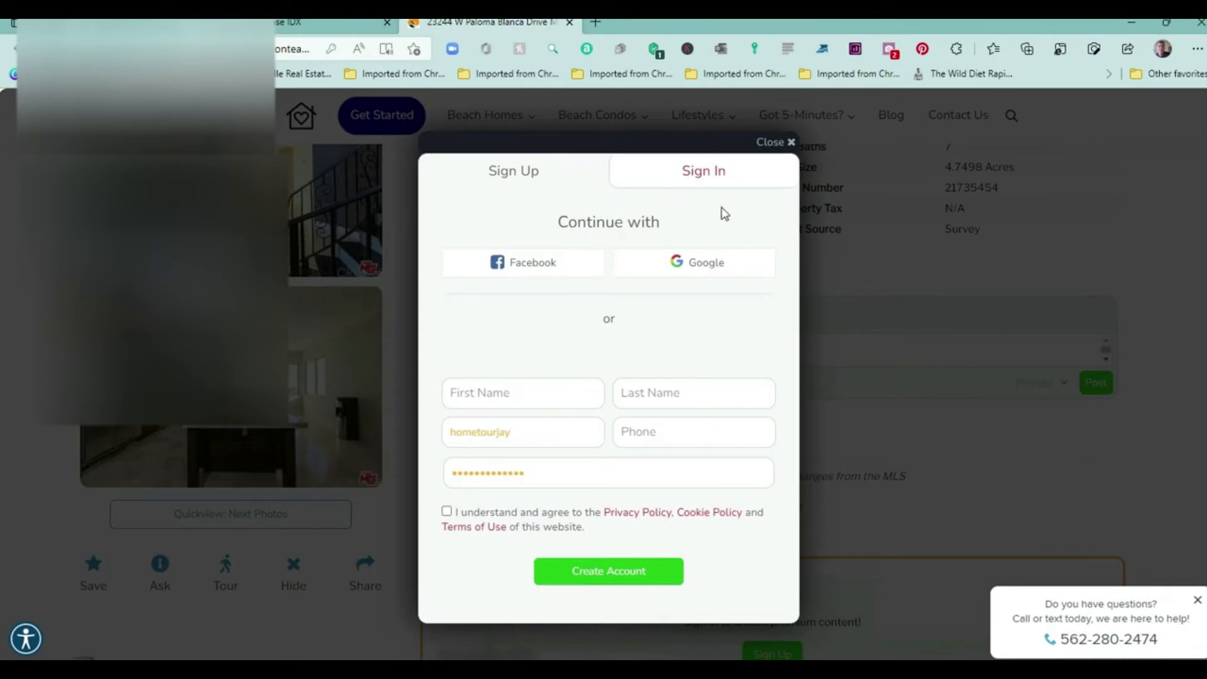
# Dismiss the sign-up prompt, reopen reactions, and close the search-party invitation unsent.
pyautogui.click(775, 142)
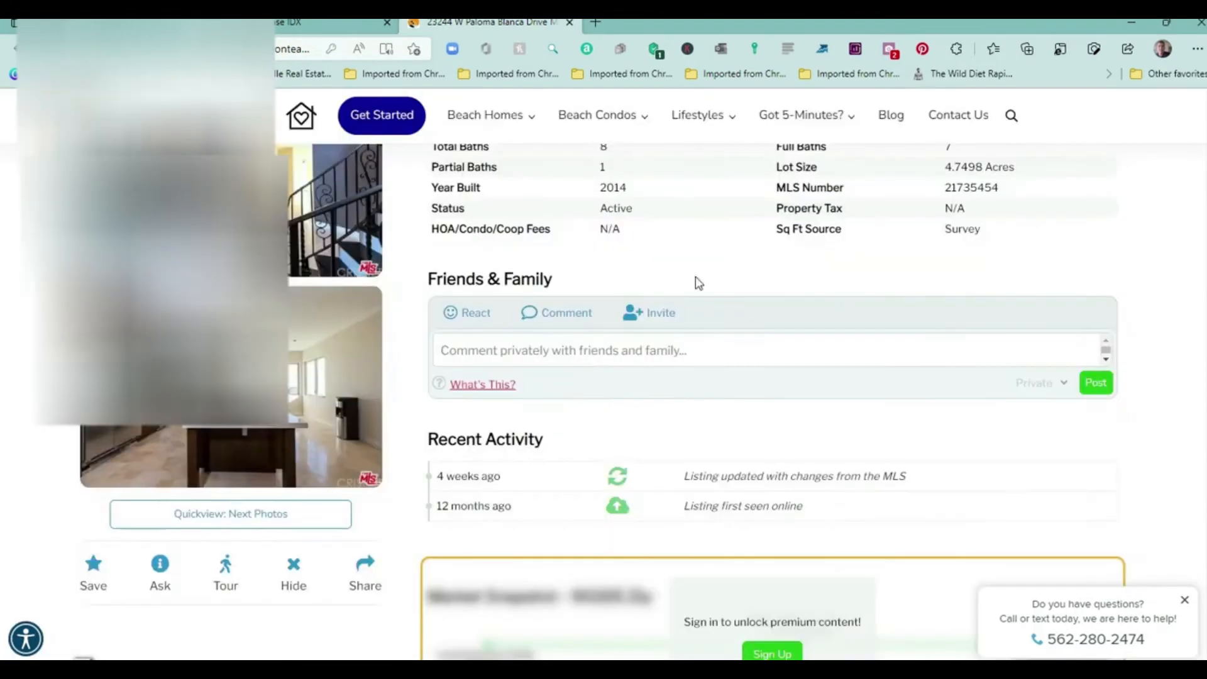
pyautogui.click(466, 313)
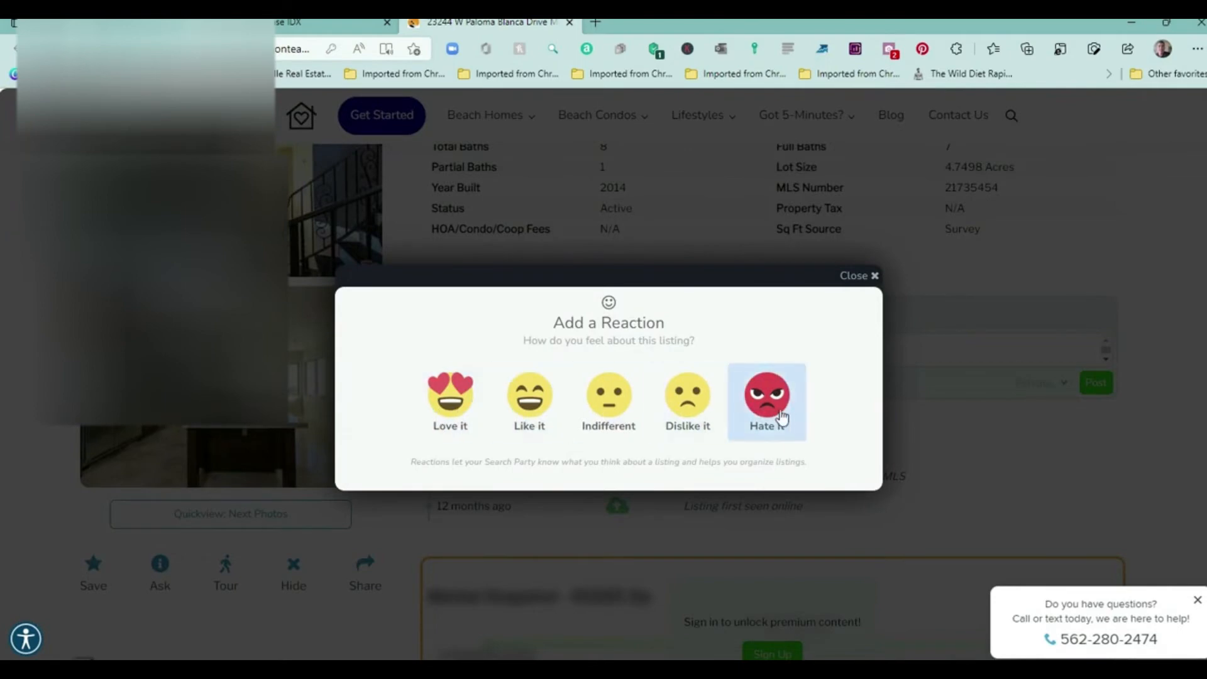
pyautogui.moveTo(858, 288)
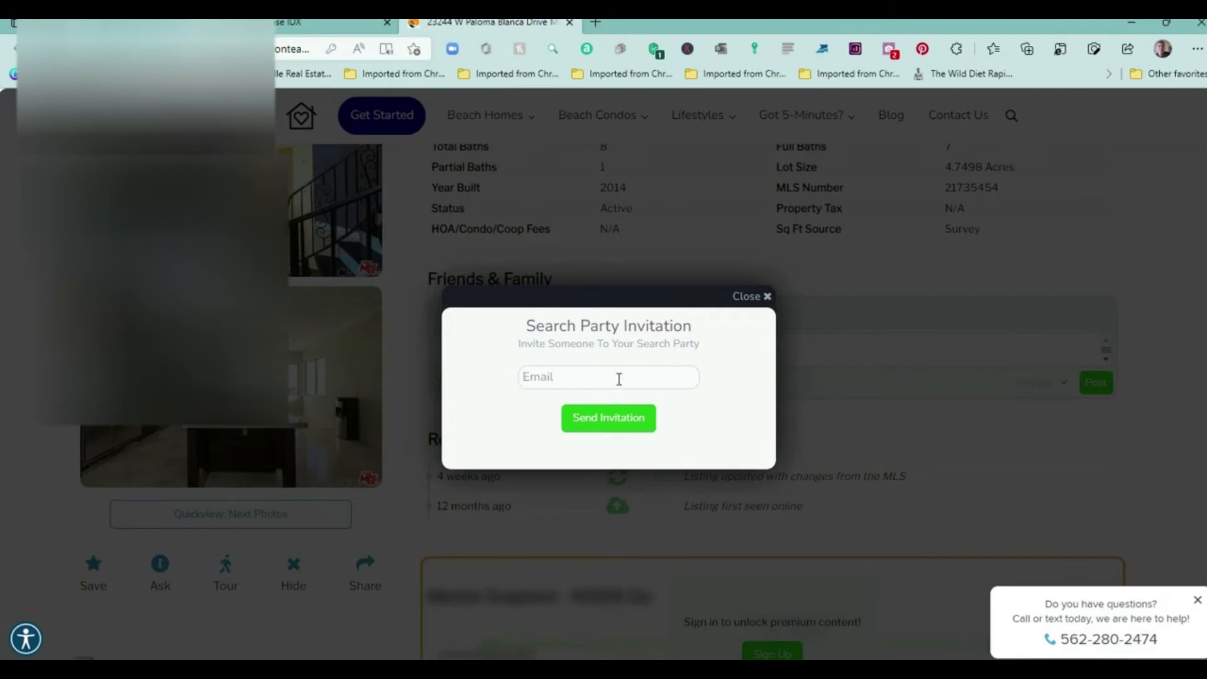
pyautogui.moveTo(669, 427)
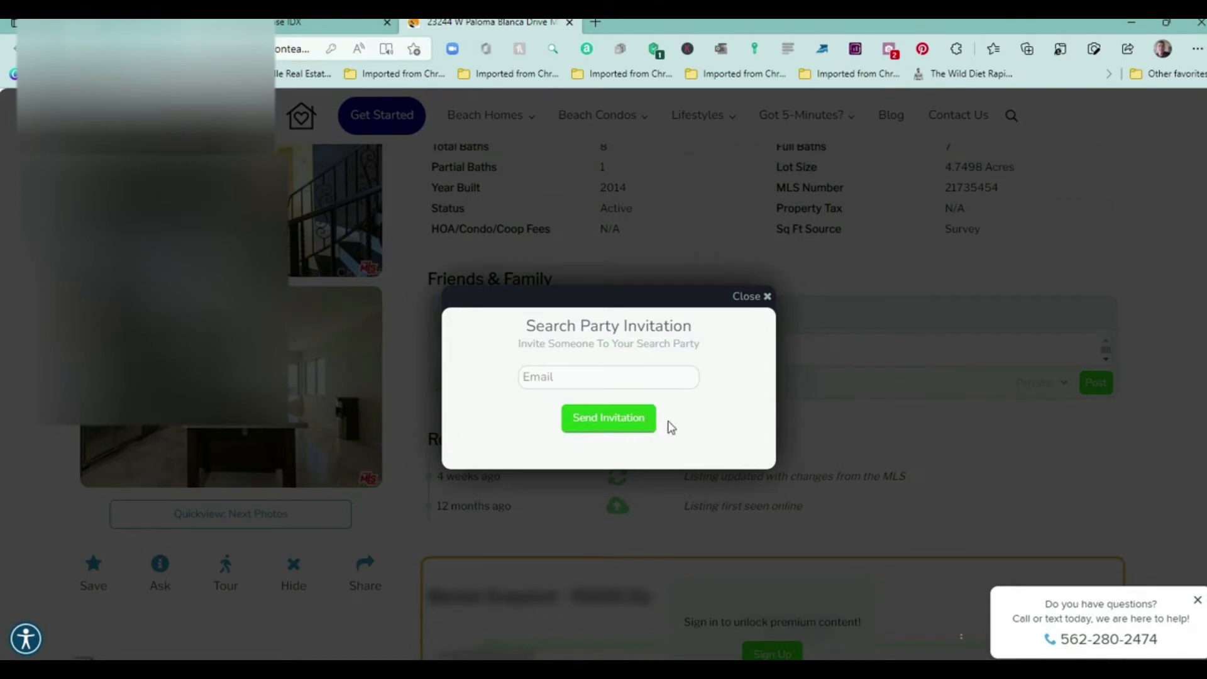
pyautogui.moveTo(779, 302)
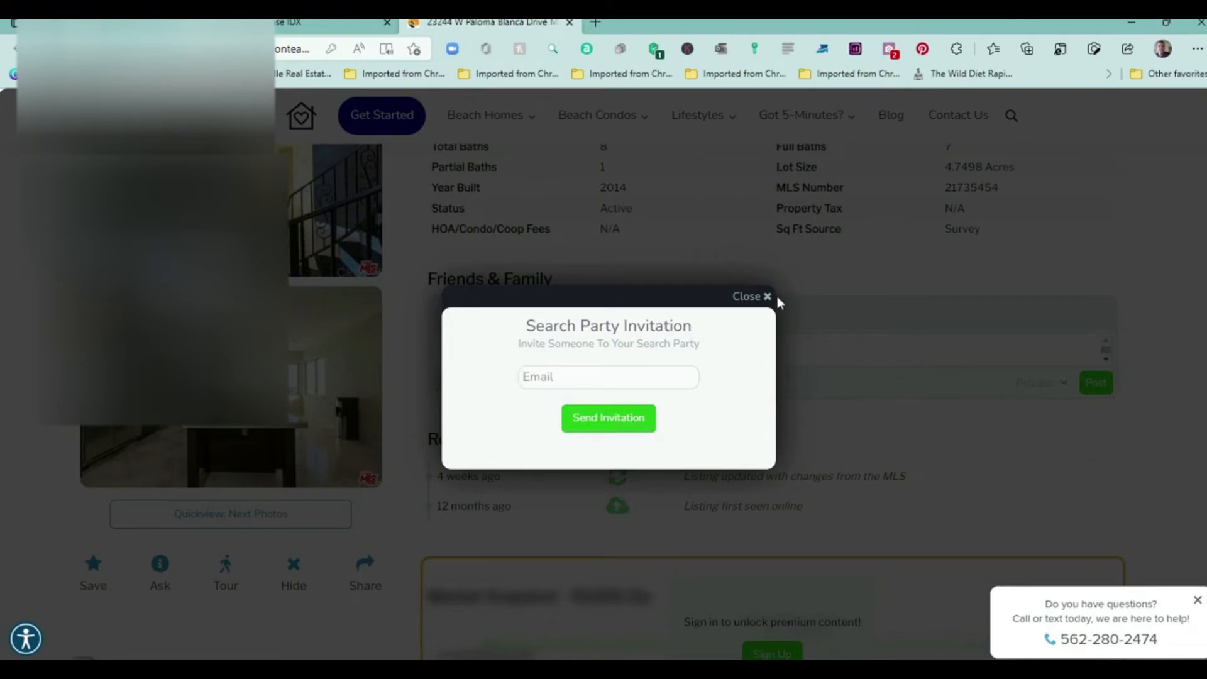
pyautogui.click(749, 296)
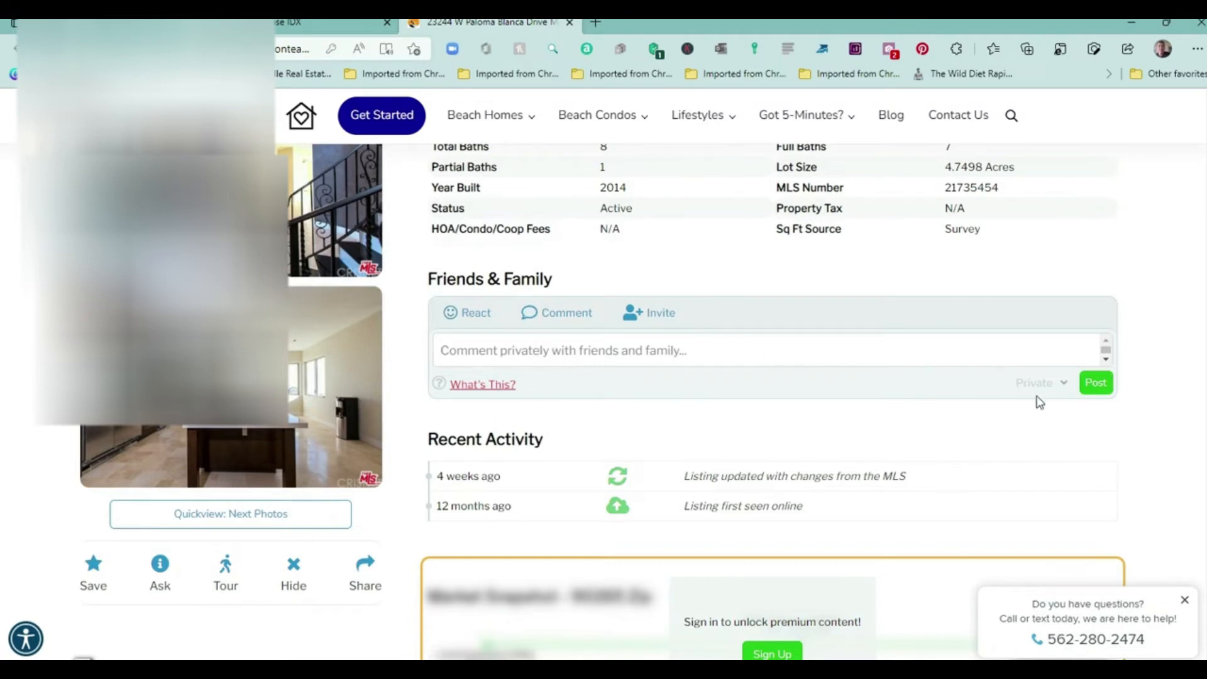
pyautogui.click(1040, 383)
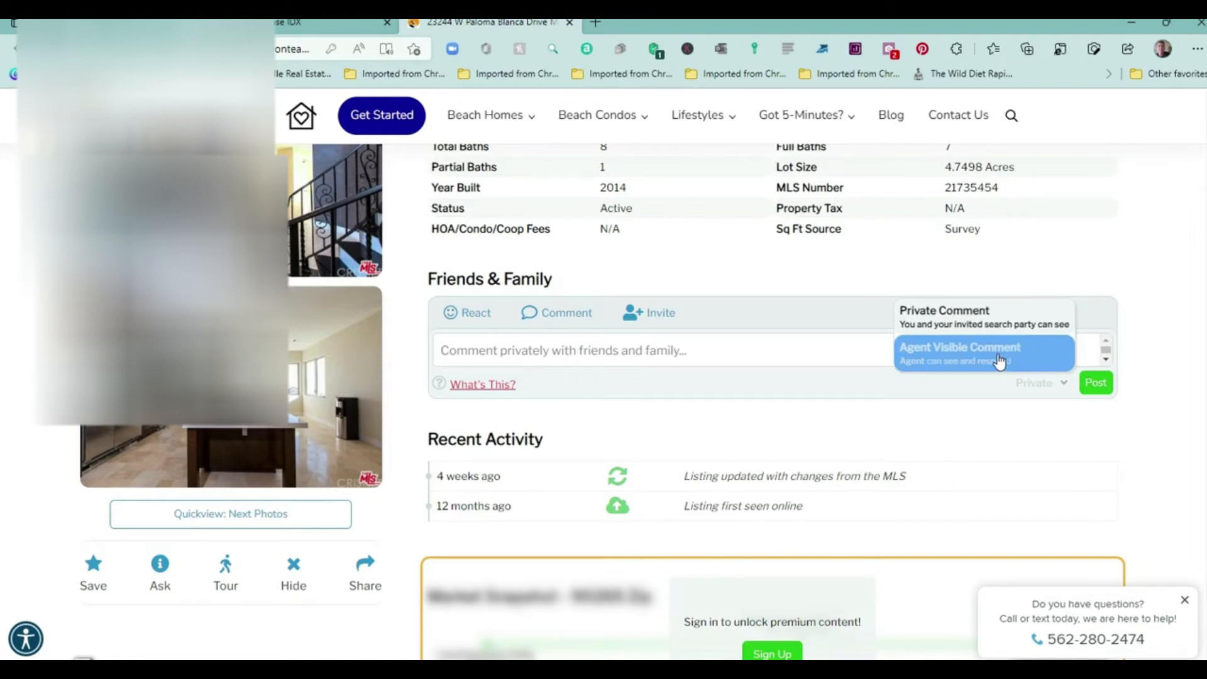
pyautogui.moveTo(1024, 357)
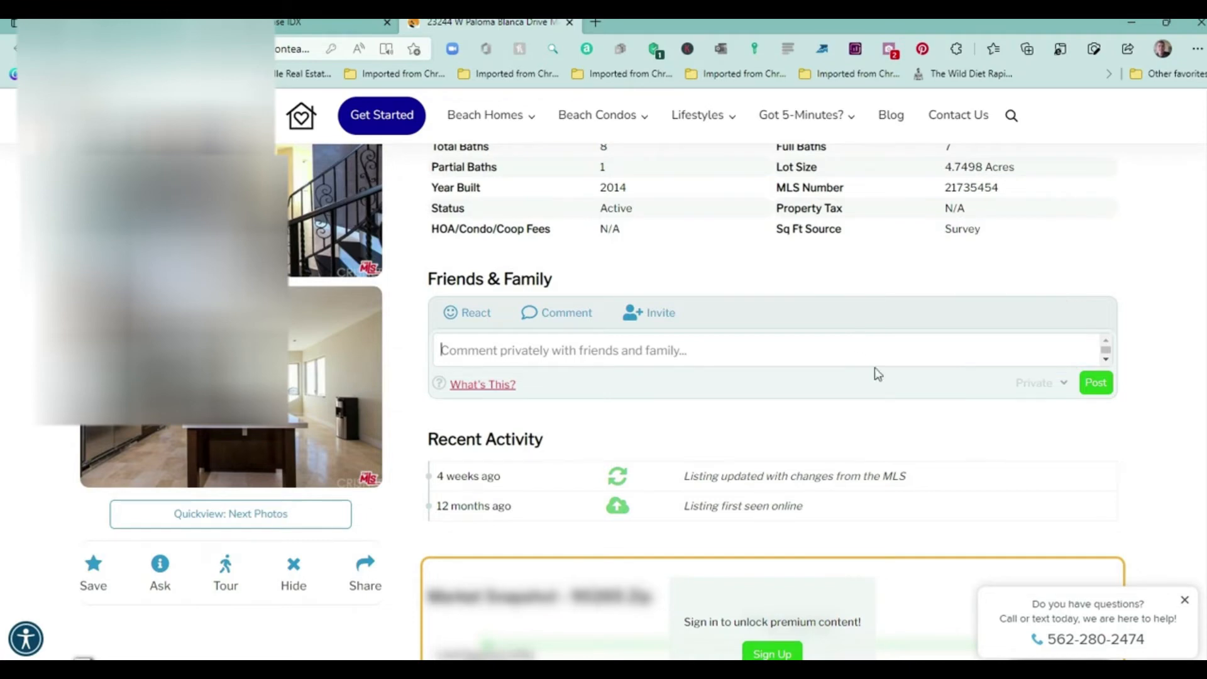
# Scroll through Interior, Market Snapshot and Community Features, then back to the $11,000,000 header.
pyautogui.scroll(3)
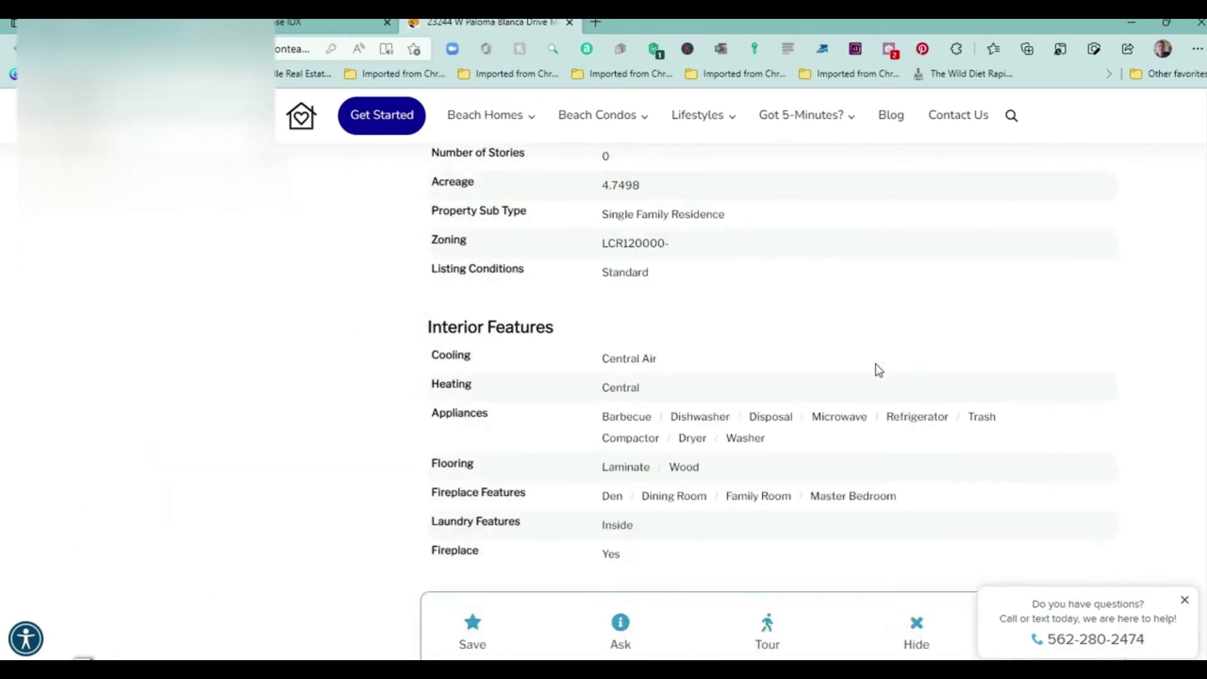
pyautogui.scroll(-3)
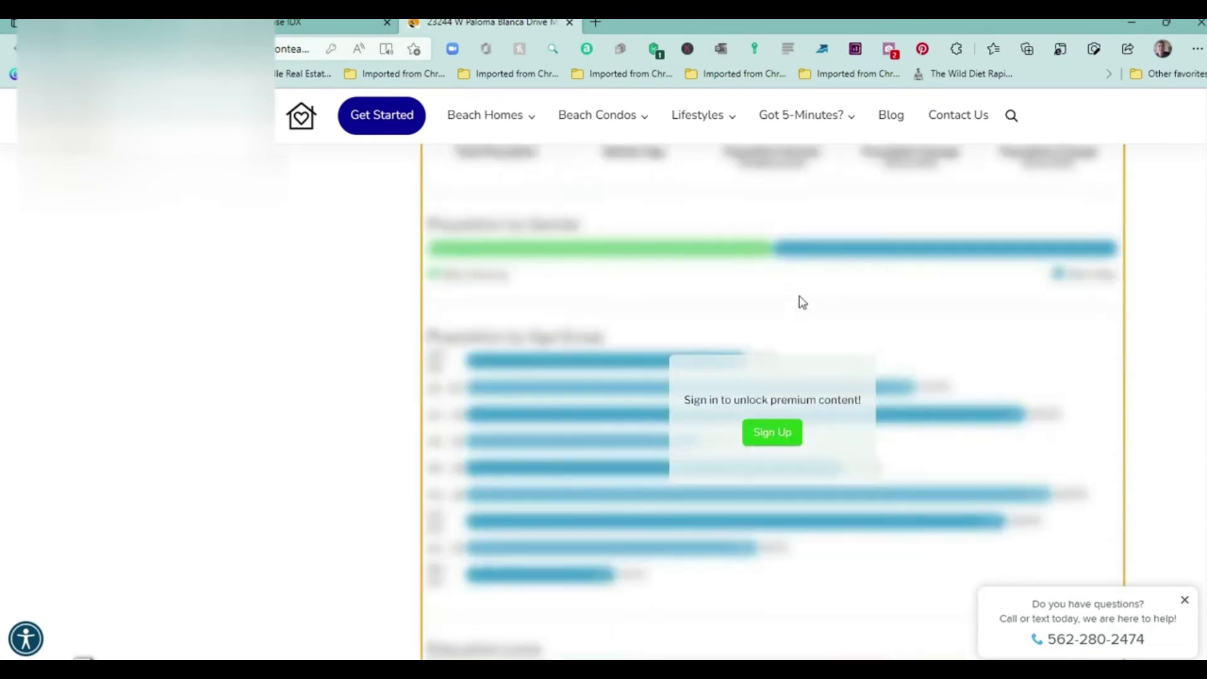
pyautogui.moveTo(773, 432)
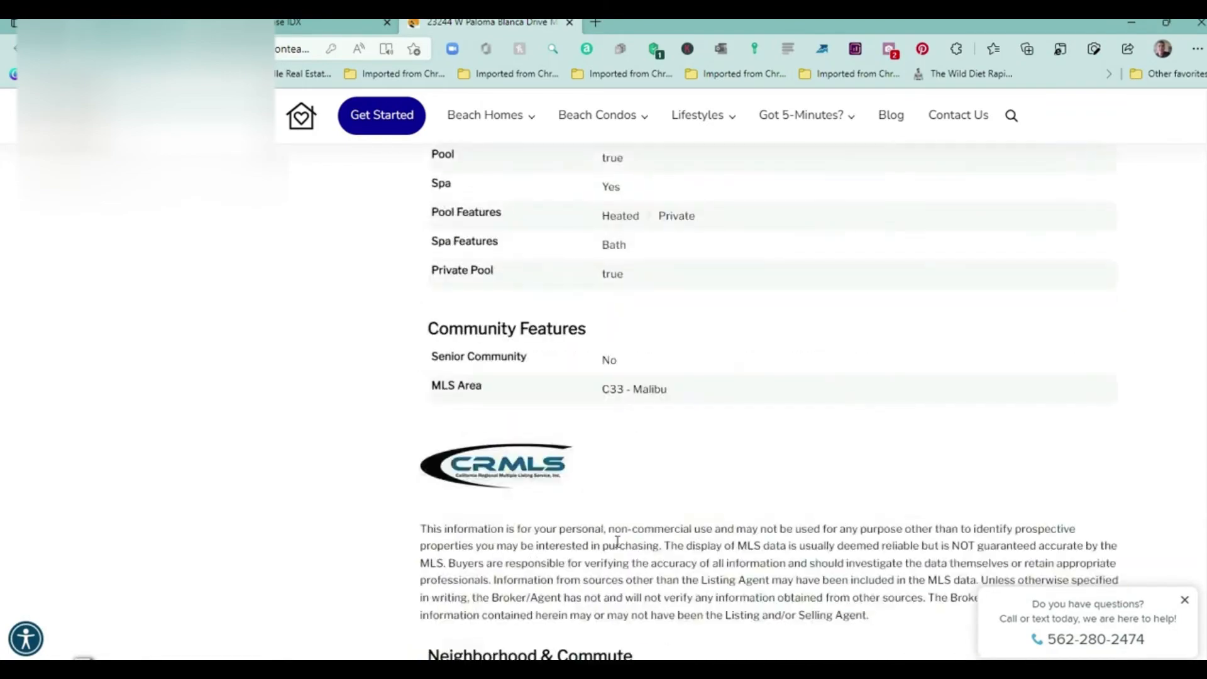
pyautogui.scroll(3)
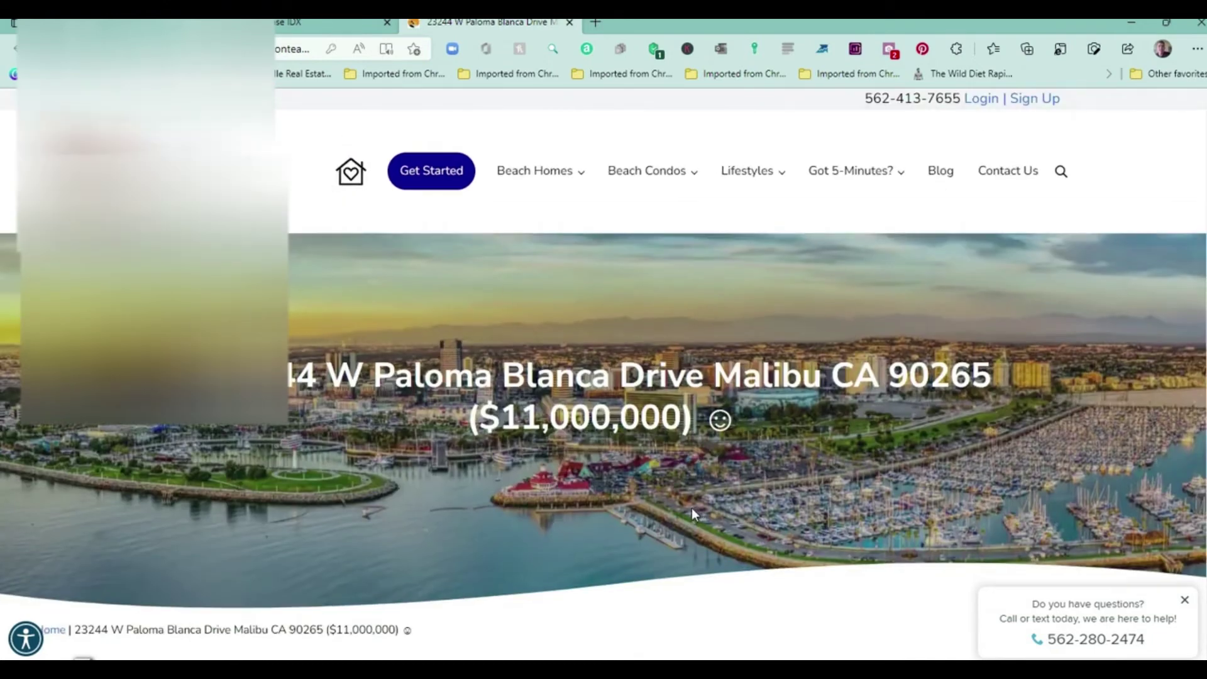
pyautogui.moveTo(477, 120)
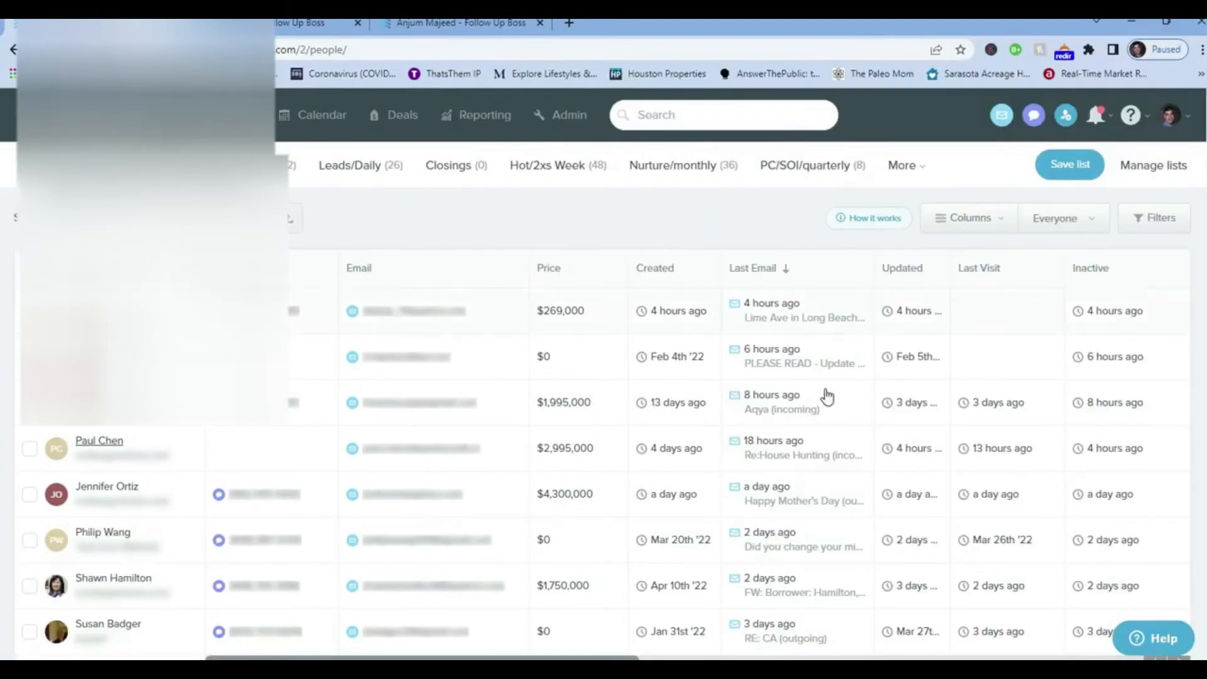
pyautogui.moveTo(676, 402)
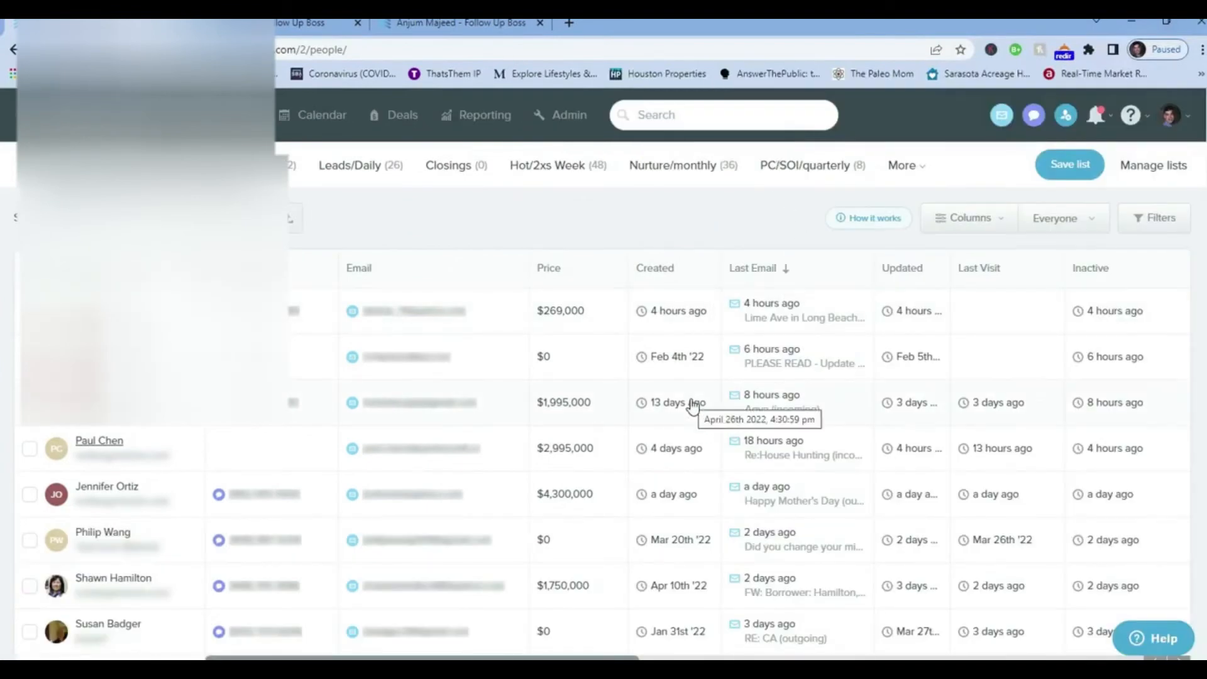
pyautogui.moveTo(446, 246)
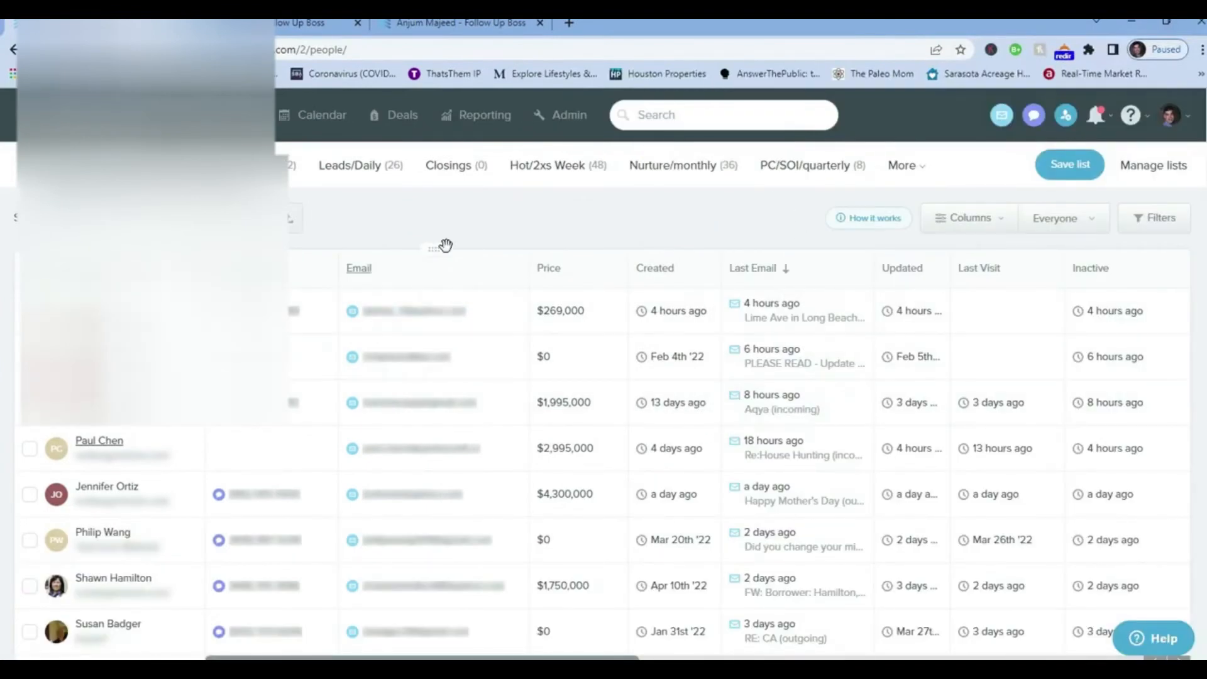
pyautogui.moveTo(477, 246)
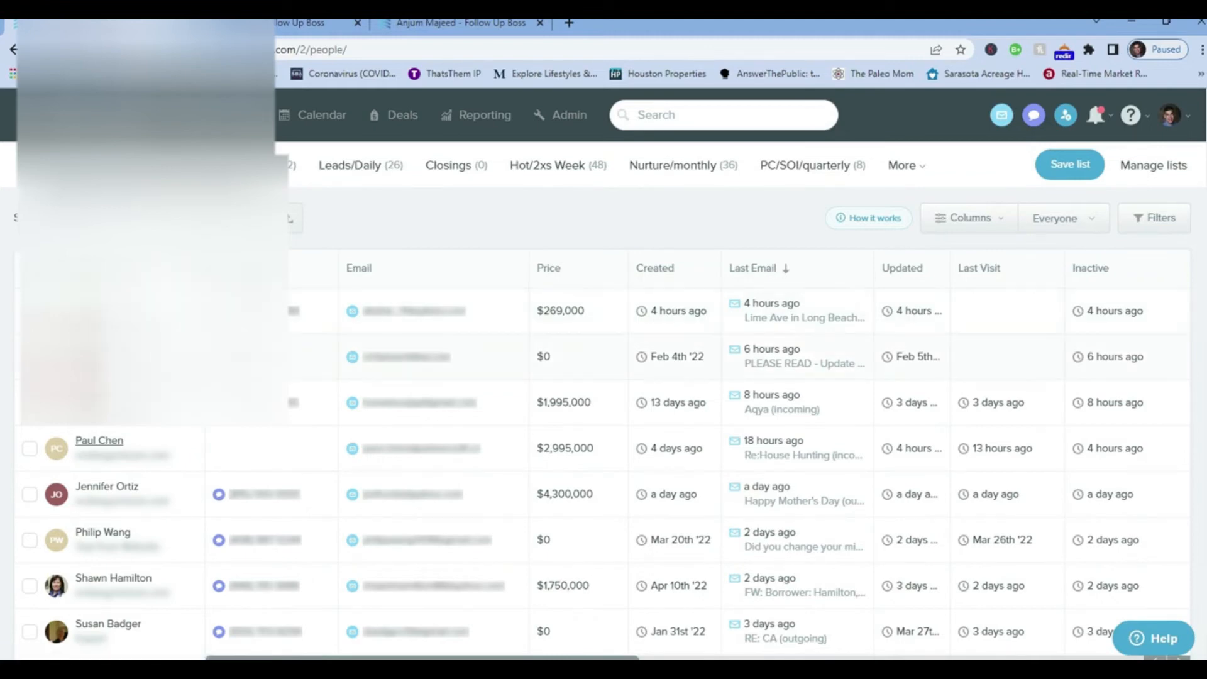
pyautogui.scroll(-3)
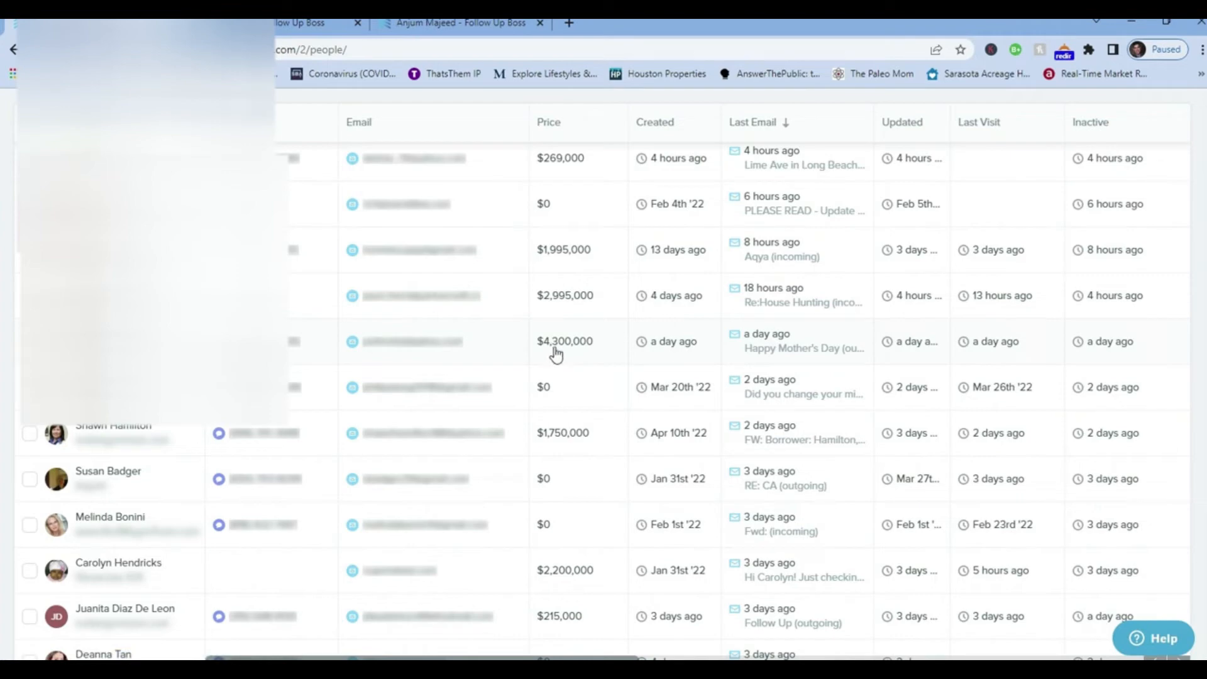
pyautogui.moveTo(572, 352)
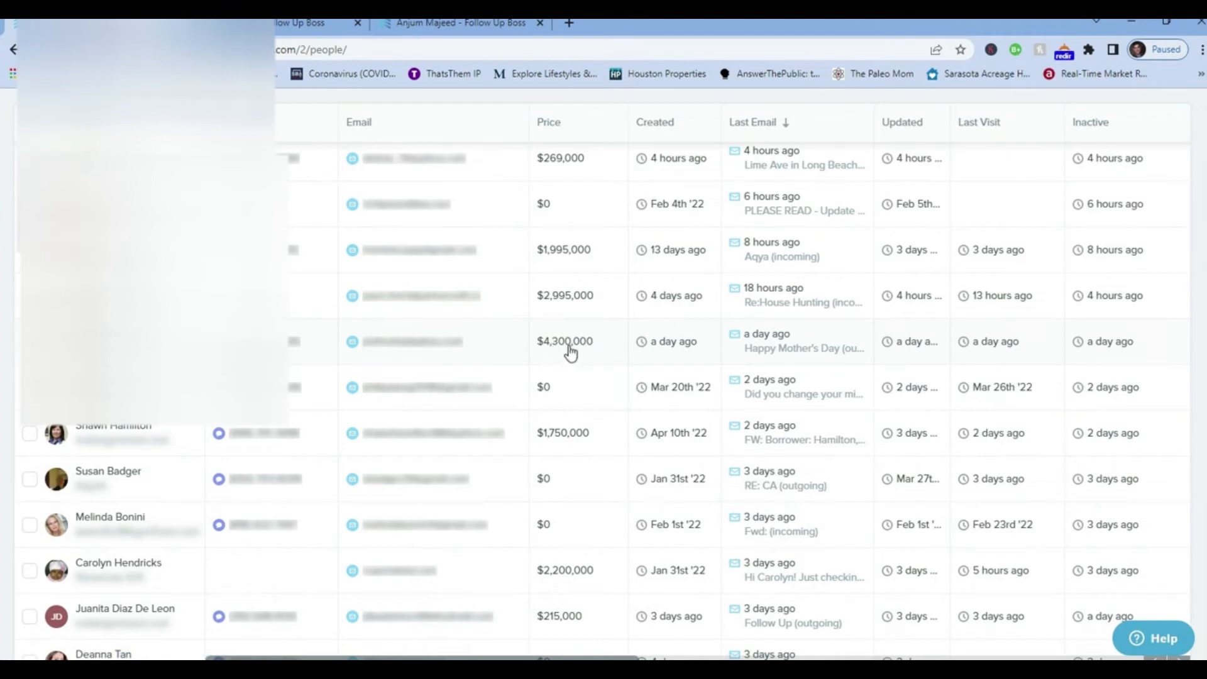
pyautogui.moveTo(705, 353)
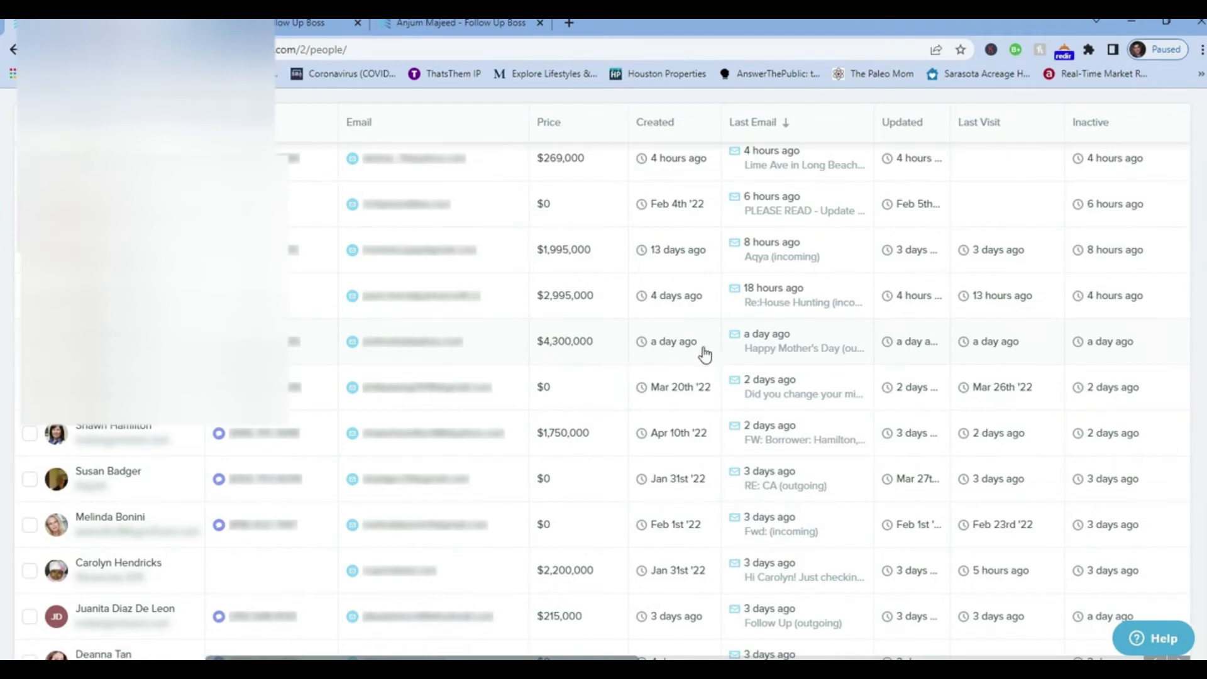
pyautogui.moveTo(694, 359)
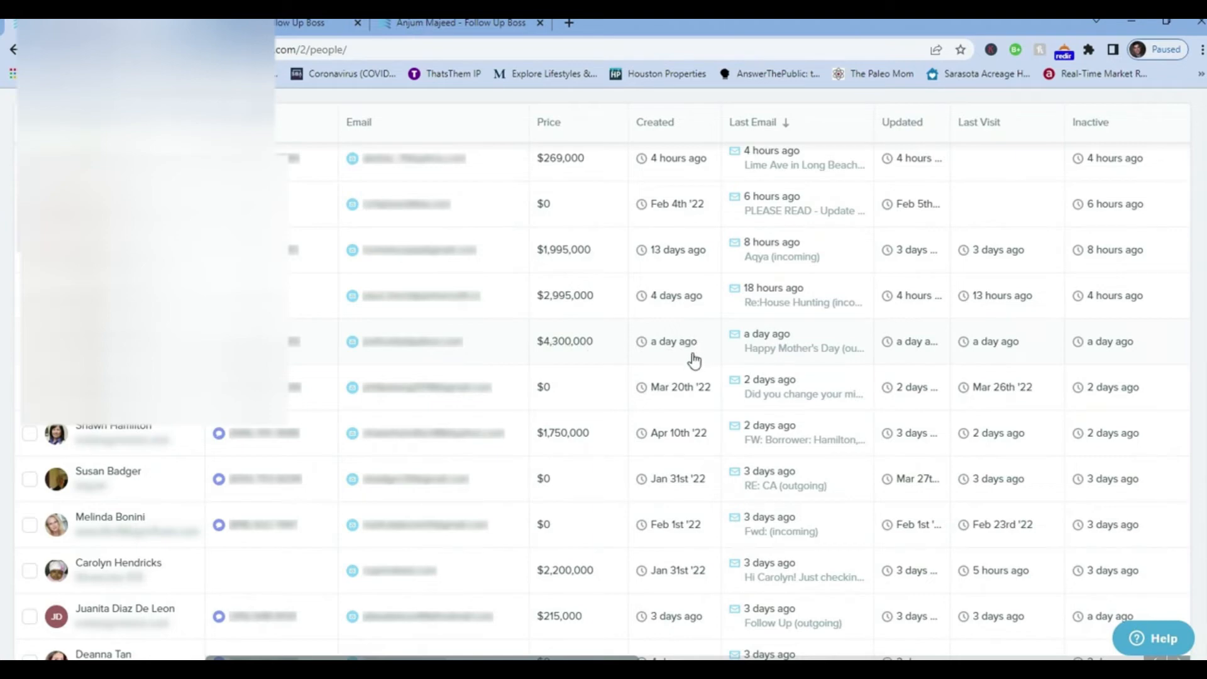
pyautogui.moveTo(776, 361)
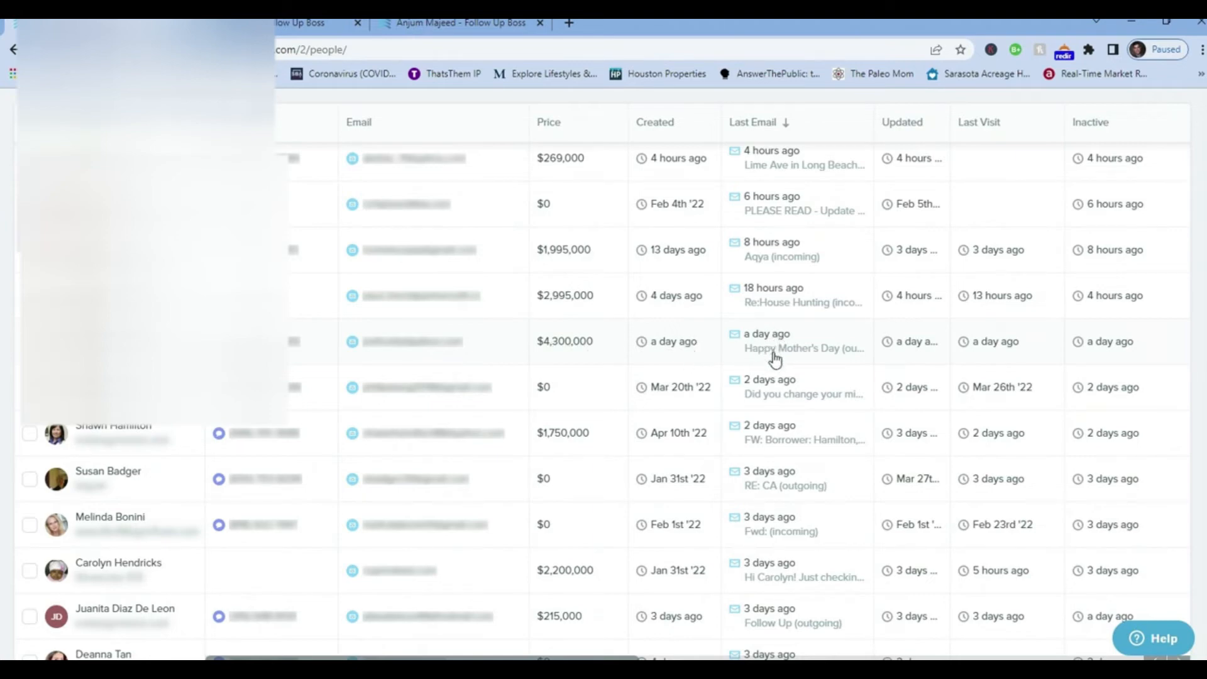
pyautogui.moveTo(888, 353)
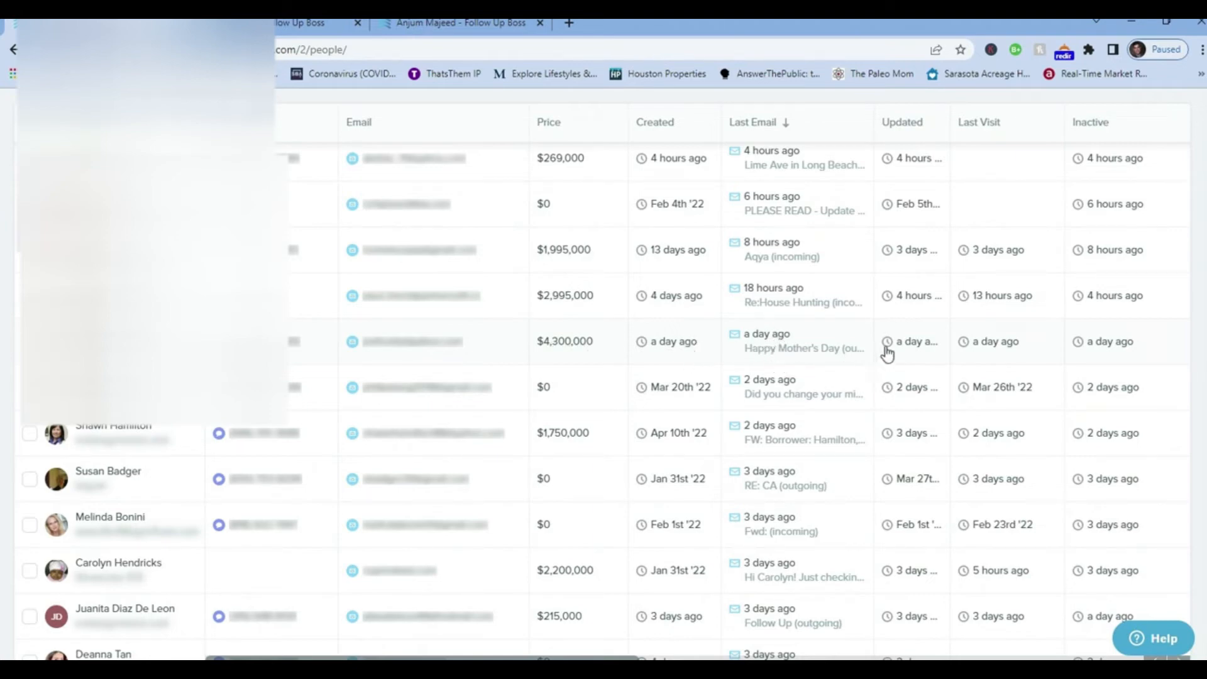
pyautogui.moveTo(982, 353)
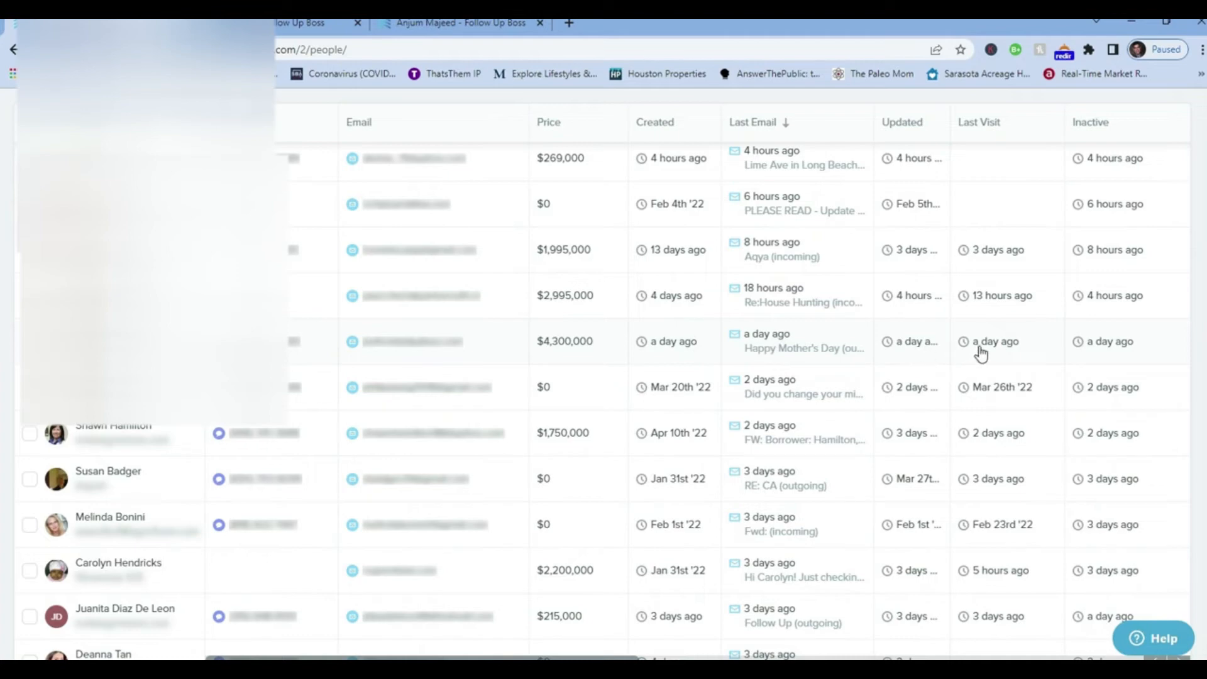
pyautogui.moveTo(1115, 357)
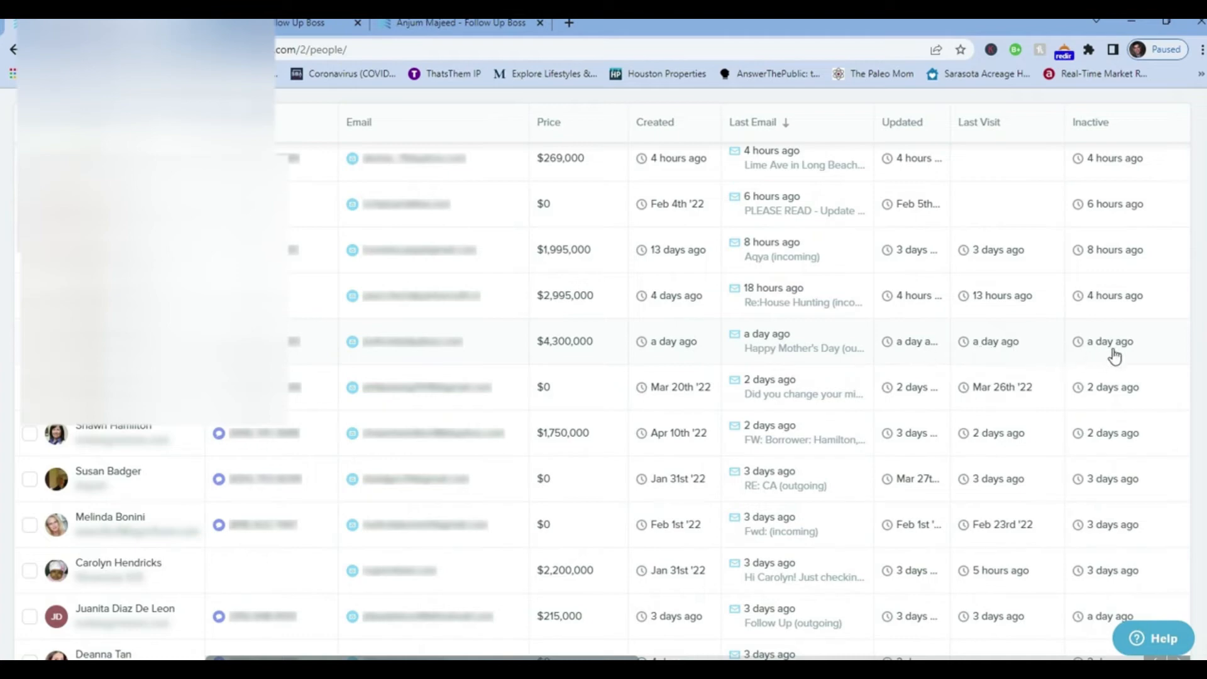
pyautogui.moveTo(789, 351)
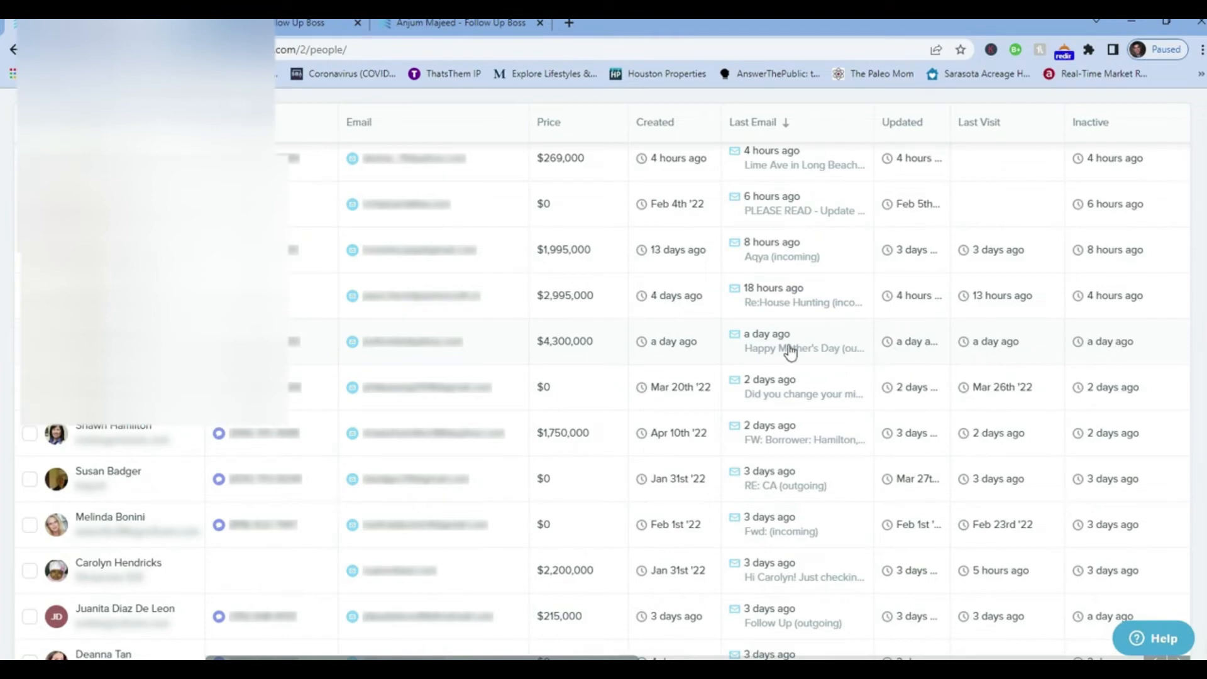
pyautogui.scroll(3)
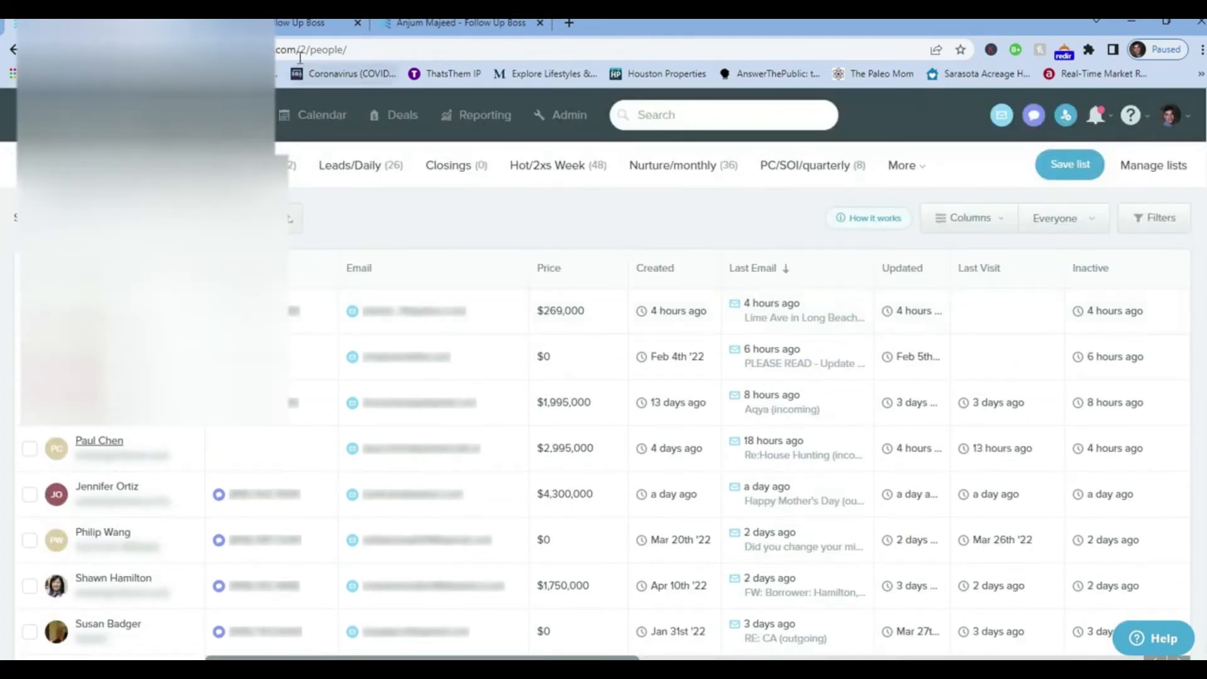
pyautogui.click(99, 440)
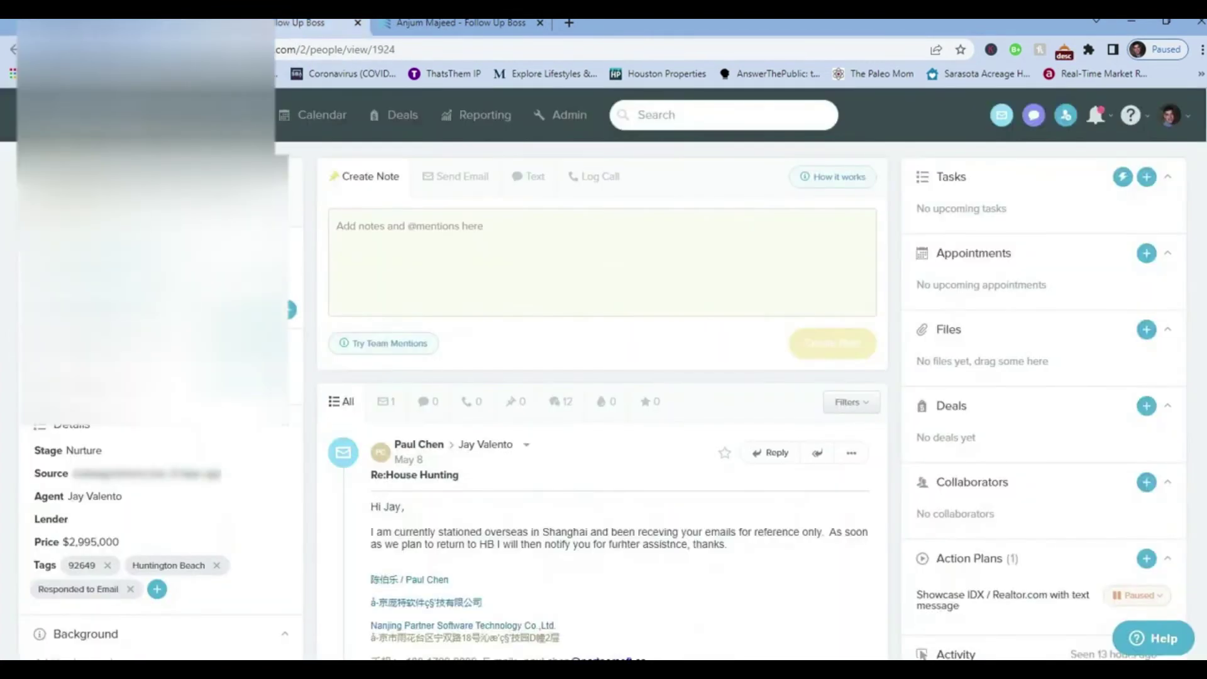
pyautogui.scroll(-3)
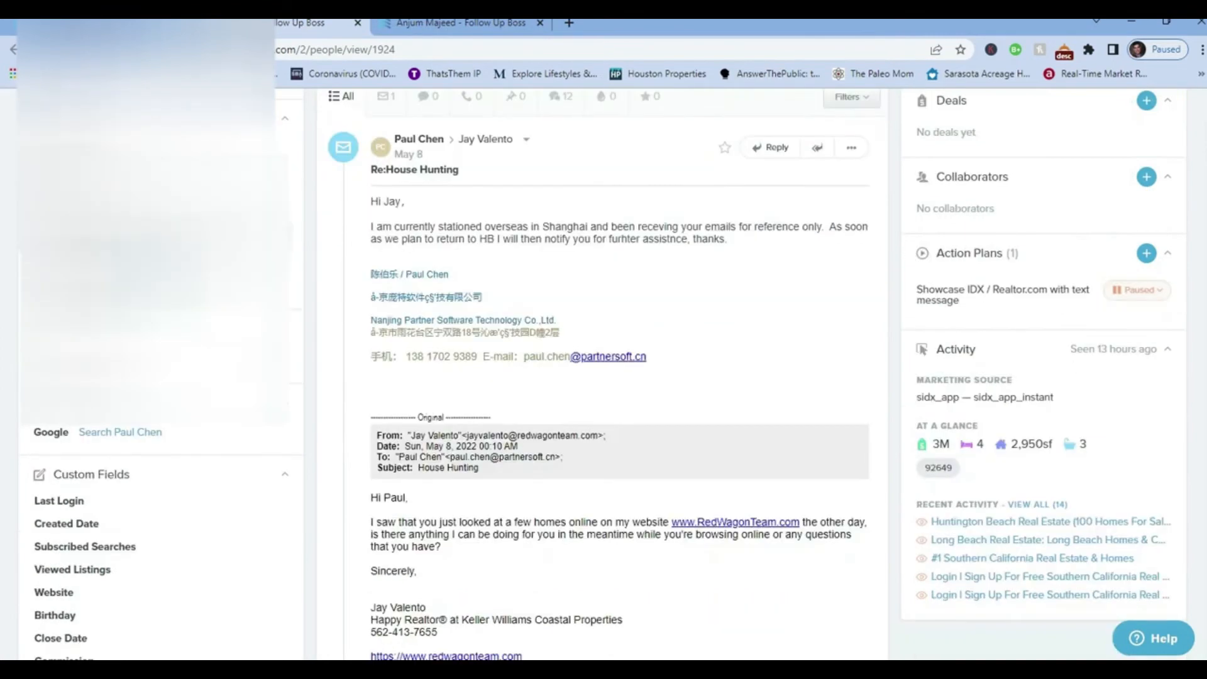
pyautogui.scroll(3)
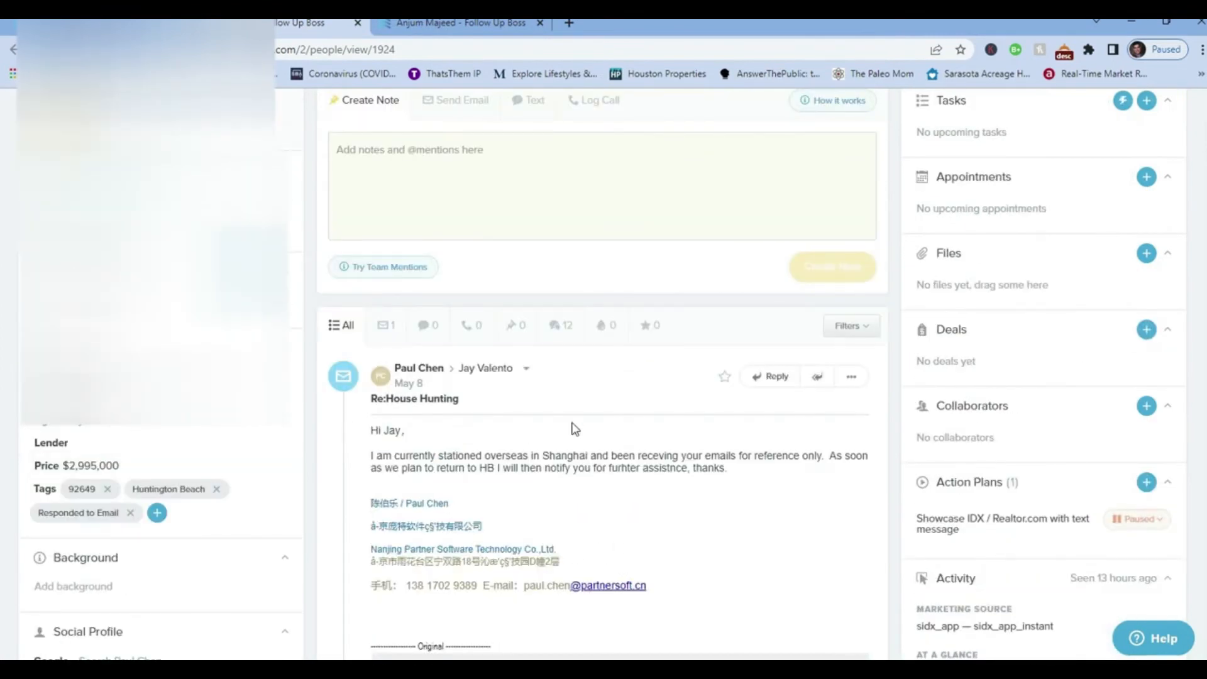
pyautogui.moveTo(649, 462)
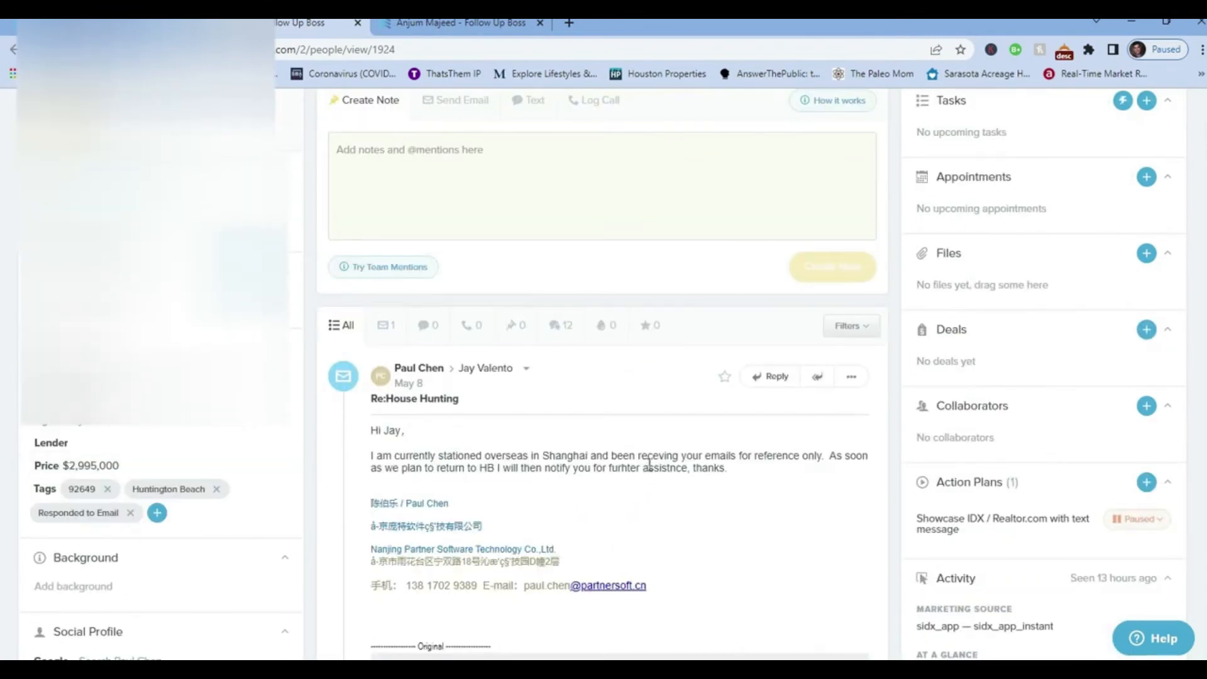
pyautogui.scroll(3)
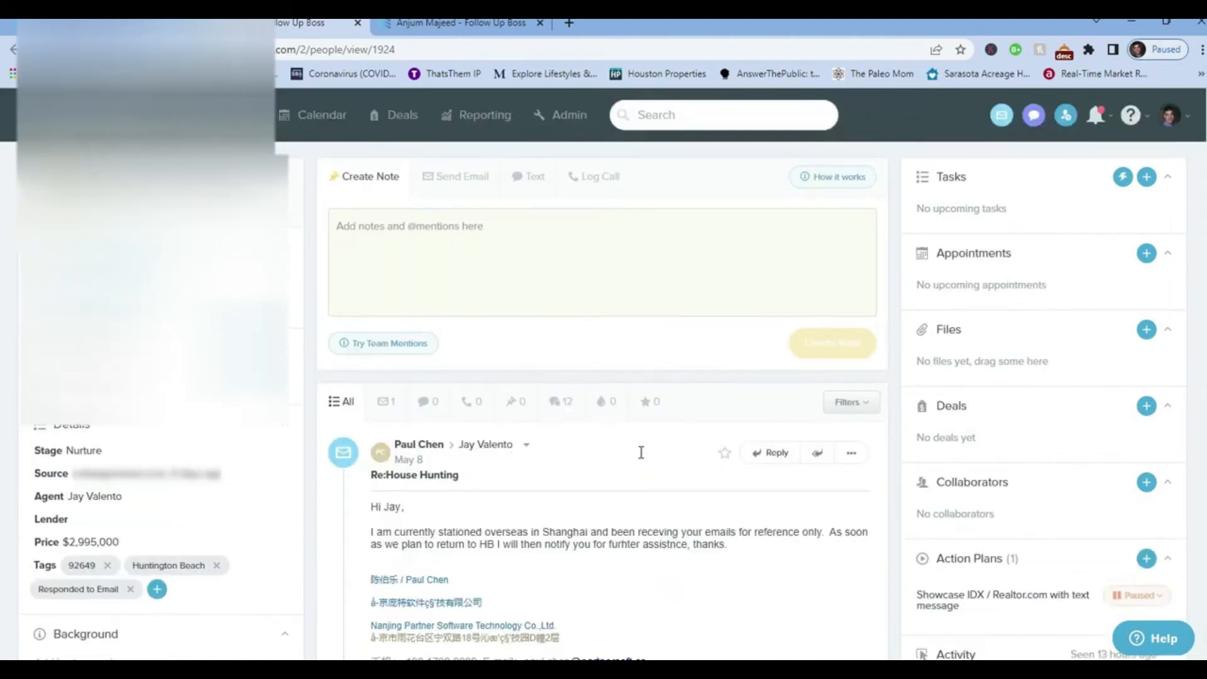
pyautogui.scroll(-3)
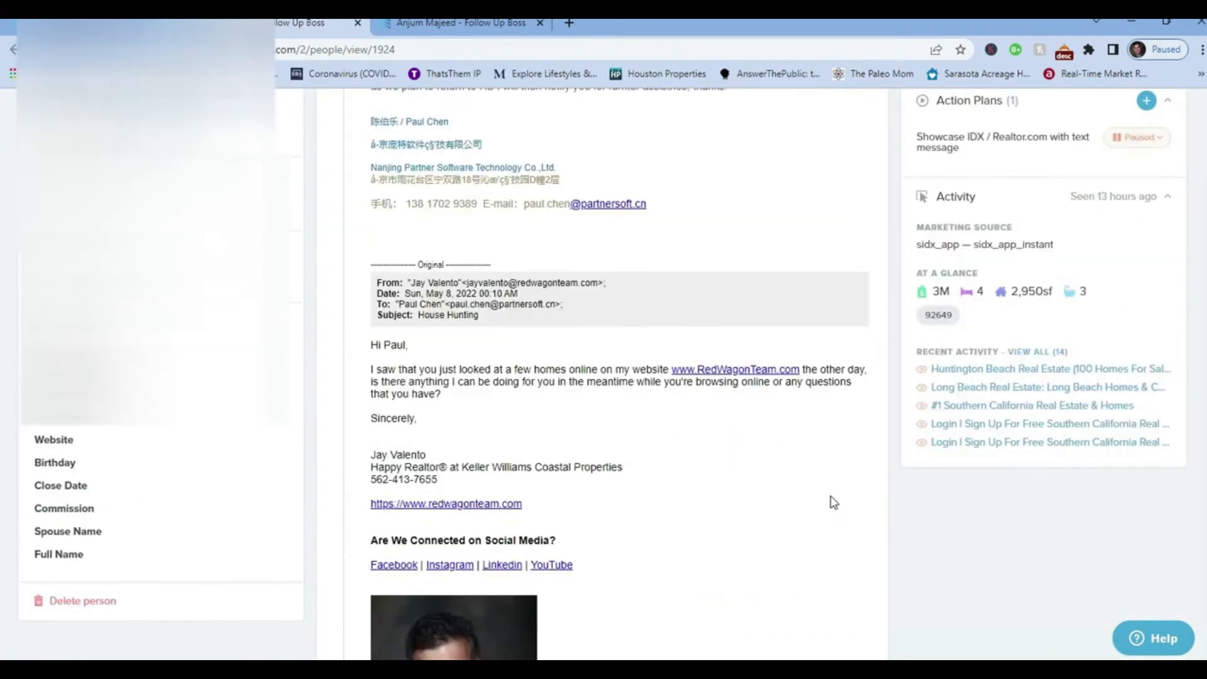
pyautogui.scroll(3)
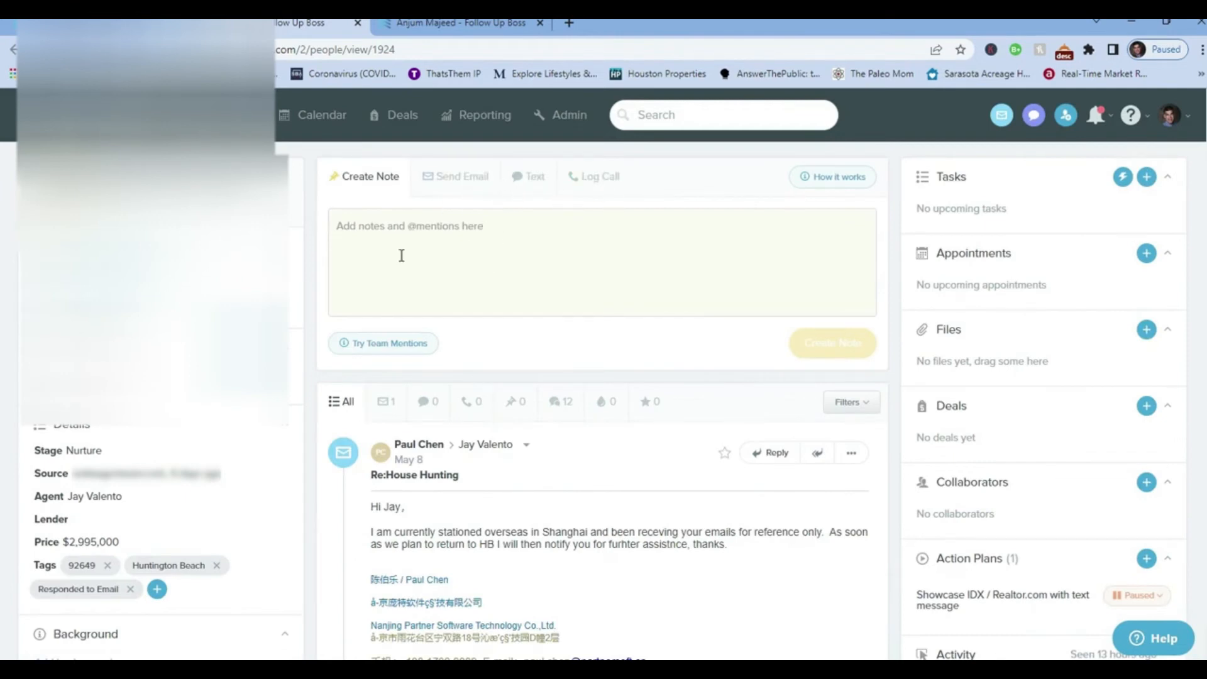
pyautogui.moveTo(433, 271)
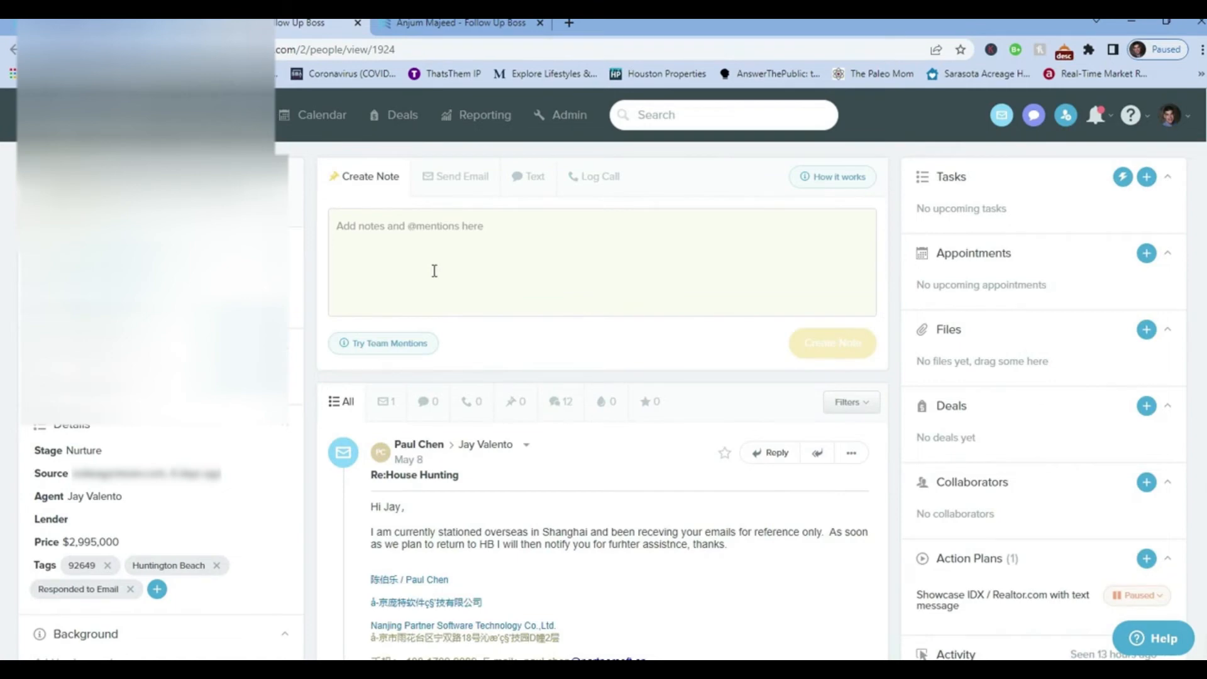
pyautogui.moveTo(517, 316)
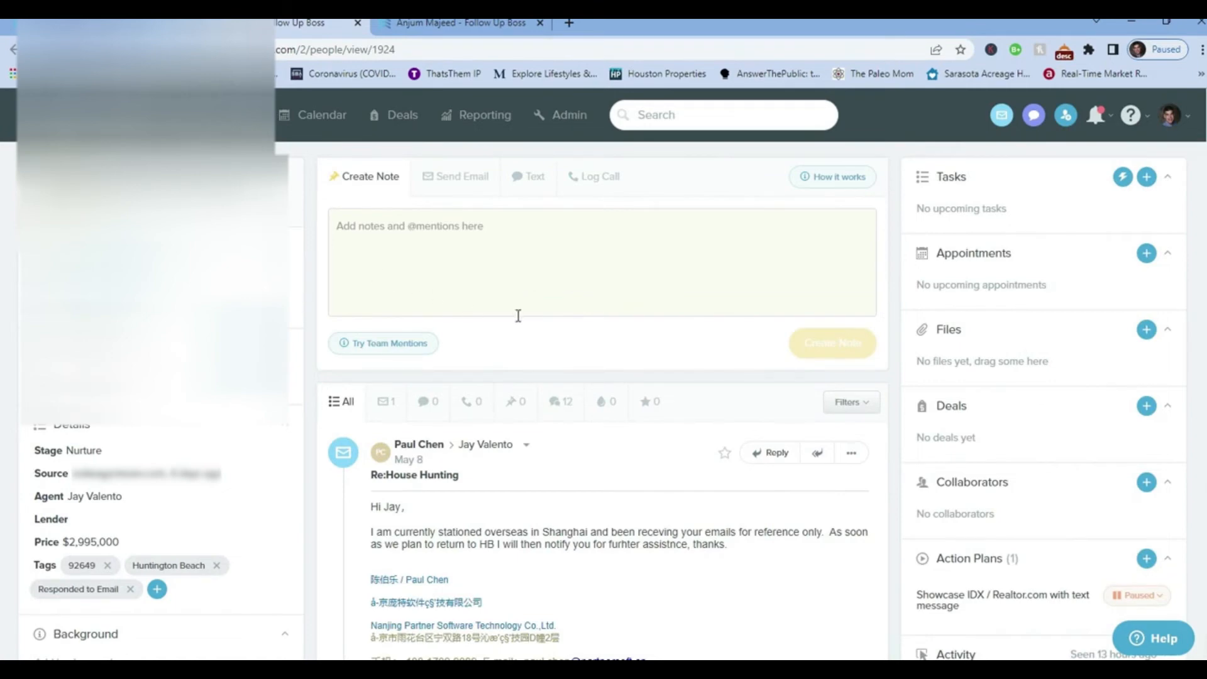
pyautogui.moveTo(554, 332)
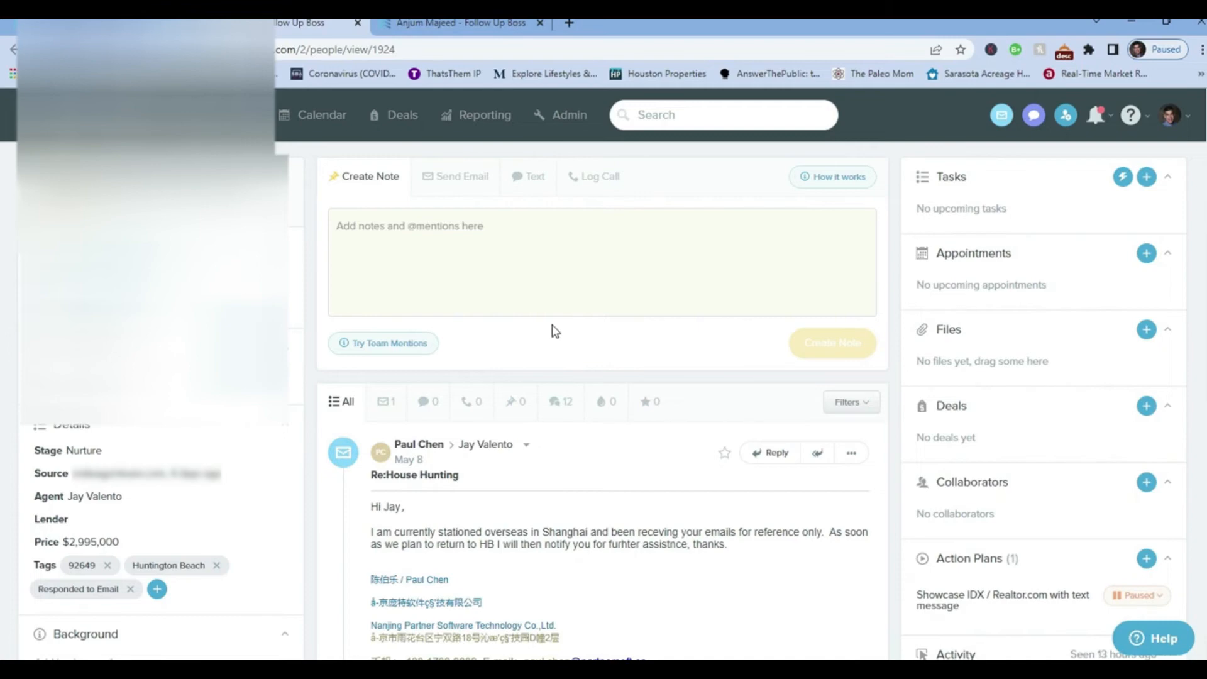
pyautogui.click(514, 248)
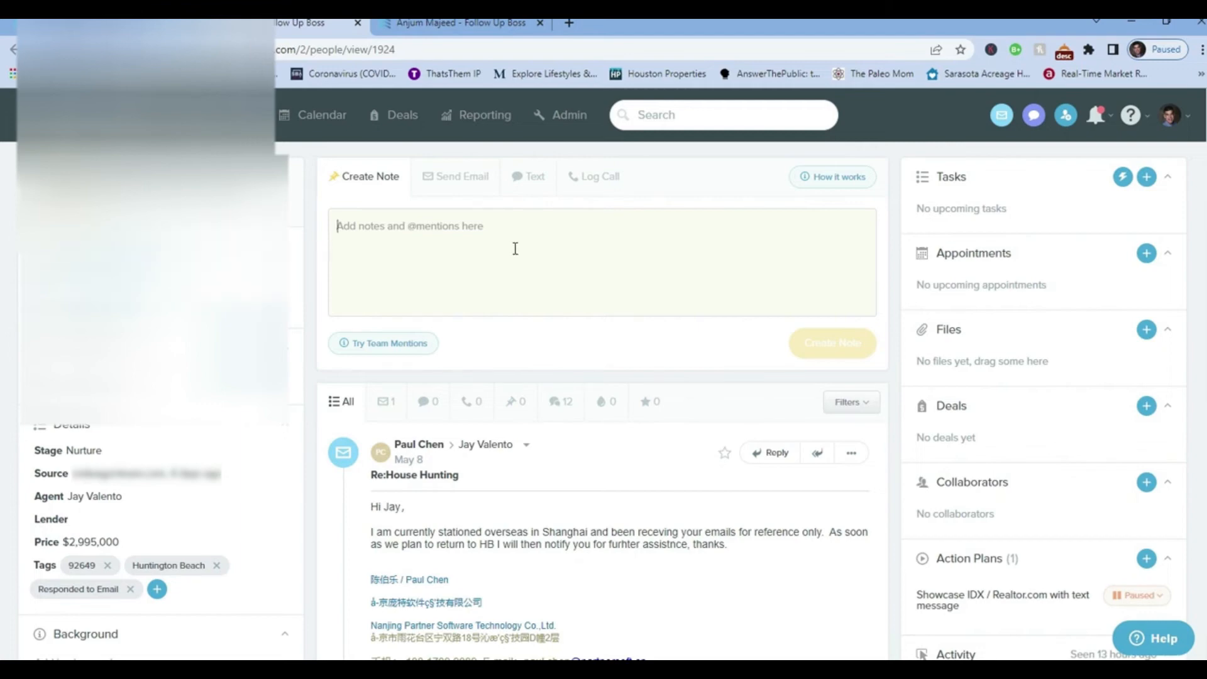
pyautogui.moveTo(515, 276)
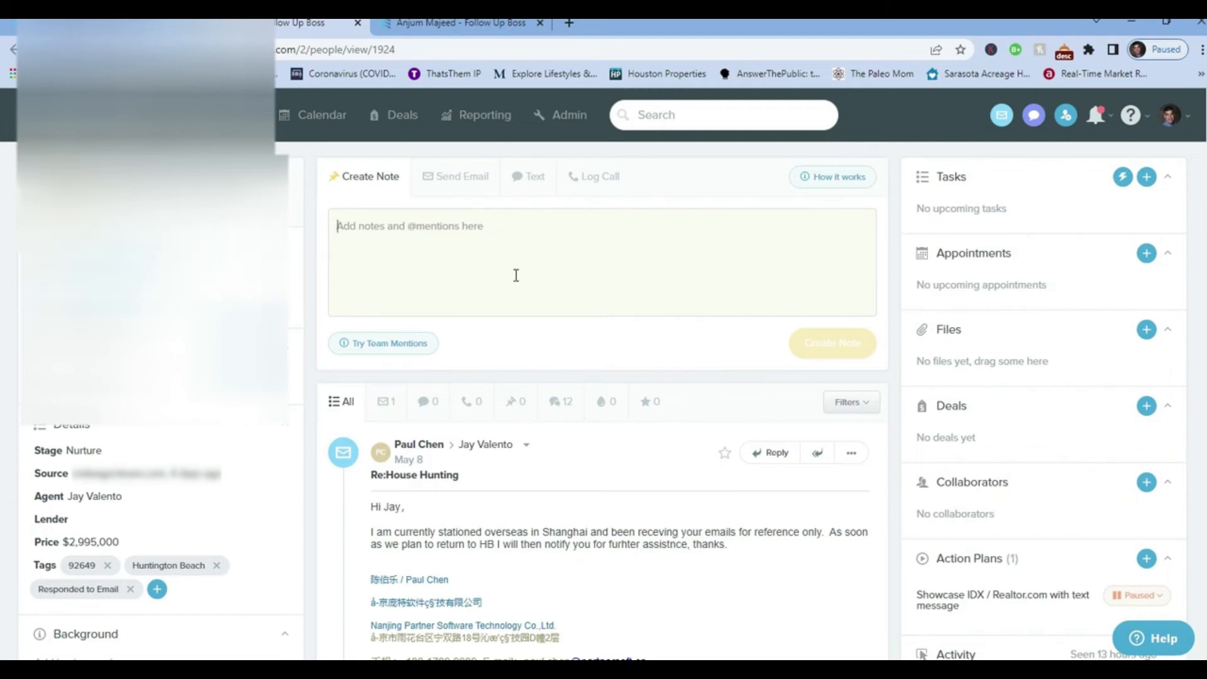
pyautogui.write('Vis')
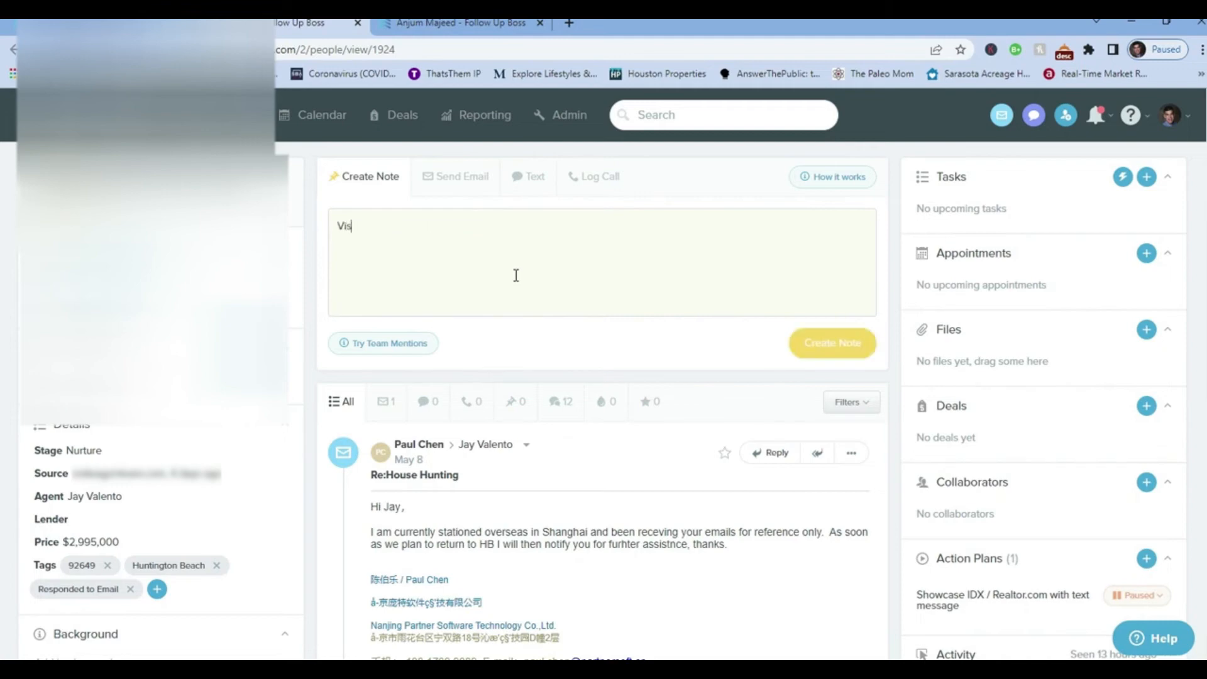
pyautogui.write('it')
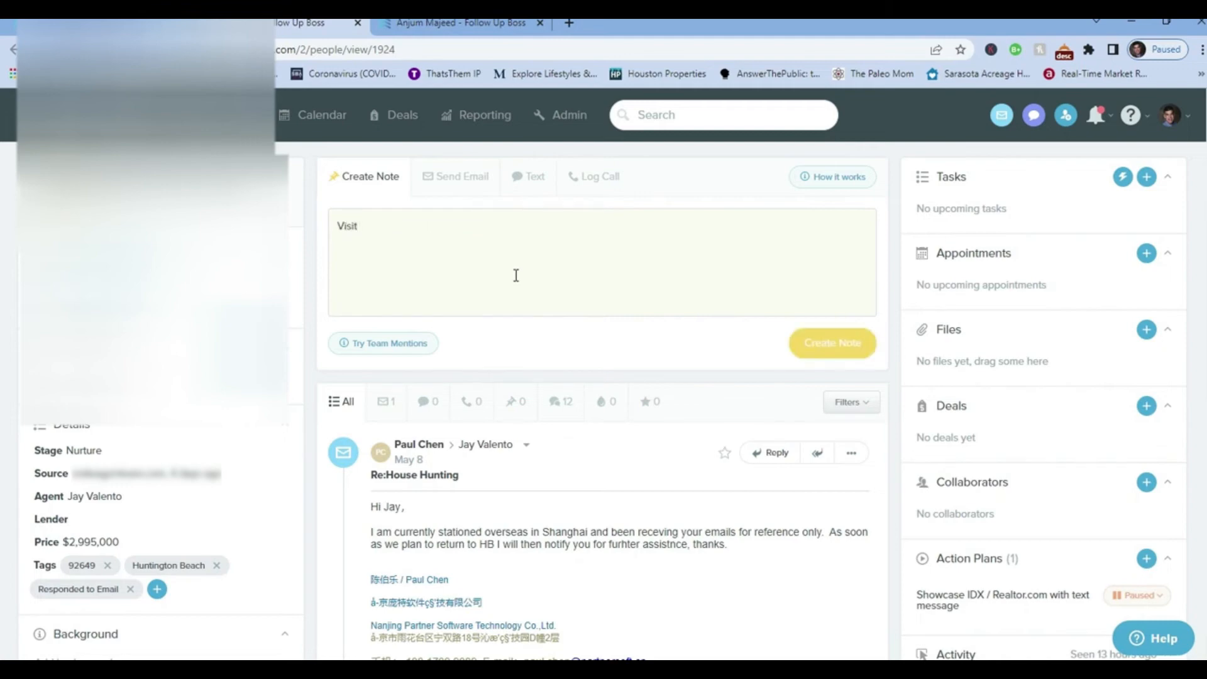
pyautogui.write('H')
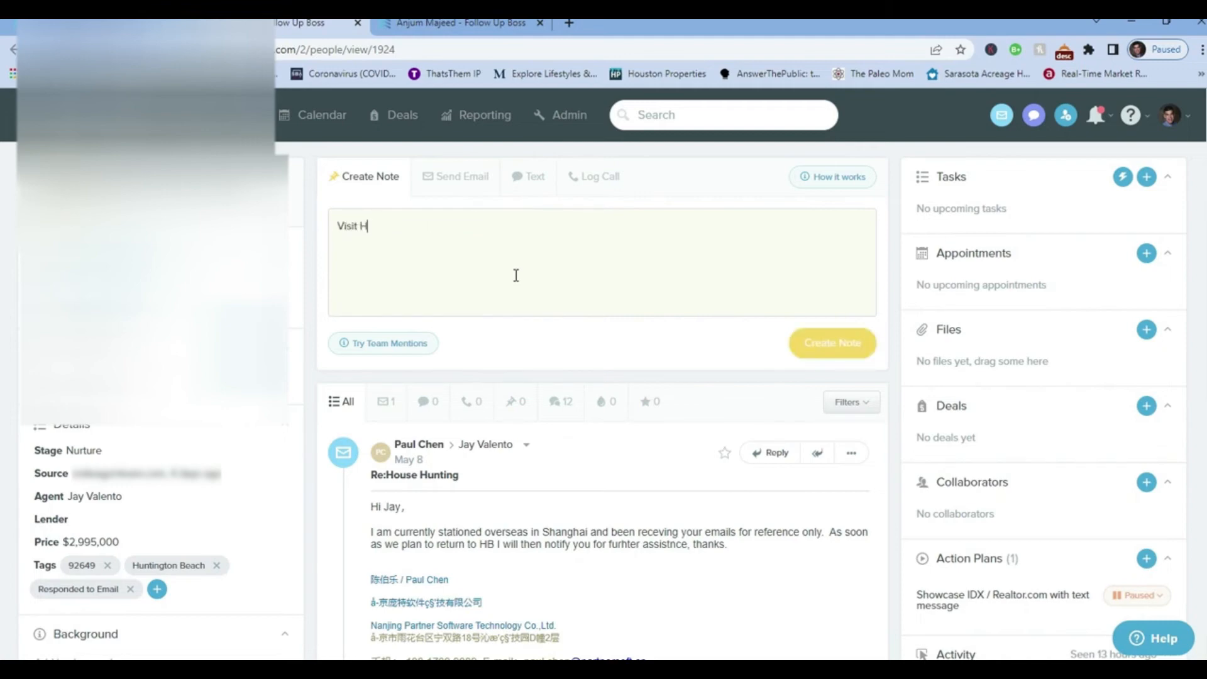
pyautogui.write('untington Beach')
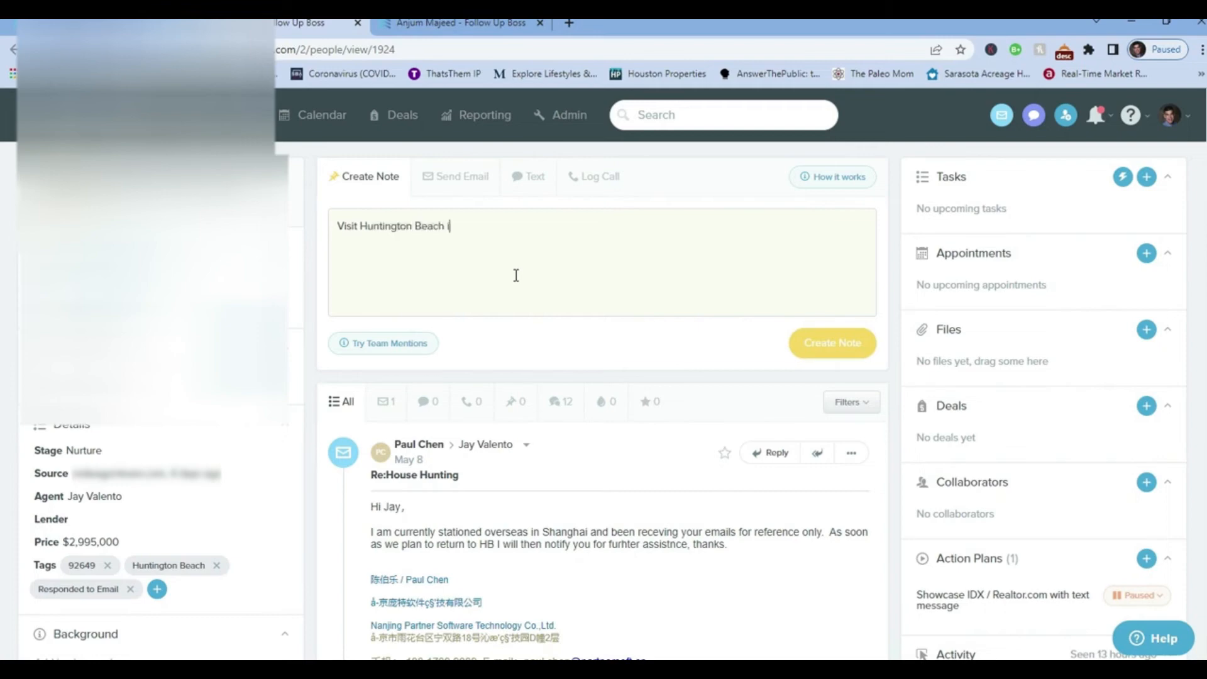
pyautogui.write('in 2023')
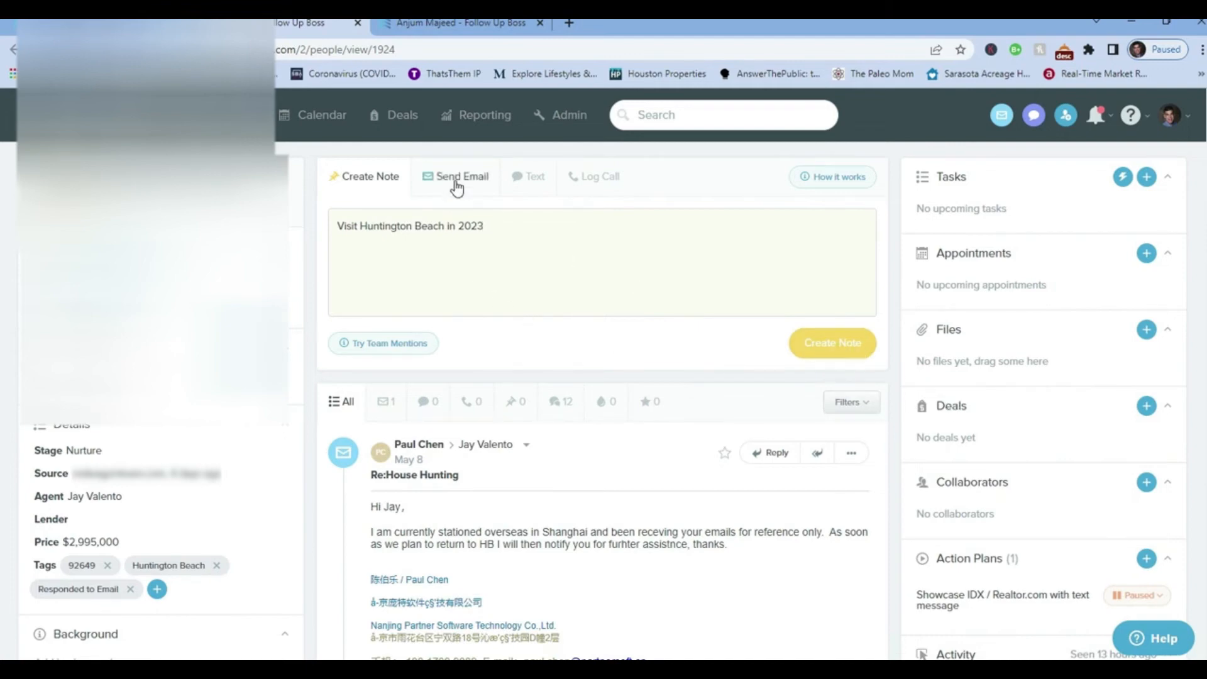
pyautogui.click(462, 176)
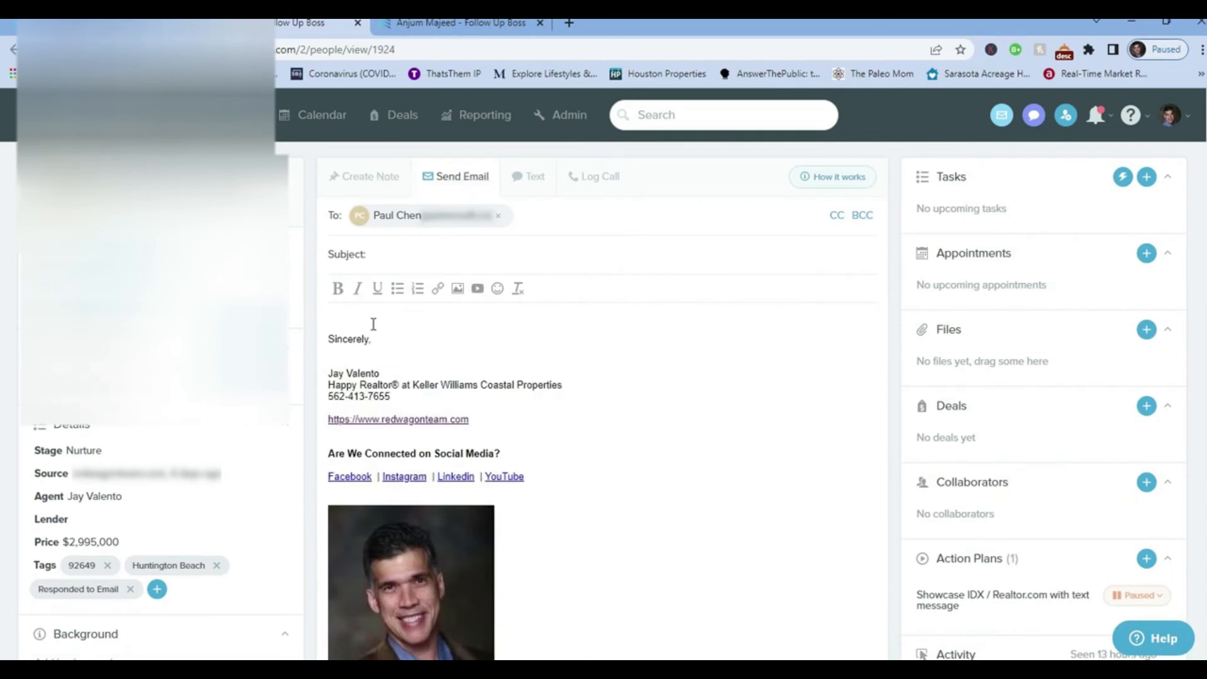
pyautogui.moveTo(410, 416)
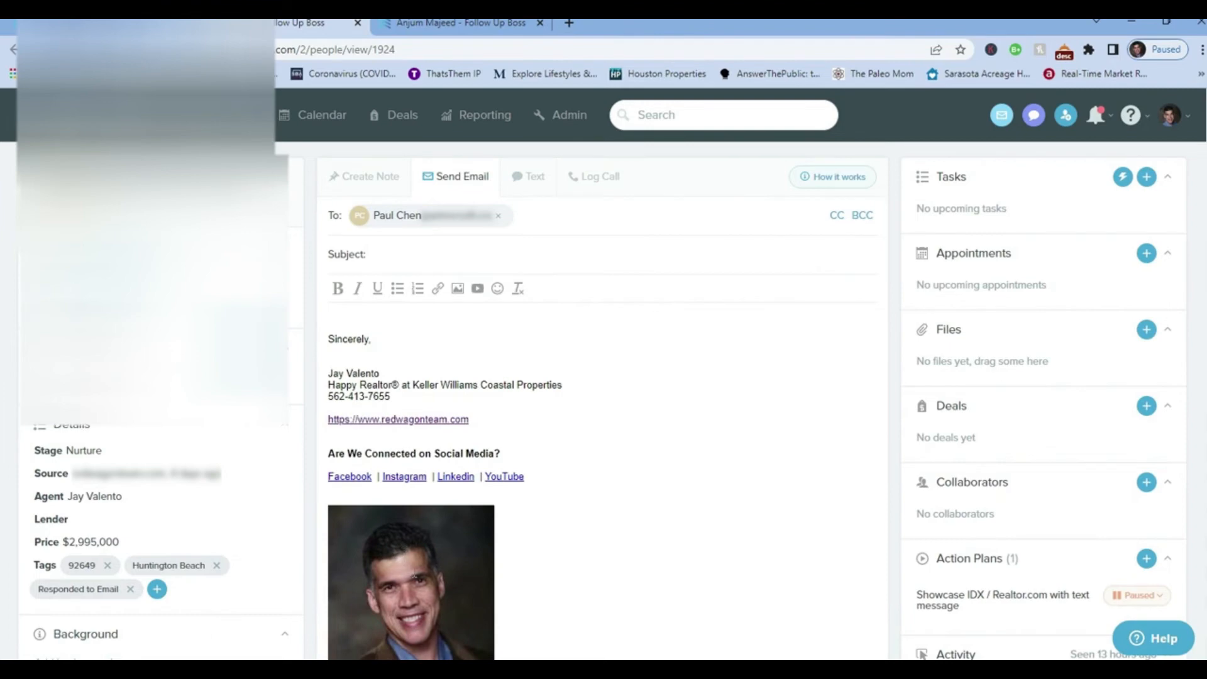
pyautogui.moveTo(535, 176)
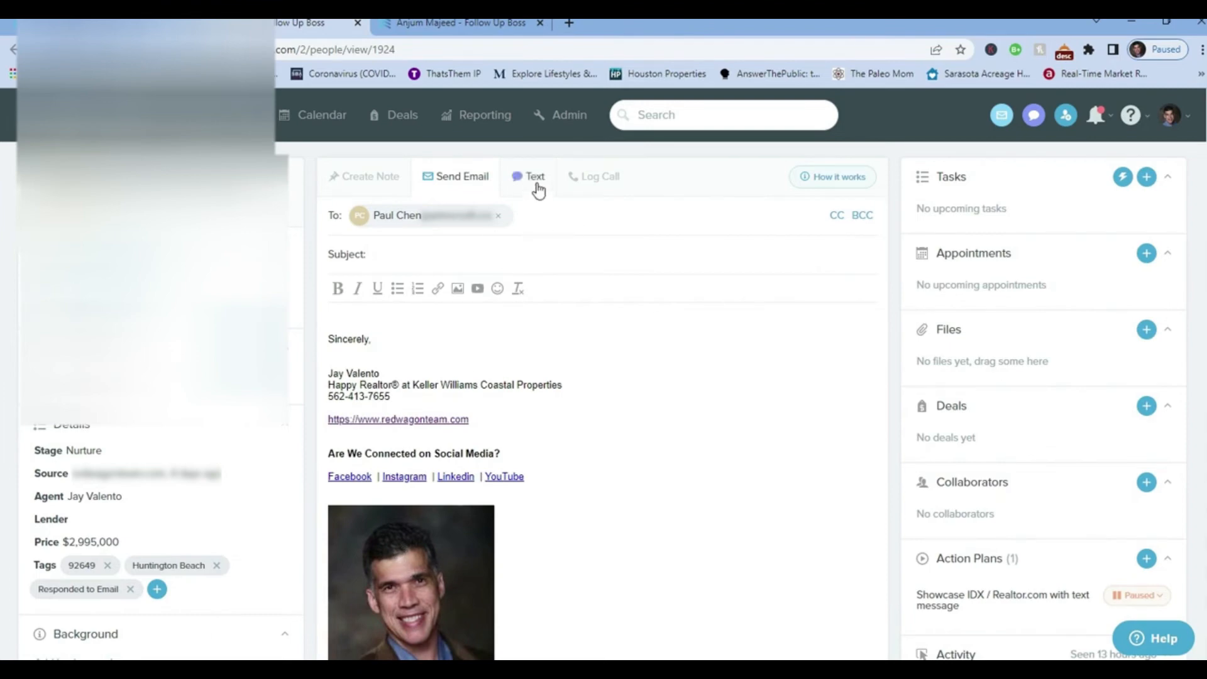
# Preview the Text form and its emoji picker, then switch to the Log Call composer.
pyautogui.click(527, 176)
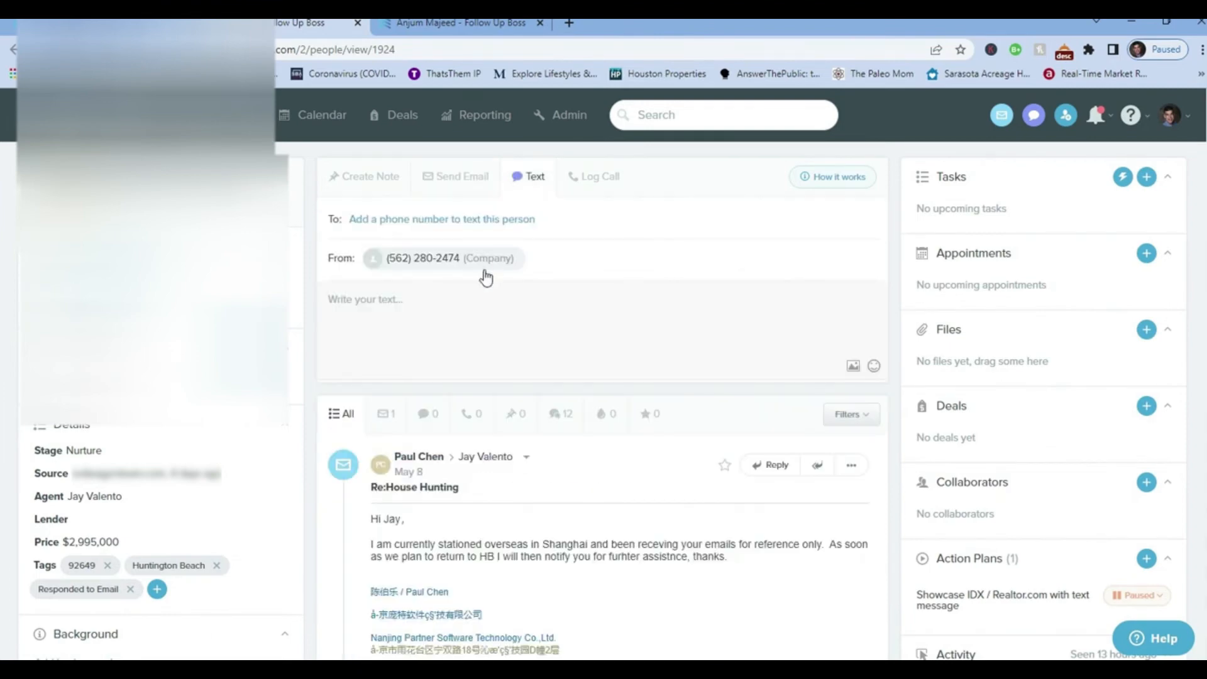
pyautogui.moveTo(408, 224)
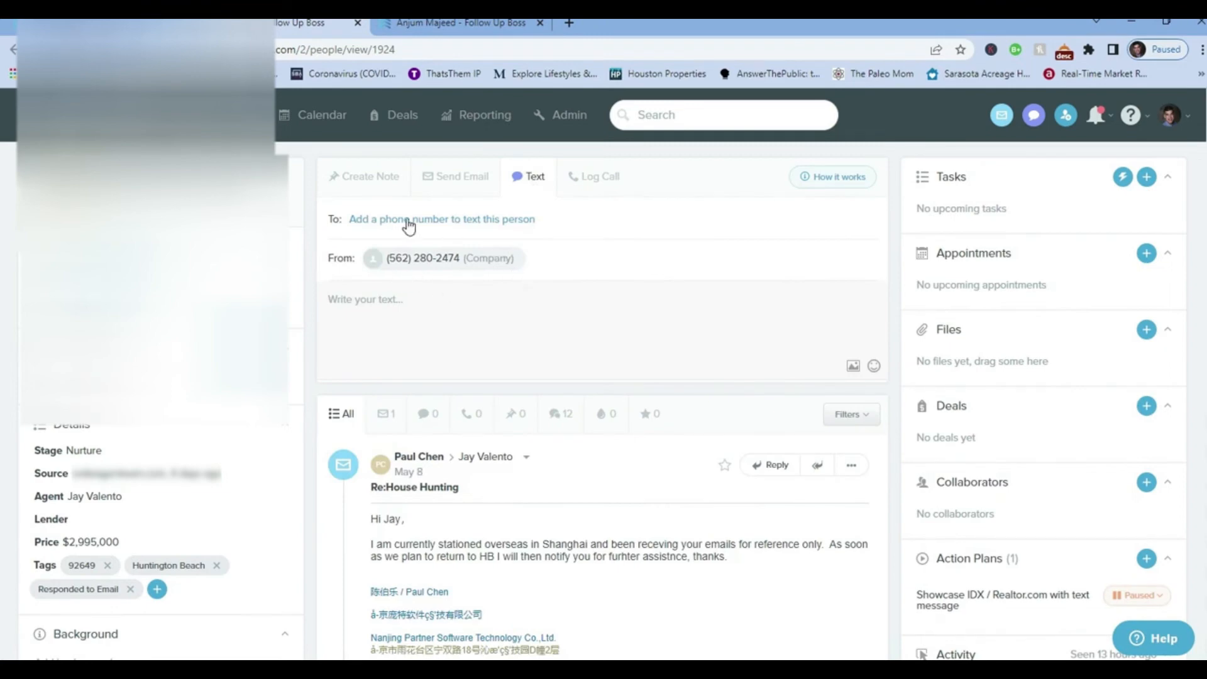
pyautogui.moveTo(475, 231)
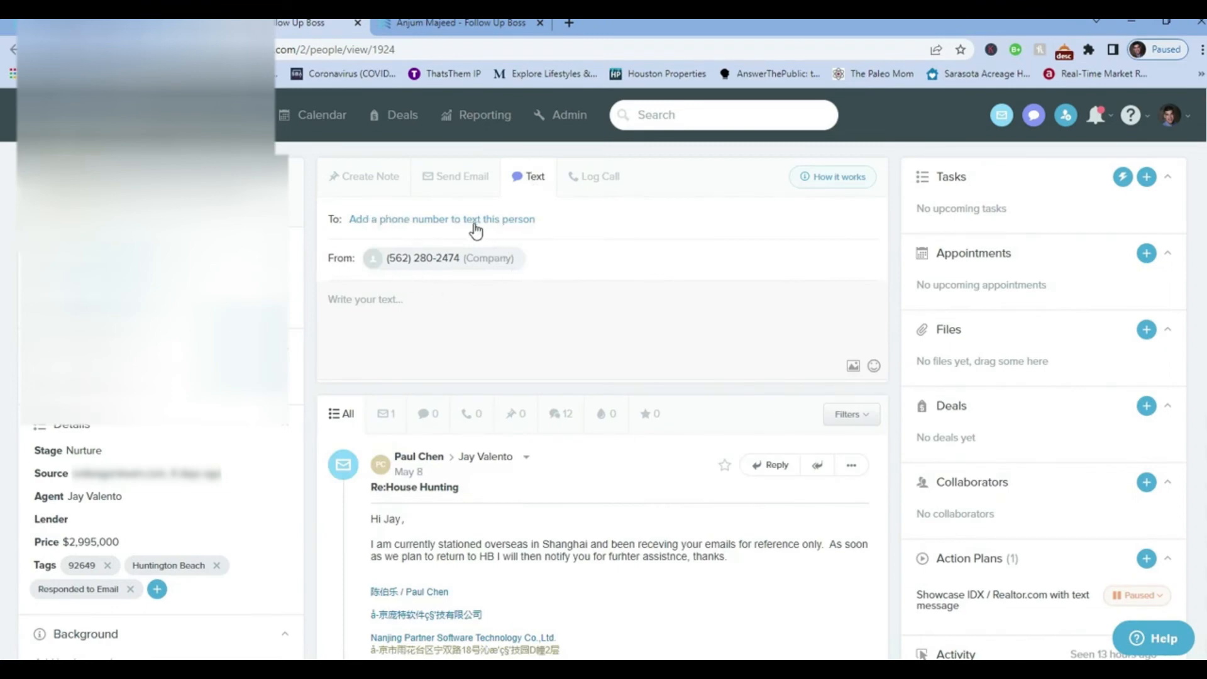
pyautogui.moveTo(439, 234)
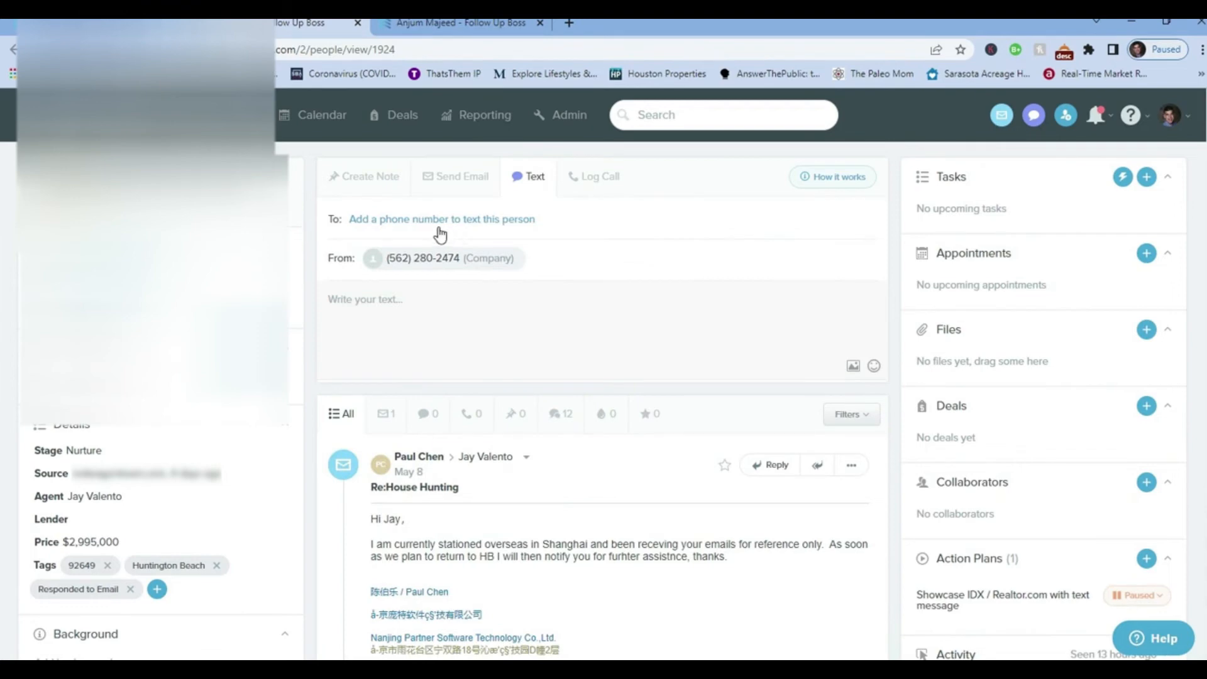
pyautogui.moveTo(357, 315)
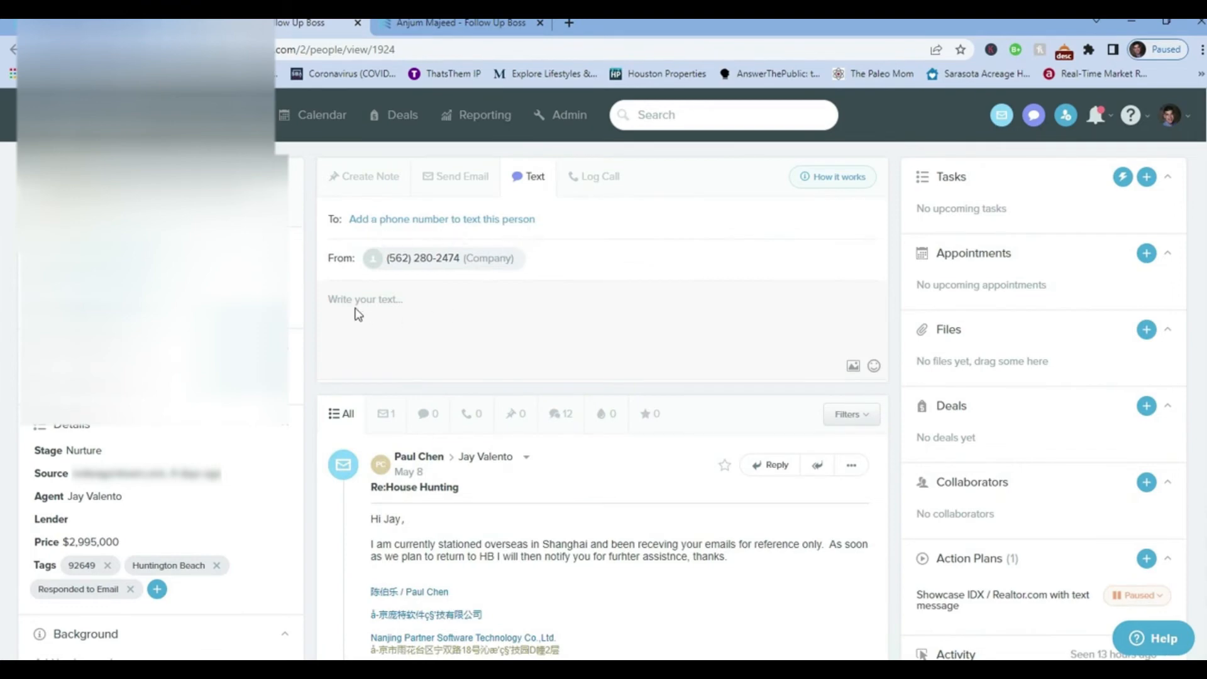
pyautogui.moveTo(863, 384)
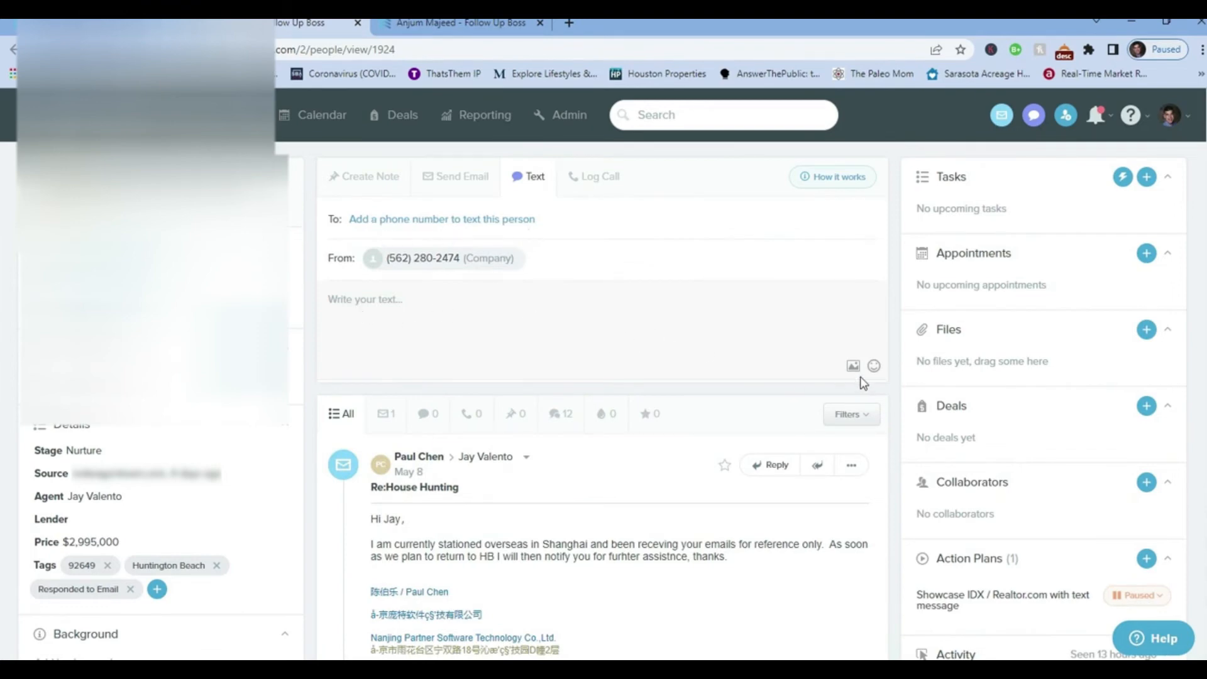
pyautogui.click(875, 366)
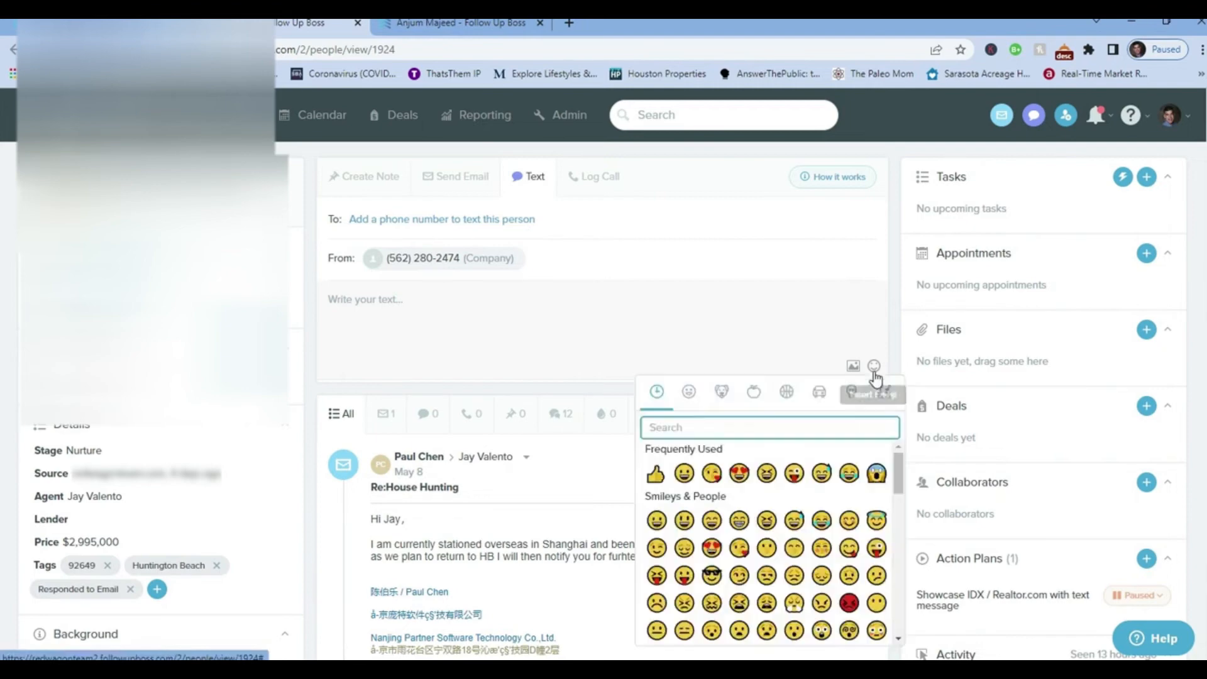
pyautogui.moveTo(853, 368)
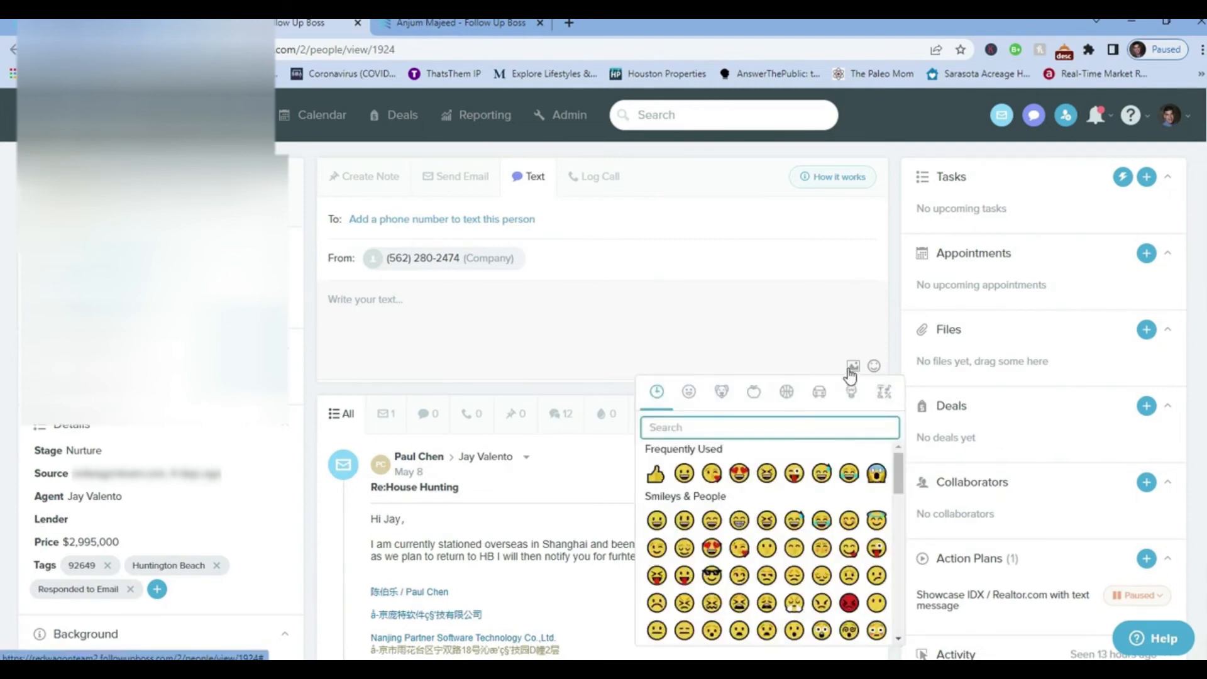
pyautogui.click(742, 388)
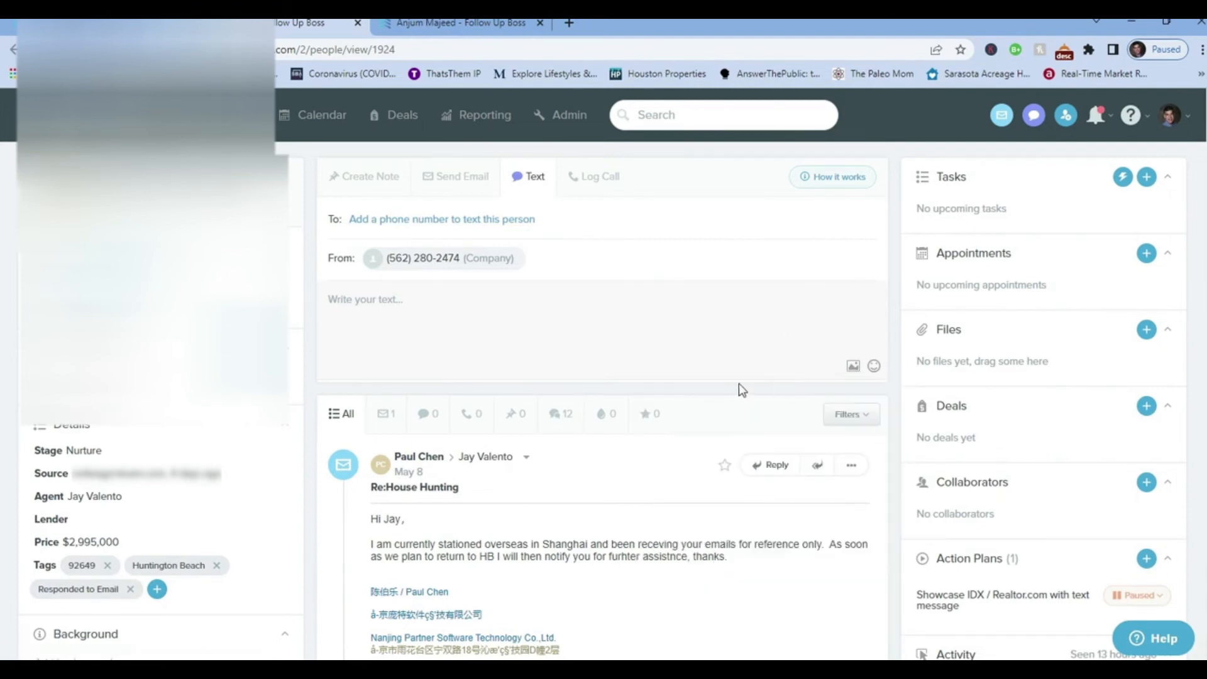
pyautogui.moveTo(385, 285)
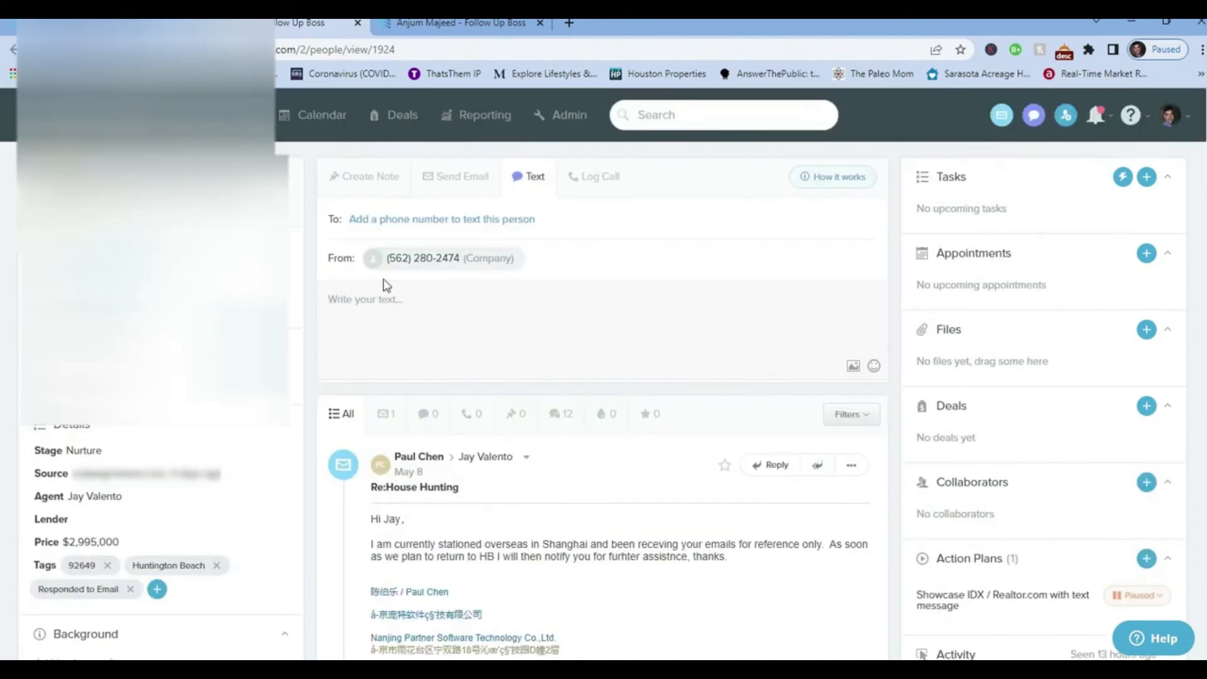
pyautogui.click(600, 176)
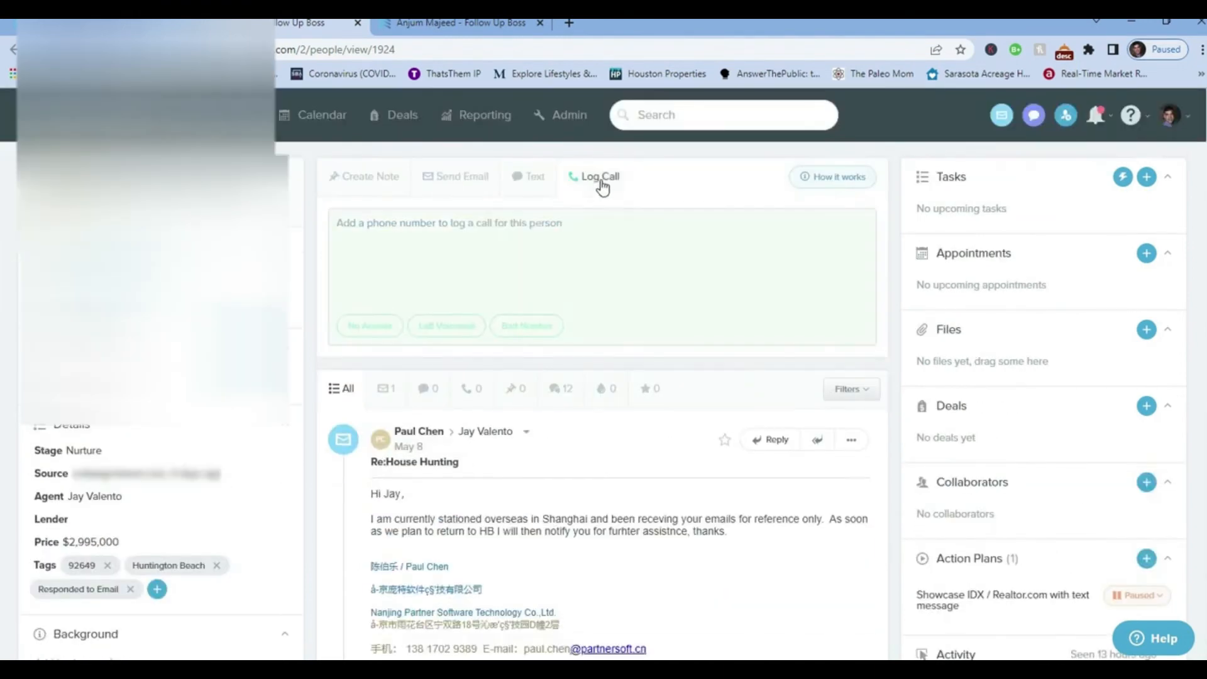
pyautogui.moveTo(302, 247)
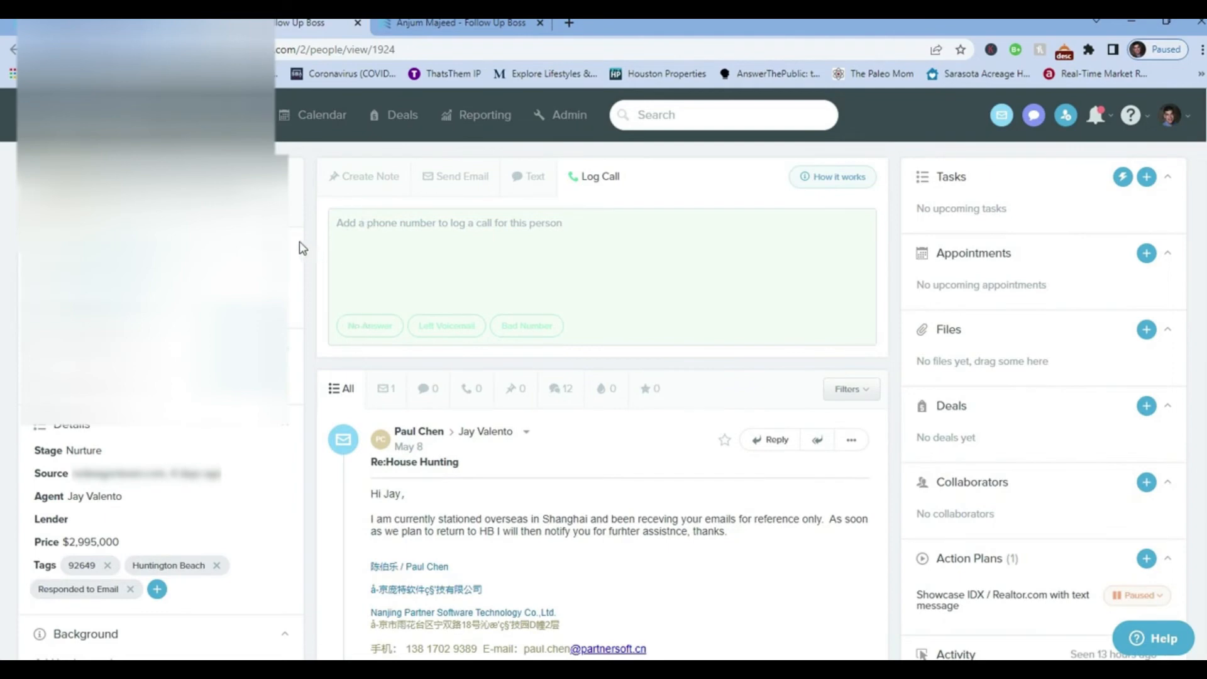
pyautogui.moveTo(531, 261)
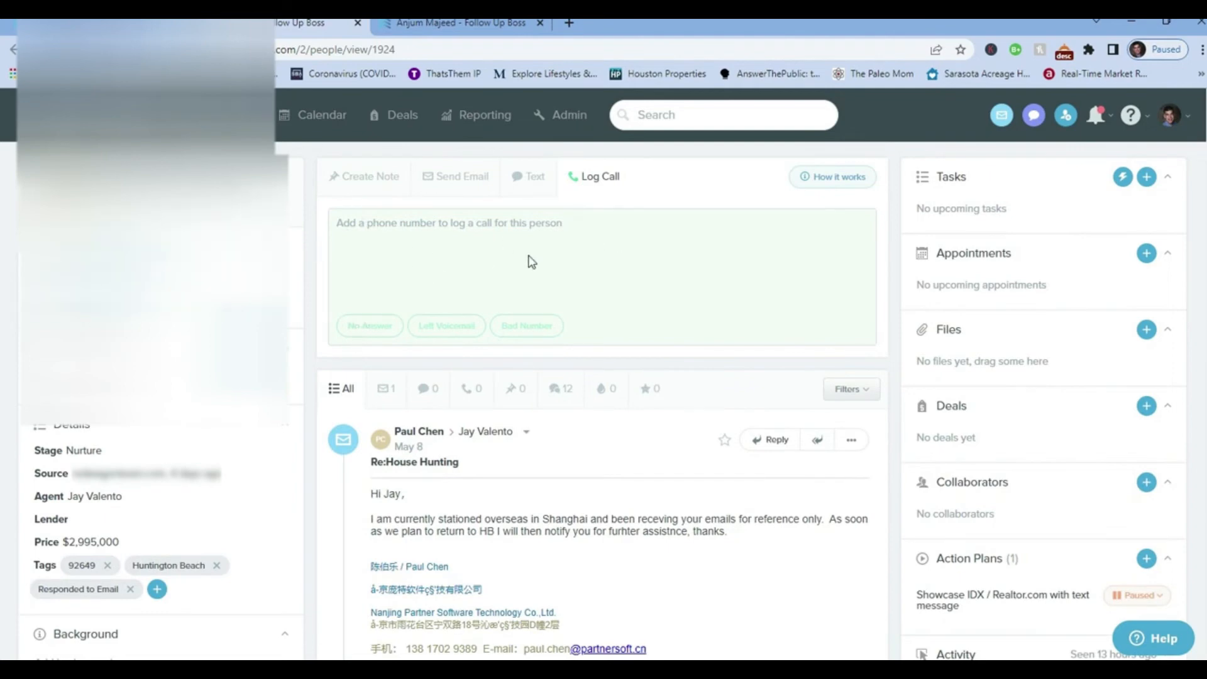
pyautogui.moveTo(411, 339)
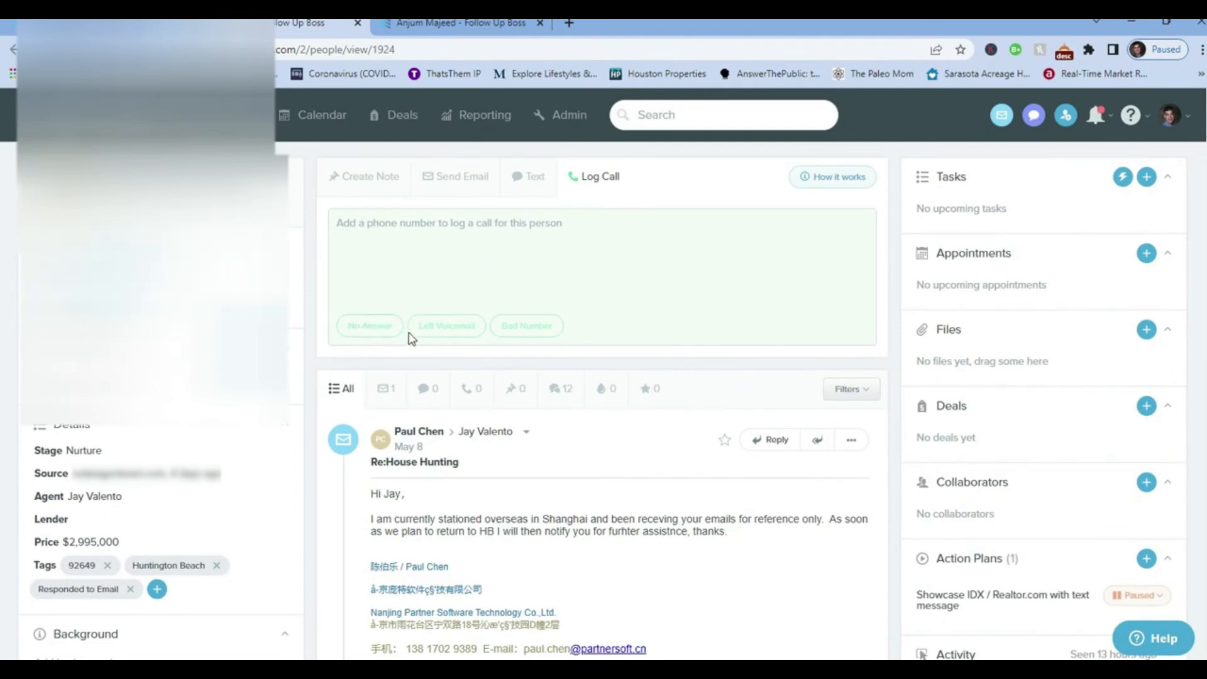
pyautogui.moveTo(526, 325)
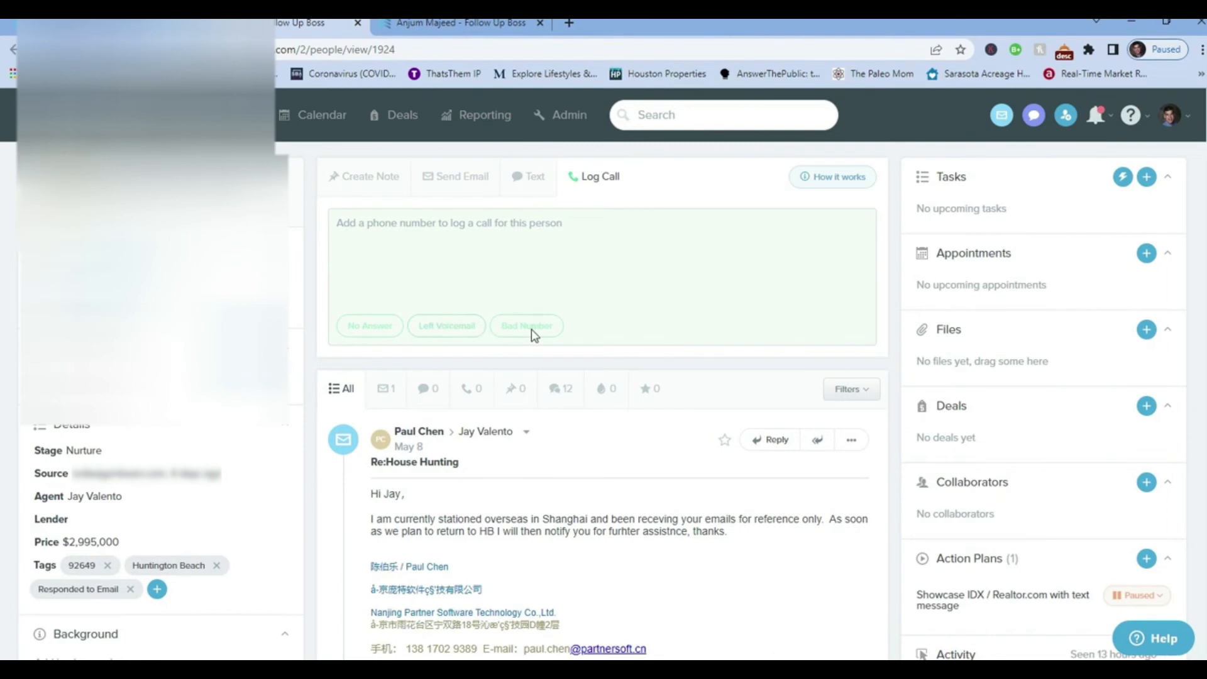
pyautogui.scroll(-3)
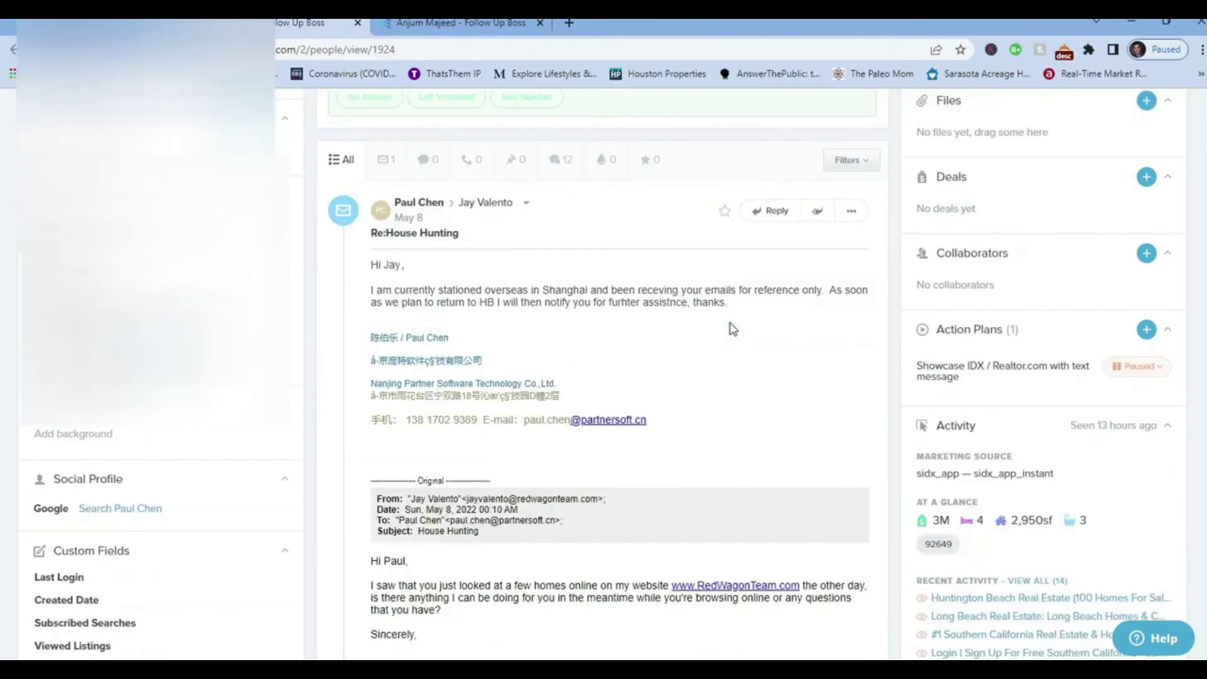
pyautogui.scroll(-3)
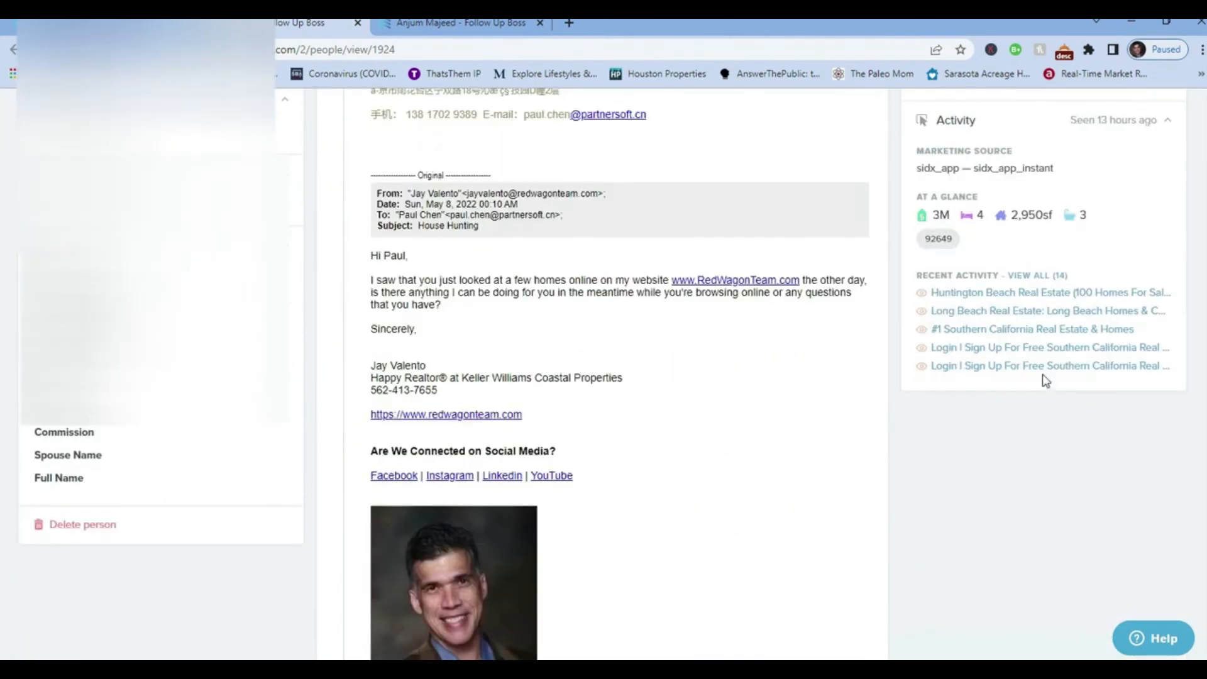
pyautogui.moveTo(982, 292)
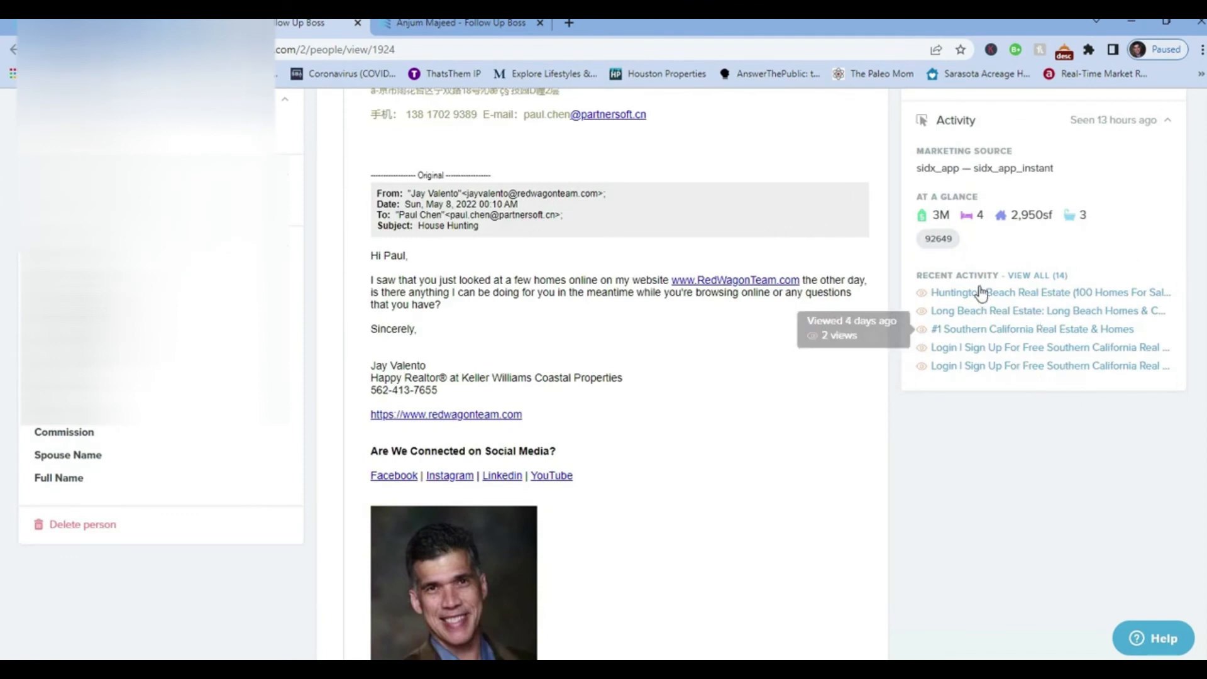
pyautogui.moveTo(924, 191)
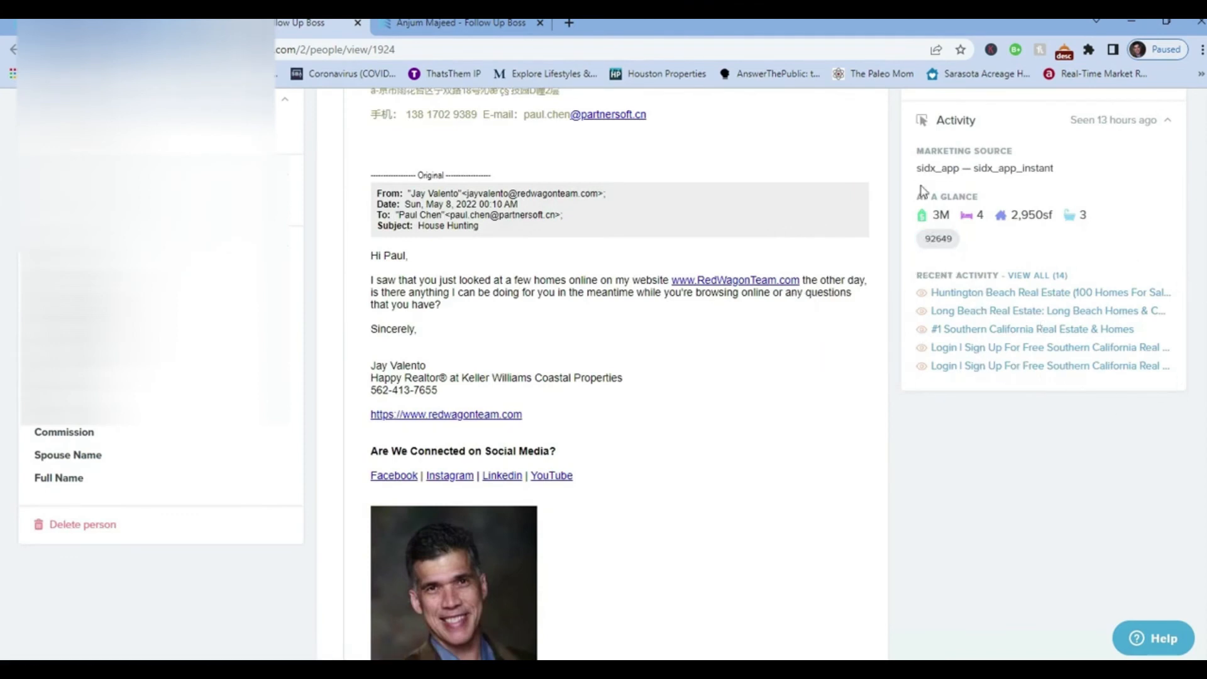
pyautogui.moveTo(993, 141)
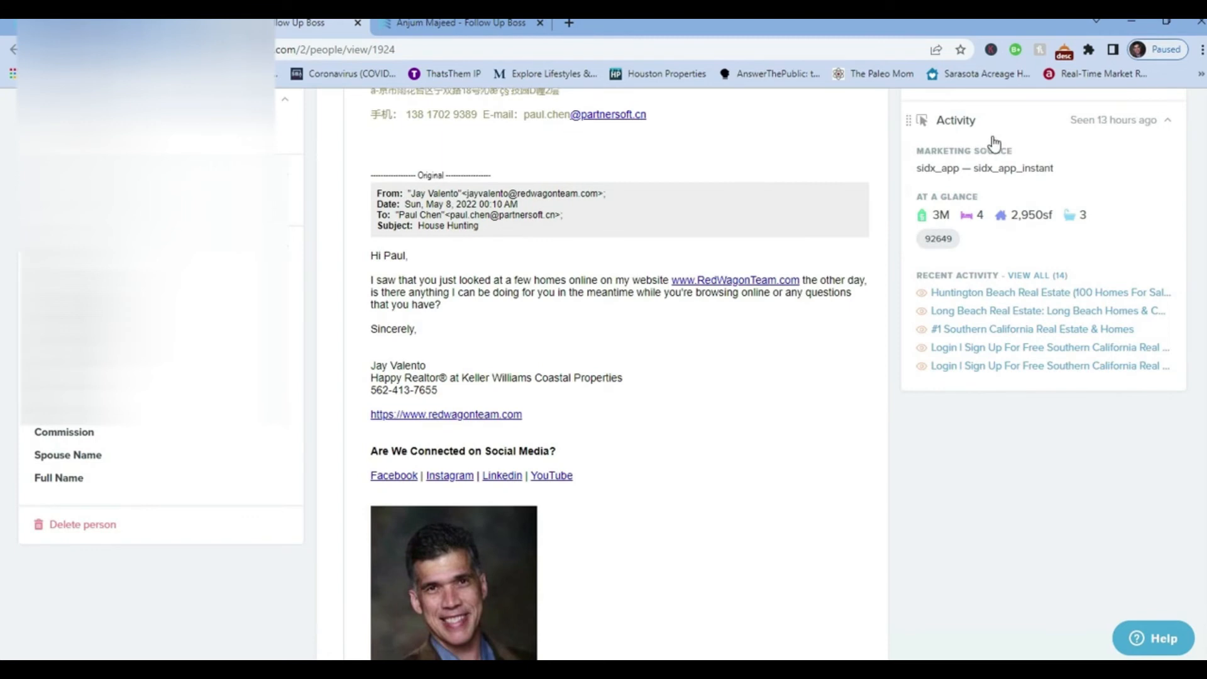
# Switch to Showcase IDX and scroll the lead's map of 19 viewed listings.
pyautogui.click(491, 23)
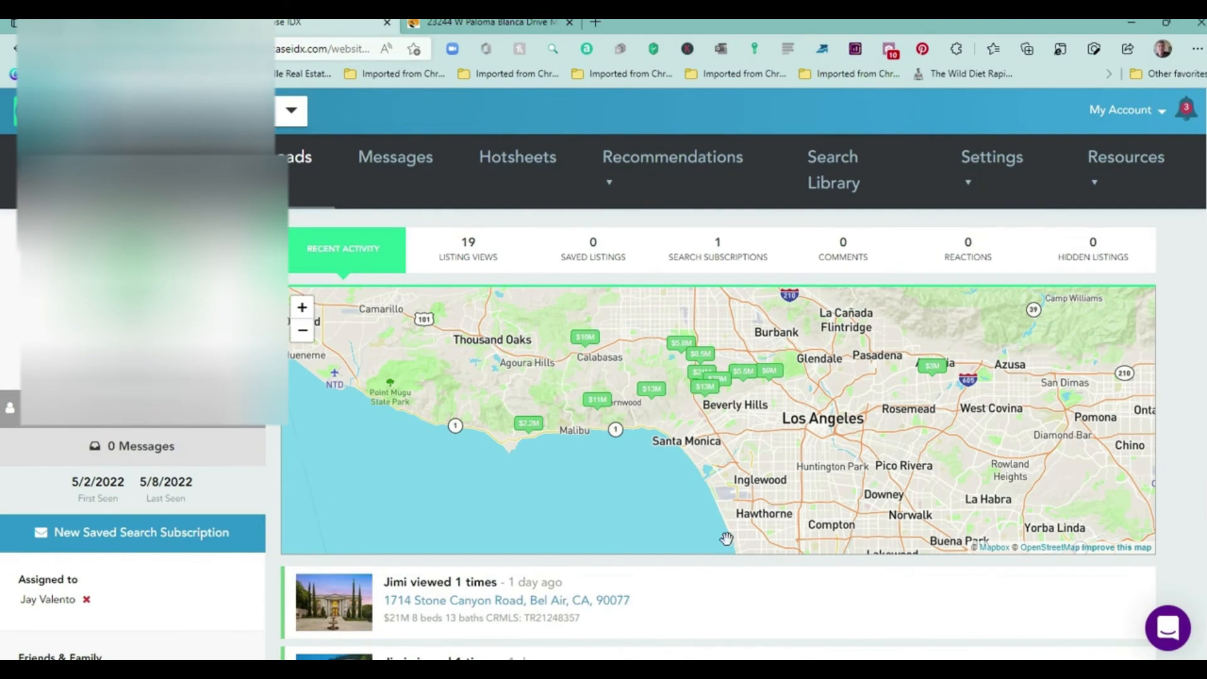
pyautogui.scroll(-3)
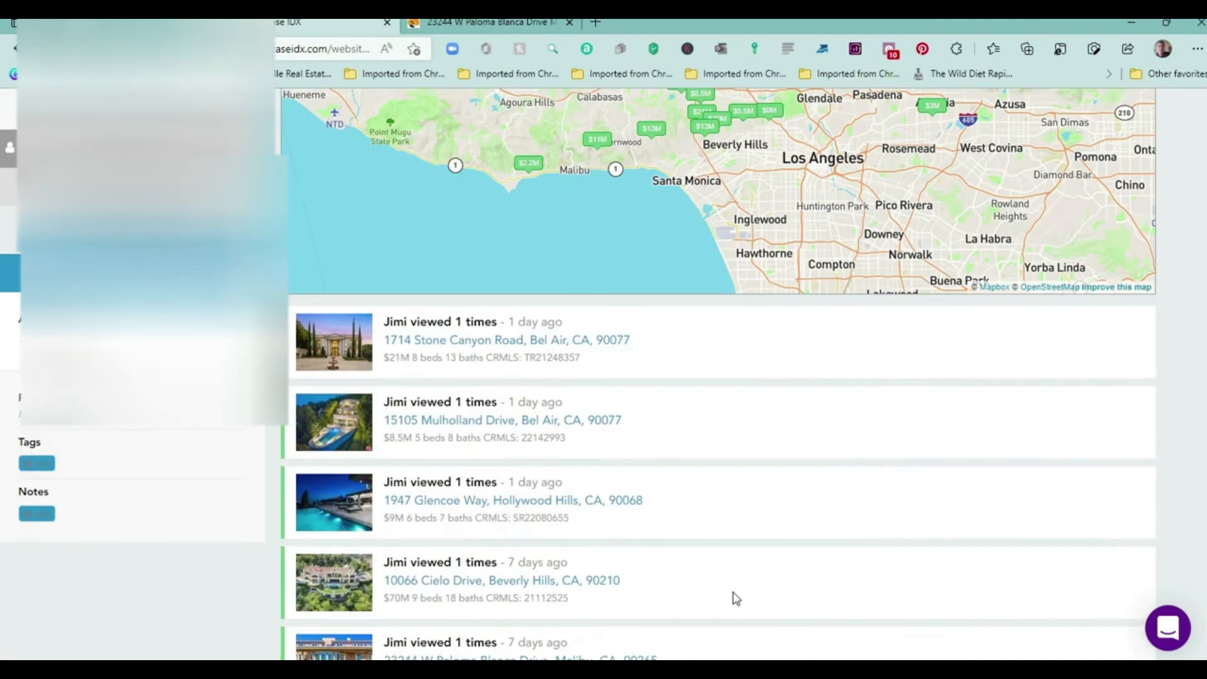
pyautogui.scroll(3)
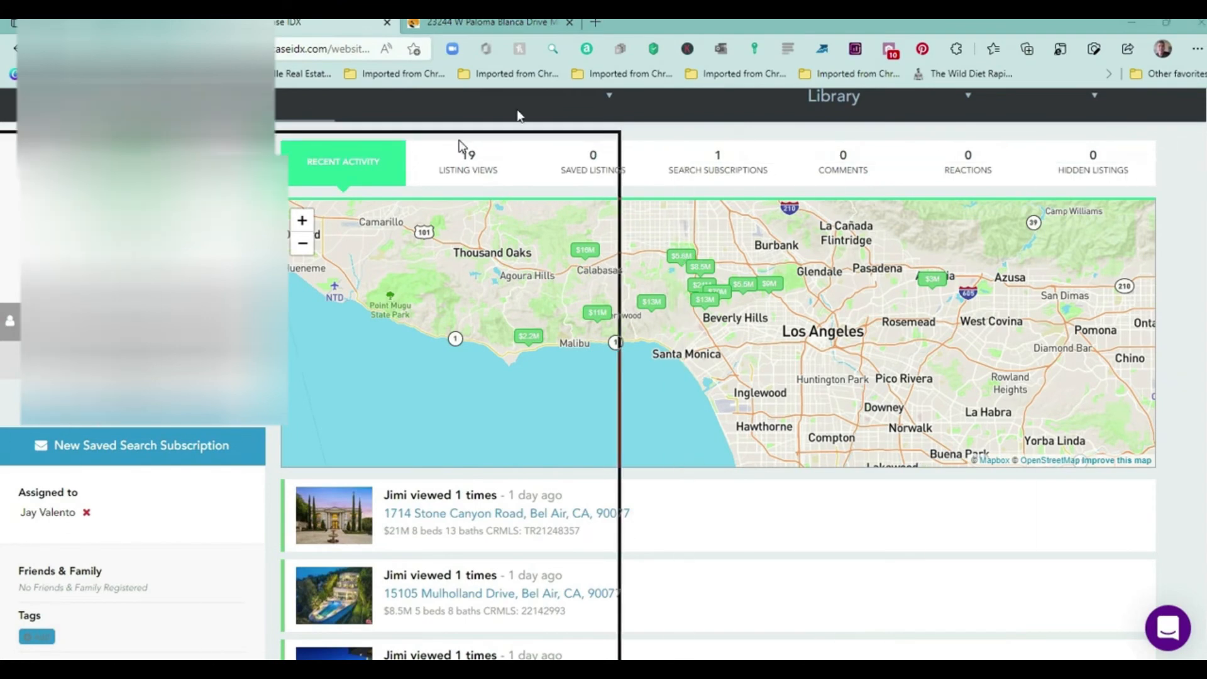
pyautogui.click(460, 21)
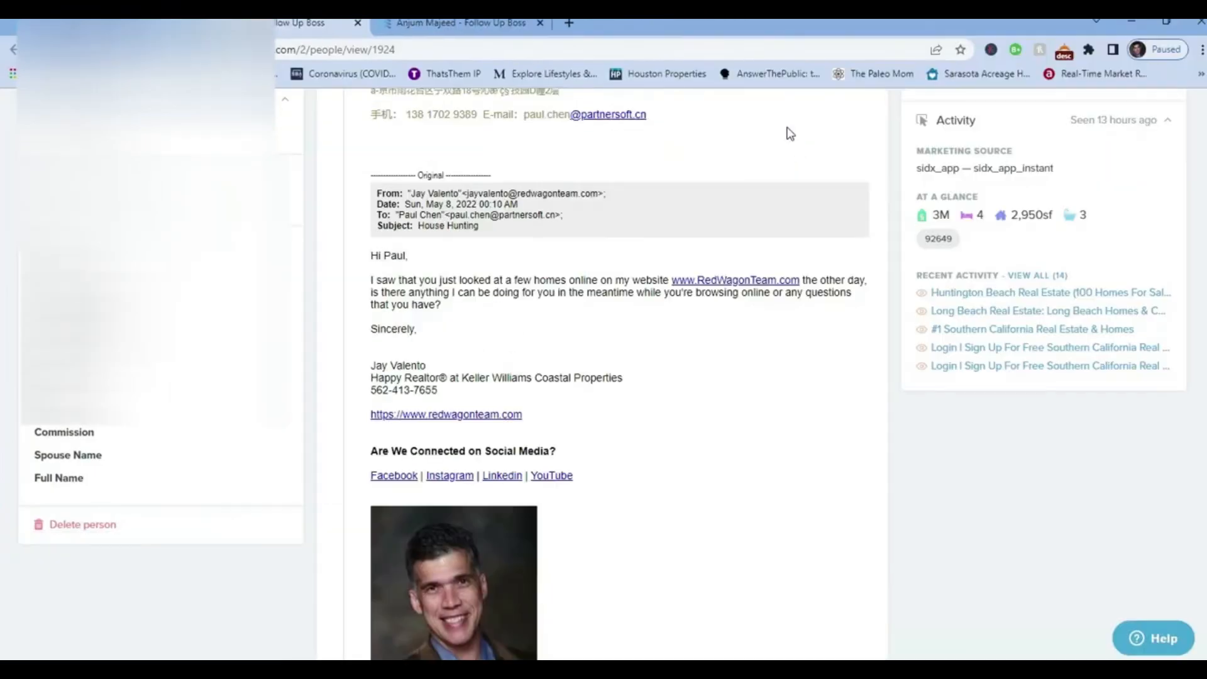
pyautogui.moveTo(967, 353)
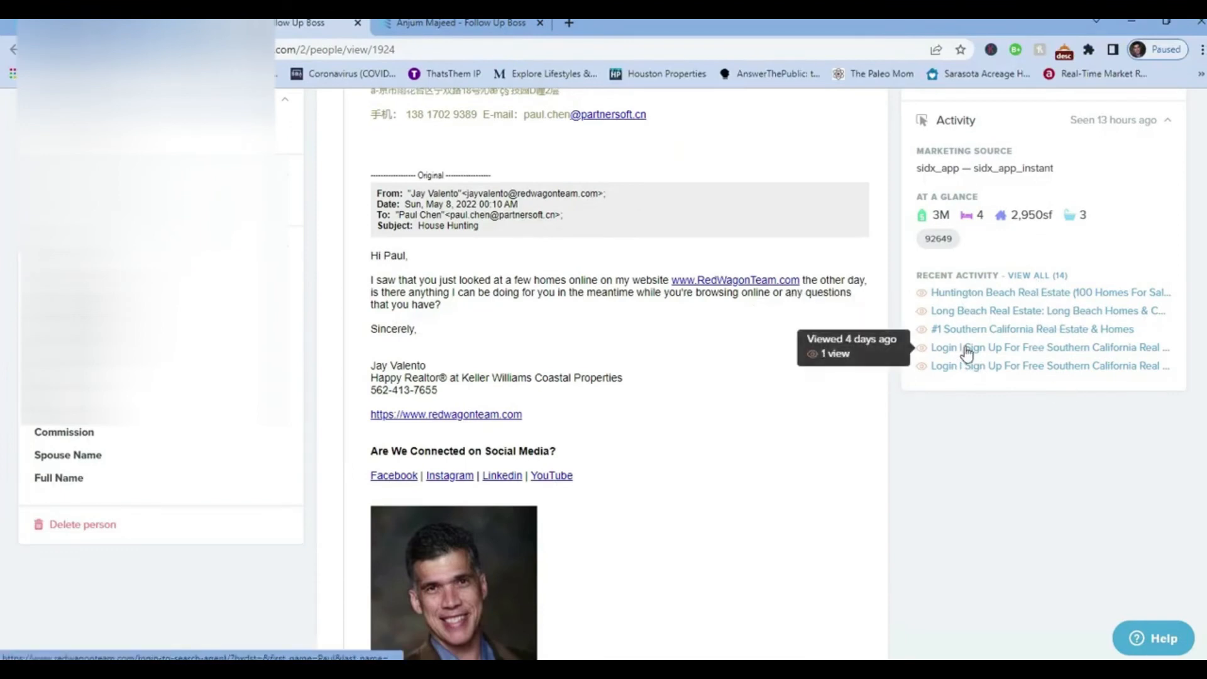
pyautogui.moveTo(1060, 202)
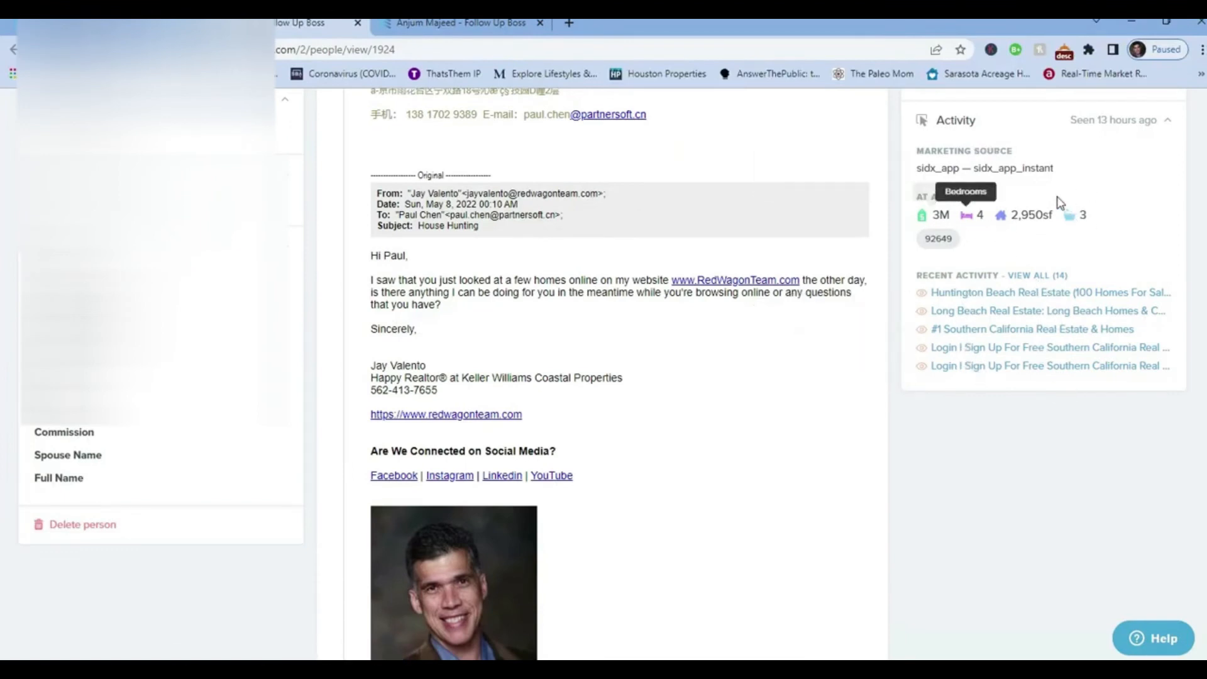
pyautogui.moveTo(1049, 222)
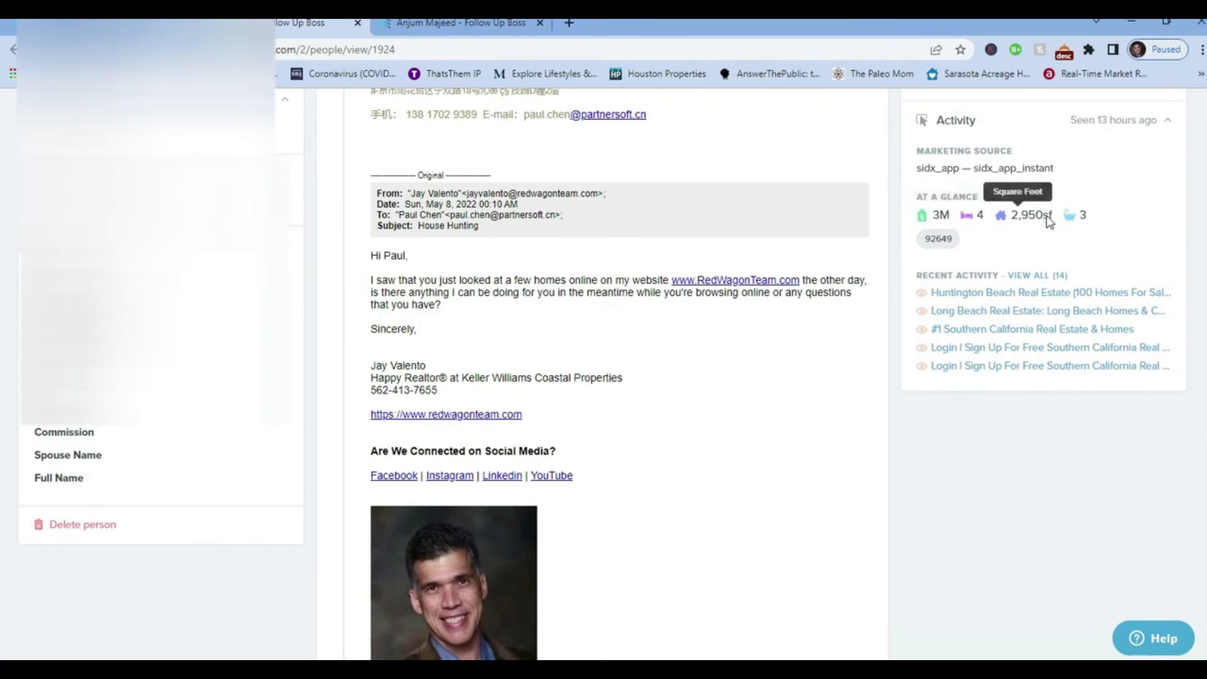
pyautogui.moveTo(498, 109)
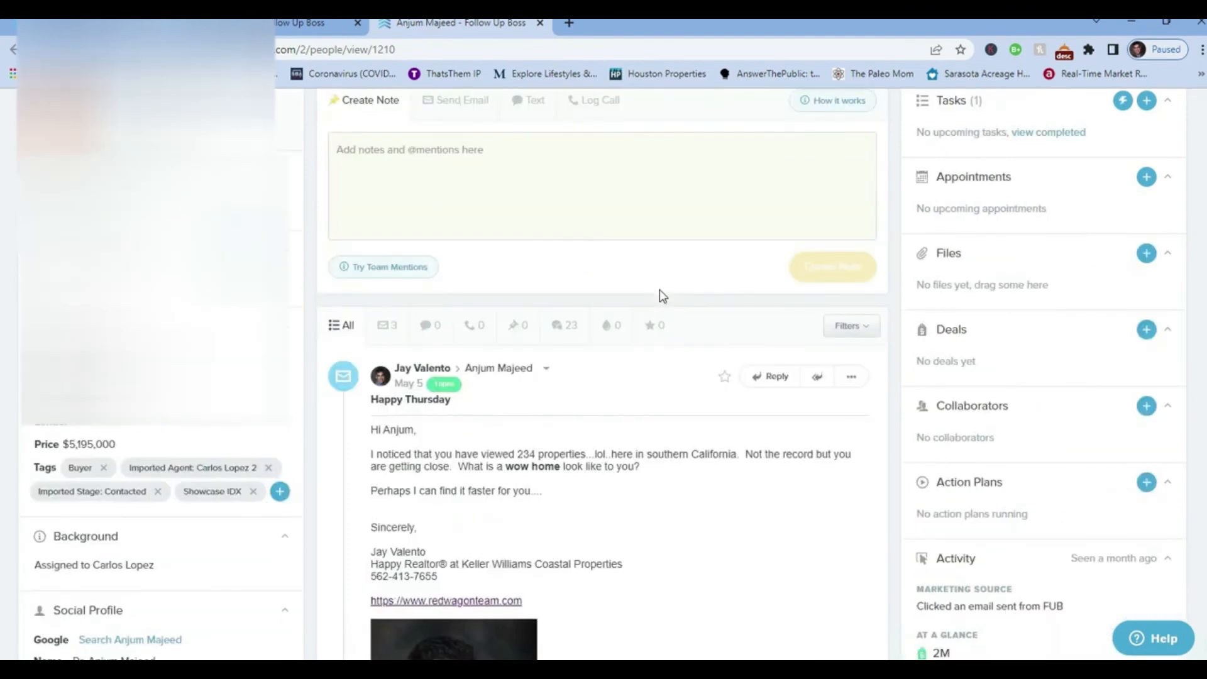
pyautogui.scroll(3)
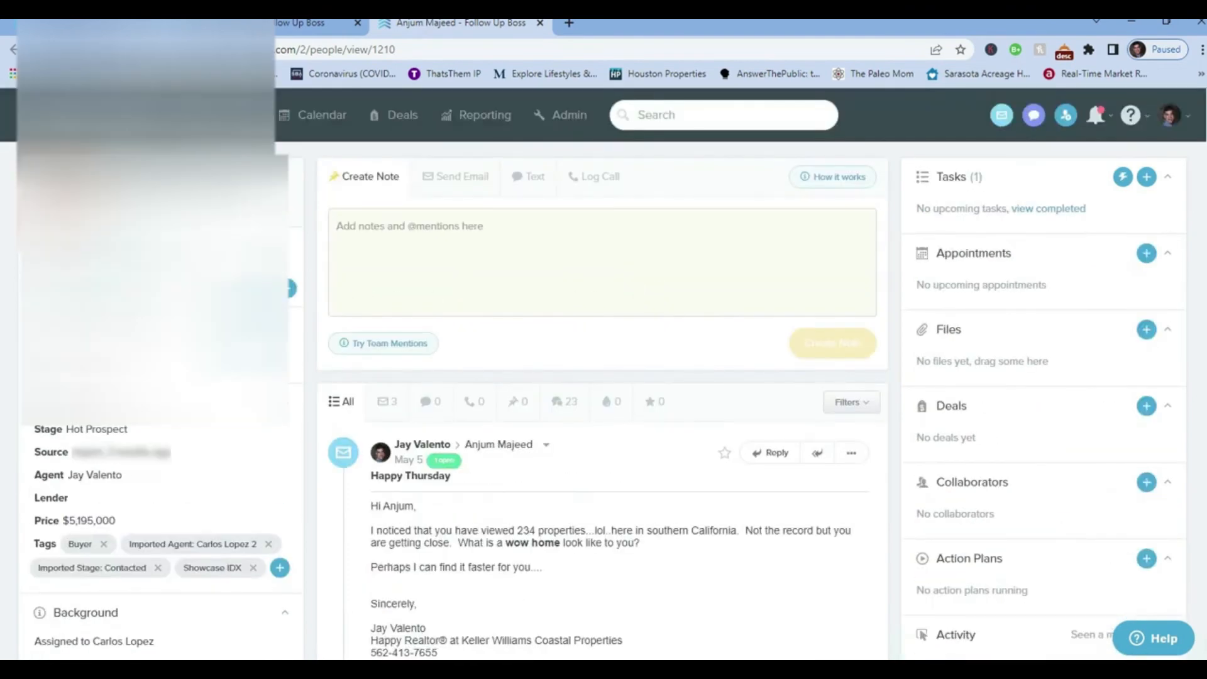
pyautogui.moveTo(600, 176)
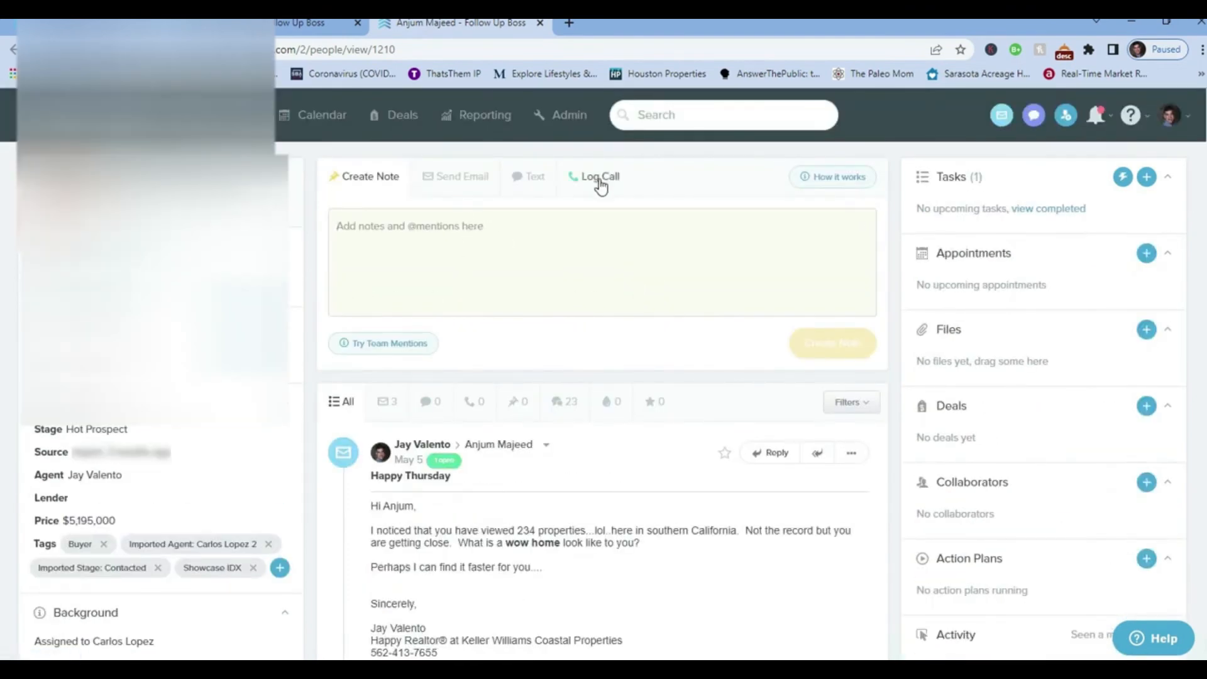
pyautogui.click(600, 176)
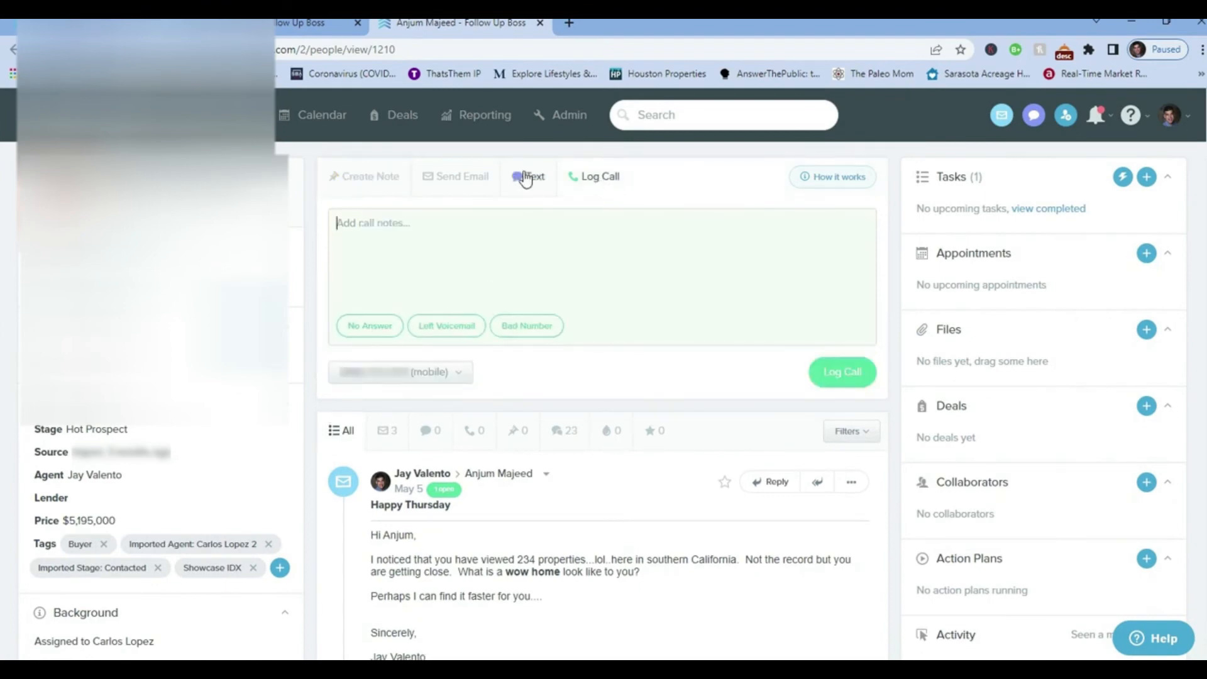
pyautogui.click(528, 176)
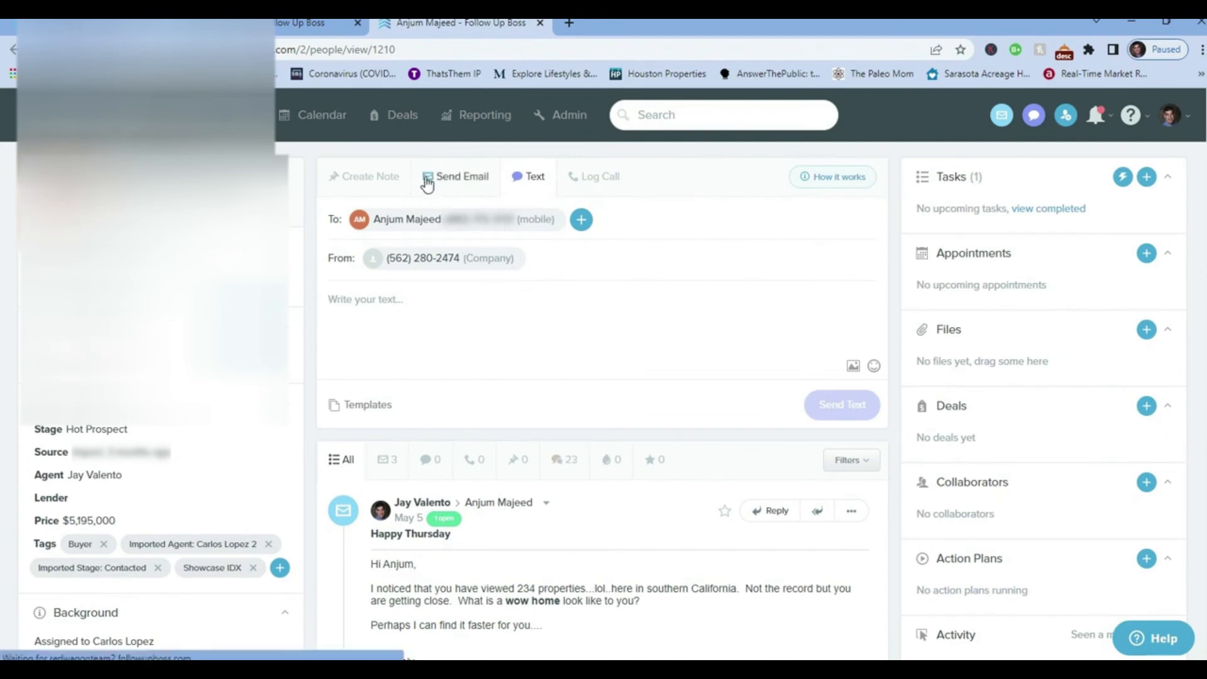
pyautogui.scroll(-3)
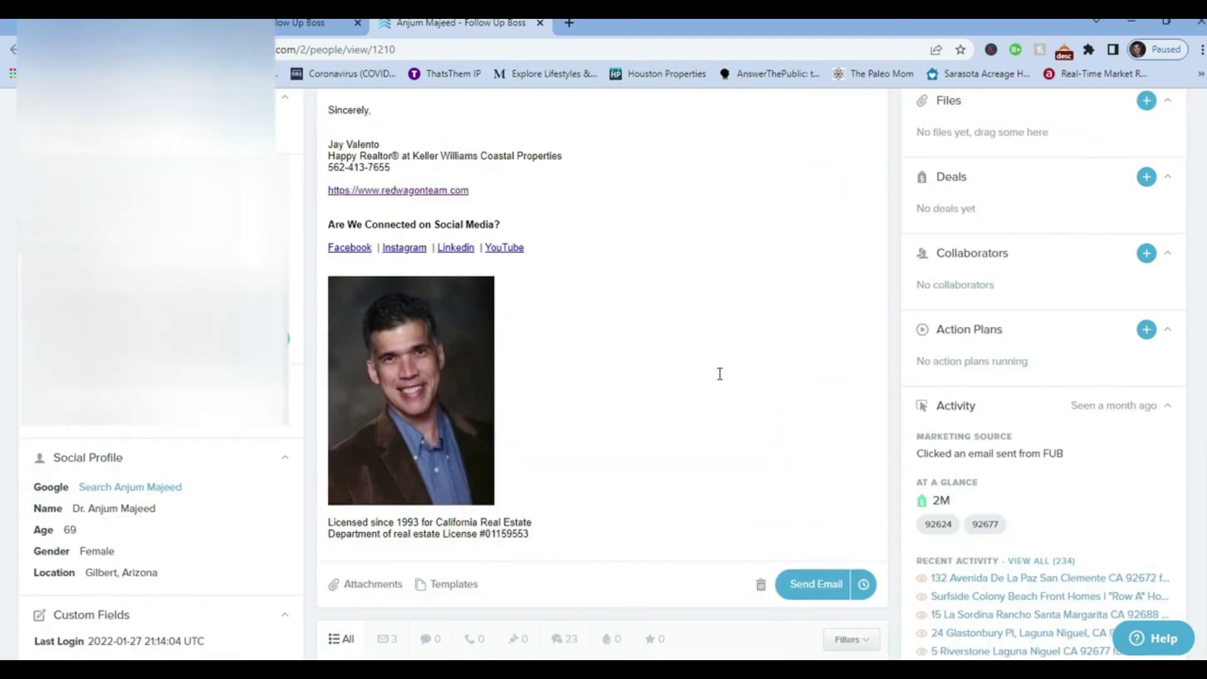
pyautogui.scroll(-3)
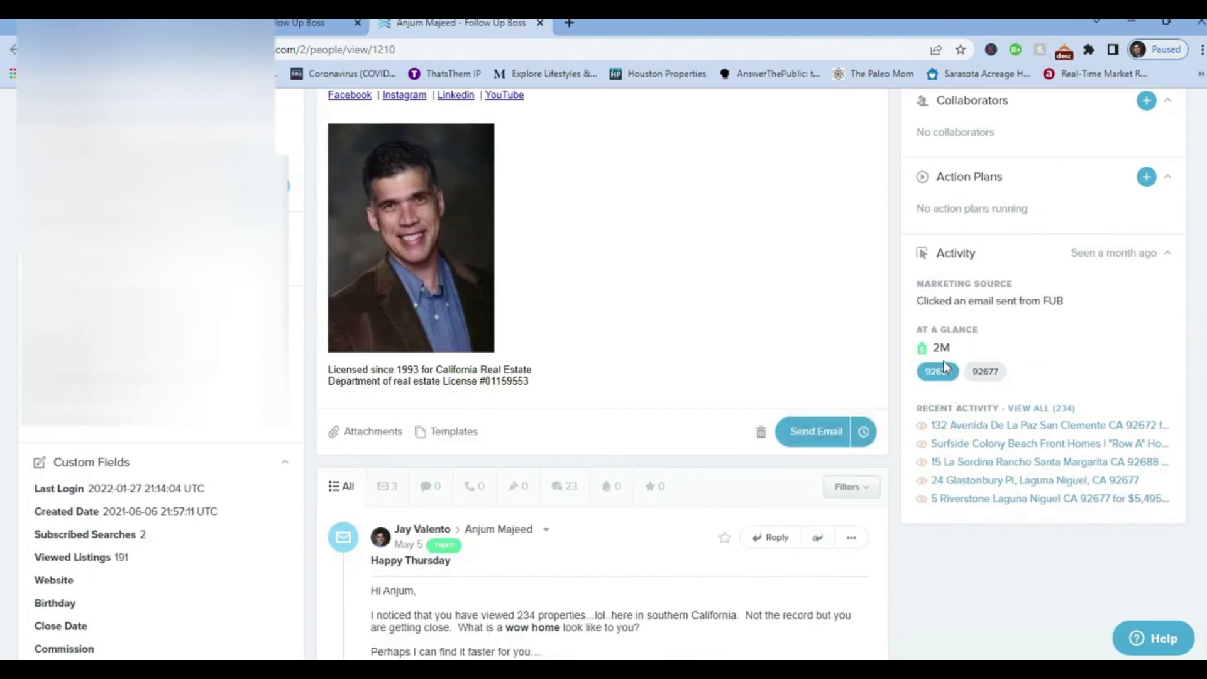
pyautogui.moveTo(938, 397)
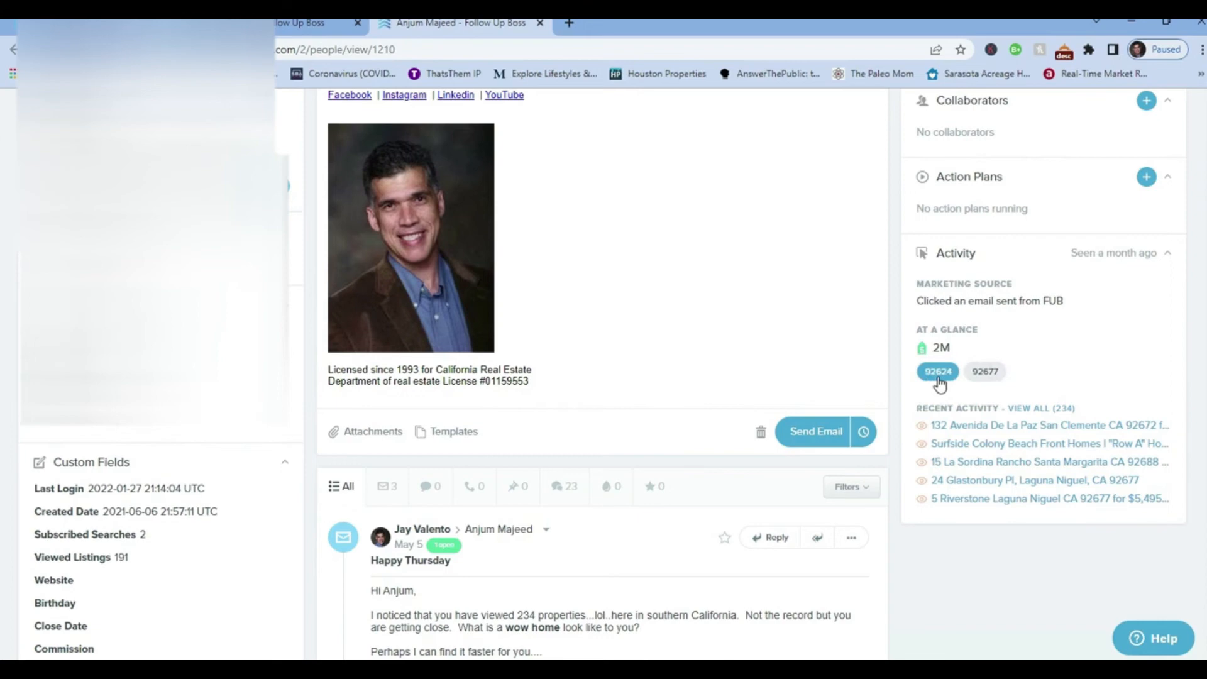
pyautogui.moveTo(951, 431)
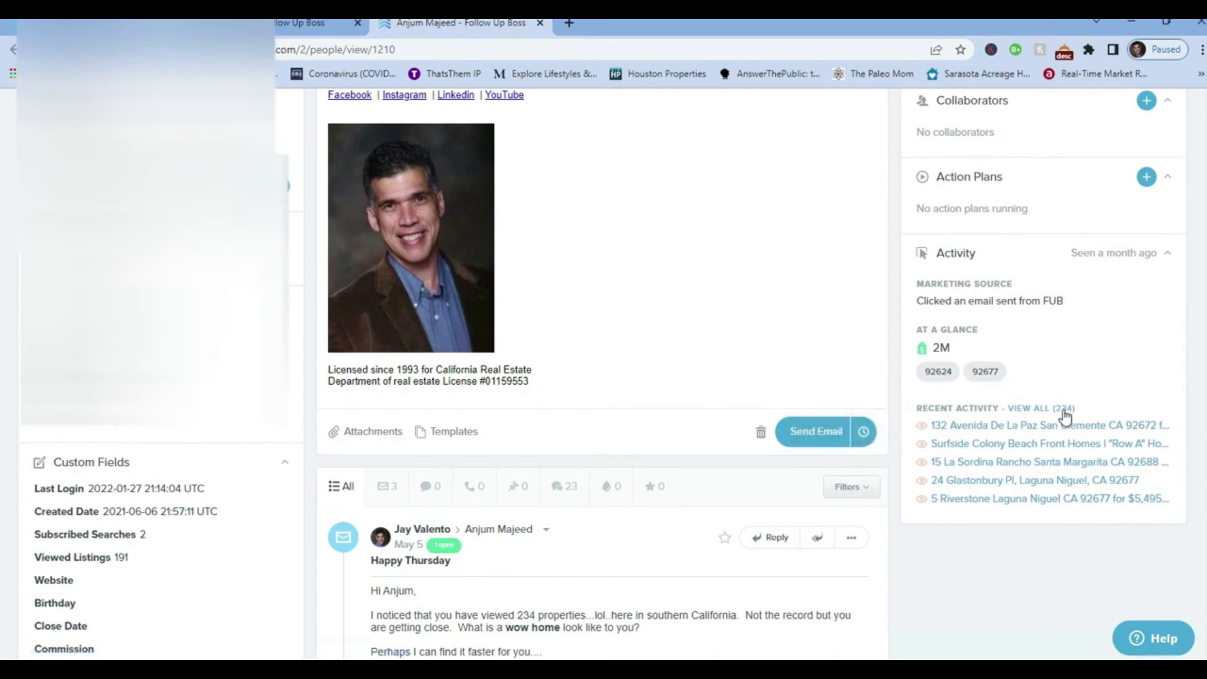
pyautogui.moveTo(1061, 416)
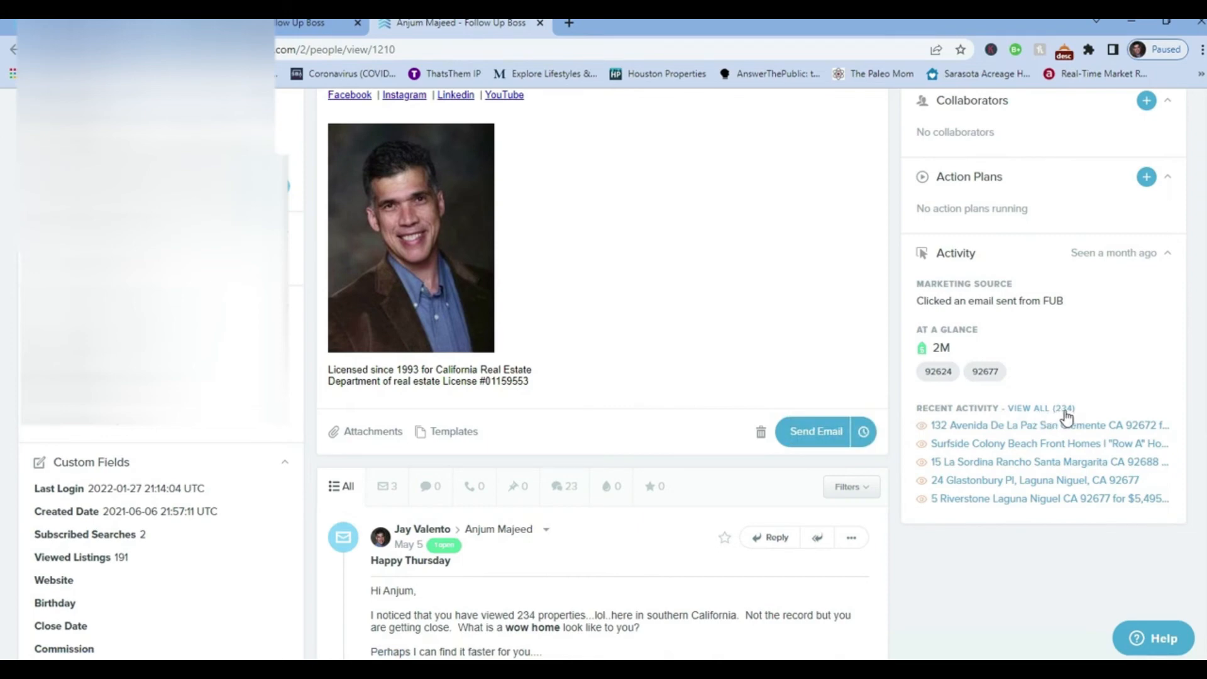
pyautogui.moveTo(1102, 342)
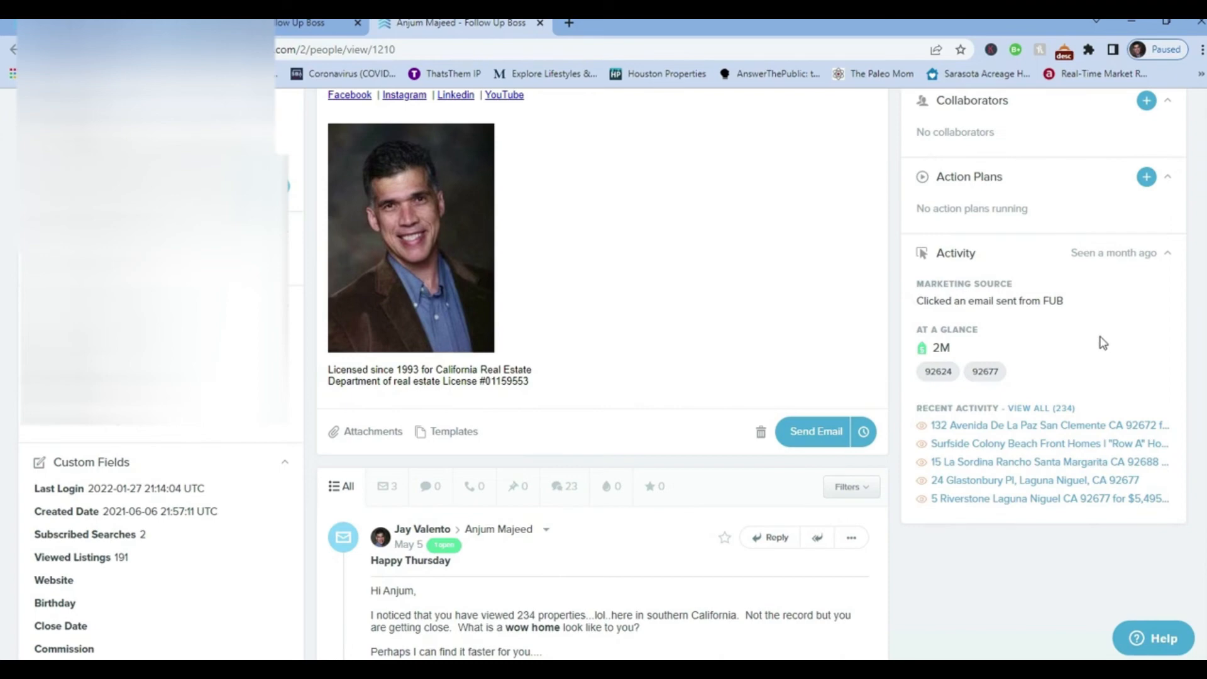
pyautogui.moveTo(1061, 450)
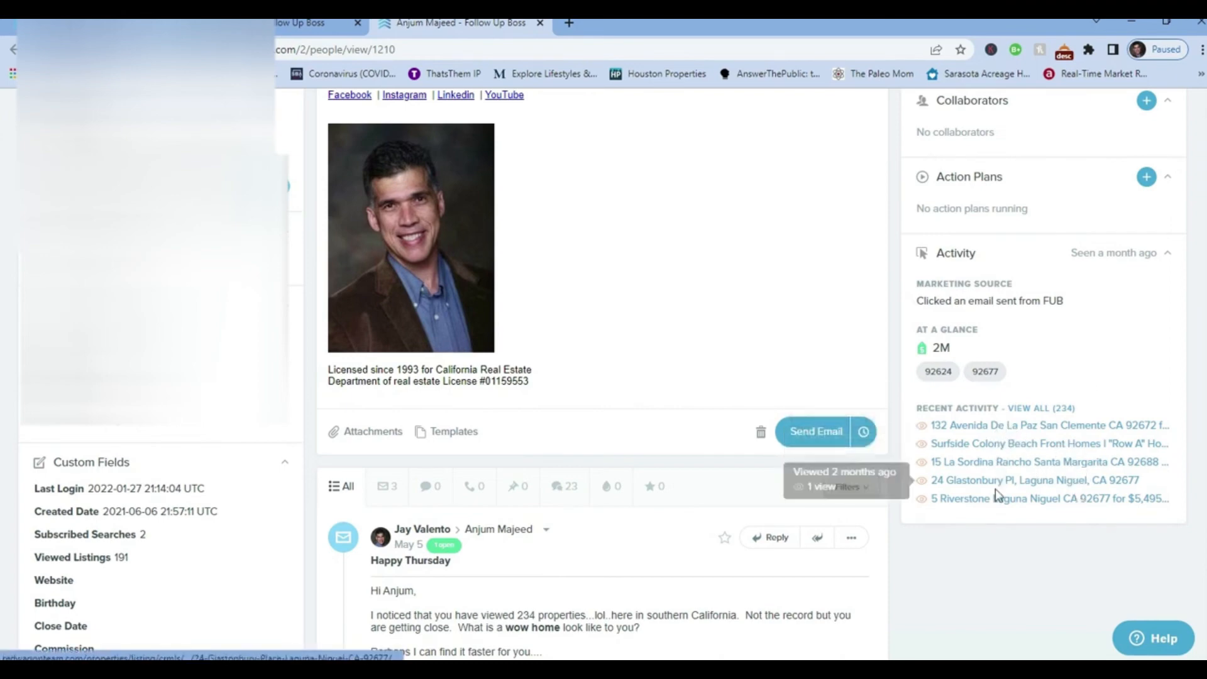
pyautogui.moveTo(961, 488)
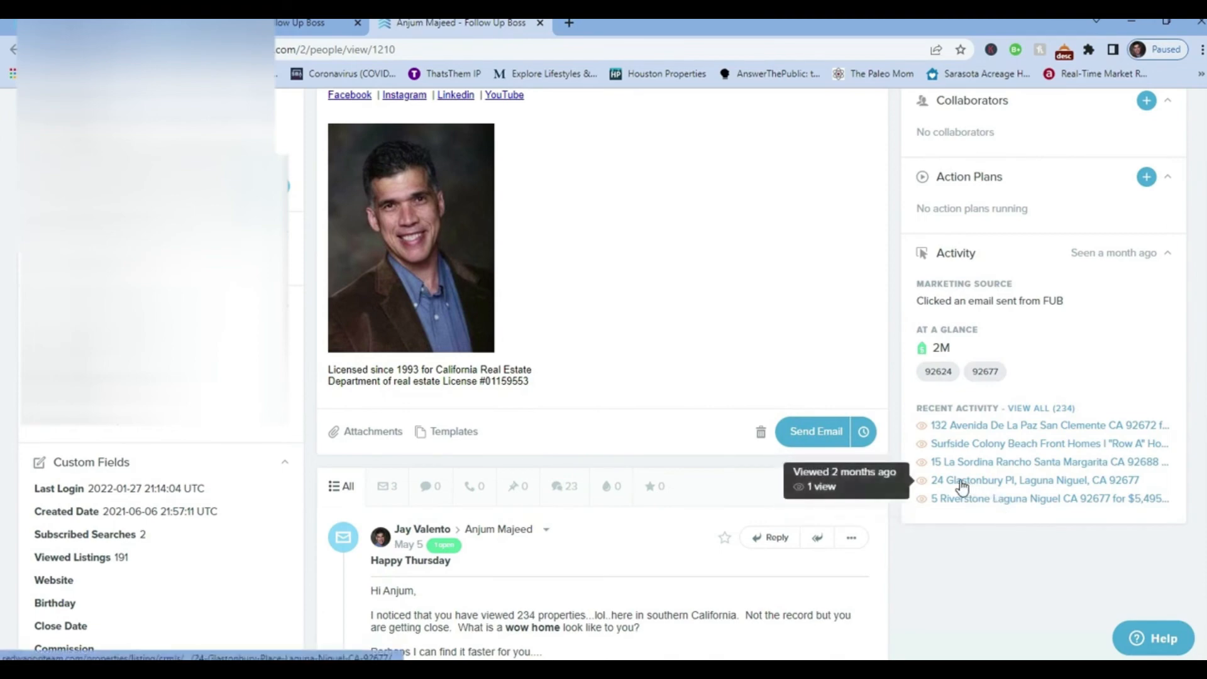
pyautogui.moveTo(1025, 485)
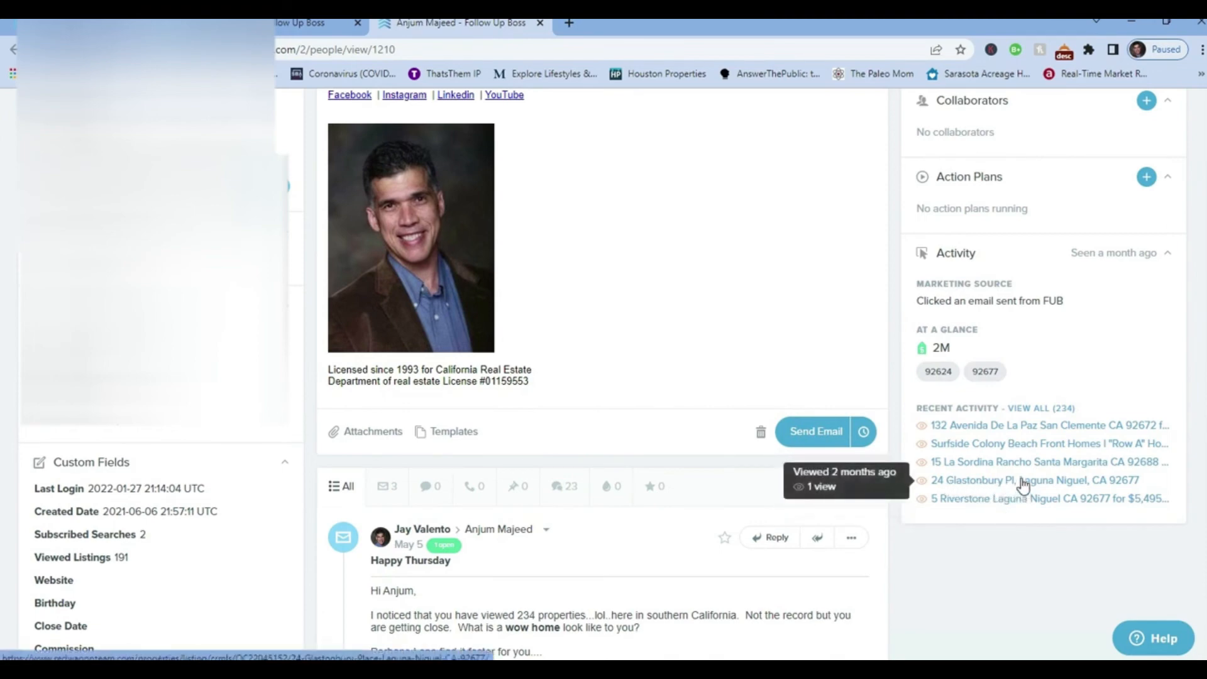
pyautogui.rightClick(1015, 480)
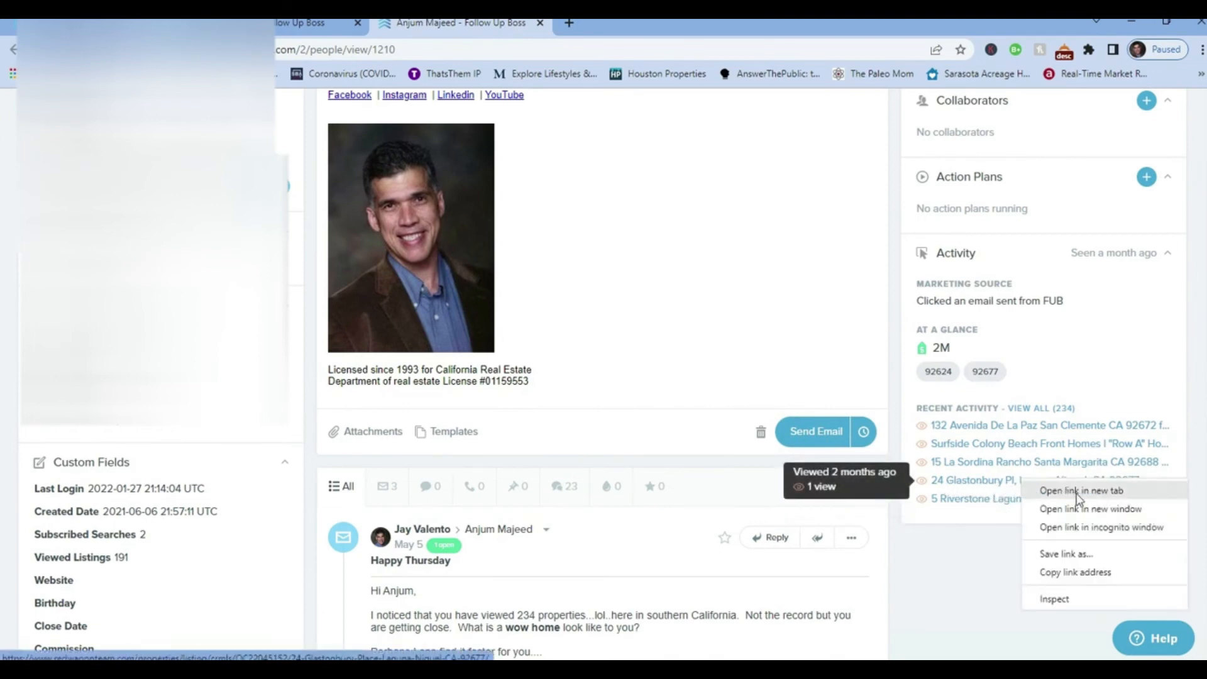
pyautogui.click(1081, 491)
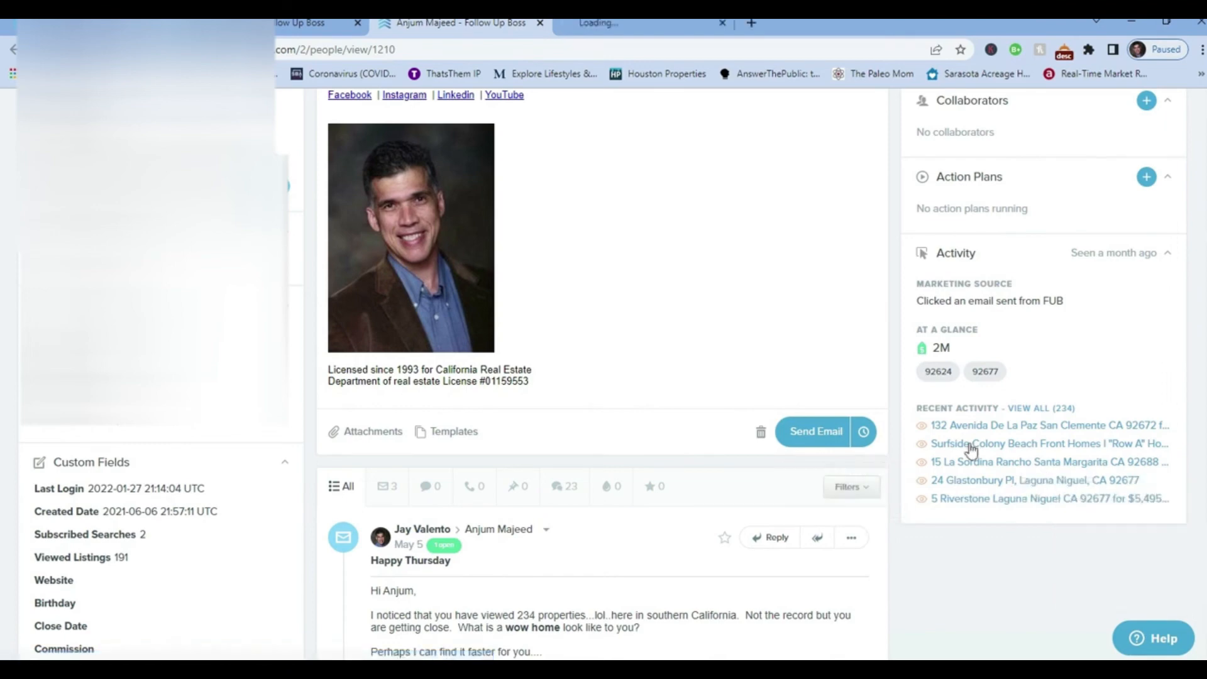
pyautogui.click(1036, 480)
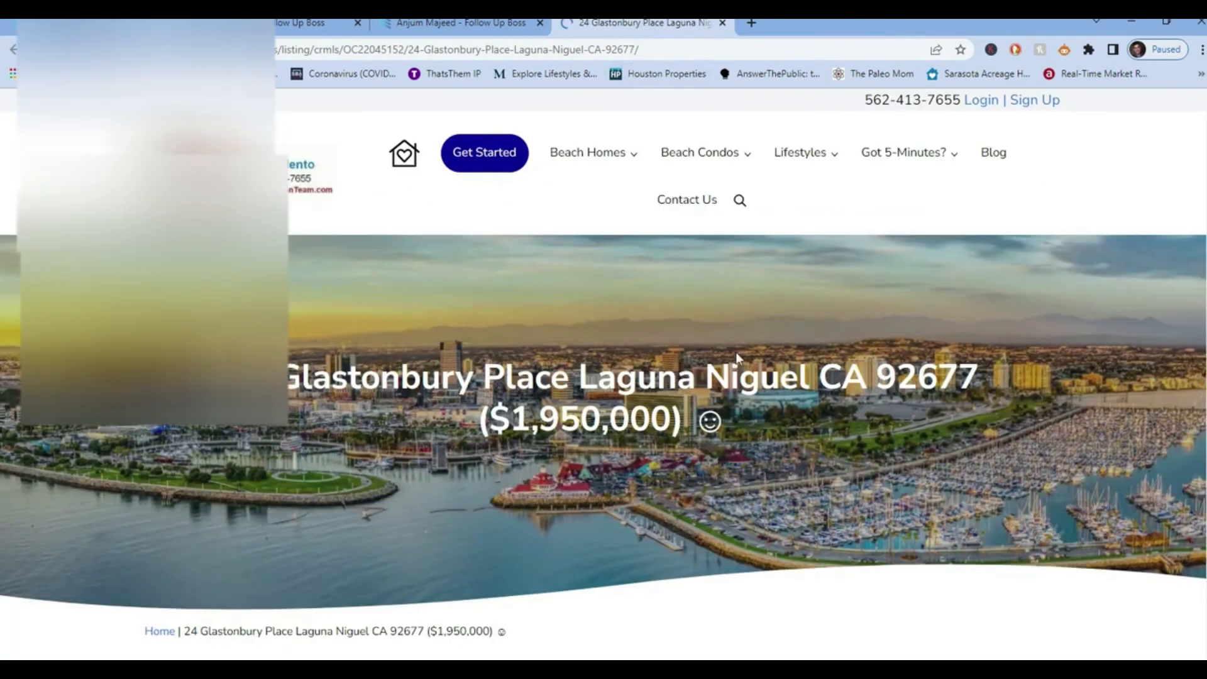
pyautogui.scroll(-3)
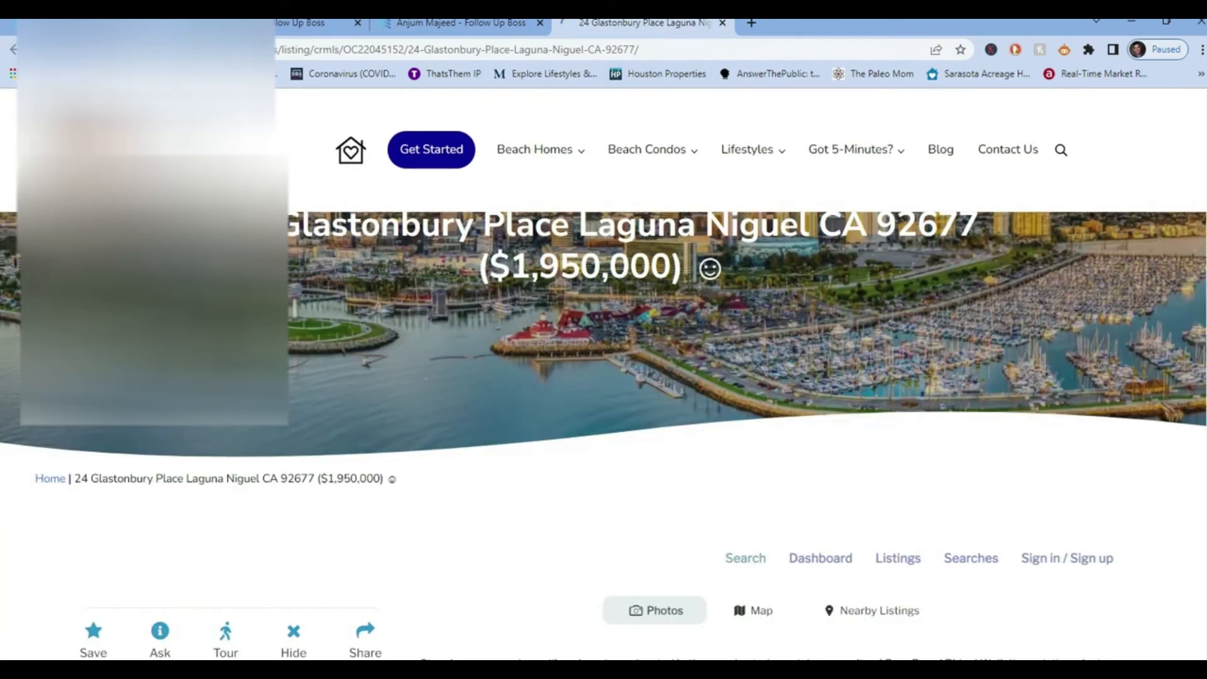
pyautogui.scroll(-3)
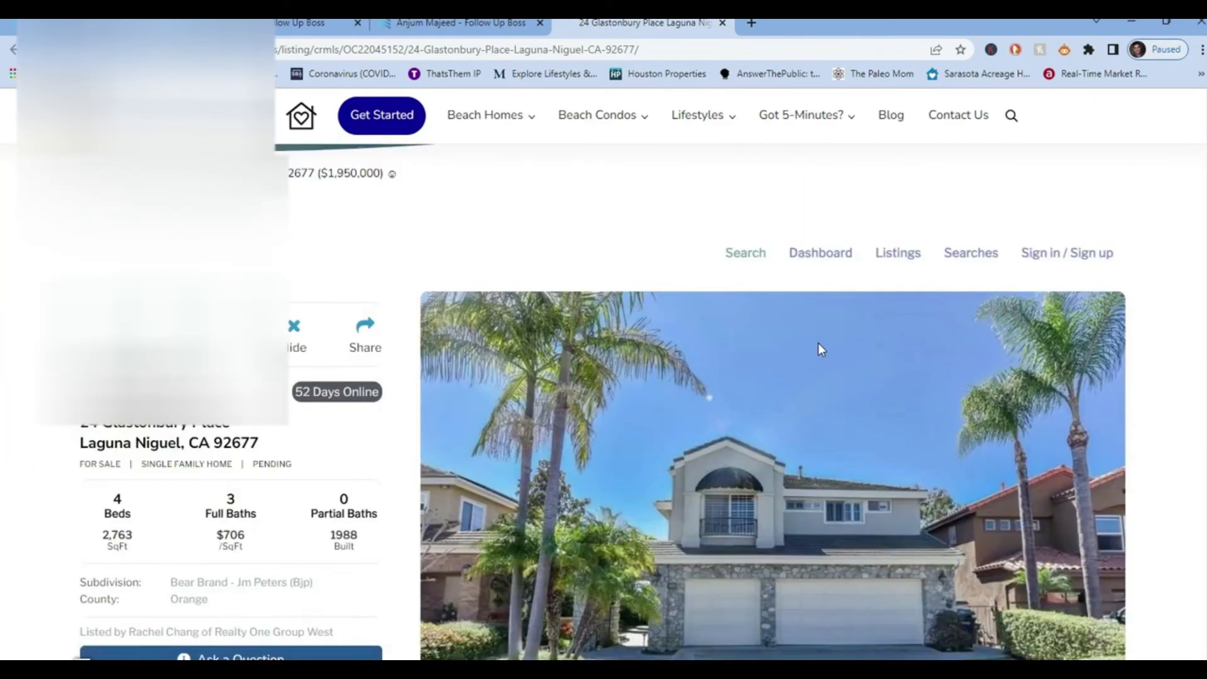
pyautogui.scroll(-3)
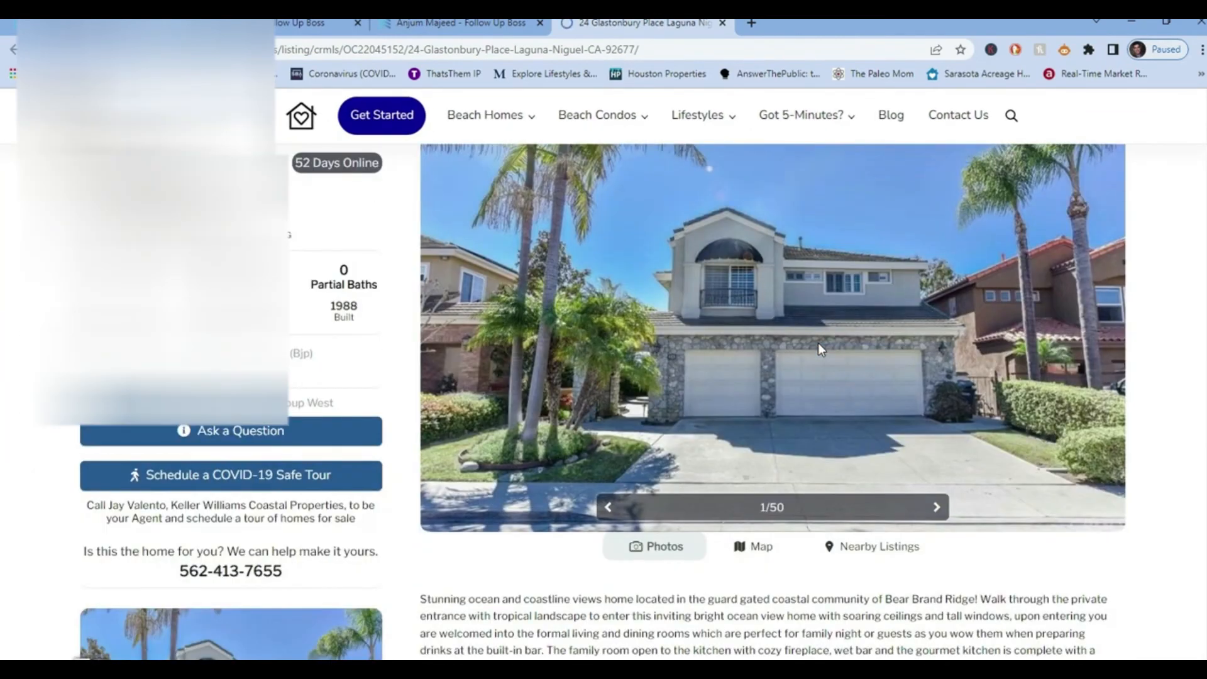
pyautogui.scroll(-3)
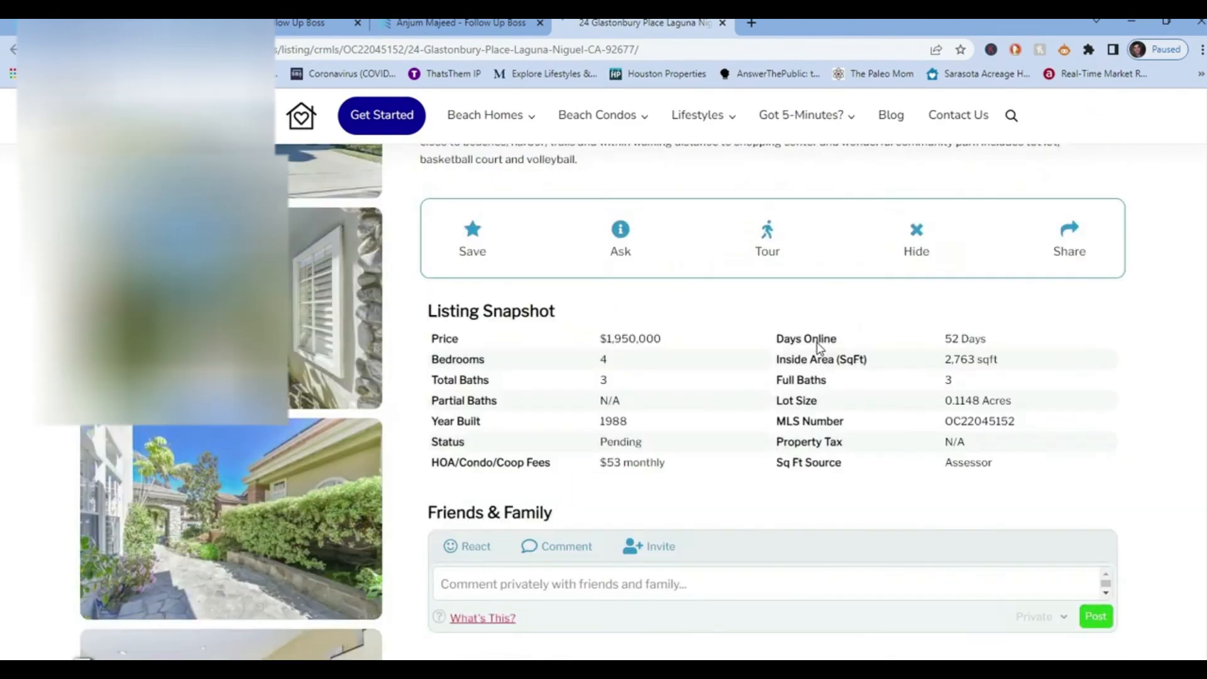
pyautogui.scroll(-3)
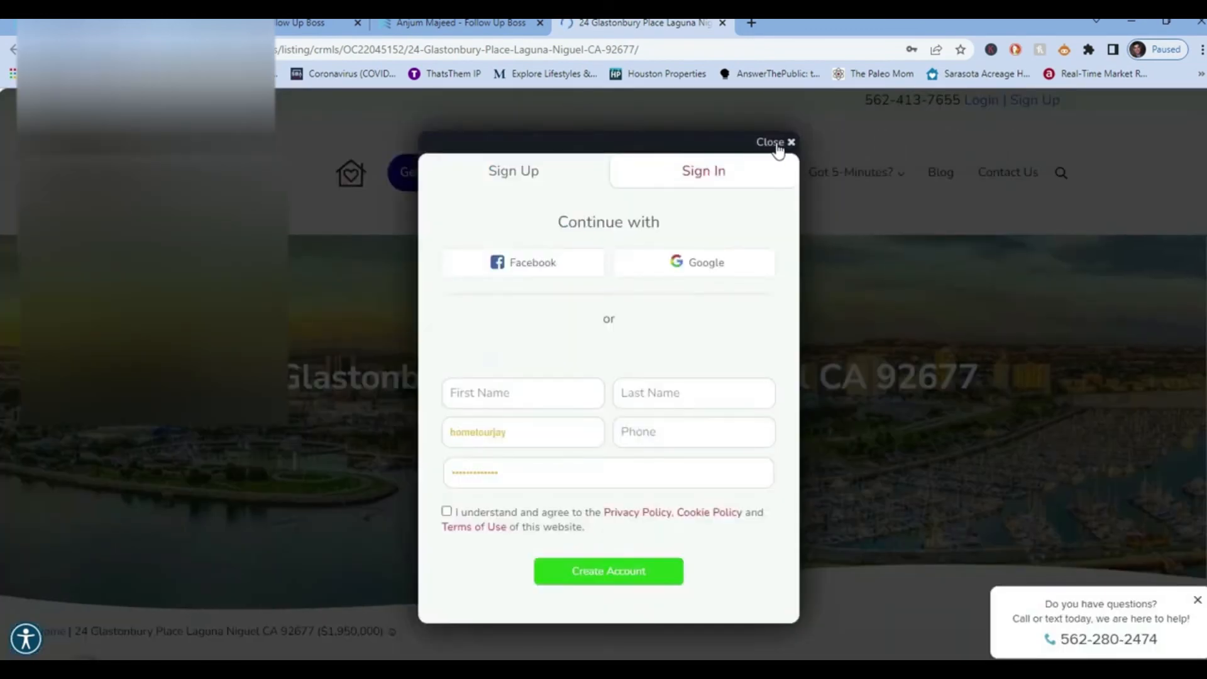
pyautogui.click(775, 143)
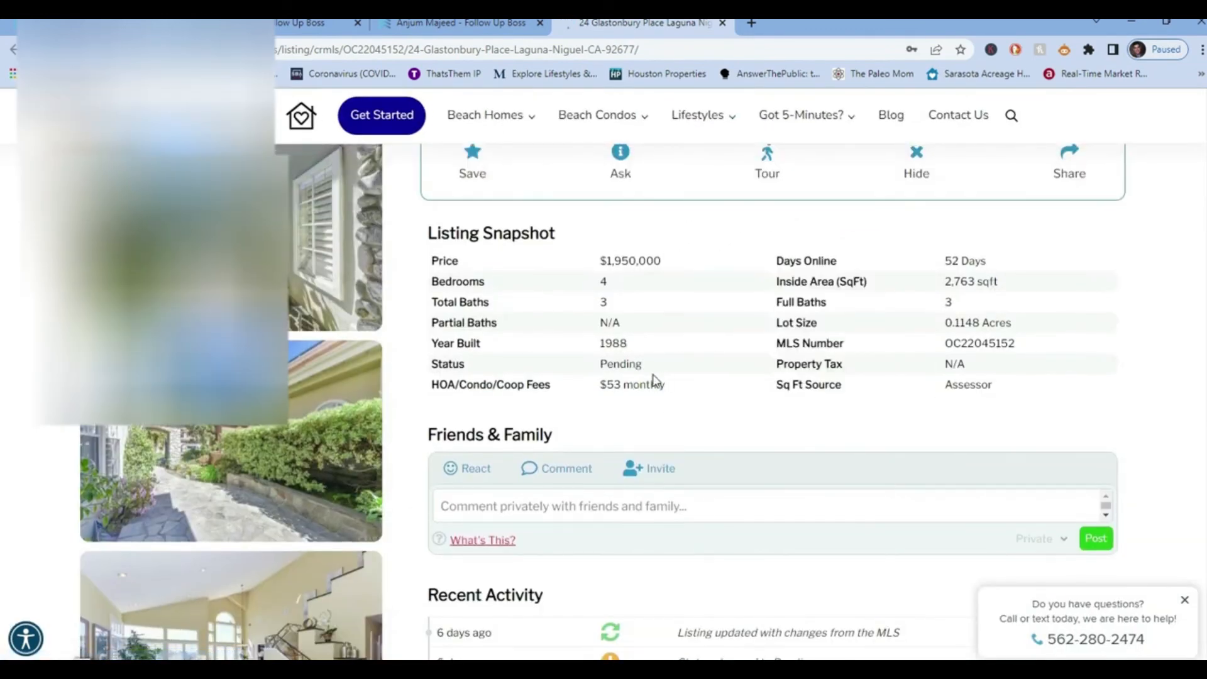
pyautogui.scroll(-3)
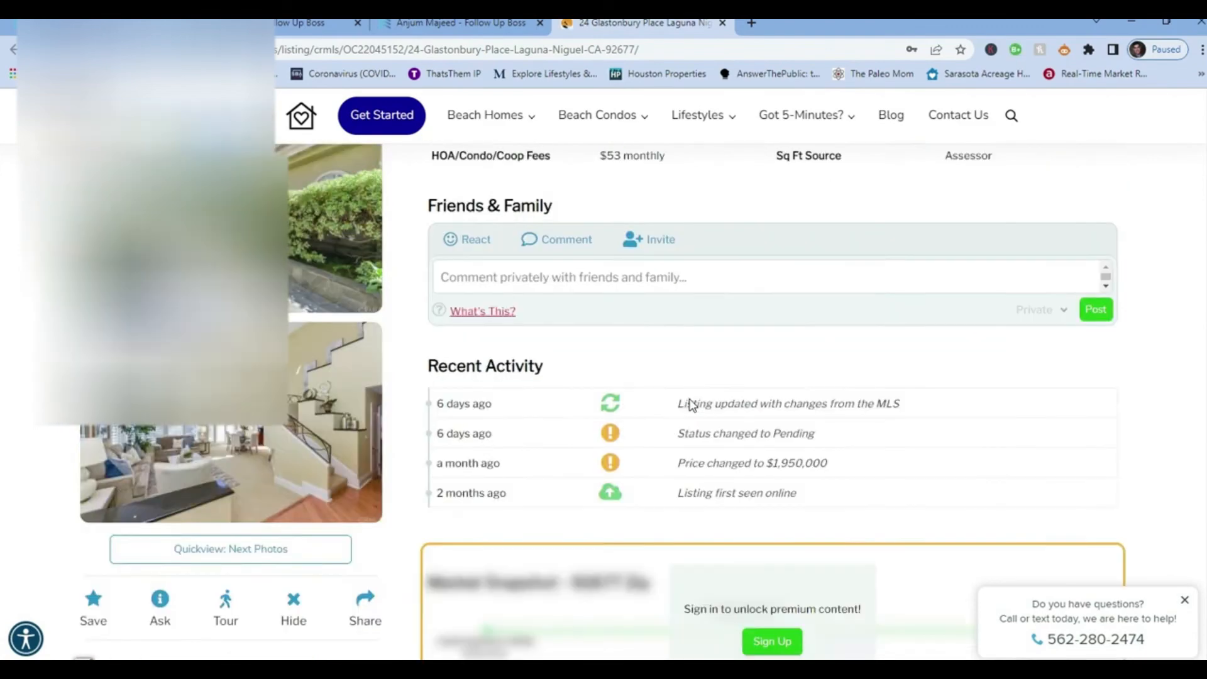
pyautogui.scroll(3)
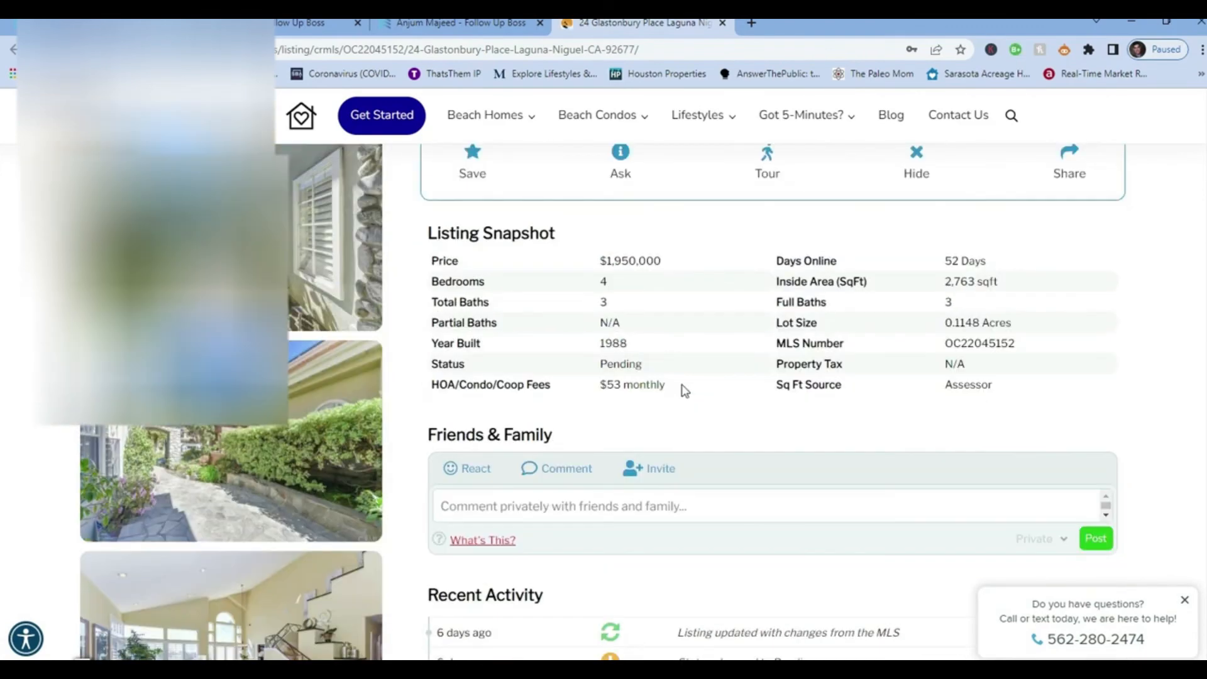
pyautogui.scroll(3)
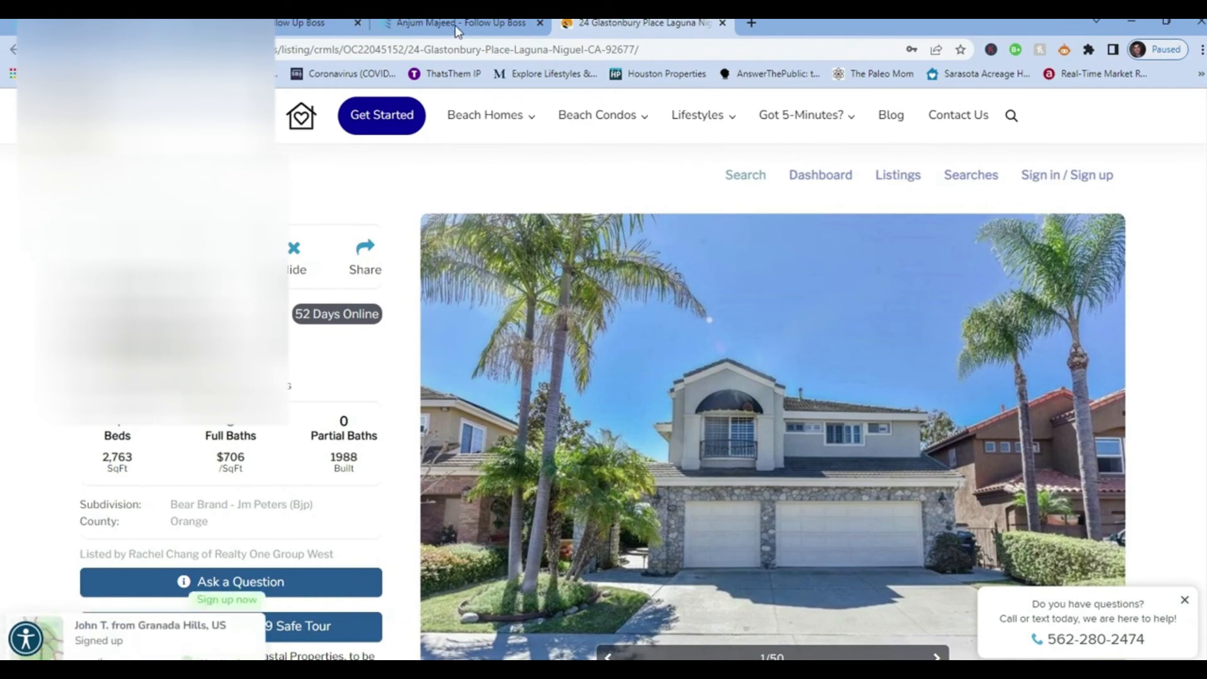
pyautogui.click(459, 23)
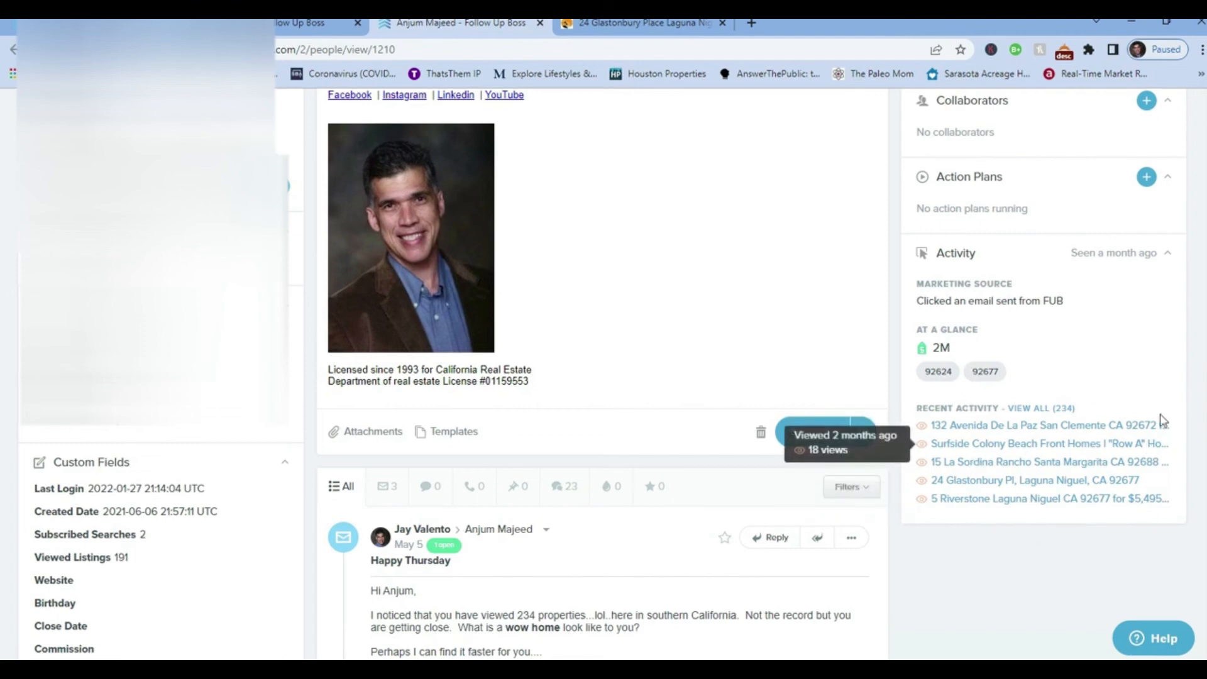
pyautogui.moveTo(1054, 565)
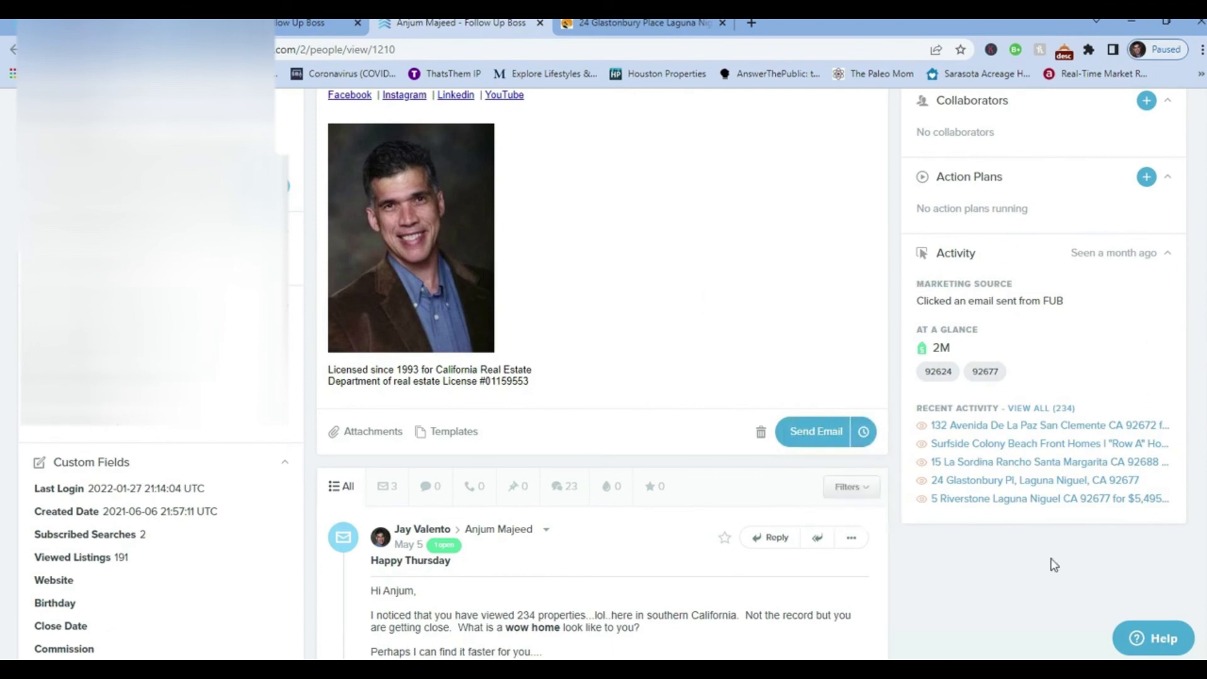
pyautogui.moveTo(1019, 564)
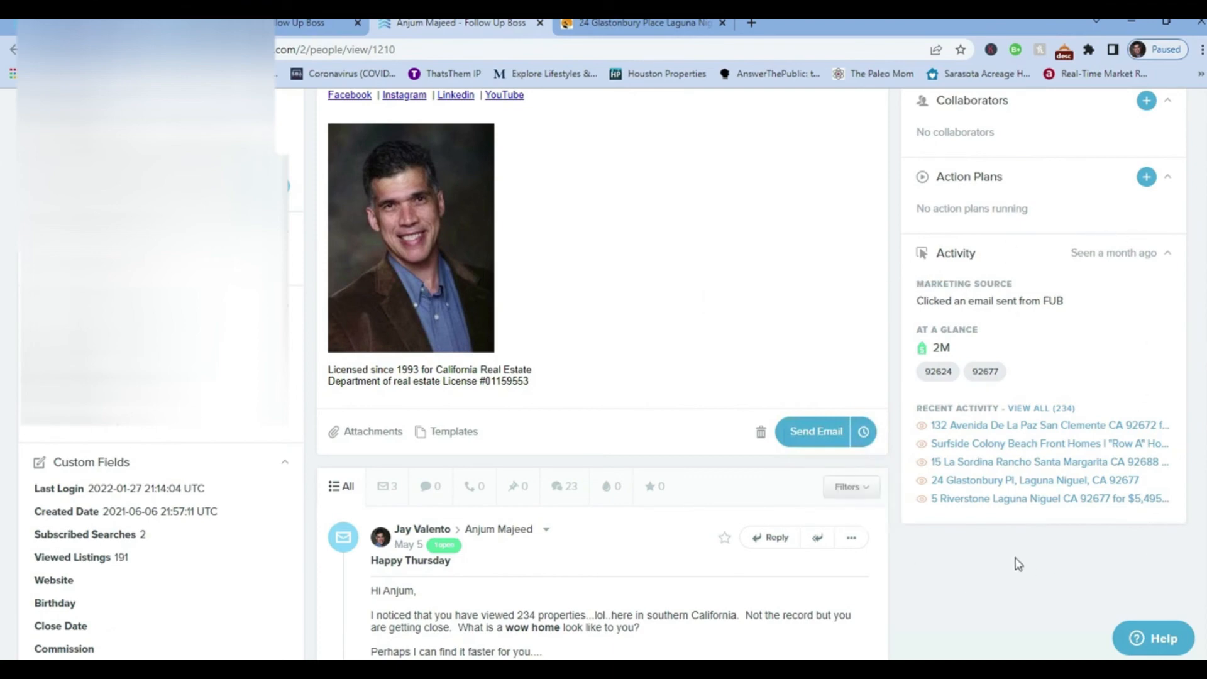
pyautogui.moveTo(1076, 435)
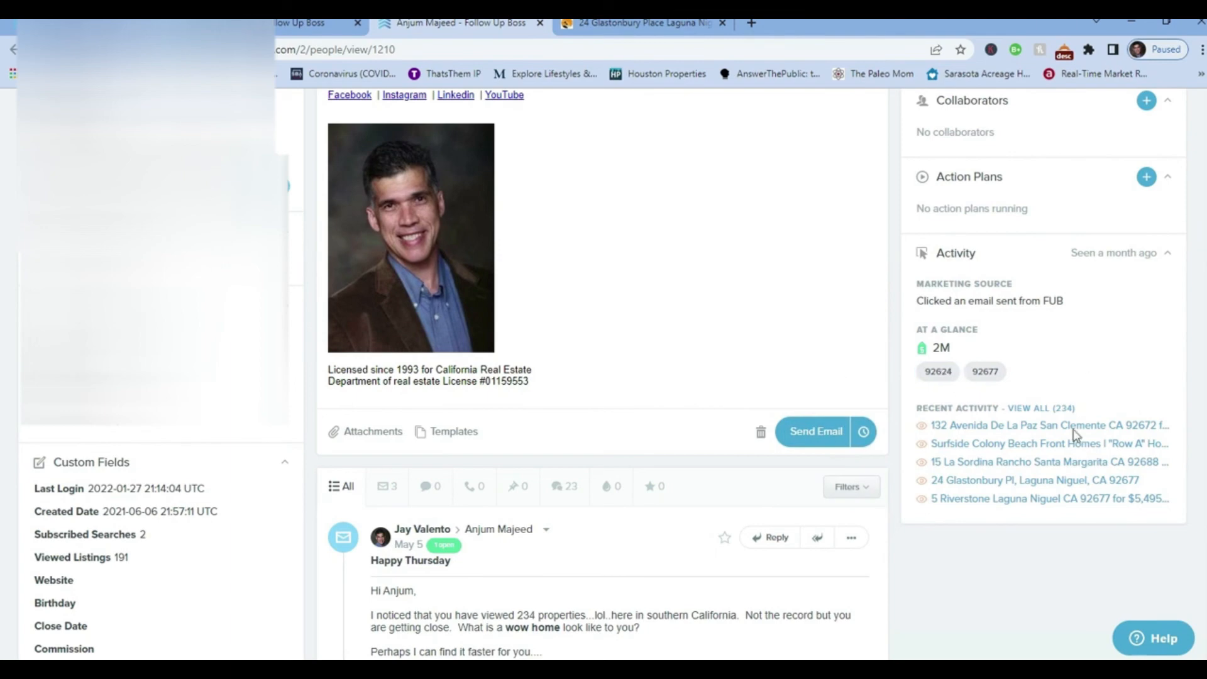
pyautogui.moveTo(1145, 529)
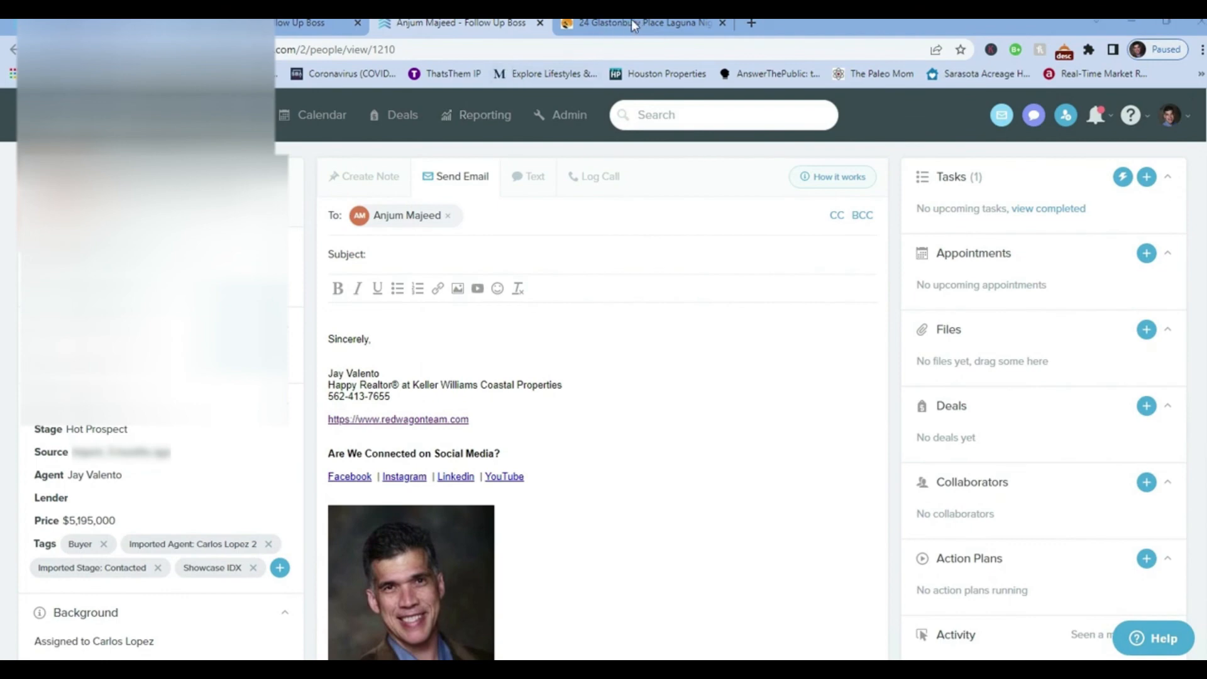
pyautogui.click(643, 23)
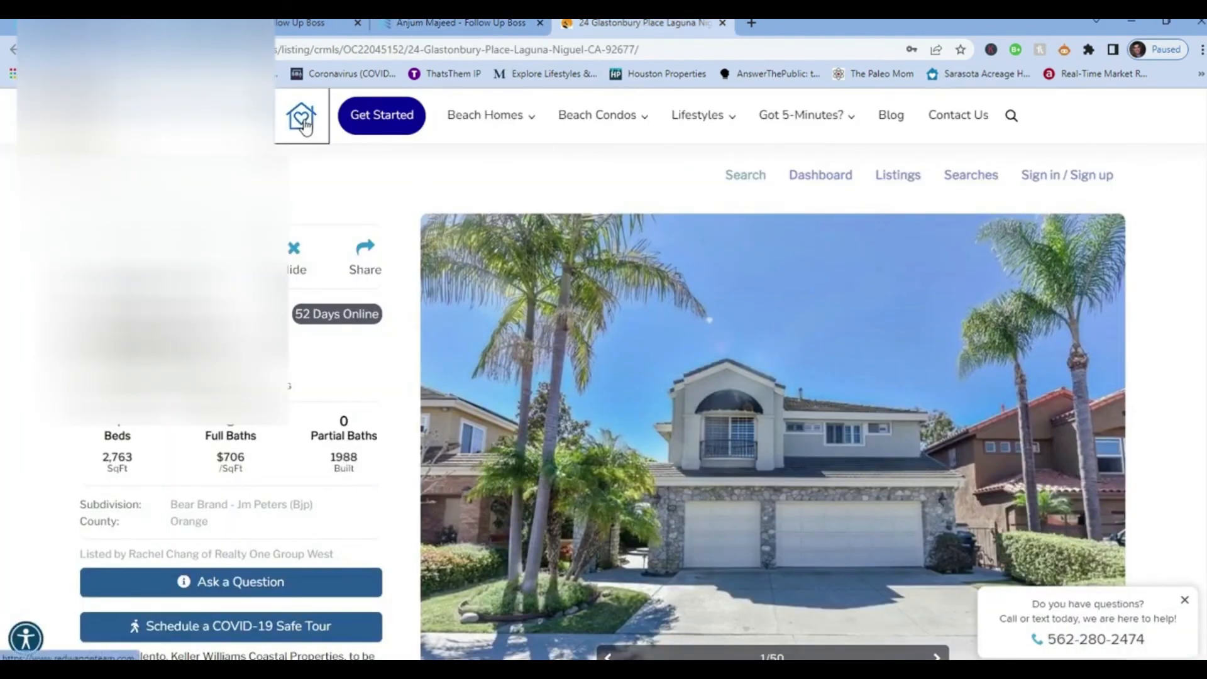
# Go to the Long Beach Real Estate home page via the logo and scroll through it.
pyautogui.click(302, 115)
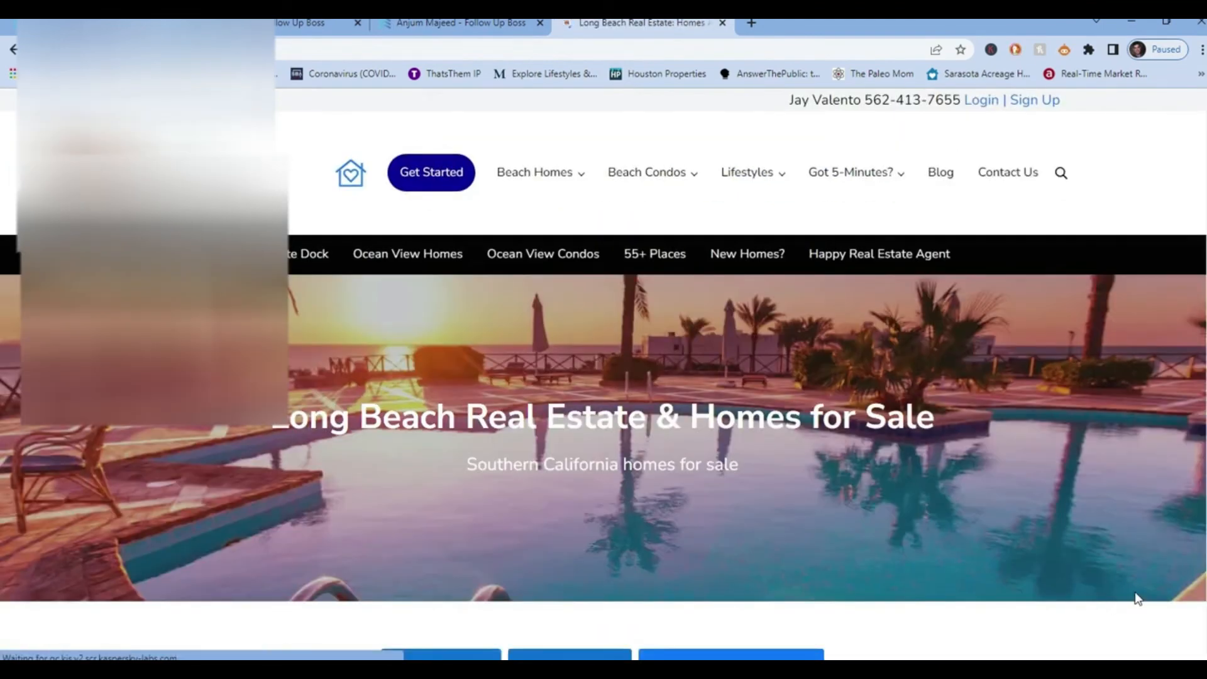
pyautogui.scroll(-3)
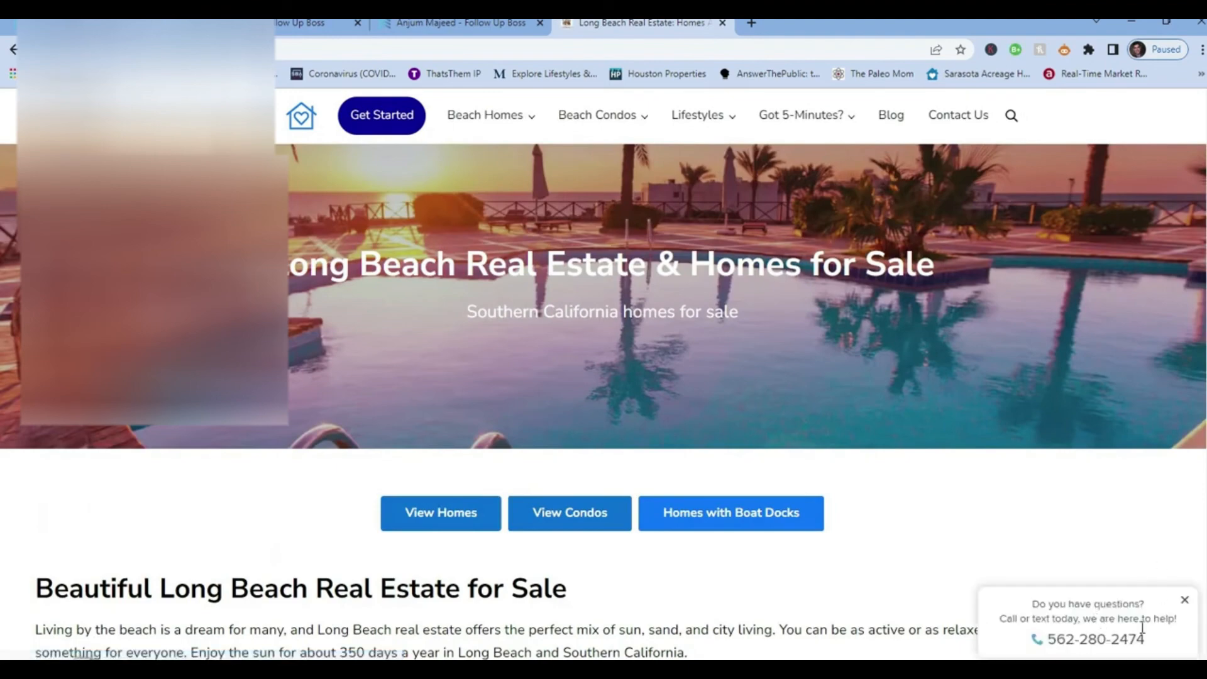
pyautogui.scroll(-3)
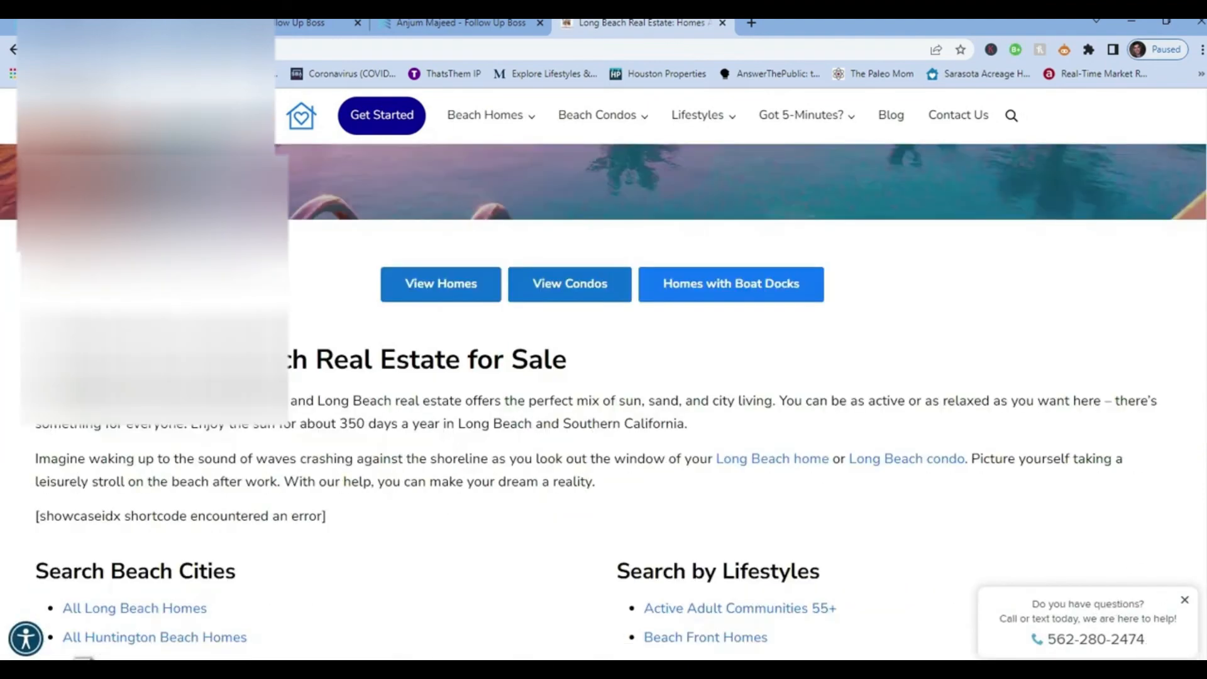
pyautogui.scroll(-3)
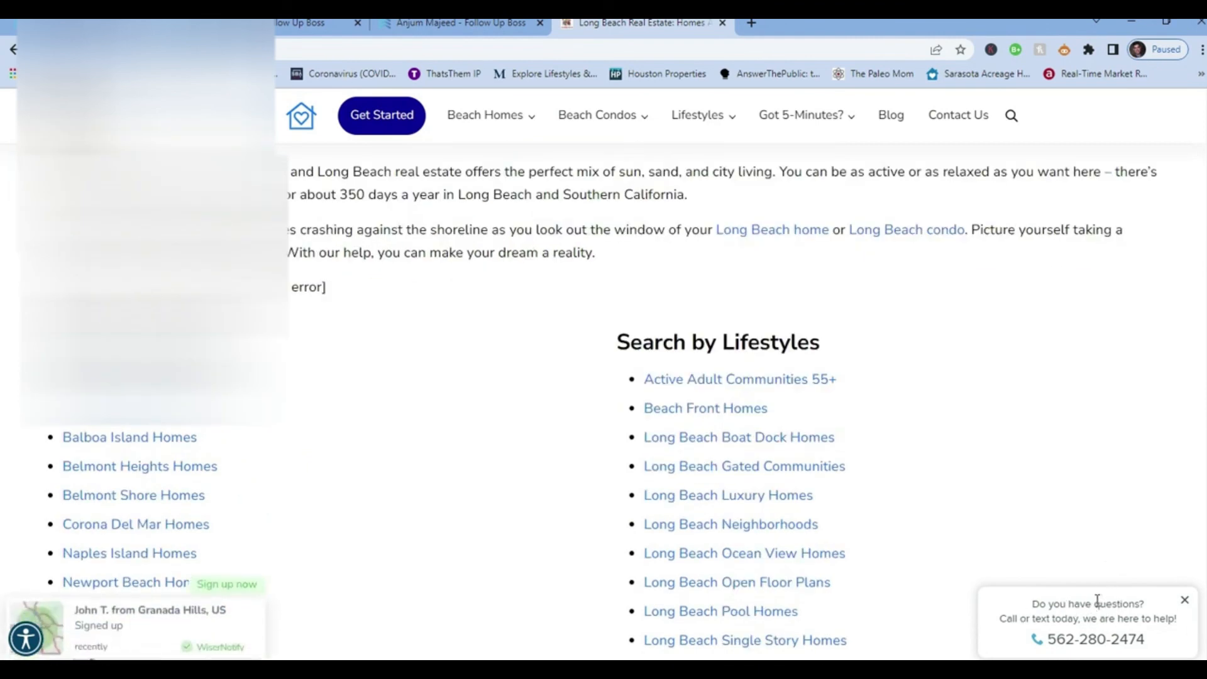
pyautogui.moveTo(1042, 569)
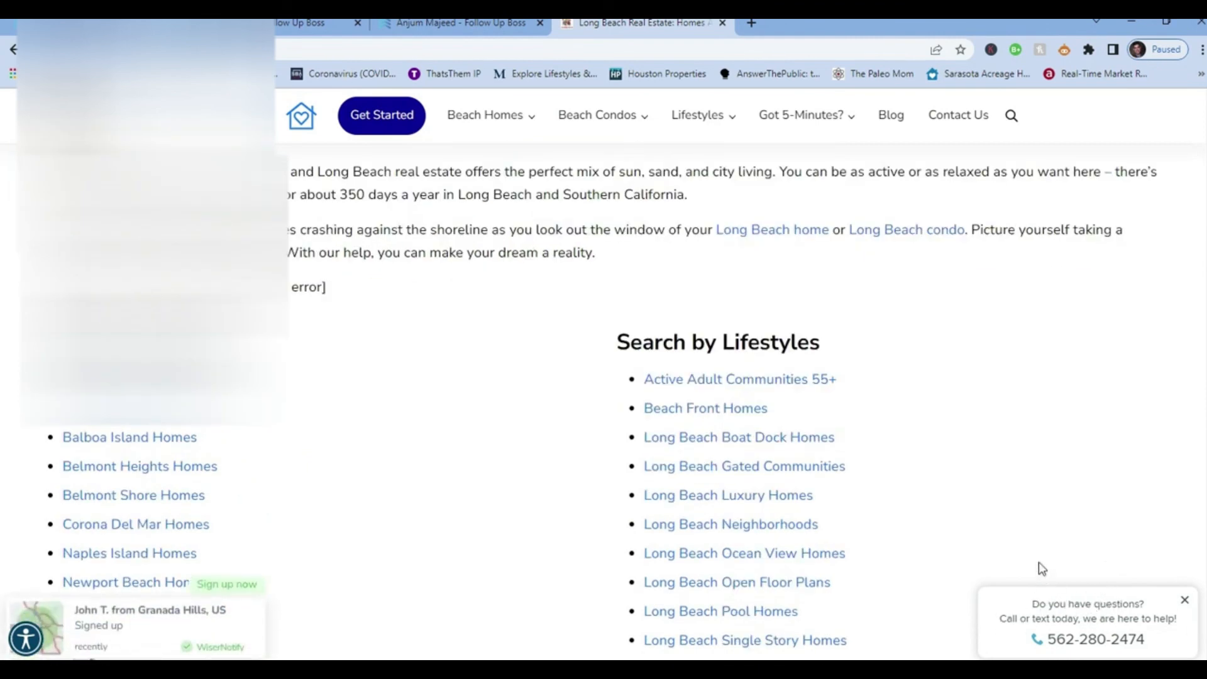
pyautogui.scroll(3)
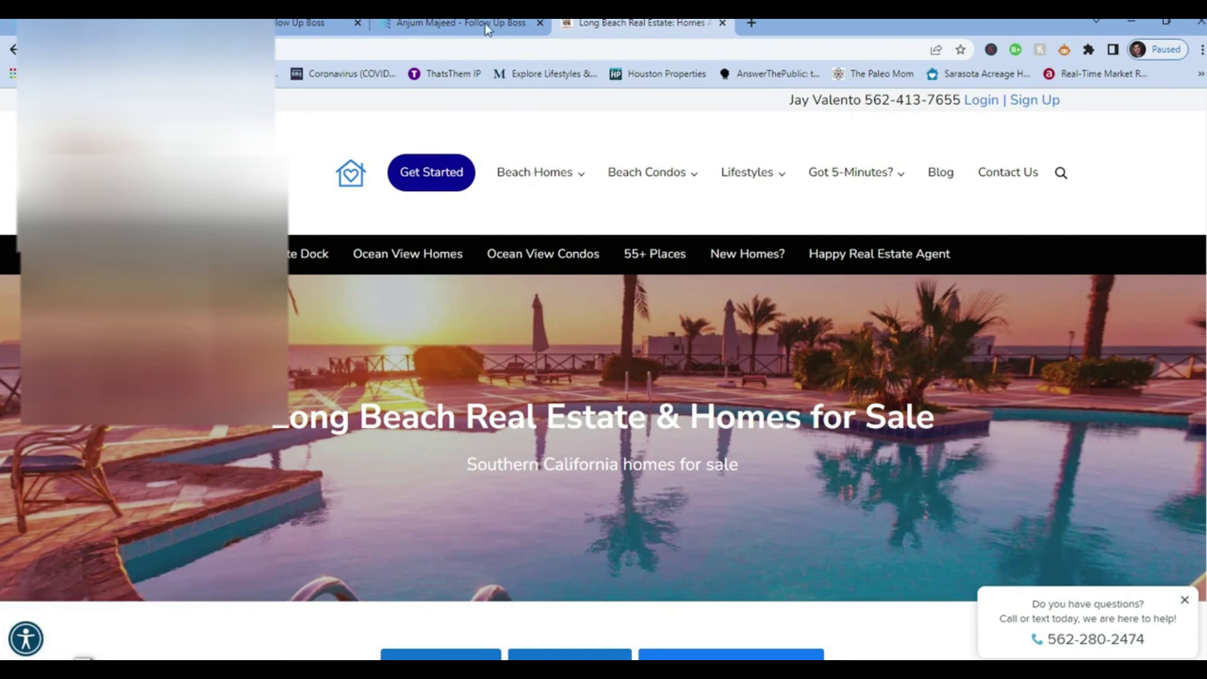
pyautogui.click(462, 22)
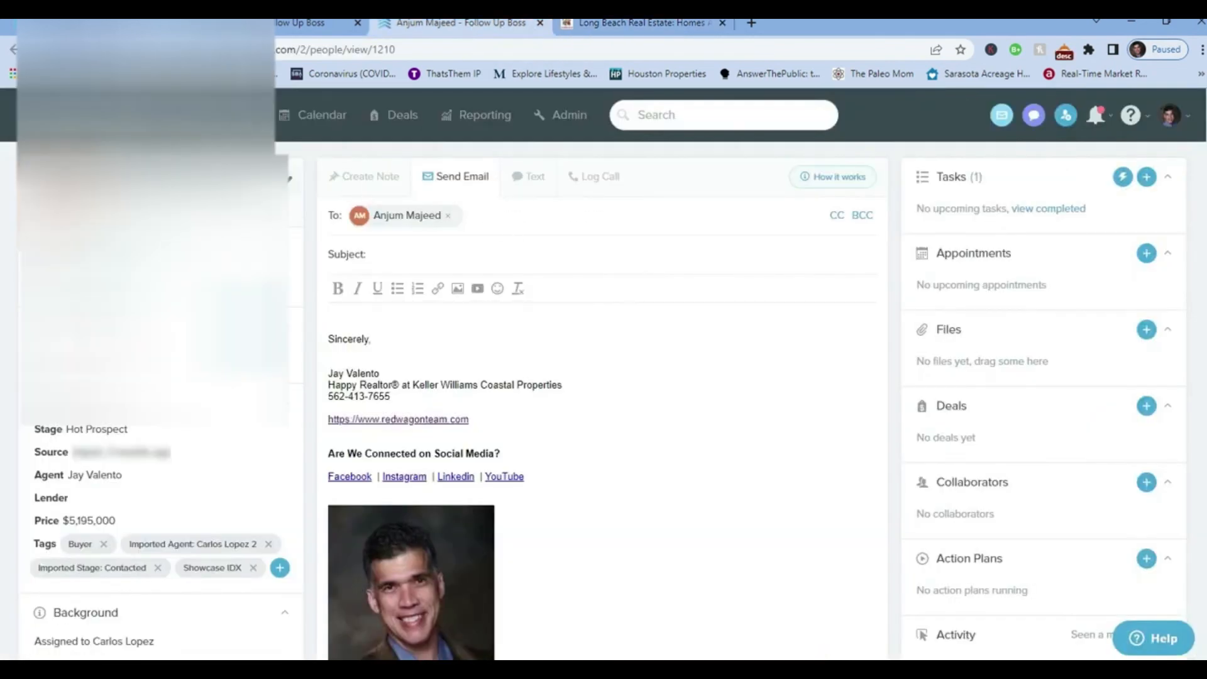
pyautogui.scroll(-3)
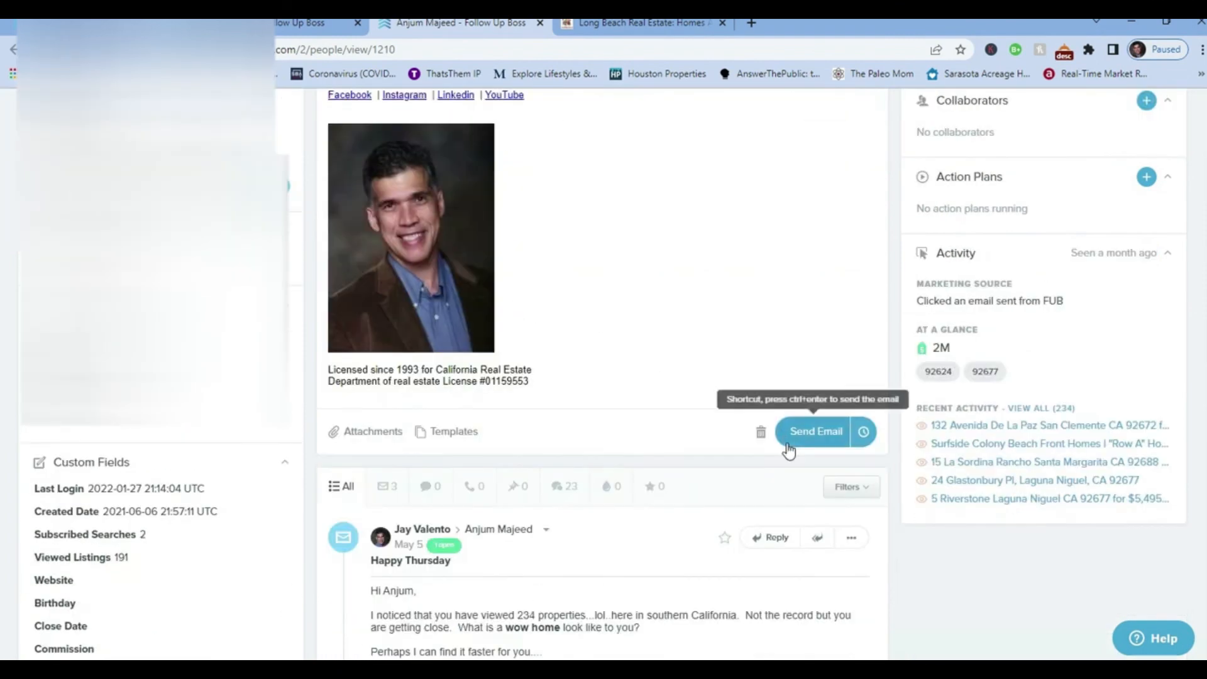
pyautogui.moveTo(1067, 424)
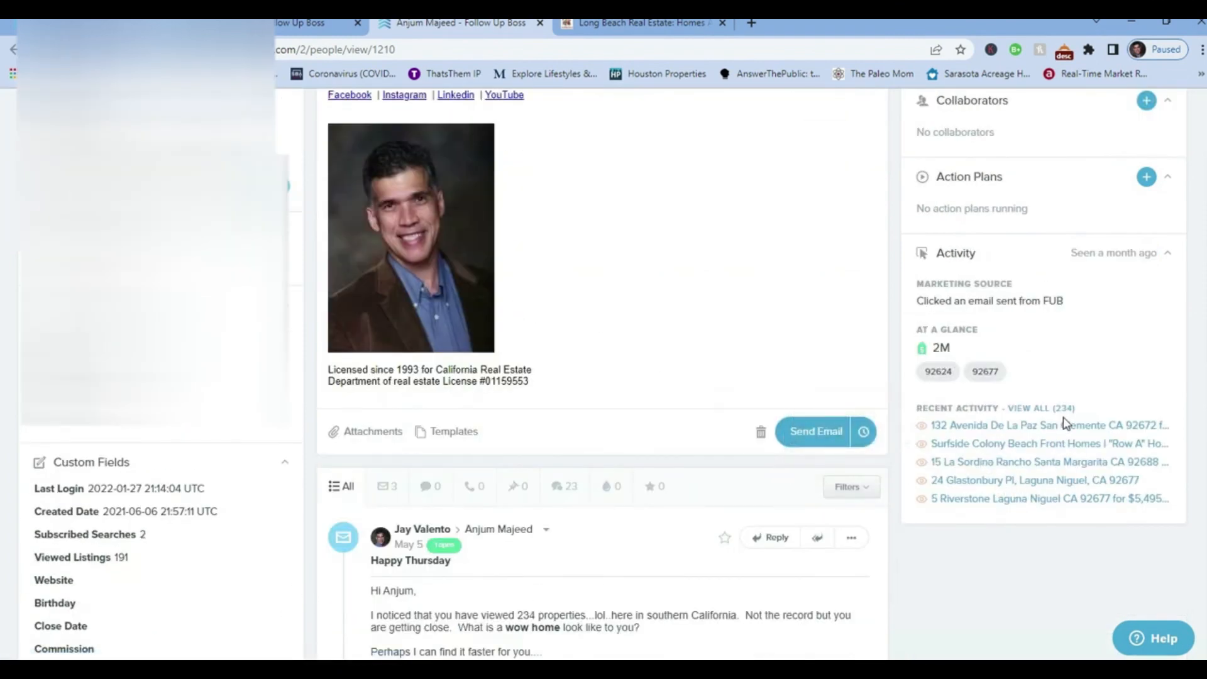
pyautogui.moveTo(906, 545)
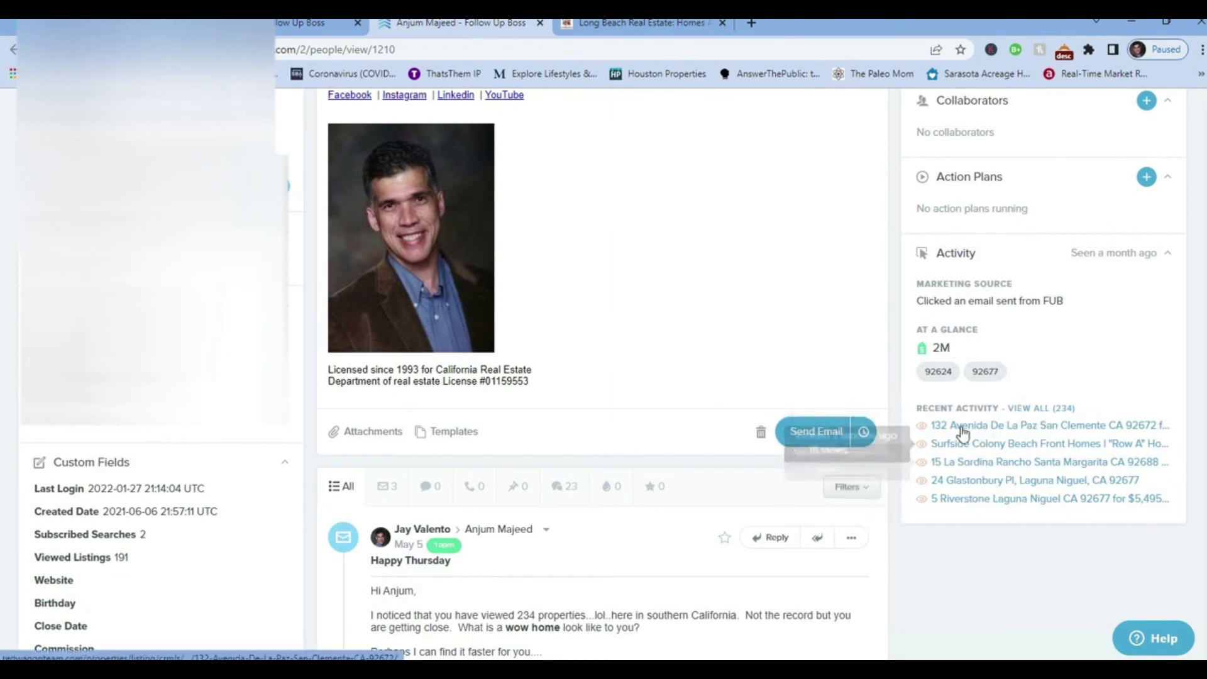
pyautogui.moveTo(970, 453)
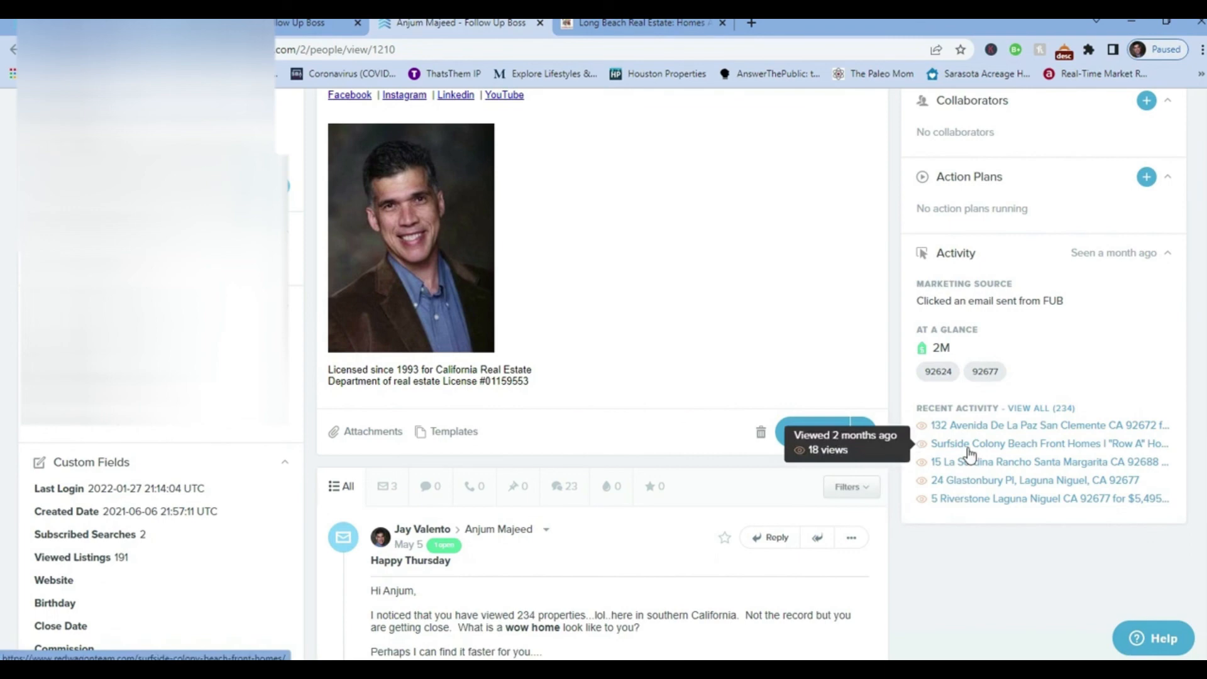
pyautogui.moveTo(992, 451)
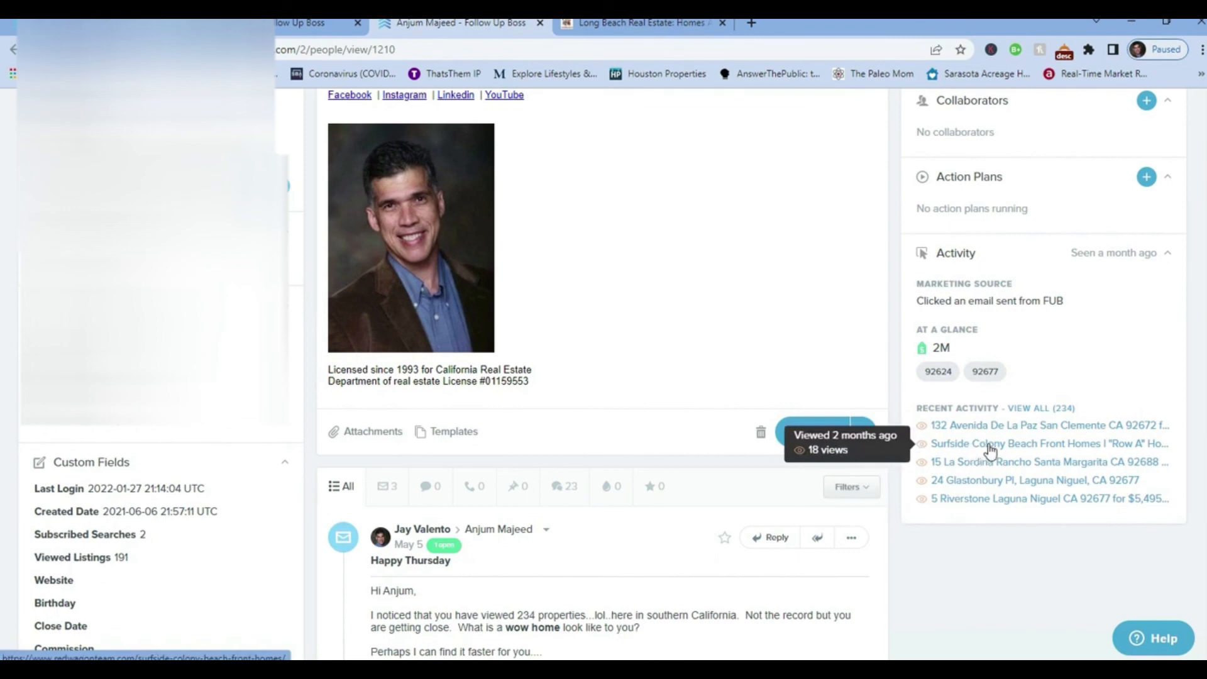
pyautogui.moveTo(1105, 450)
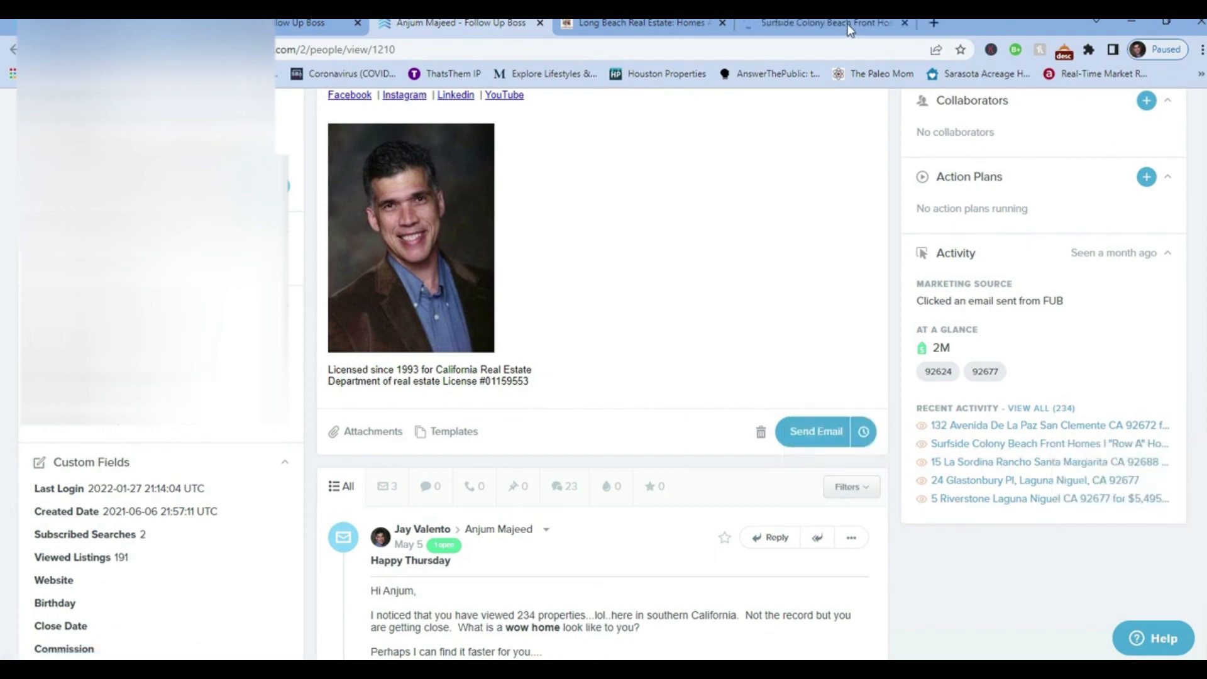
pyautogui.moveTo(824, 23)
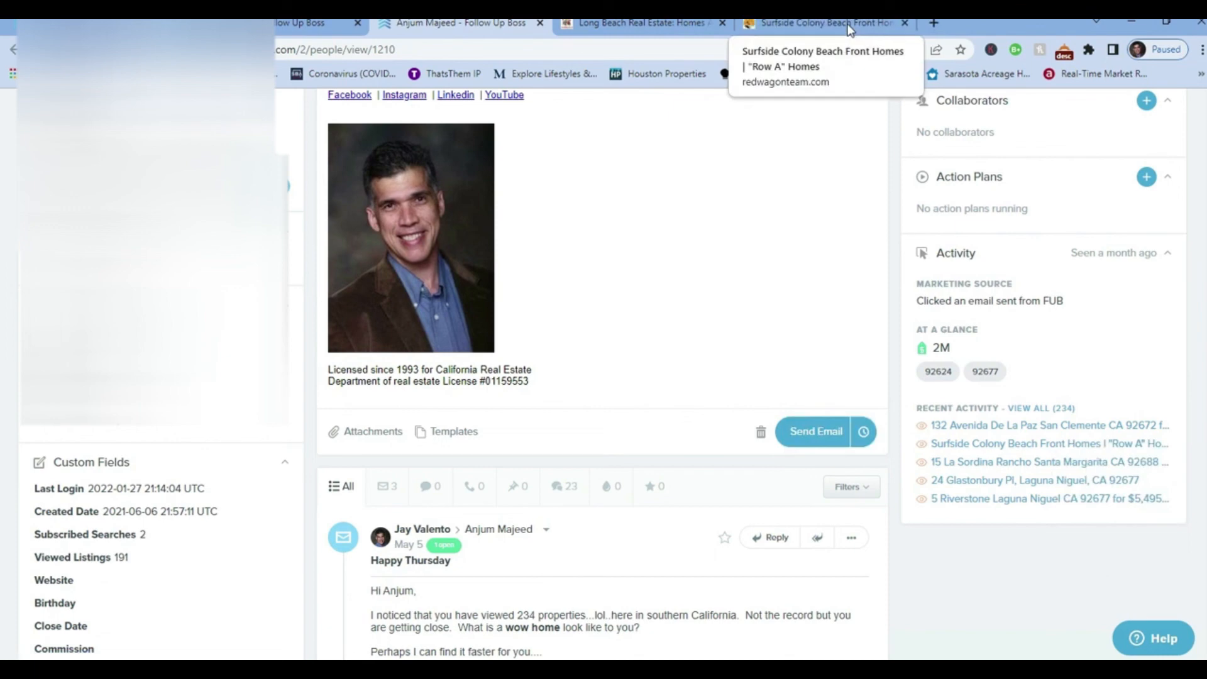
# Hide Surfside Colony's search panel, browse its map and $2,999,999 listing, then return to Long Beach.
pyautogui.click(824, 22)
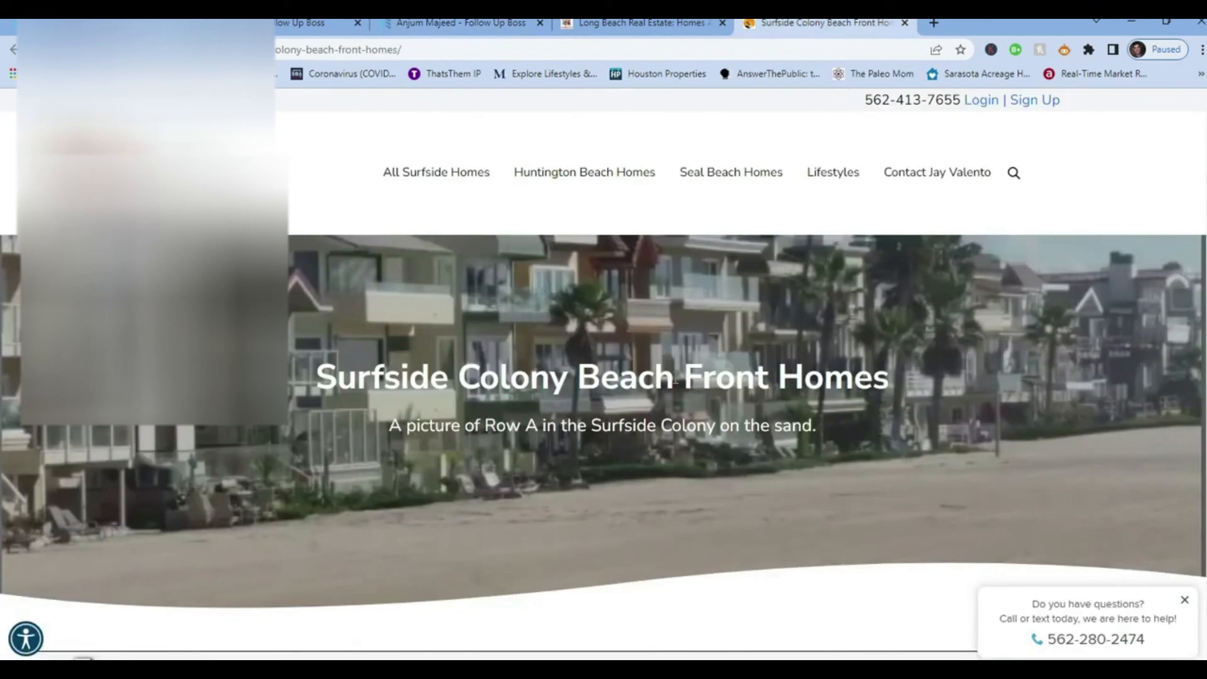
pyautogui.scroll(-3)
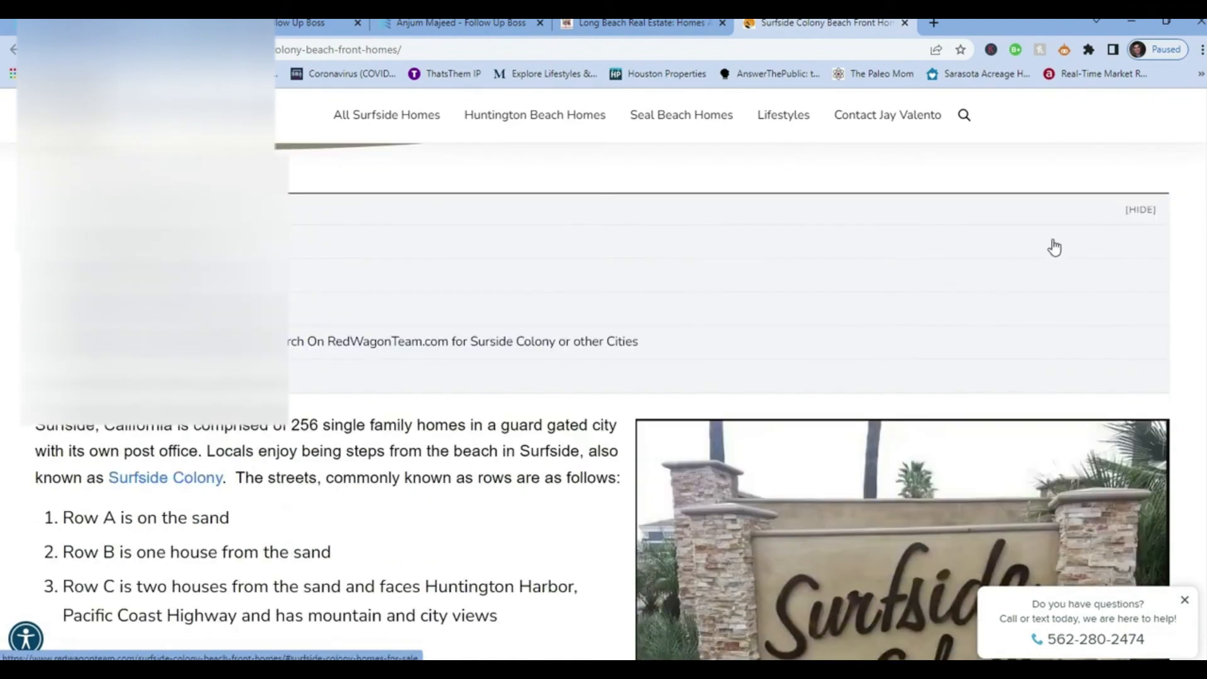
pyautogui.click(1140, 209)
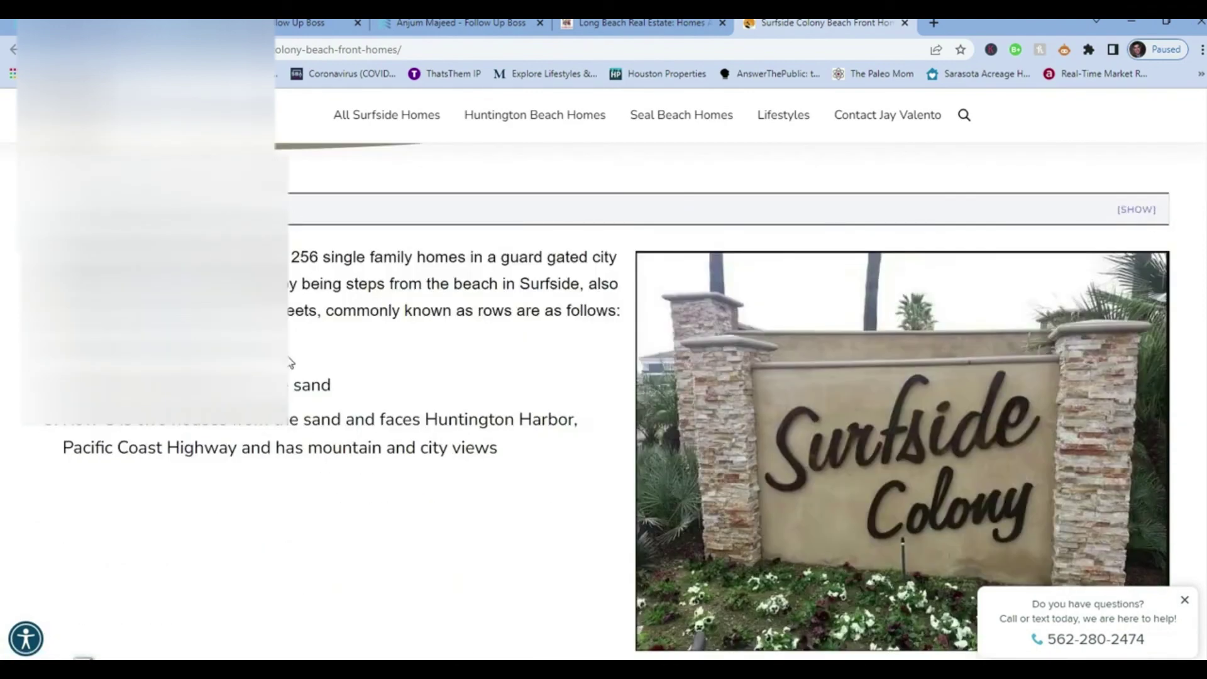
pyautogui.scroll(-3)
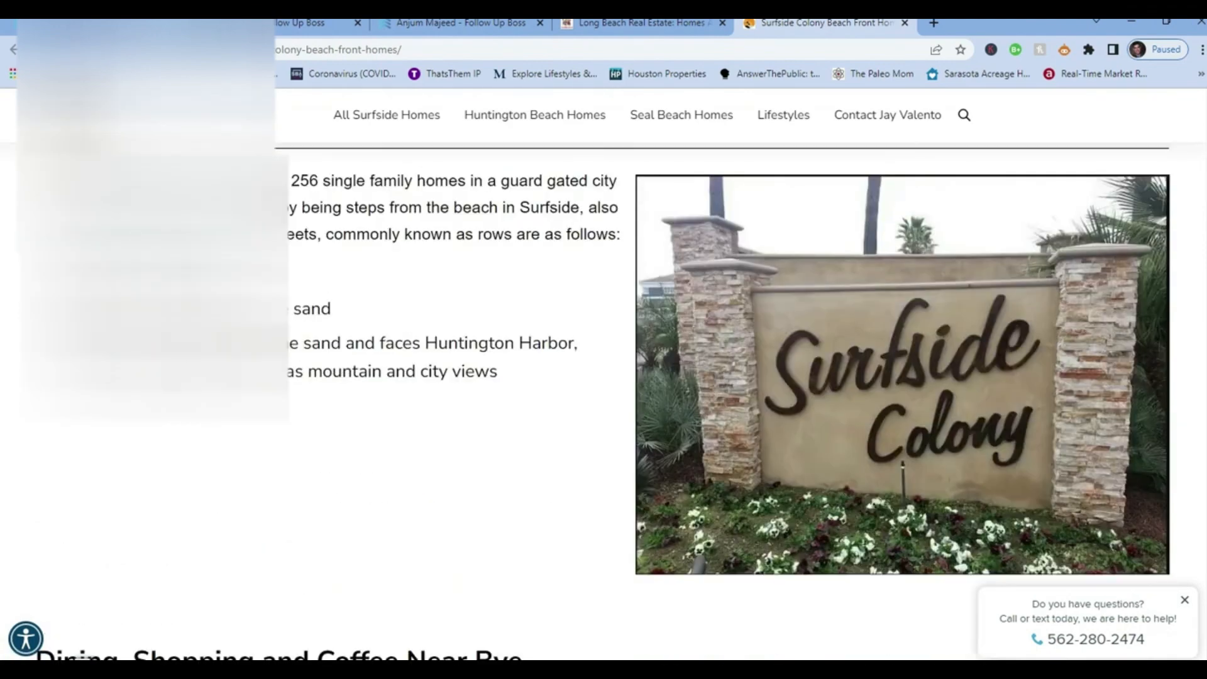
pyautogui.scroll(-3)
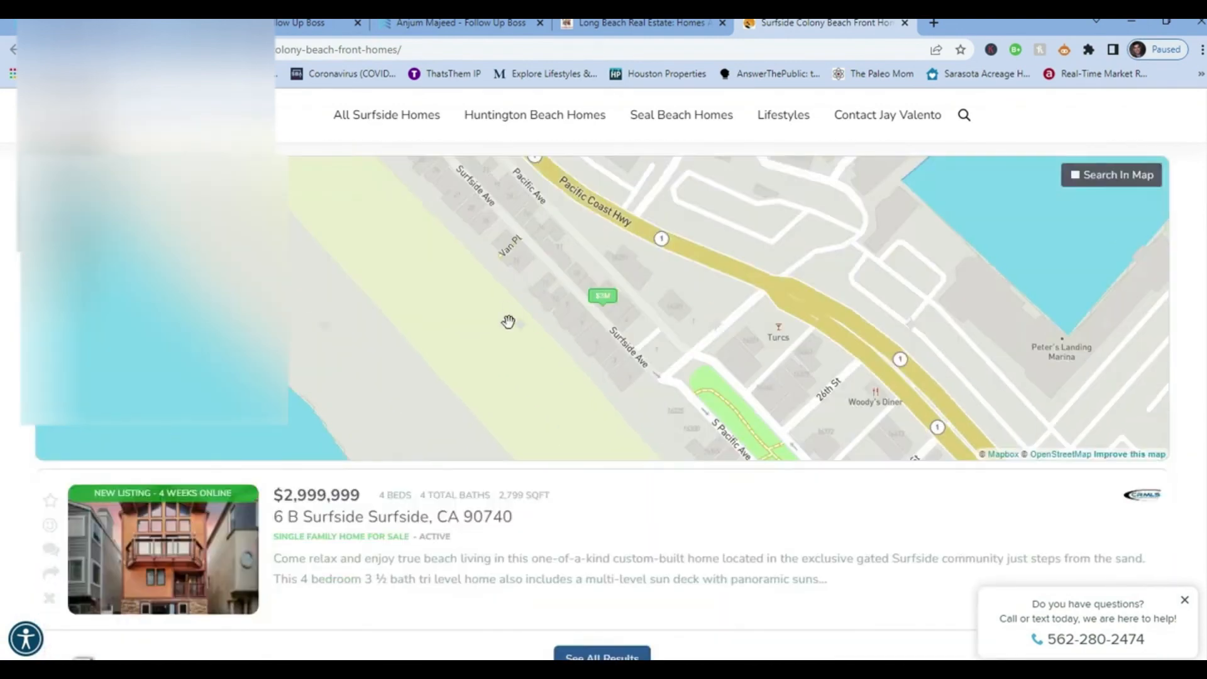
pyautogui.scroll(-3)
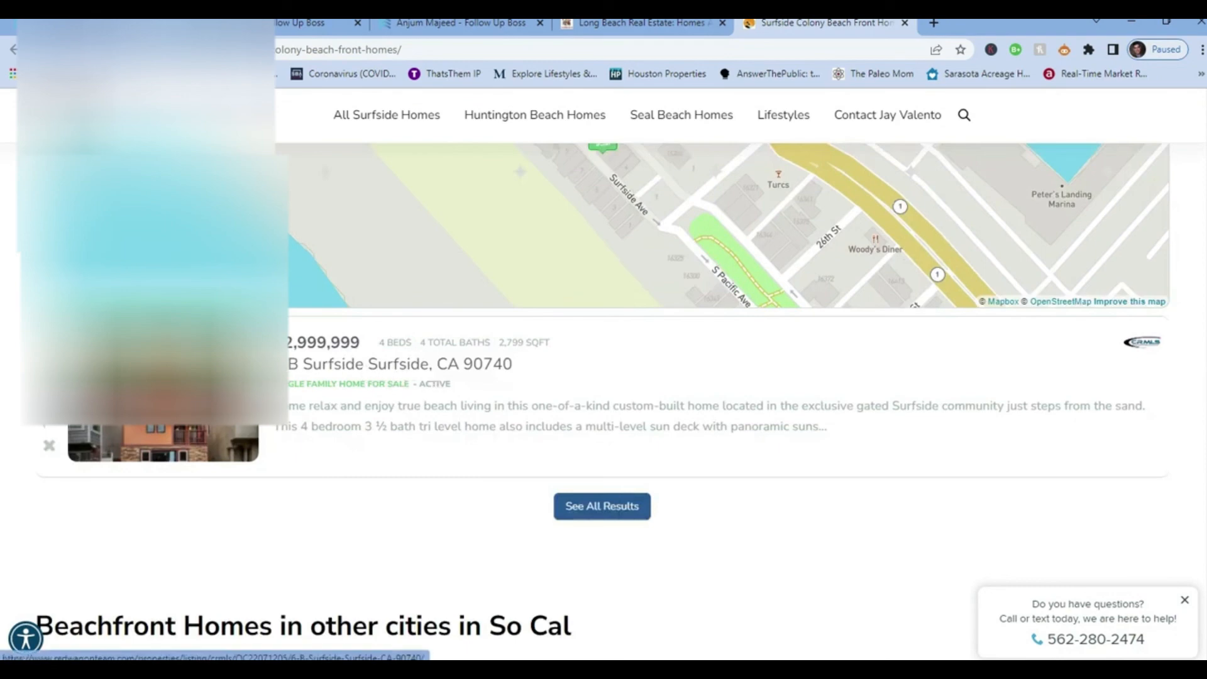
pyautogui.moveTo(516, 379)
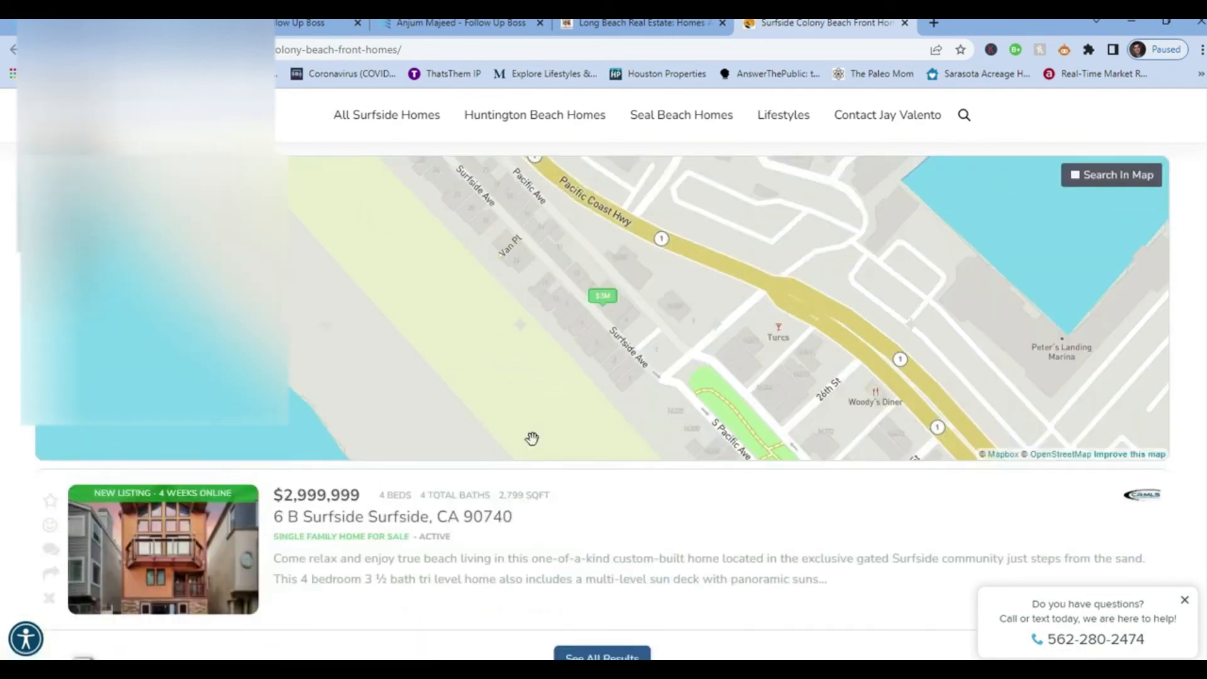
pyautogui.scroll(3)
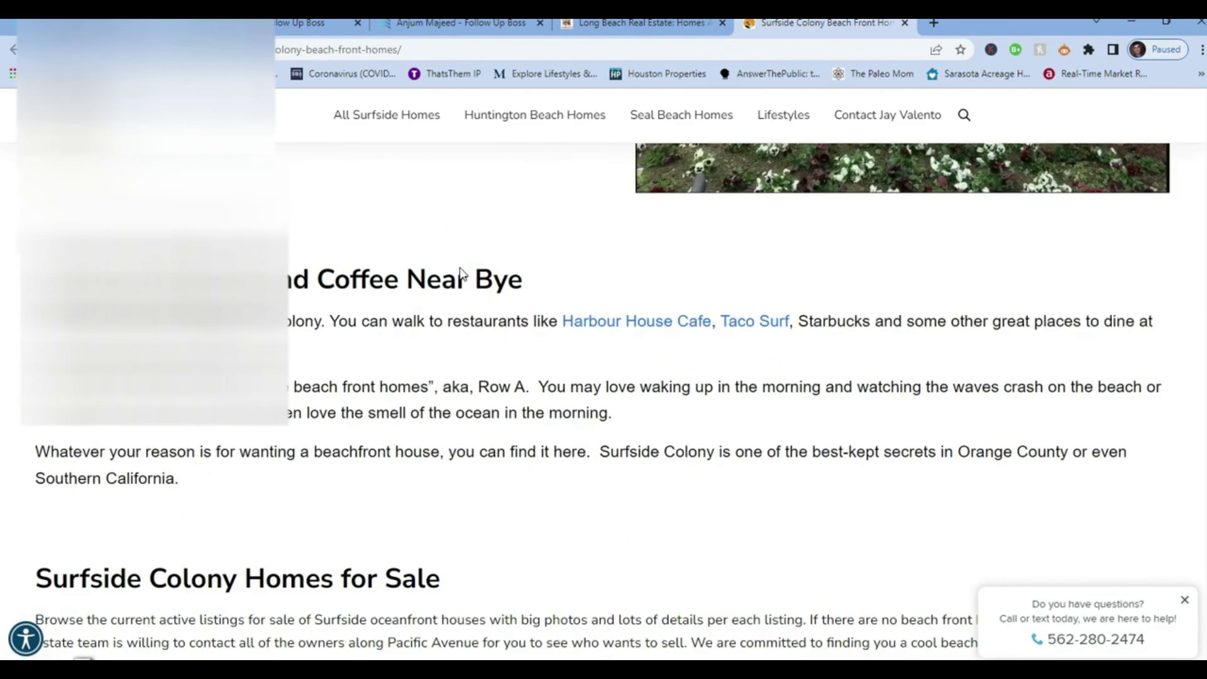
pyautogui.click(639, 23)
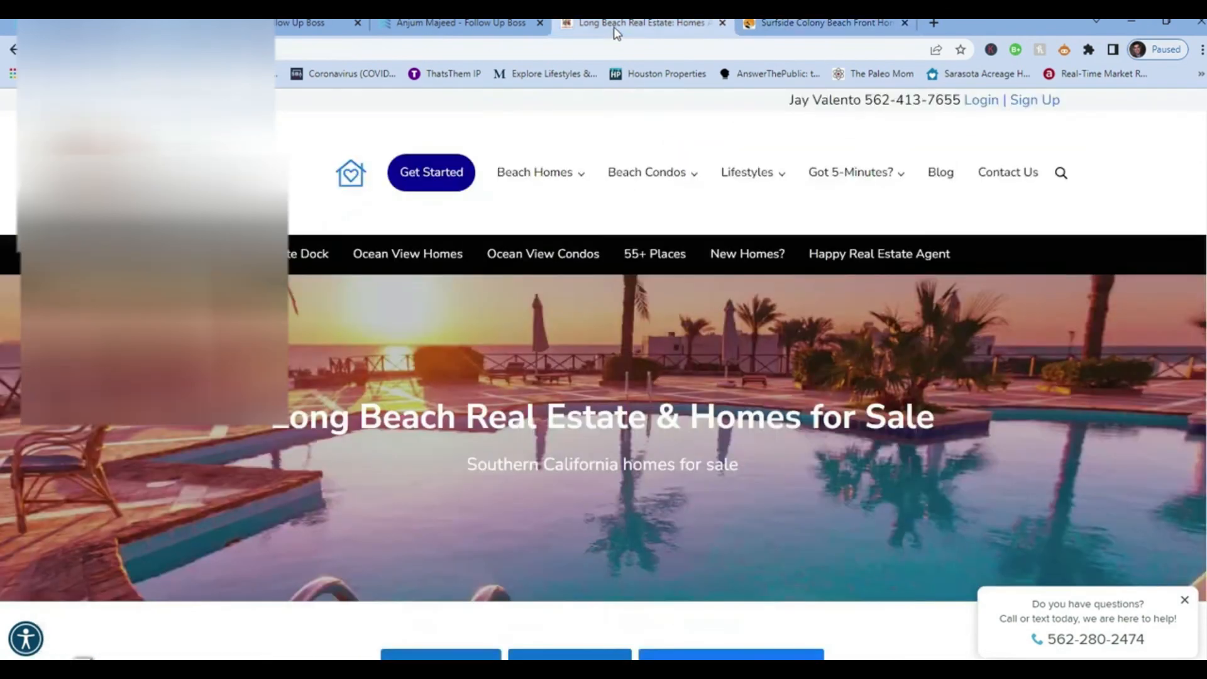
pyautogui.click(458, 23)
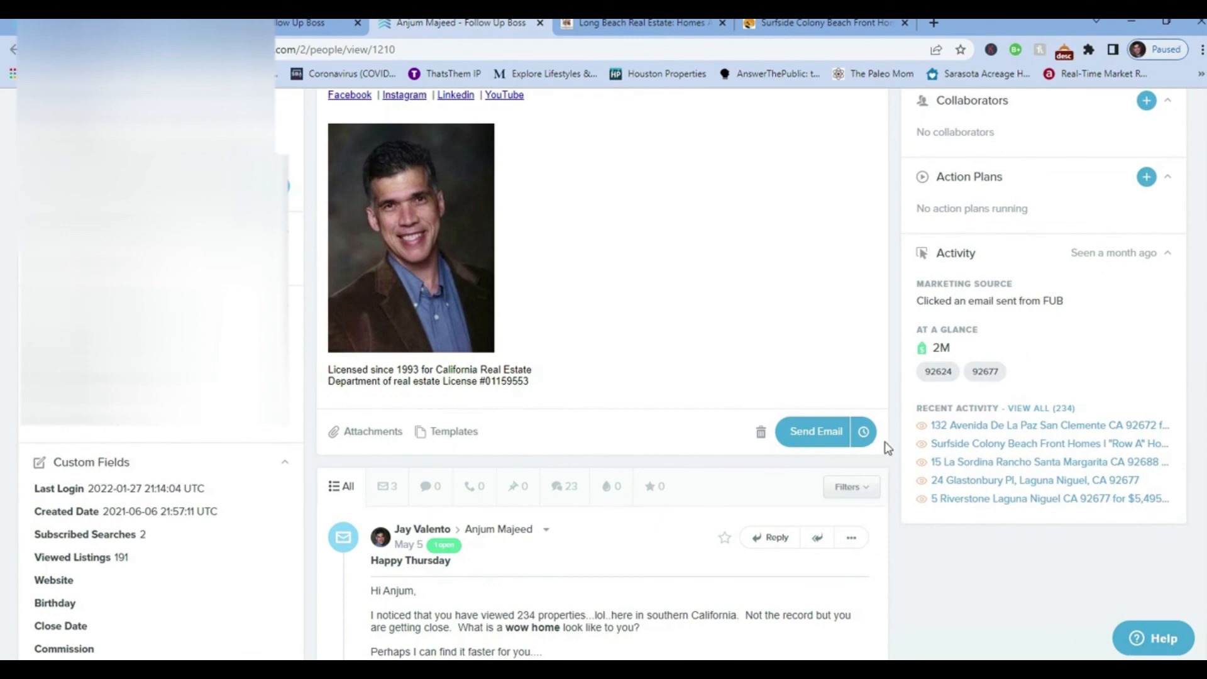
pyautogui.moveTo(854, 453)
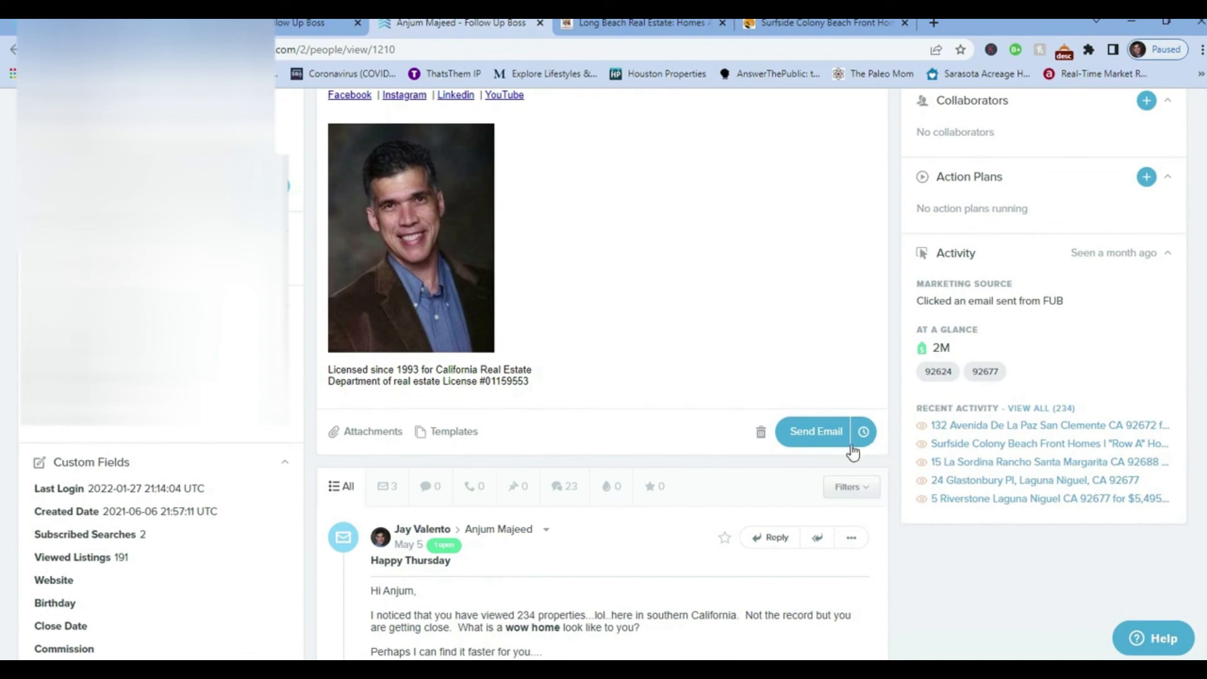
pyautogui.moveTo(1067, 32)
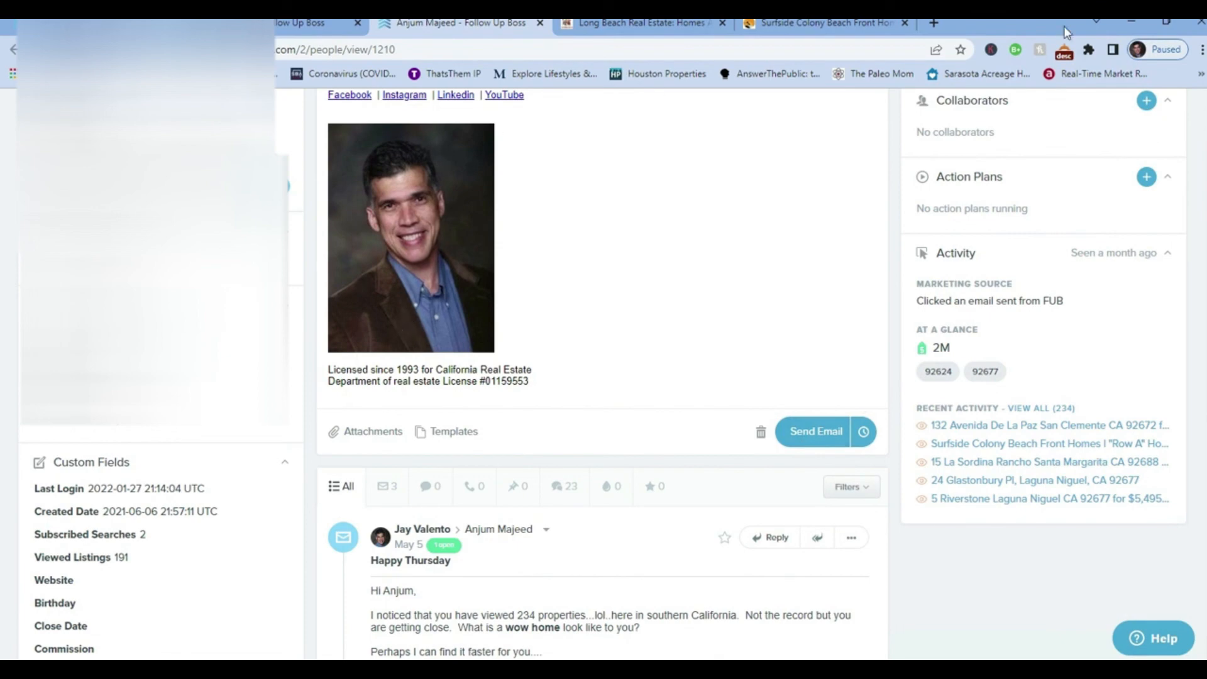